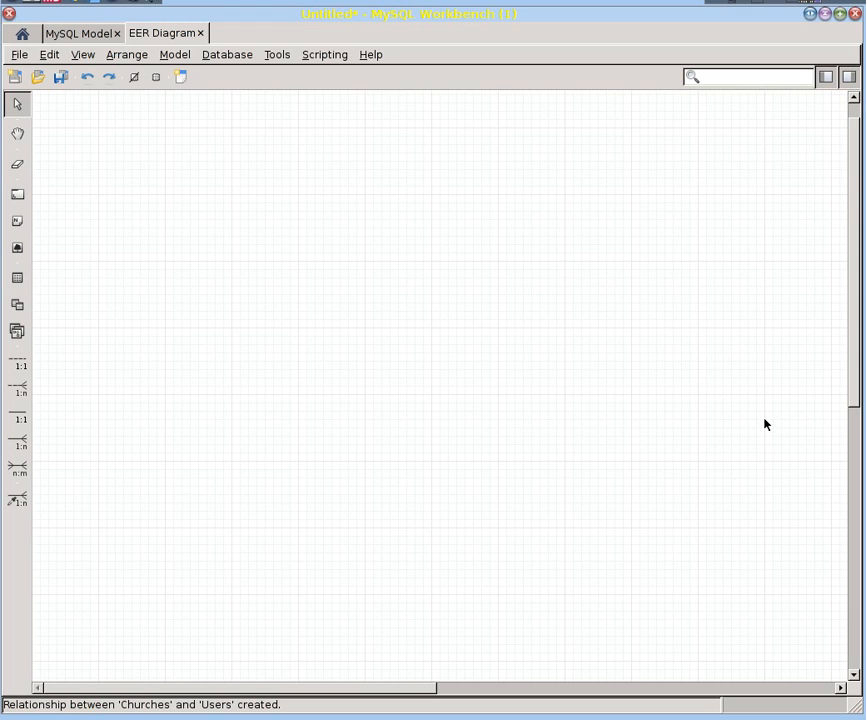
mouse_move(685, 399)
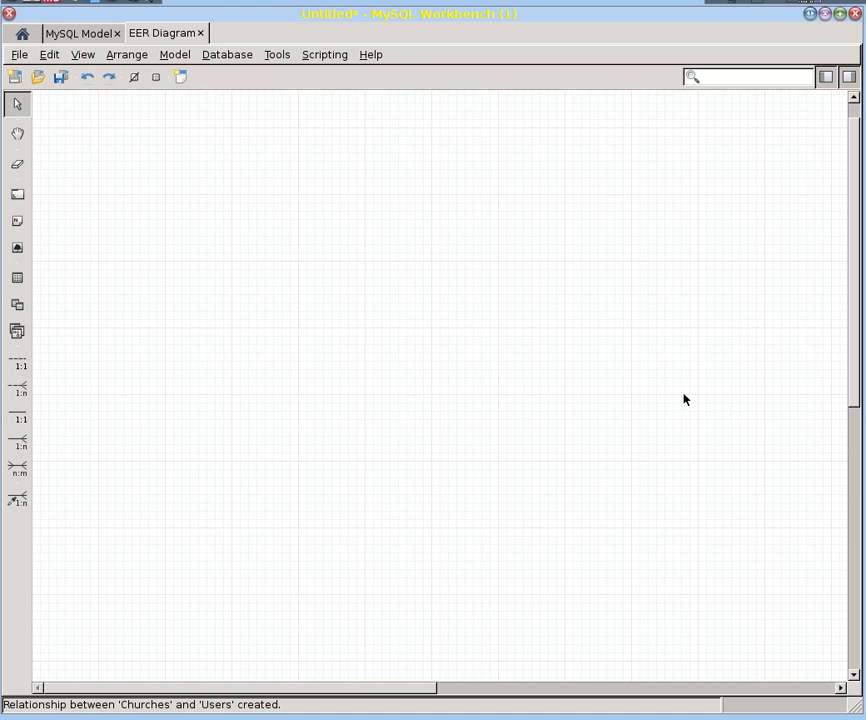
mouse_move(17, 277)
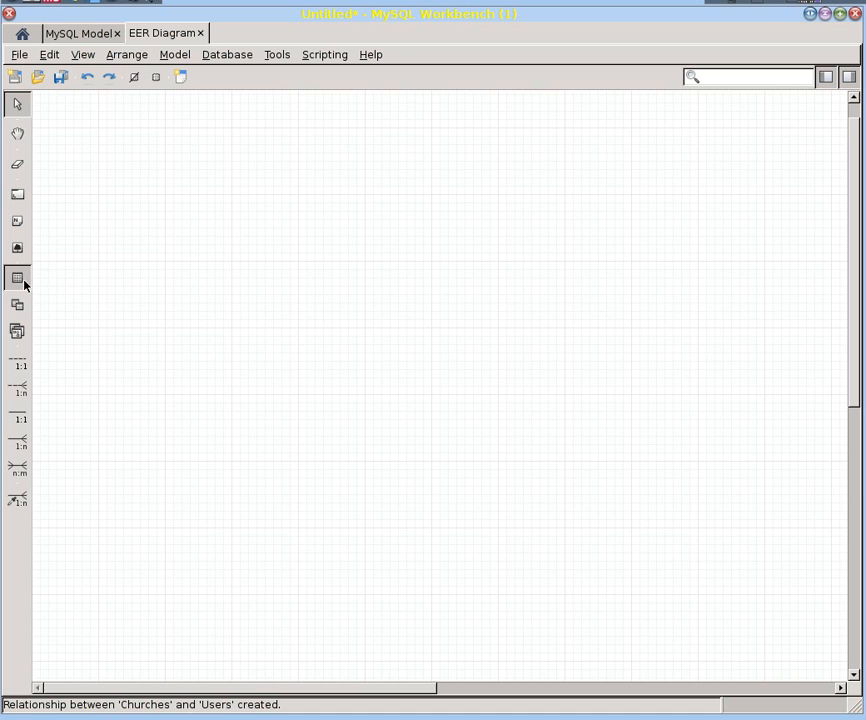
Place a table named Users with name, email and password_digest VARCHAR(45) columns
left_click(137, 190)
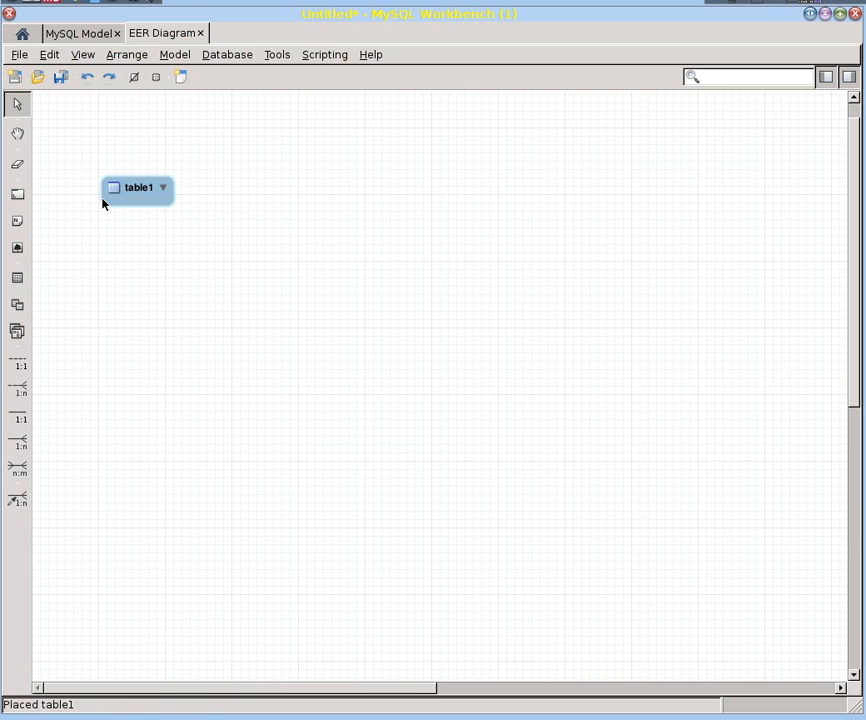
double_click(137, 187)
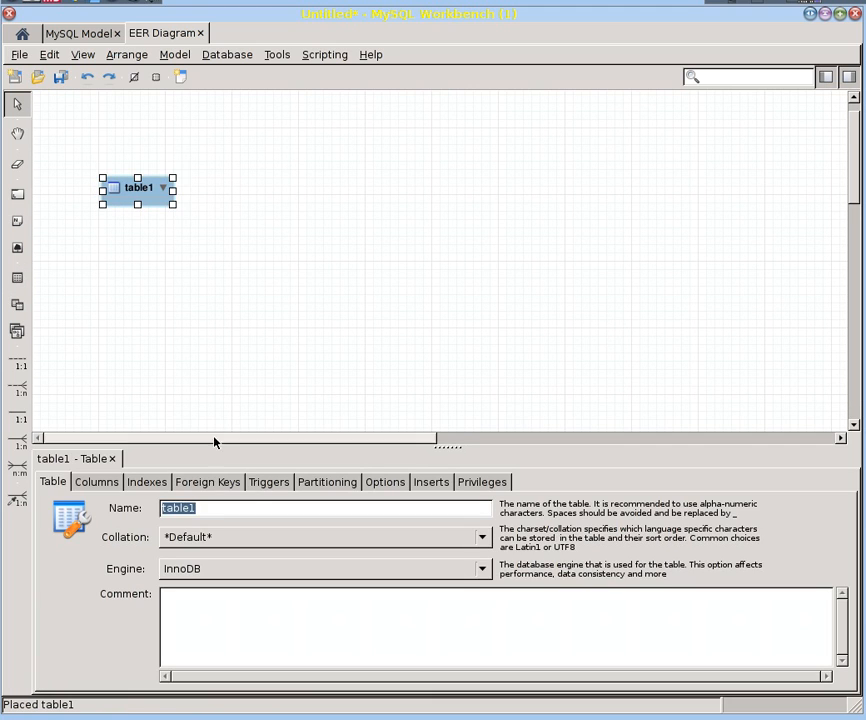
type("Users")
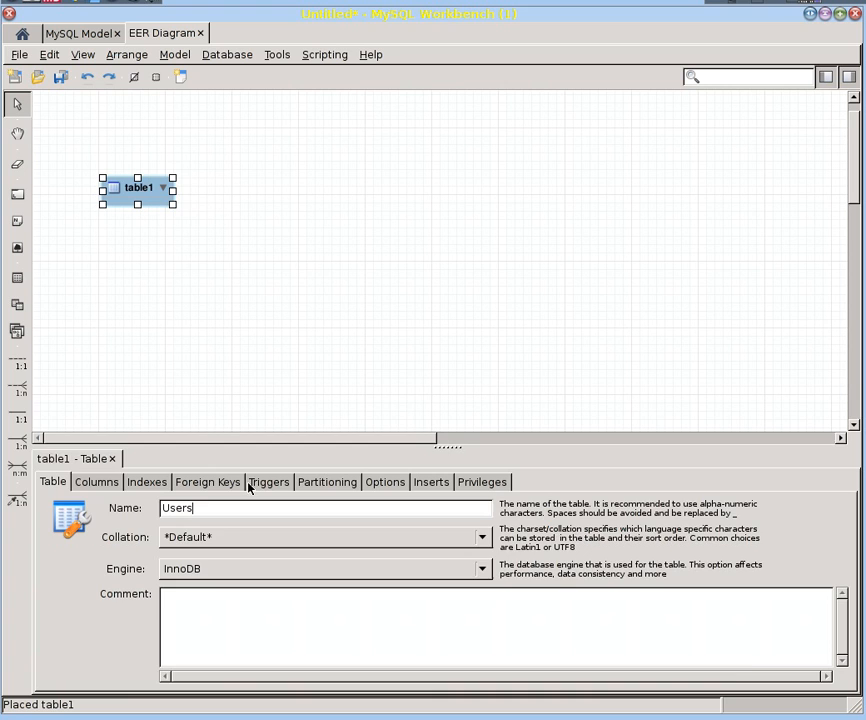
left_click(96, 482)
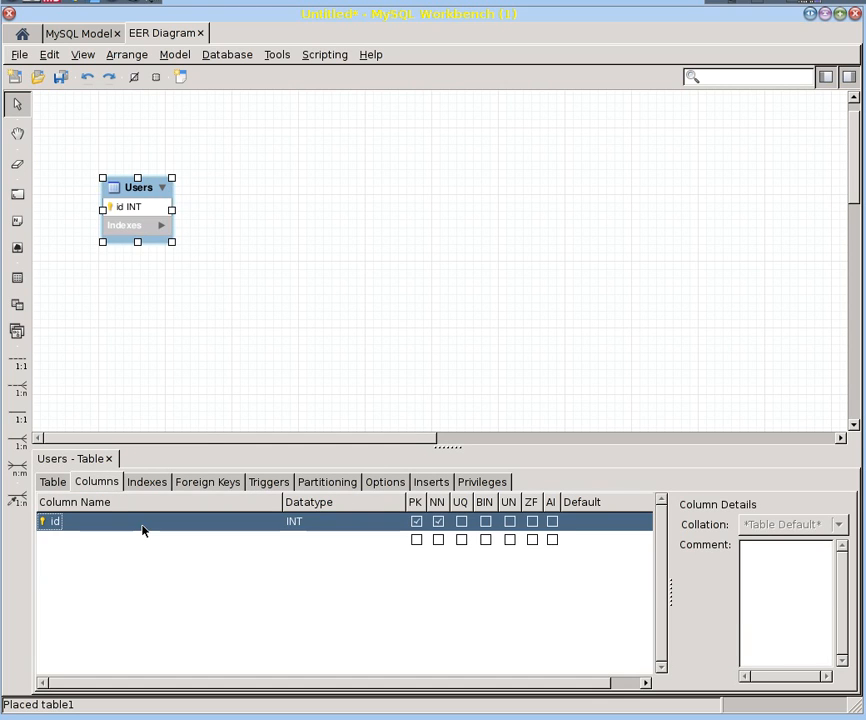
type("Userscol")
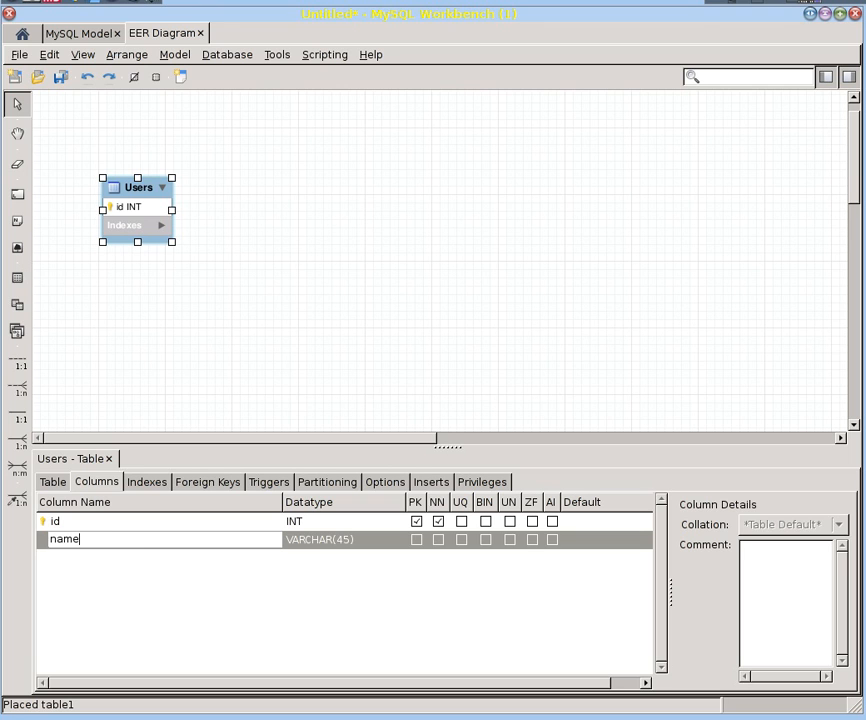
key("Return")
type("email")
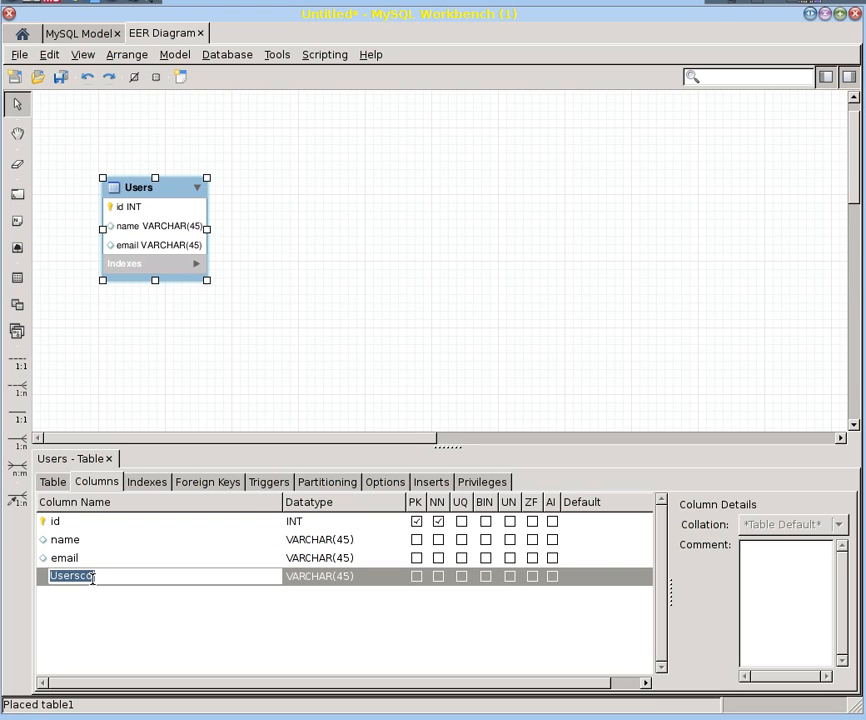
type("password_digest")
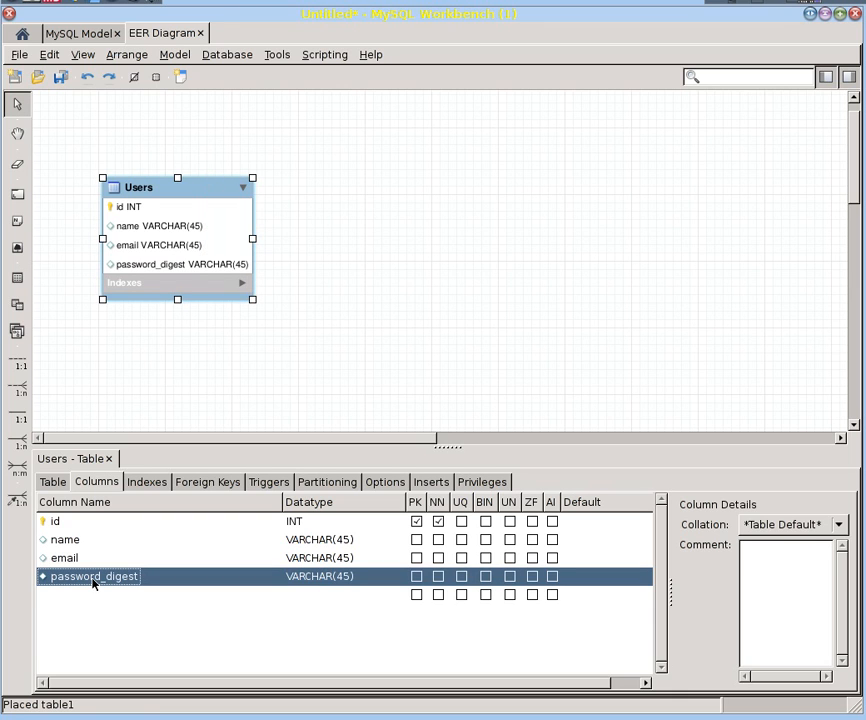
mouse_move(511, 320)
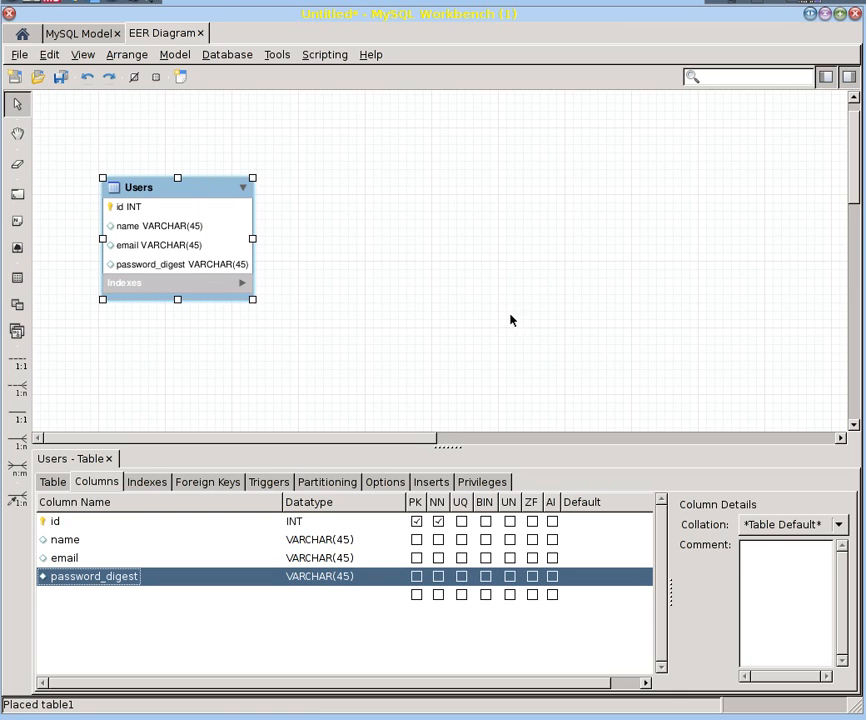
mouse_move(532, 300)
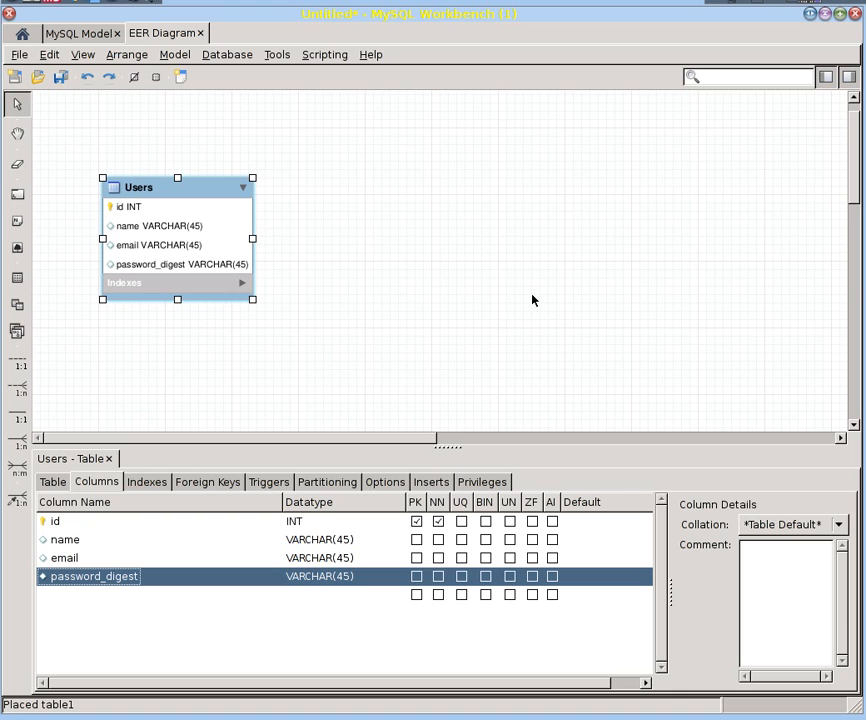
mouse_move(223, 373)
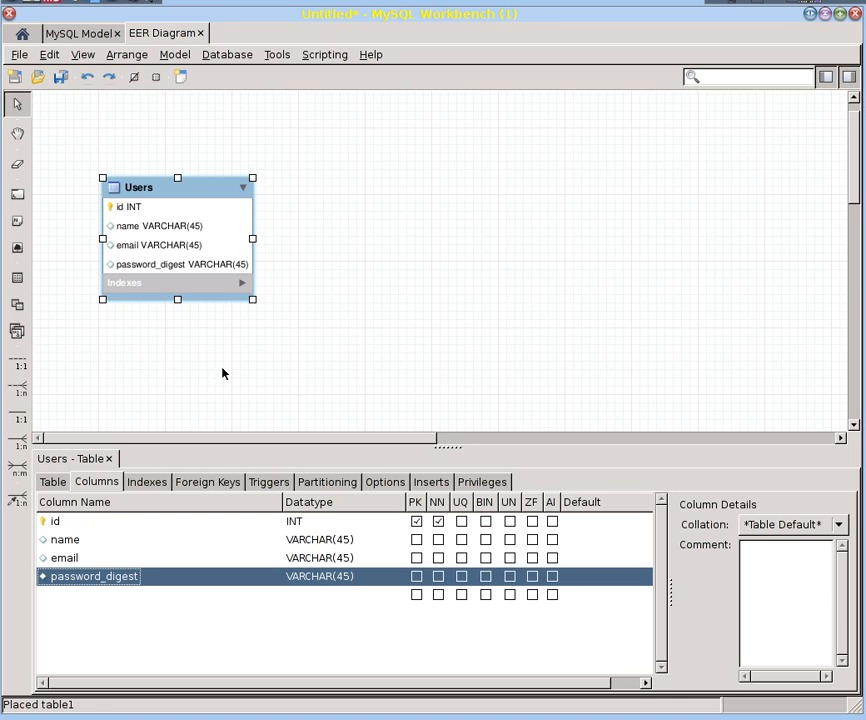
Place a second table right of Users and name it Churches
left_click(16, 278)
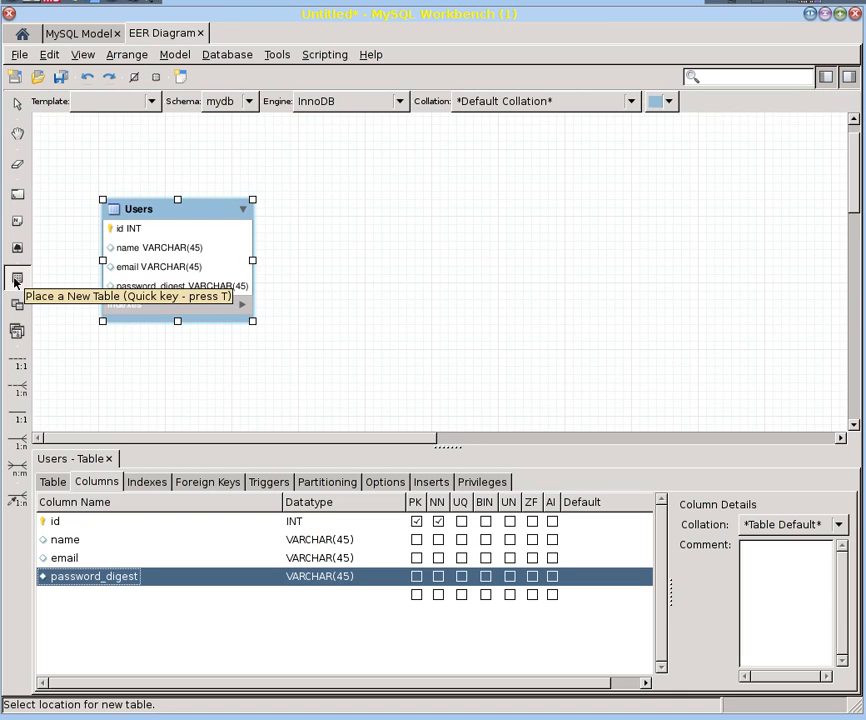
mouse_move(453, 270)
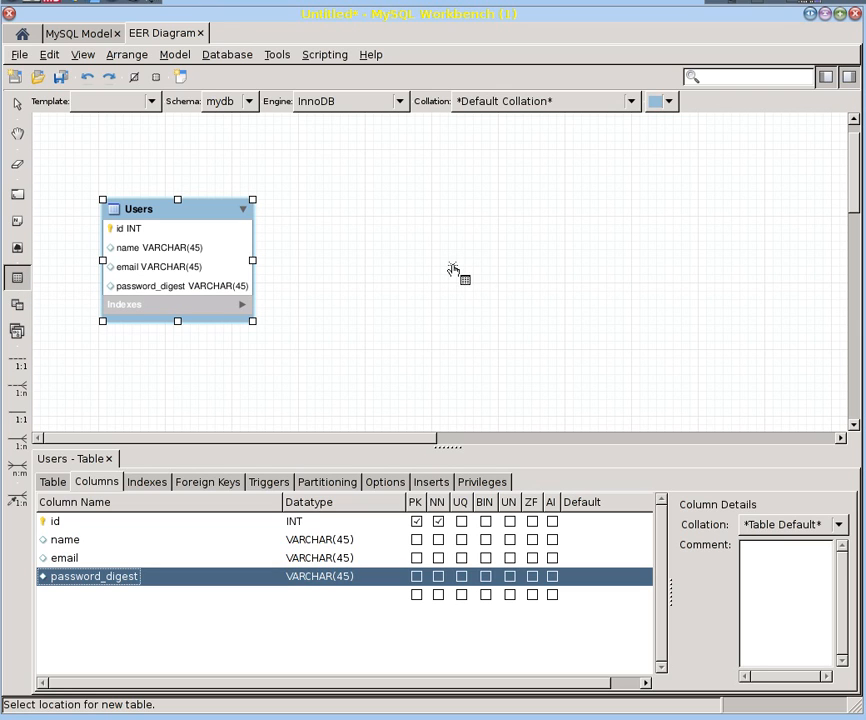
mouse_move(447, 222)
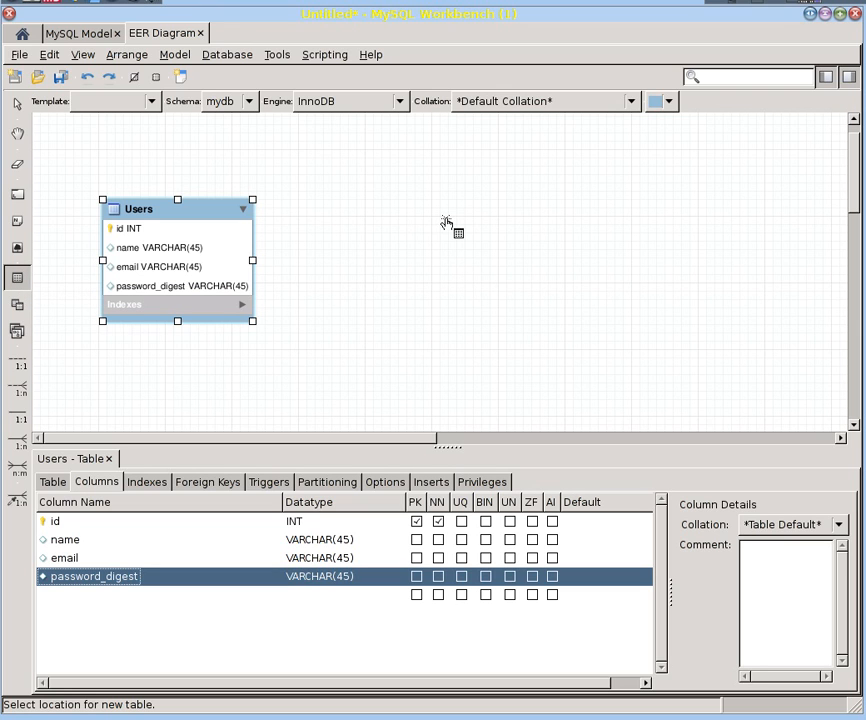
left_click(465, 207)
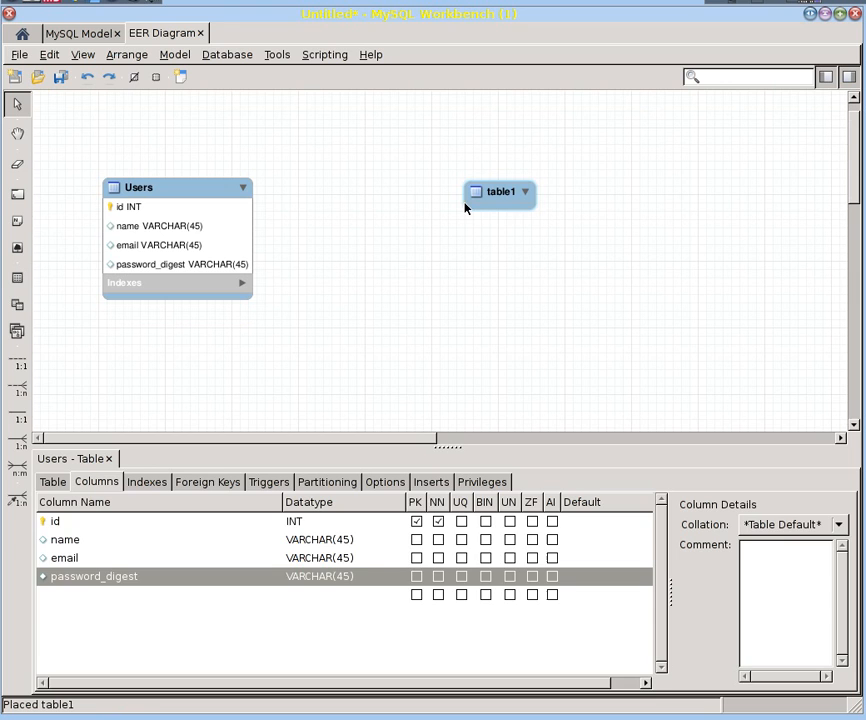
left_click(500, 191)
type("C")
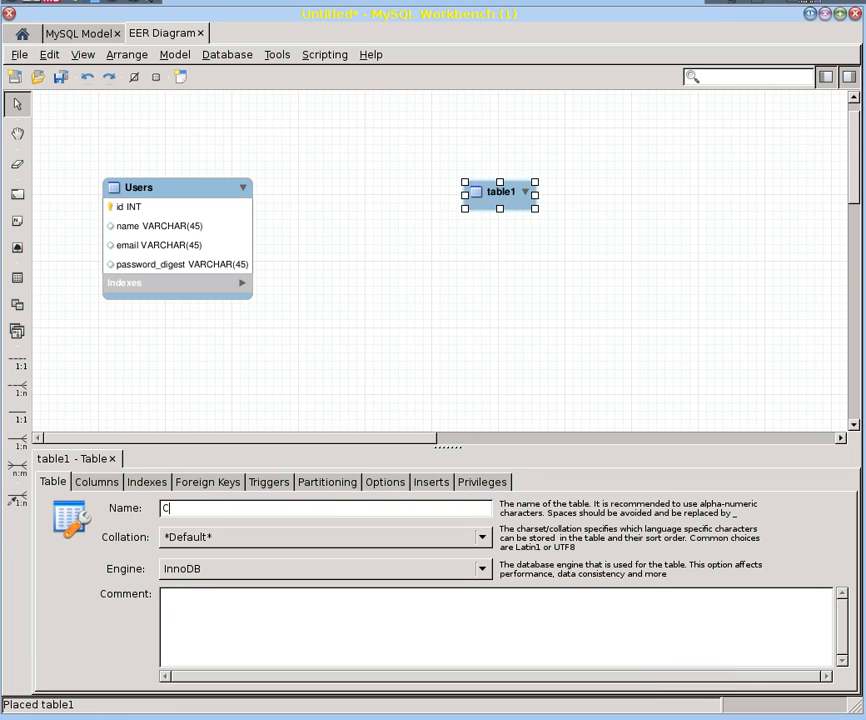
type("hurches")
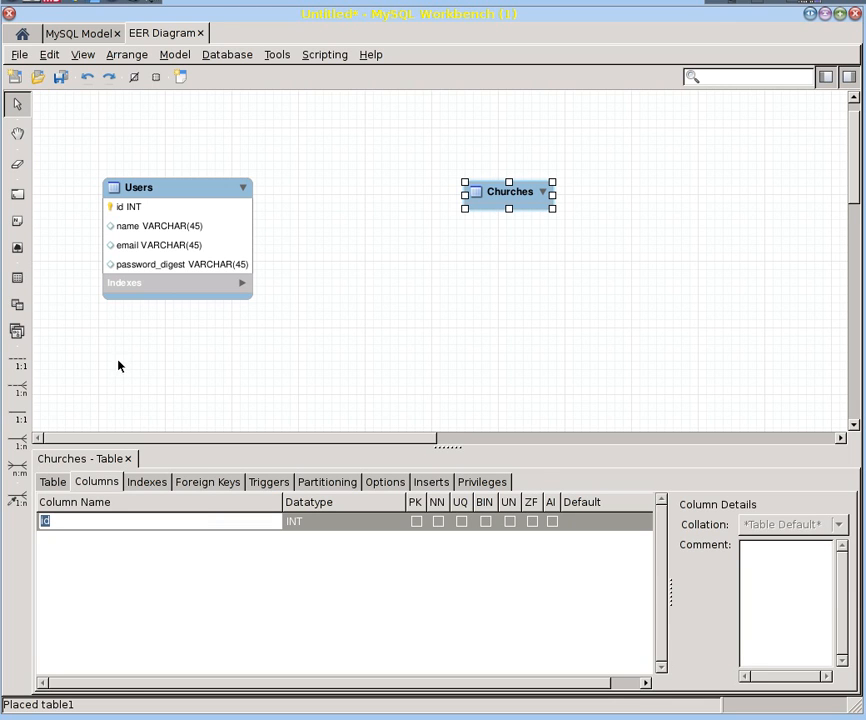
Place a third table below Churches and name it Rides
left_click(15, 277)
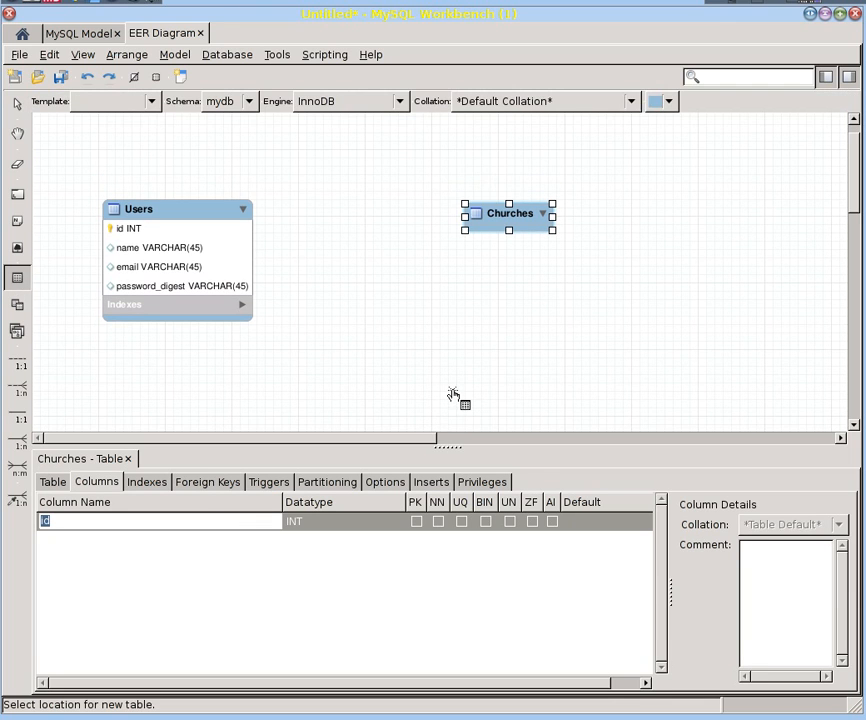
left_click(438, 377)
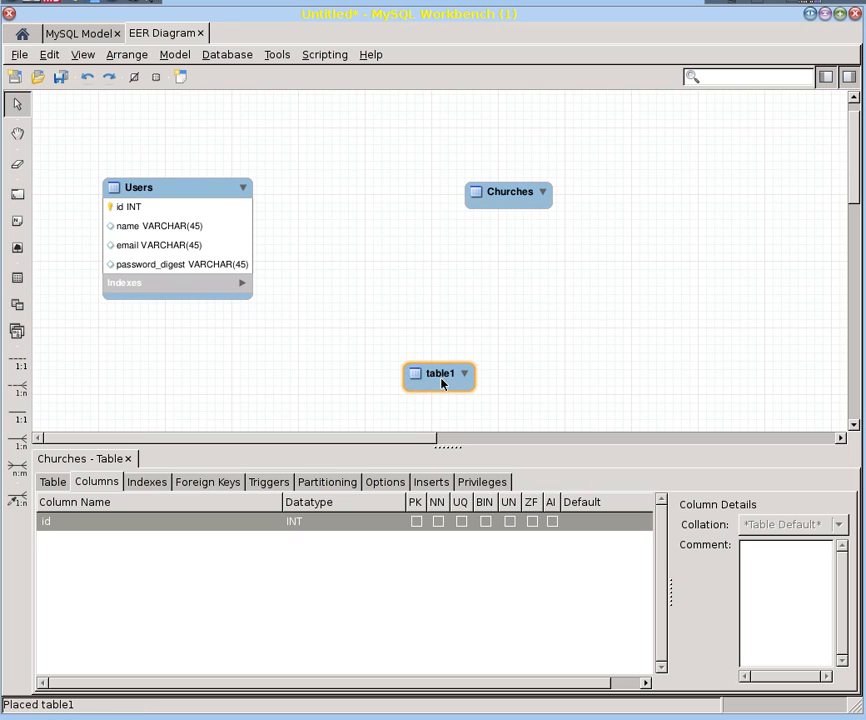
mouse_move(475, 380)
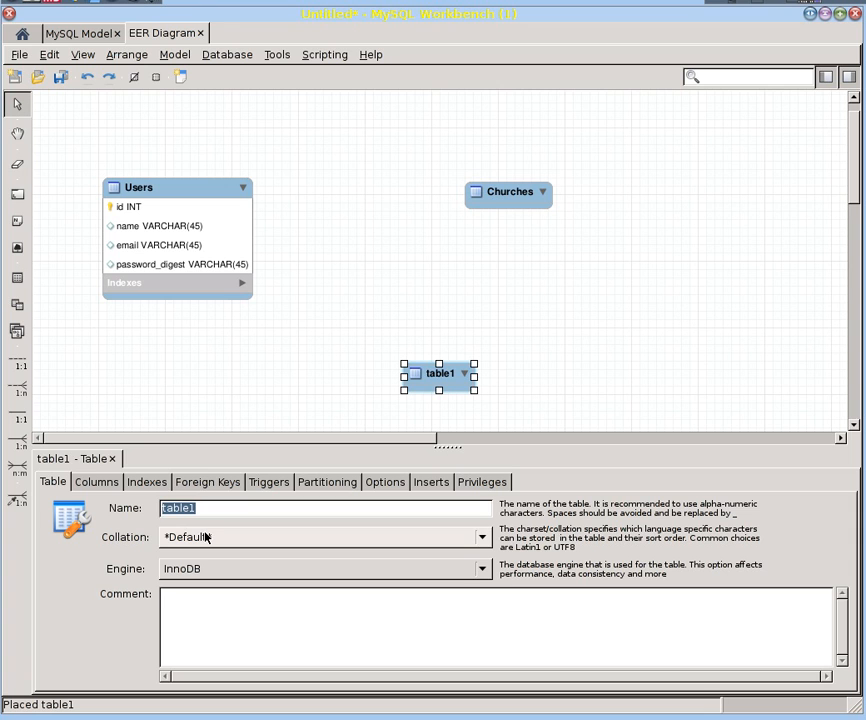
type("Rides")
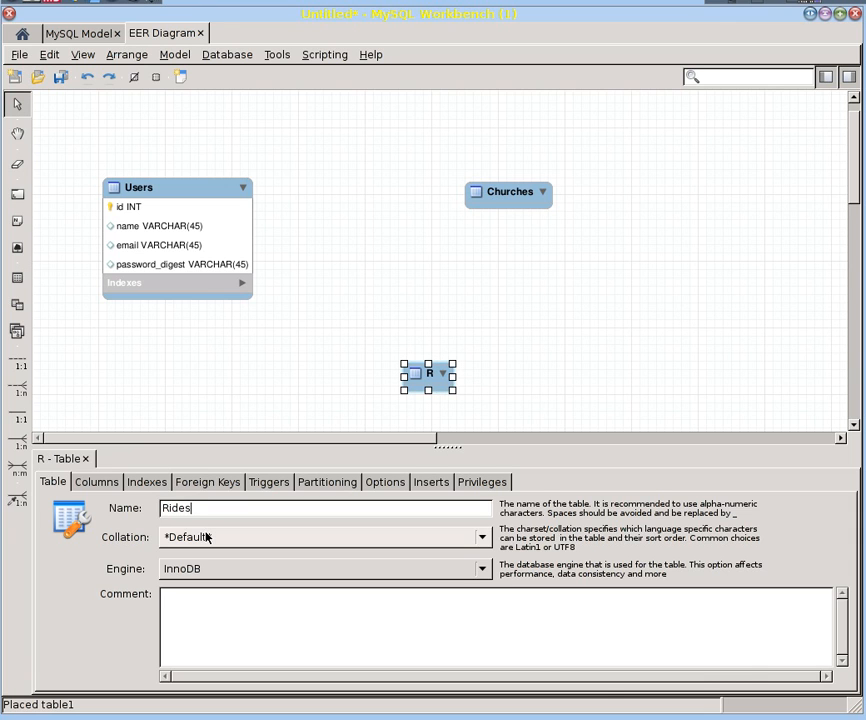
left_click(96, 481)
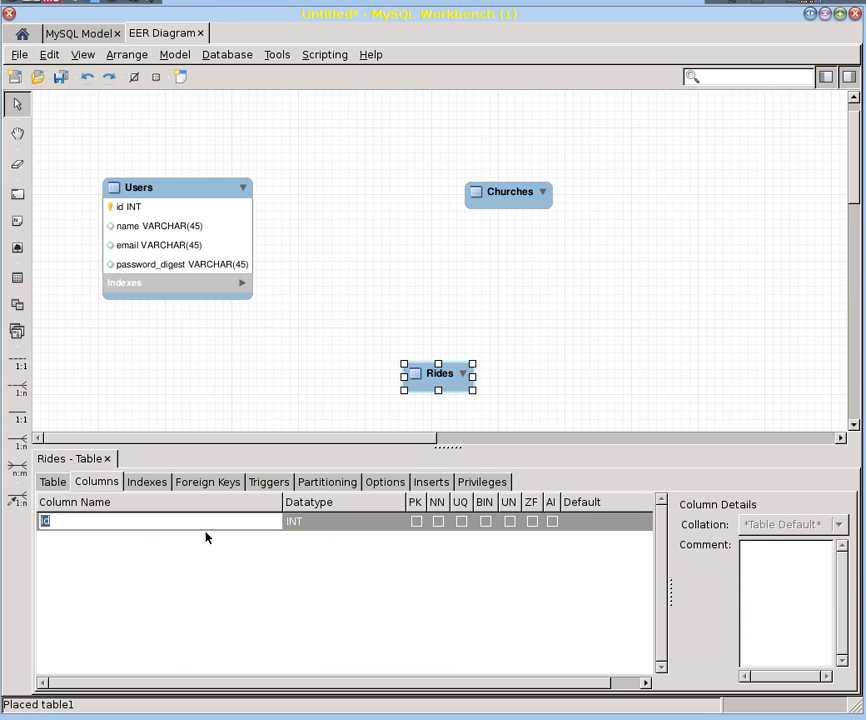
mouse_move(430, 378)
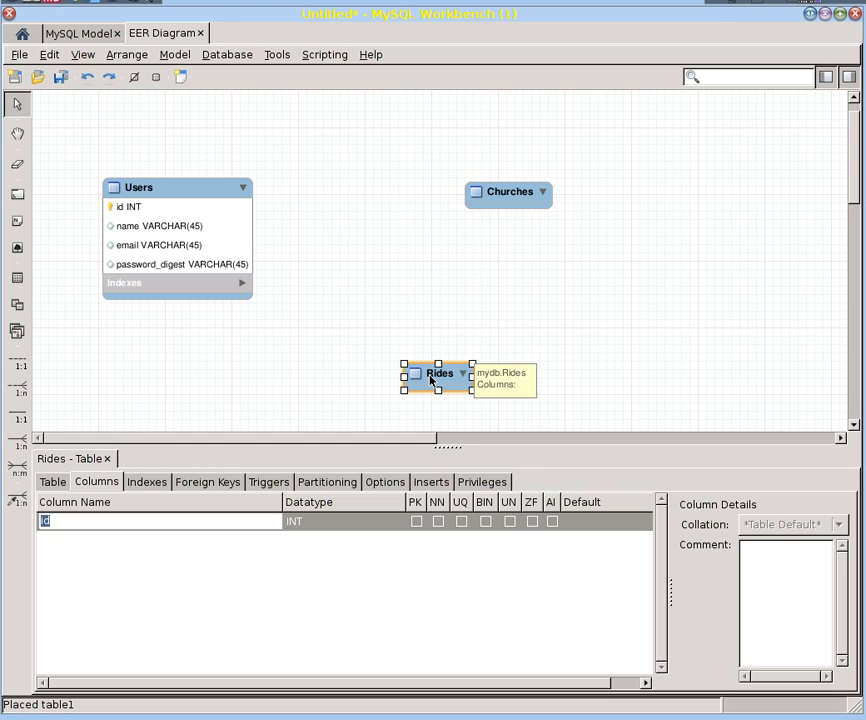
mouse_move(553, 267)
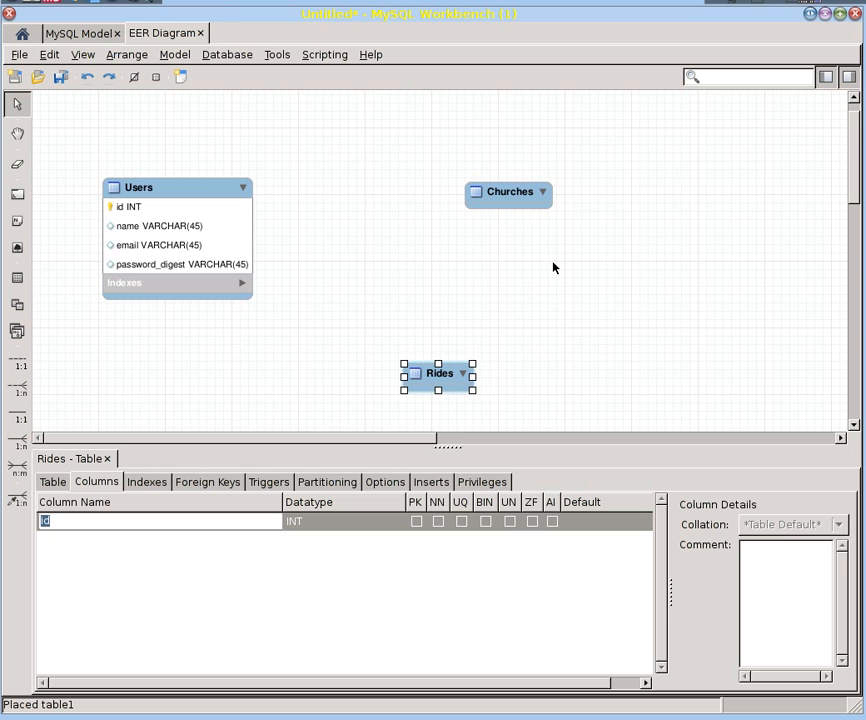
mouse_move(508, 192)
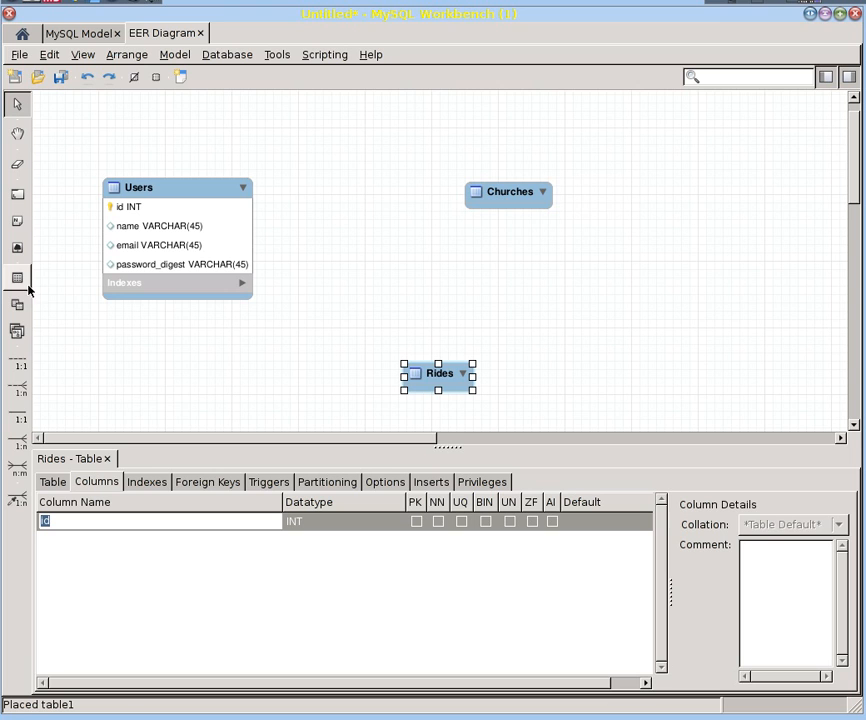
Place a fourth table right of Churches and rename it to Services
left_click(15, 277)
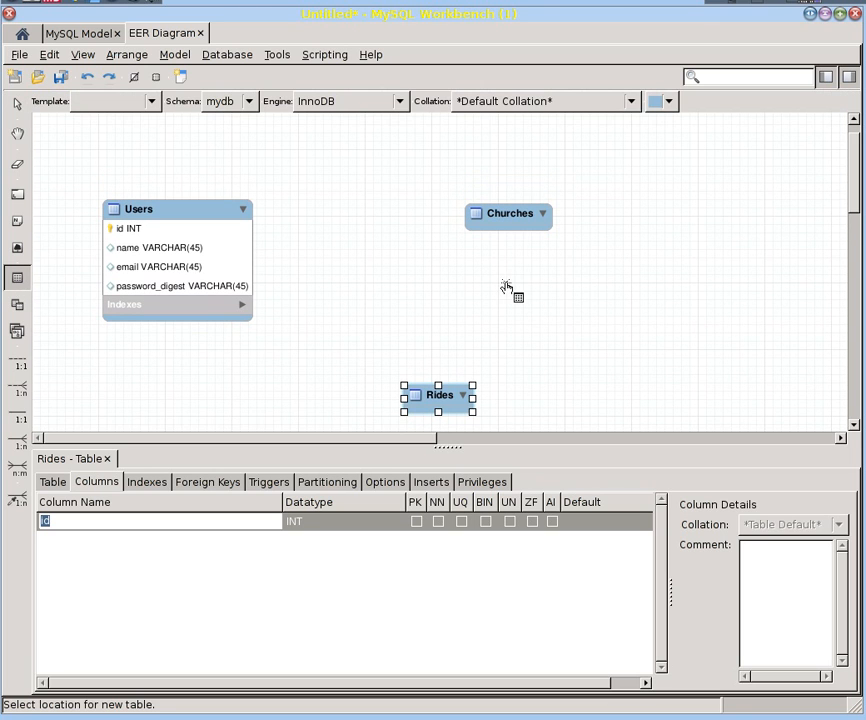
left_click(728, 210)
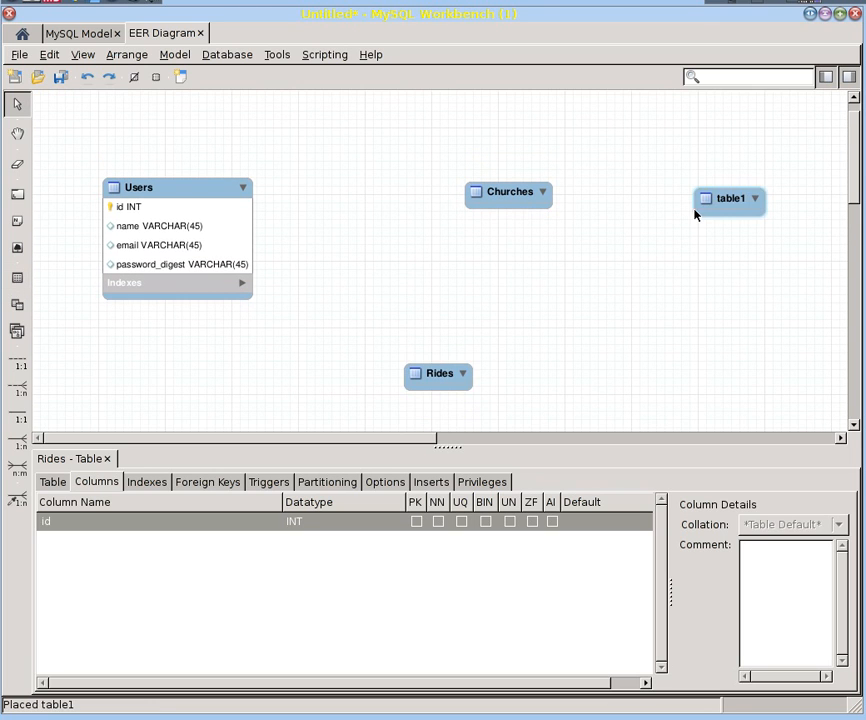
mouse_move(653, 307)
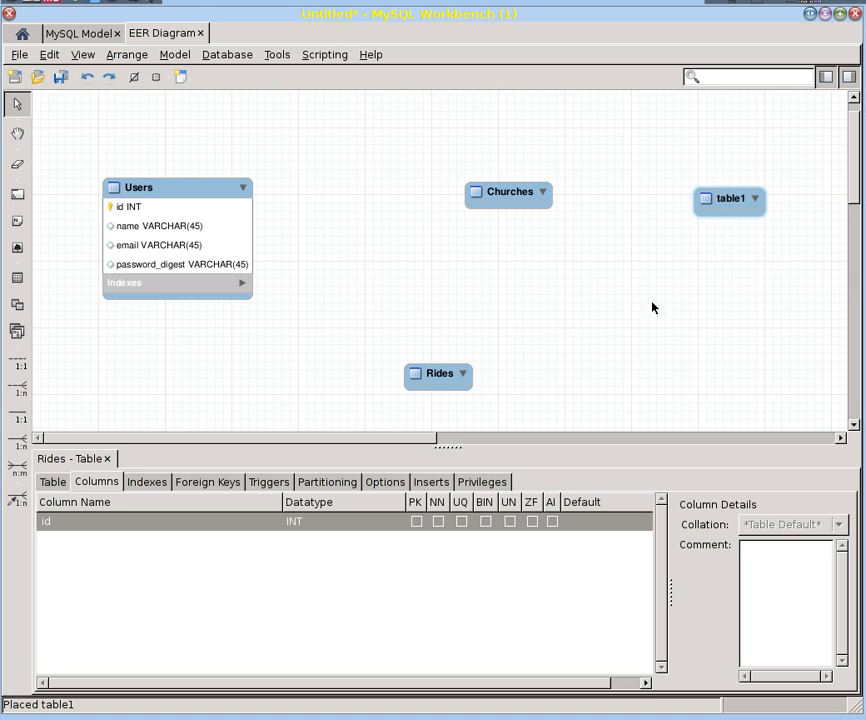
left_click(729, 198)
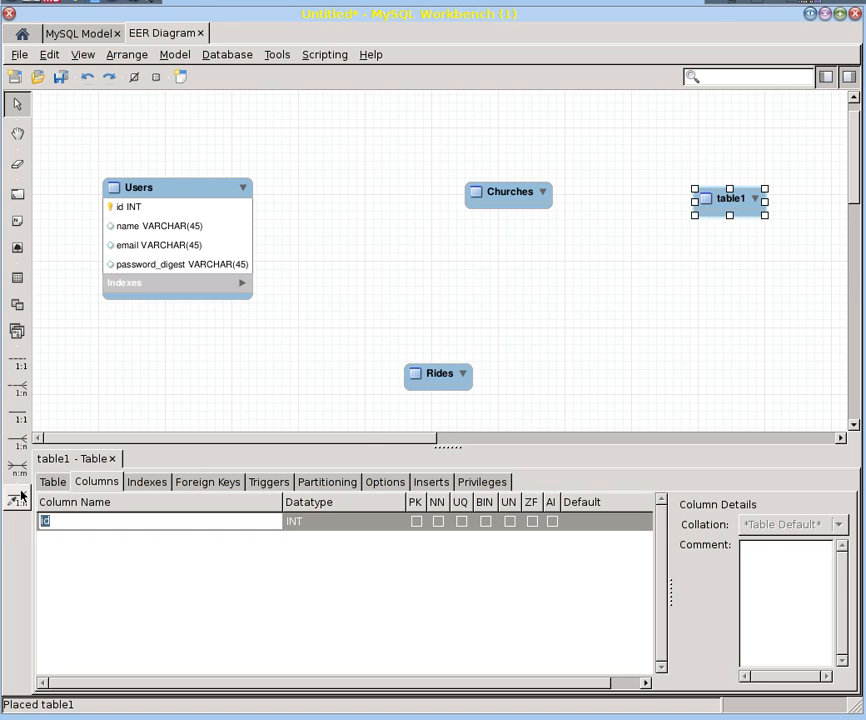
left_click(52, 481)
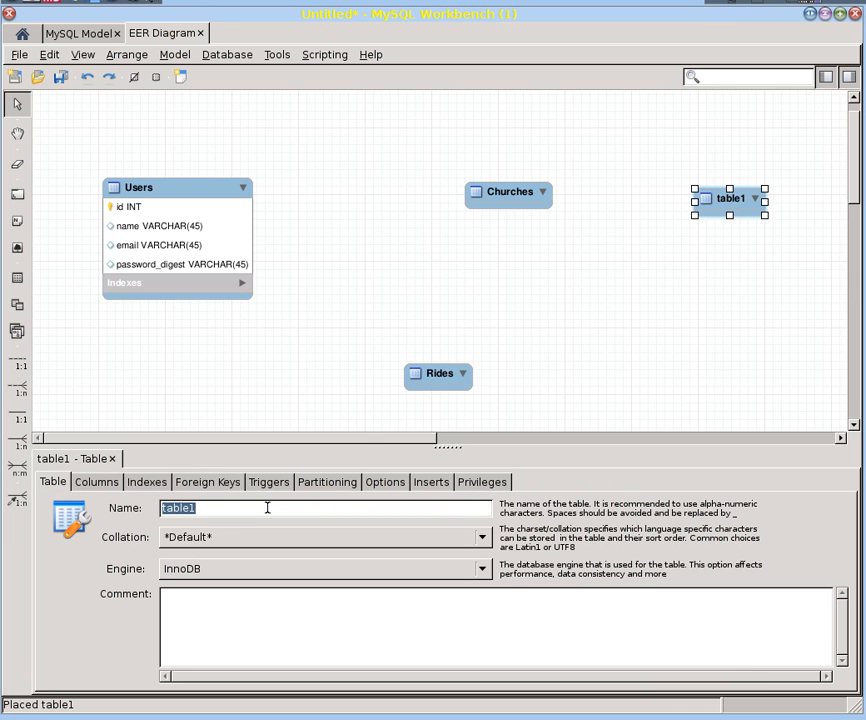
type("Serv")
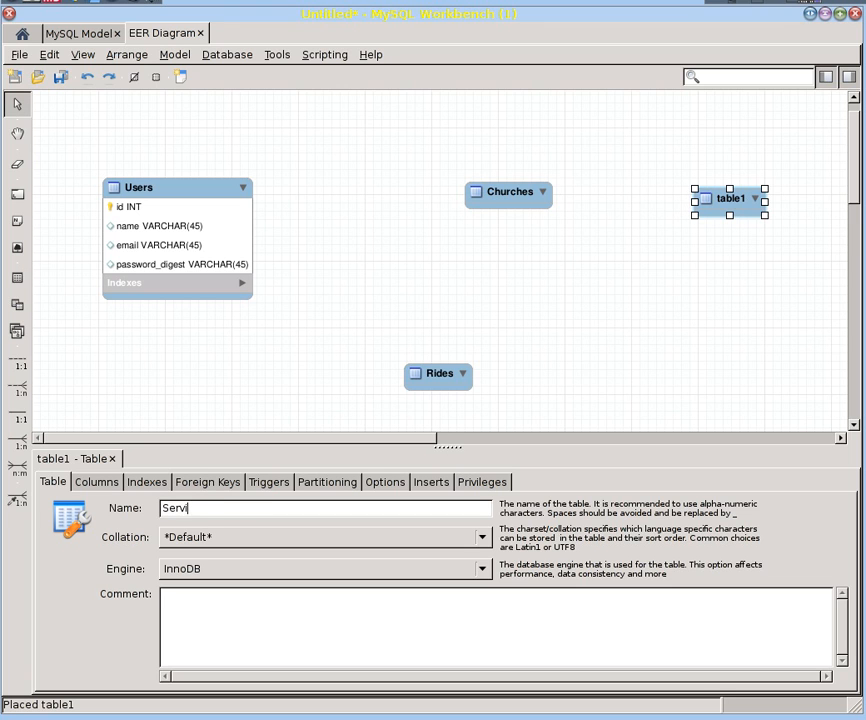
type("ices")
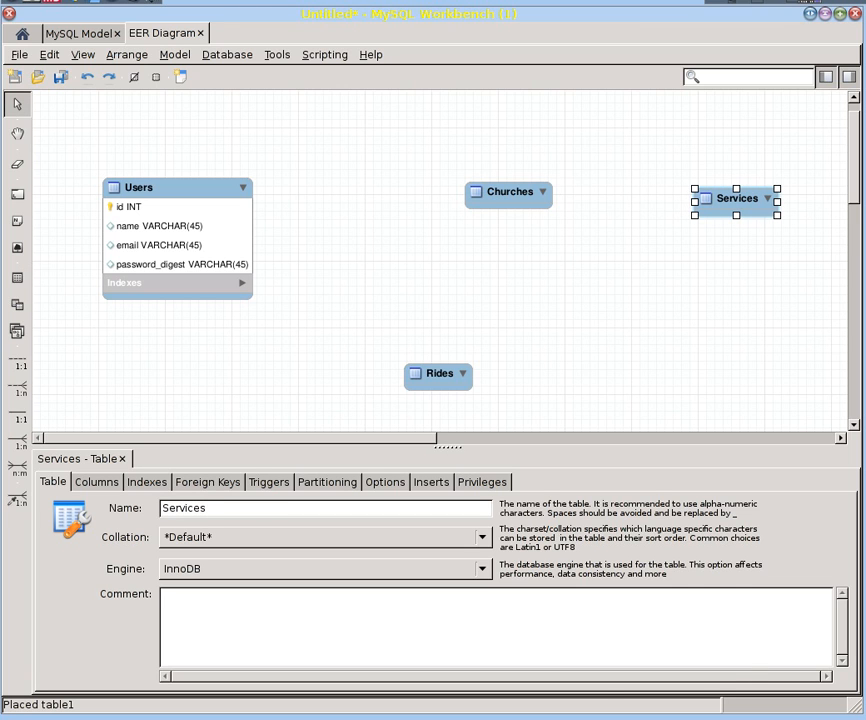
left_click(96, 482)
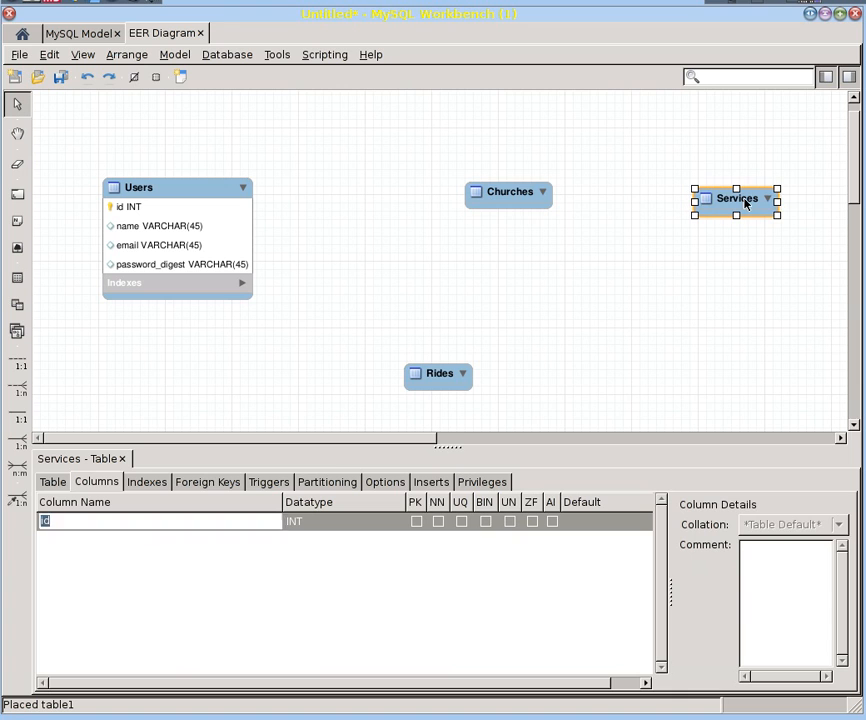
left_click(508, 192)
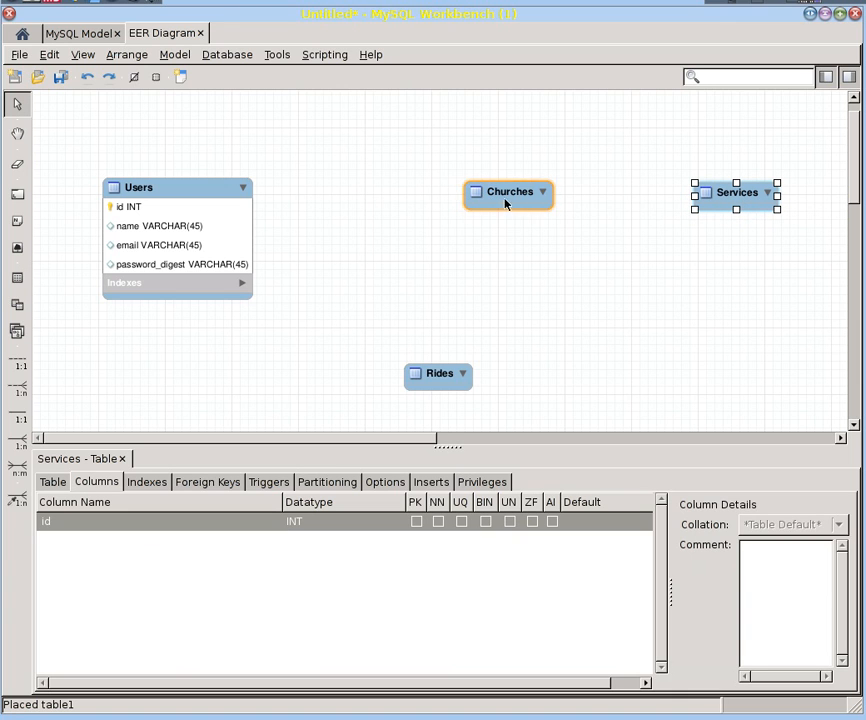
left_click(735, 192)
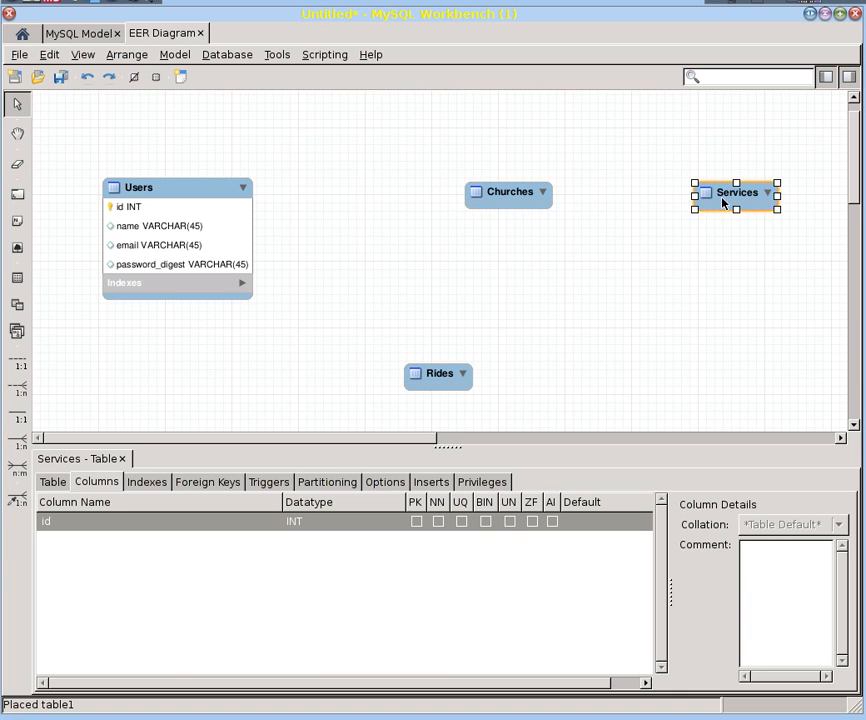
mouse_move(146, 225)
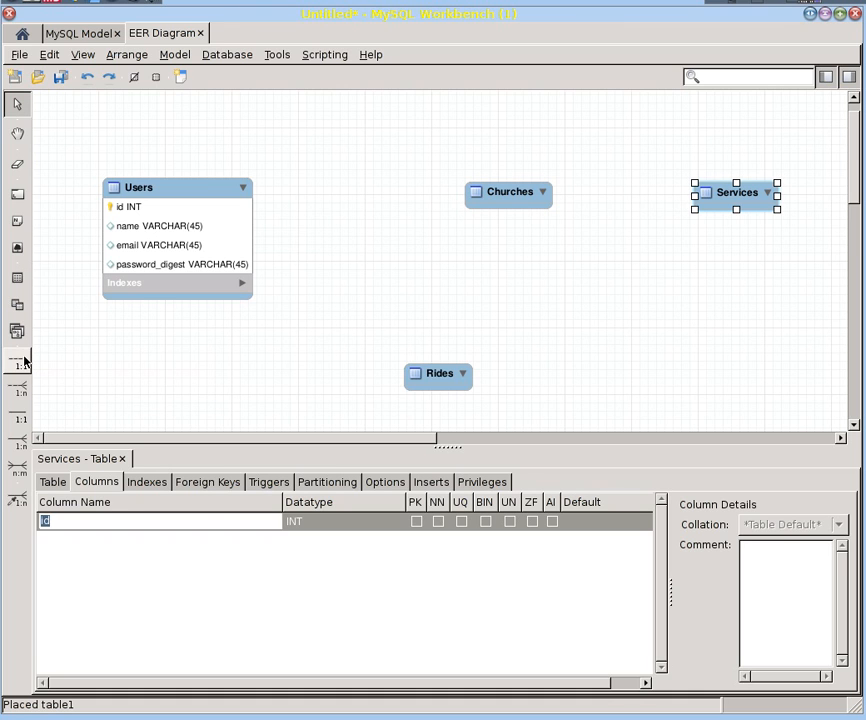
mouse_move(20, 362)
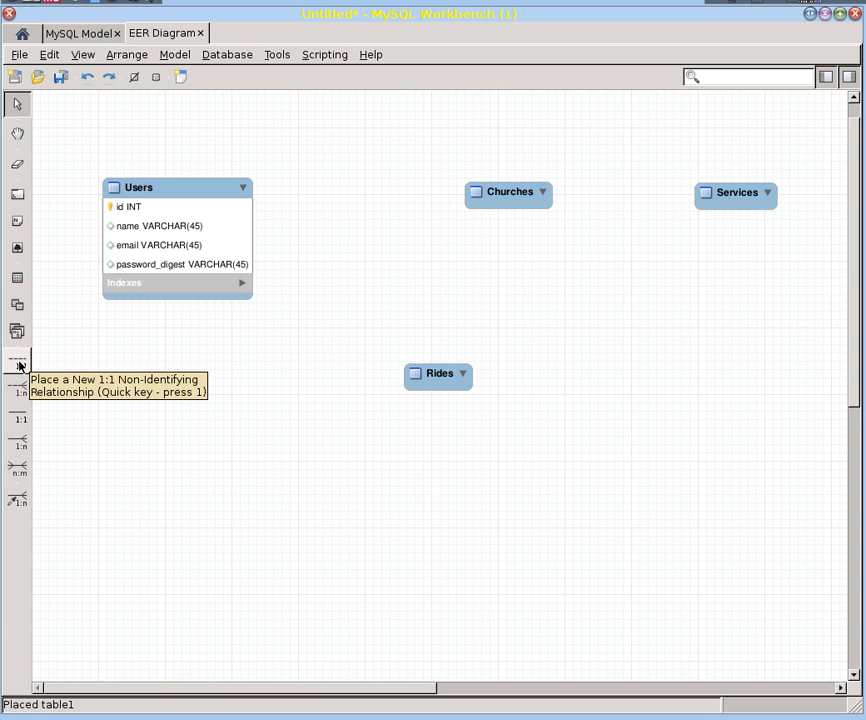
mouse_move(18, 393)
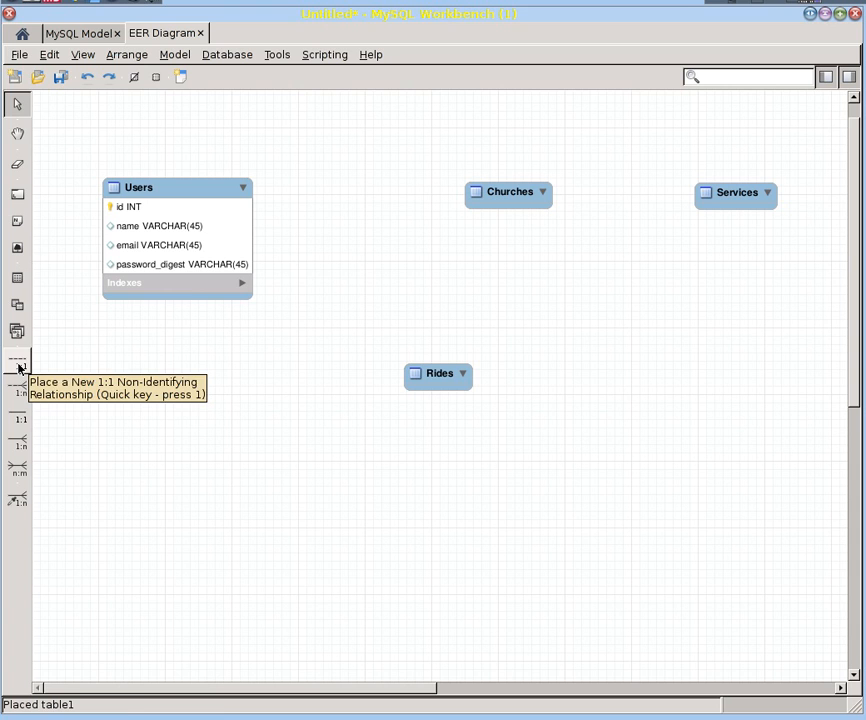
Draw a 1:1 non-identifying relationship from Churches to Users and verify the Users_id foreign key
left_click(16, 362)
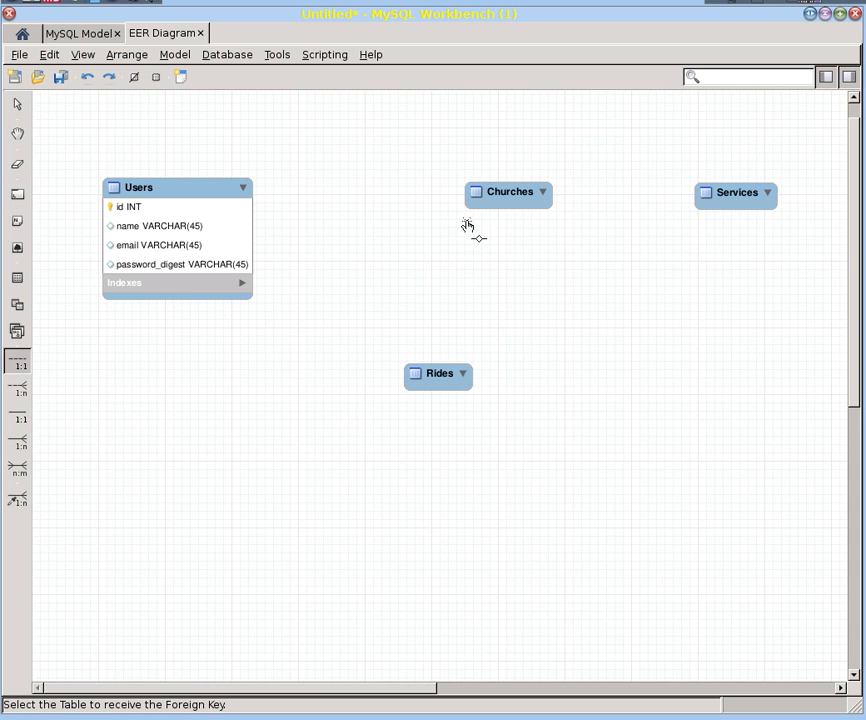
left_click(508, 192)
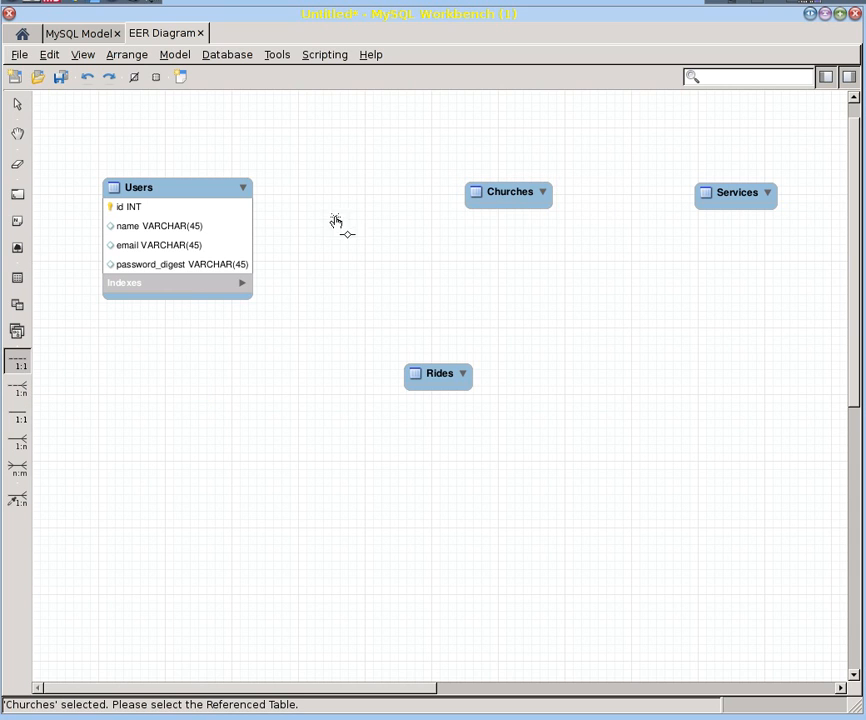
left_click(177, 245)
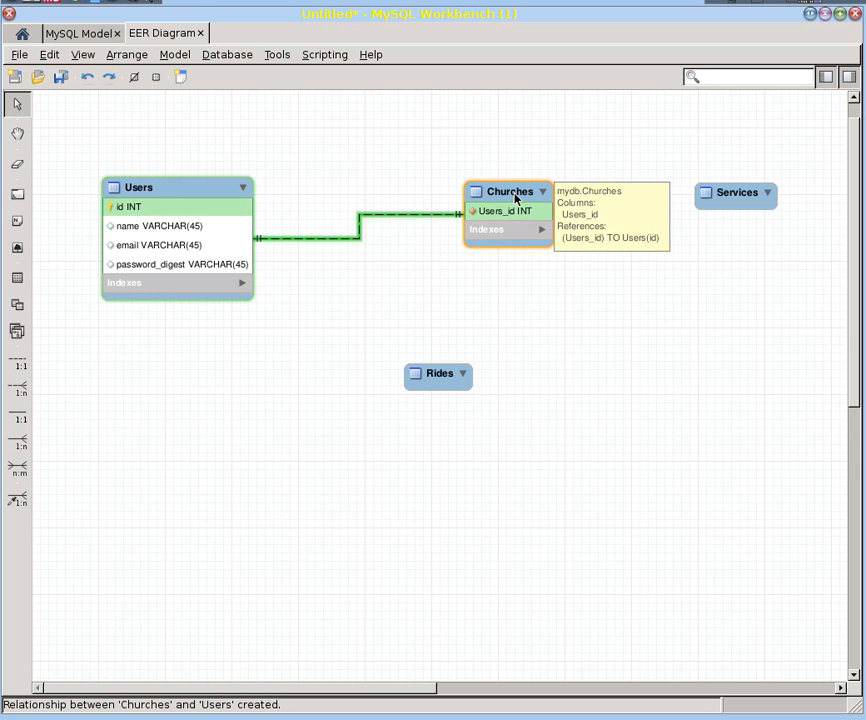
double_click(509, 191)
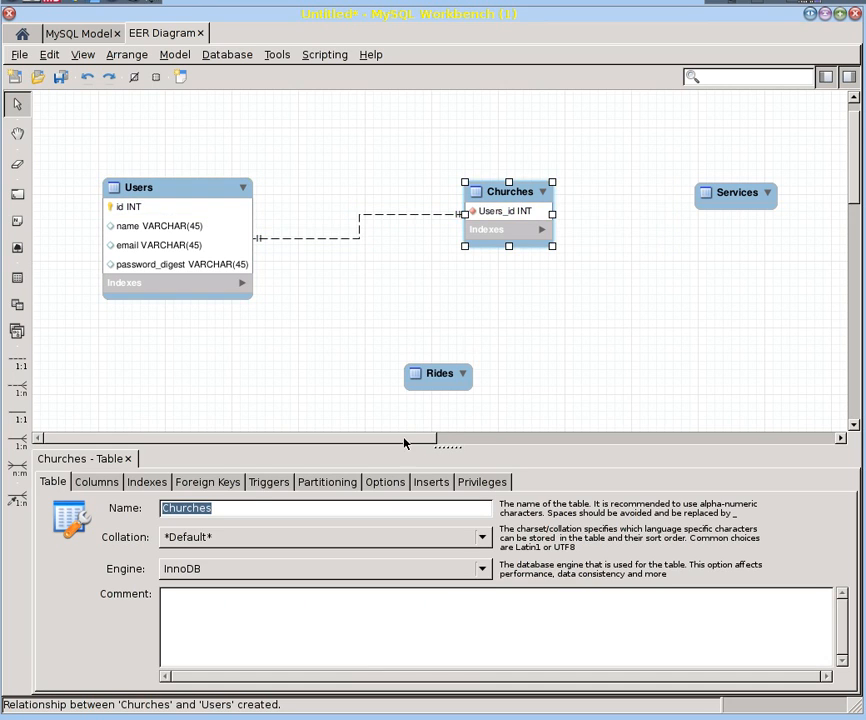
left_click(96, 482)
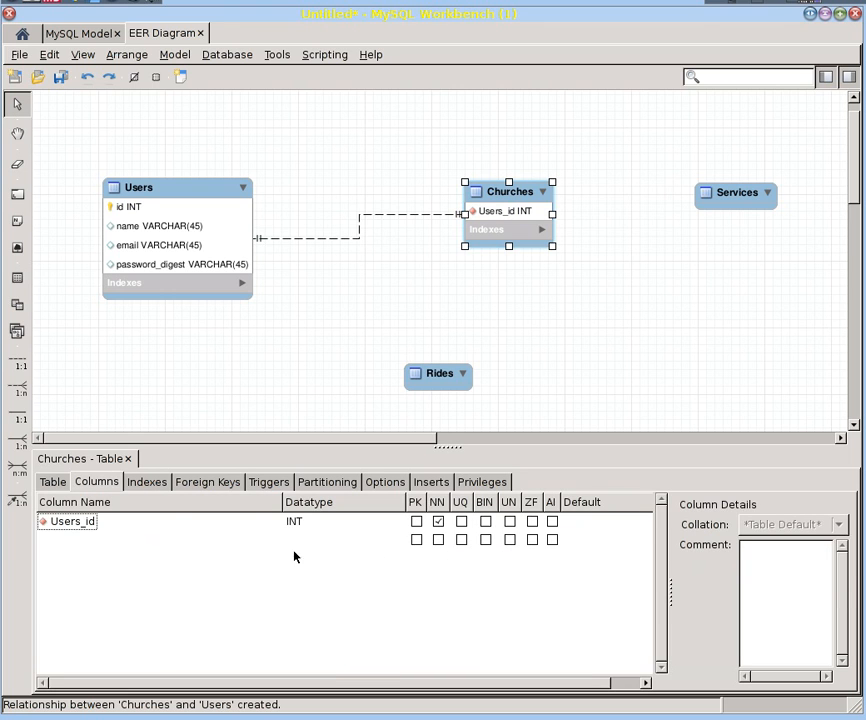
left_click(208, 482)
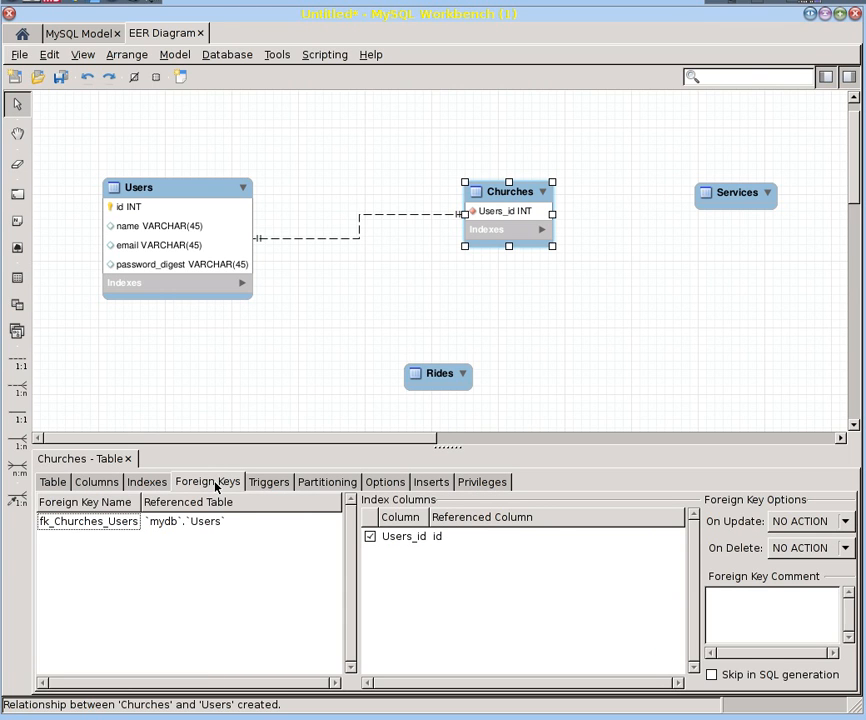
left_click(97, 481)
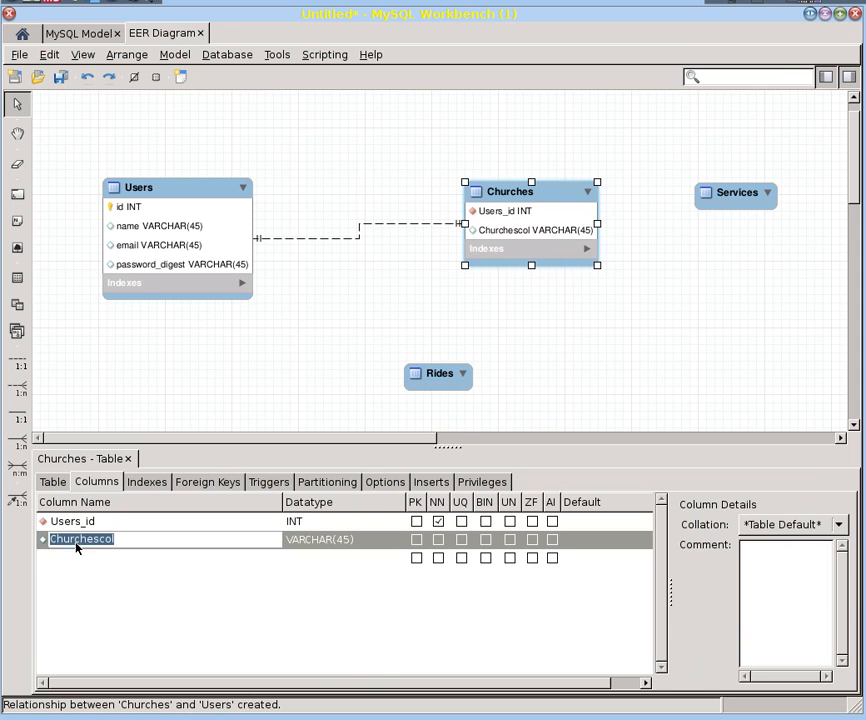
Add an id primary key to Churches and rename Users_id to created_by
type("id")
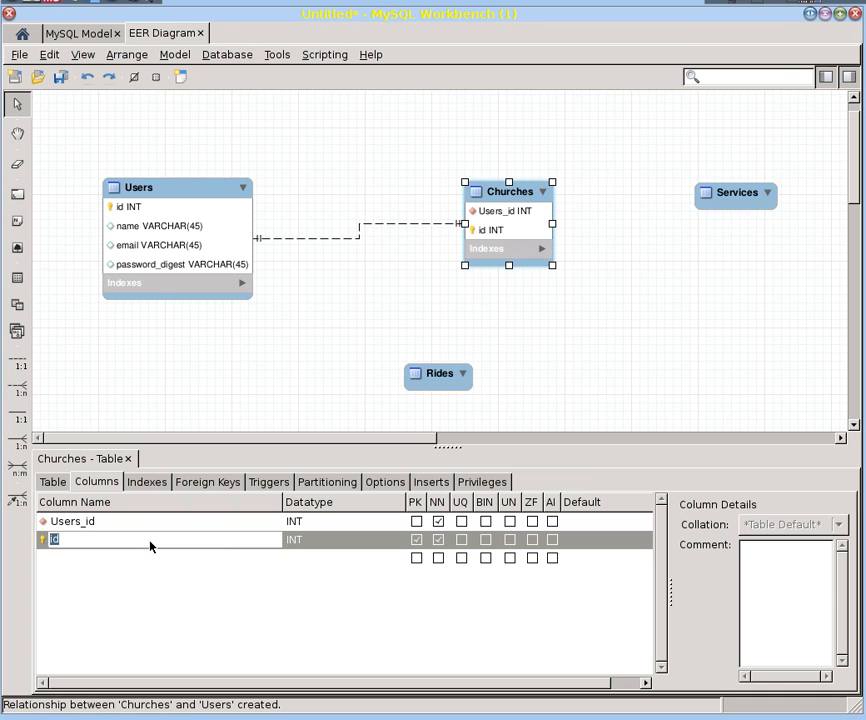
mouse_move(45, 530)
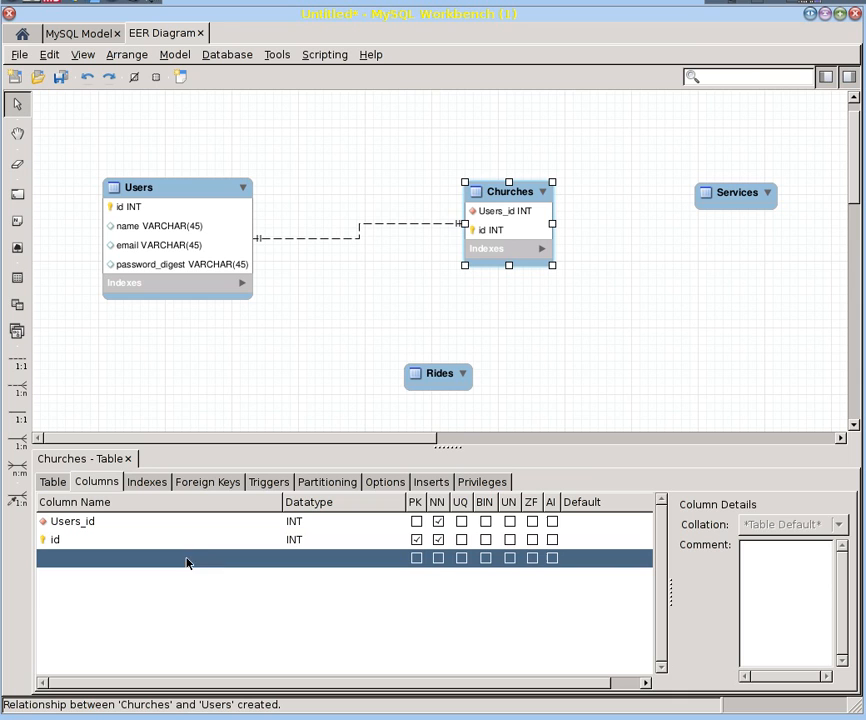
mouse_move(485, 214)
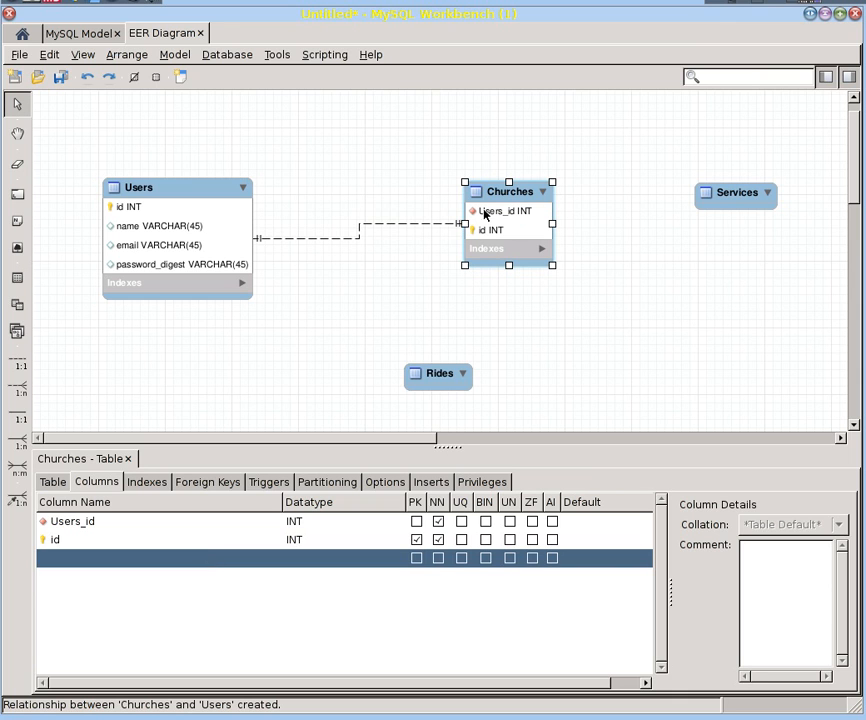
double_click(72, 520)
type("C")
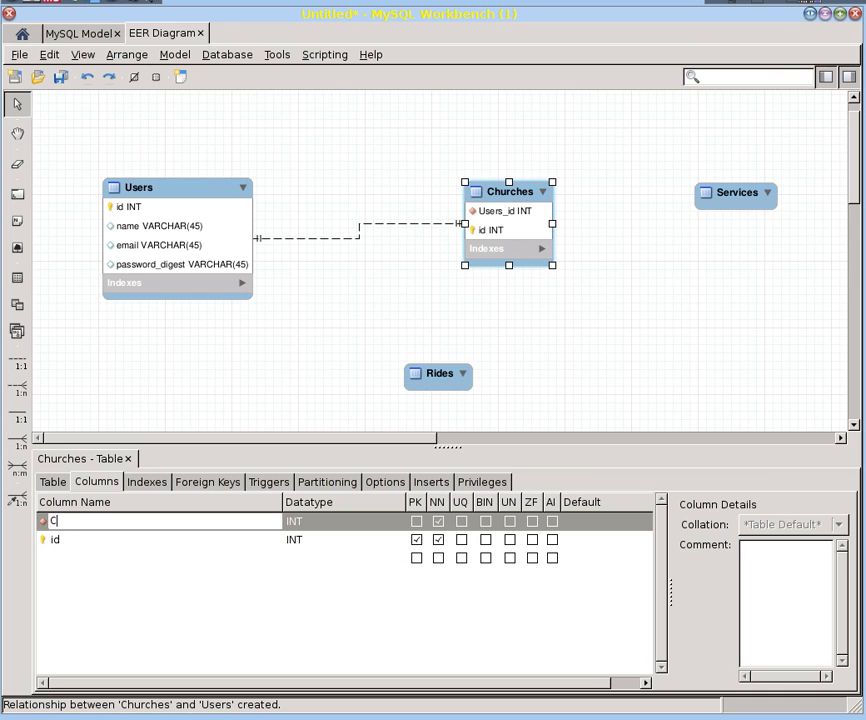
type("reated_by")
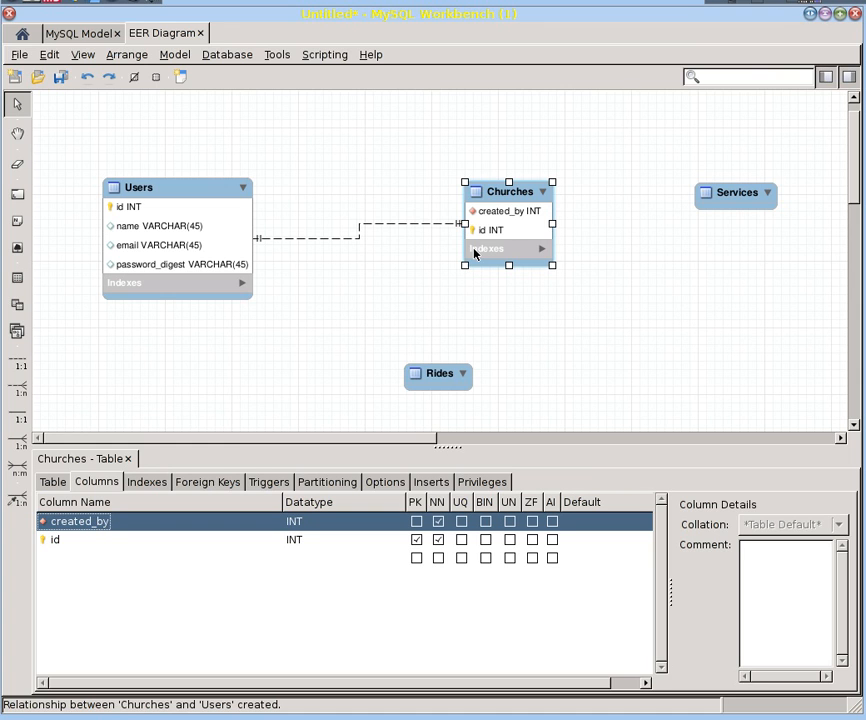
mouse_move(493, 230)
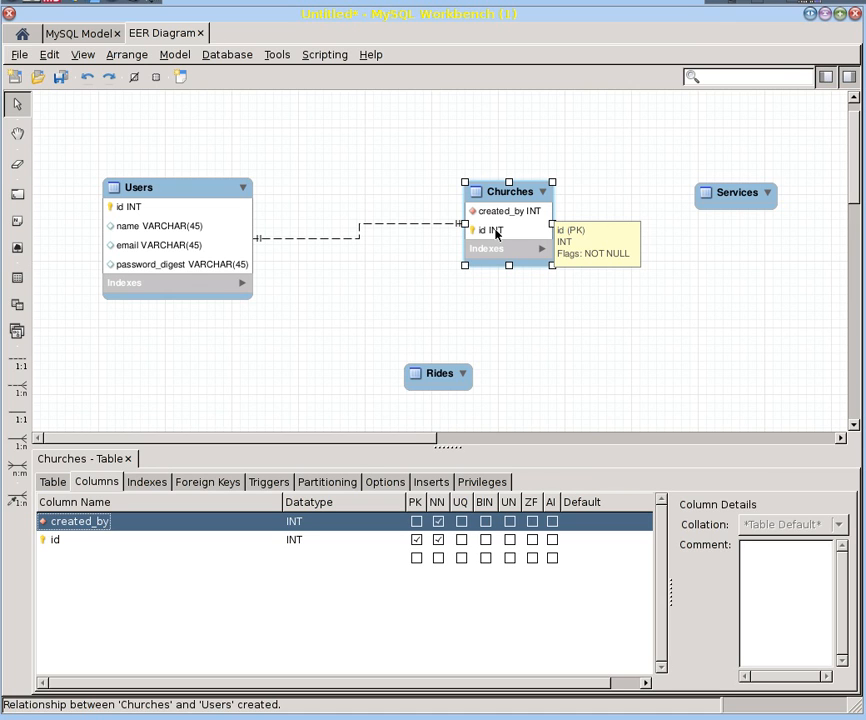
mouse_move(437, 226)
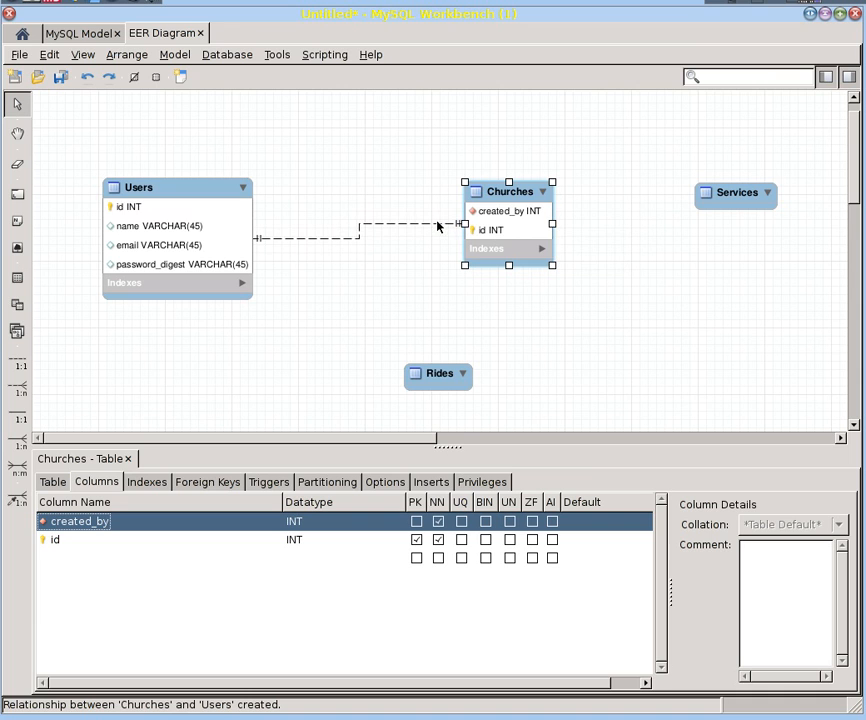
mouse_move(508, 247)
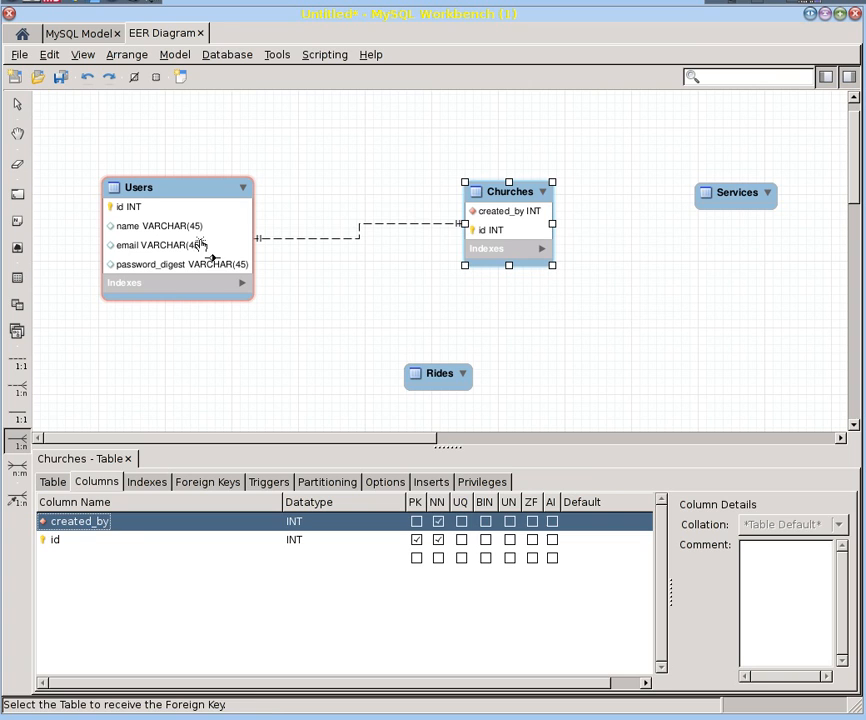
Connect Users to Churches with a 1:n relationship, naming the foreign key church_id
left_click(177, 230)
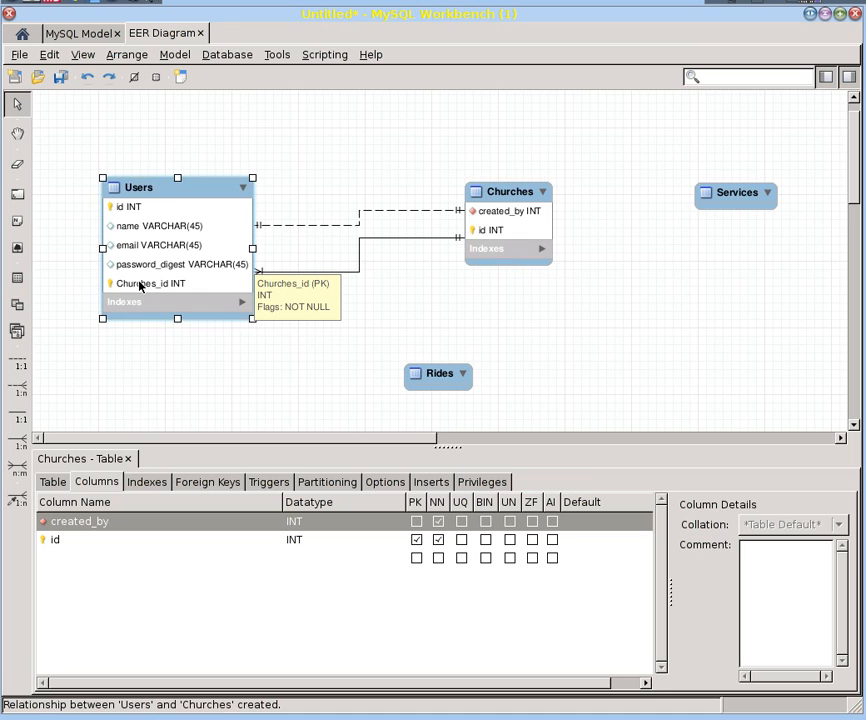
mouse_move(155, 289)
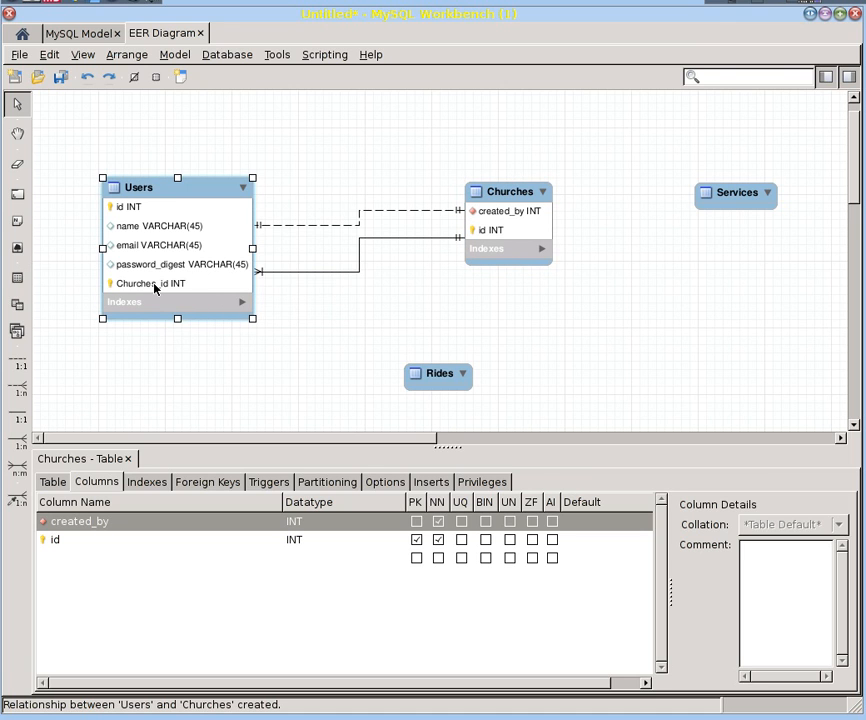
left_click(150, 283)
type("church_id")
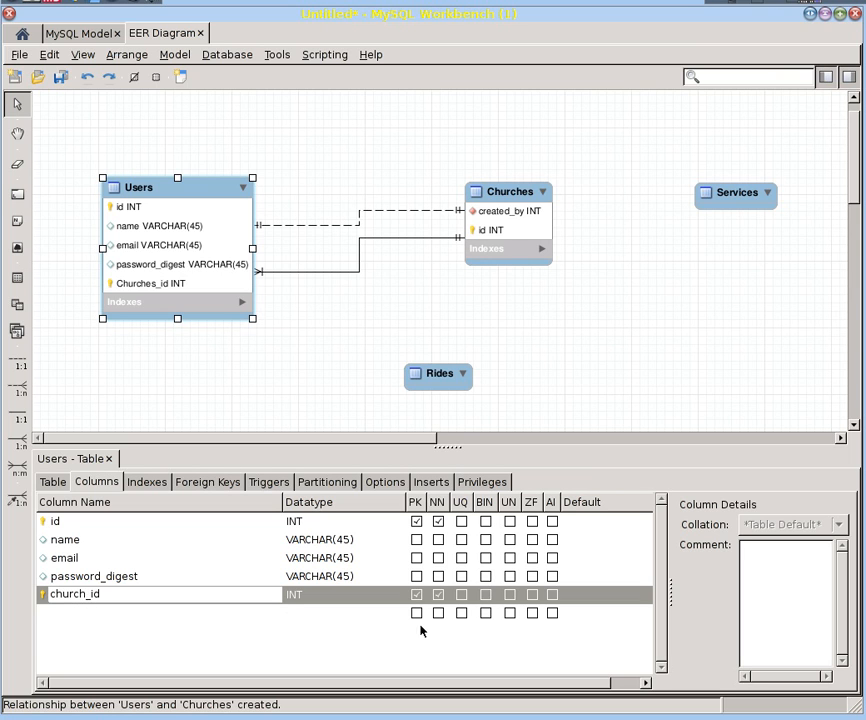
left_click(416, 594)
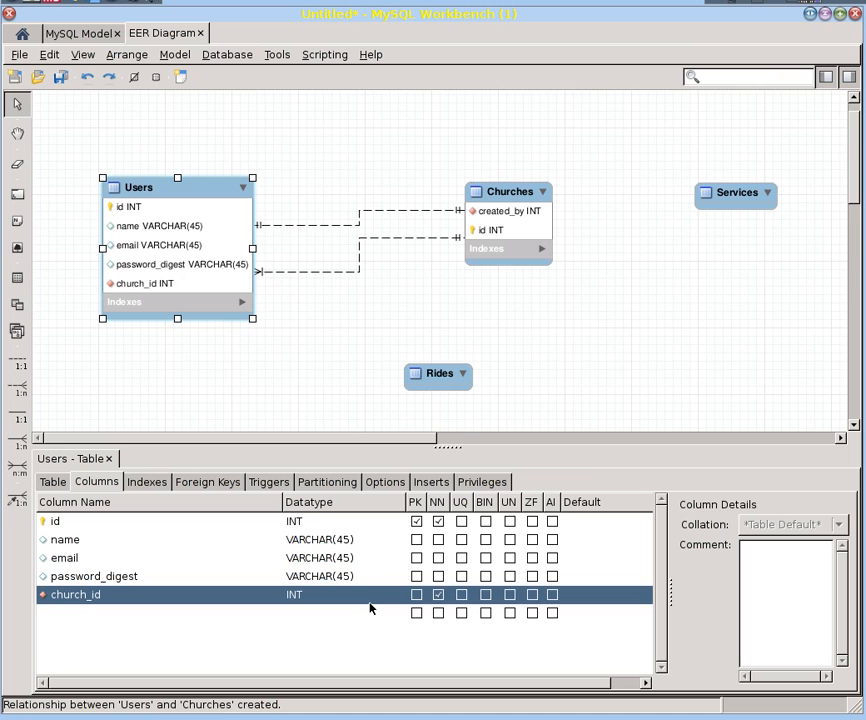
mouse_move(303, 290)
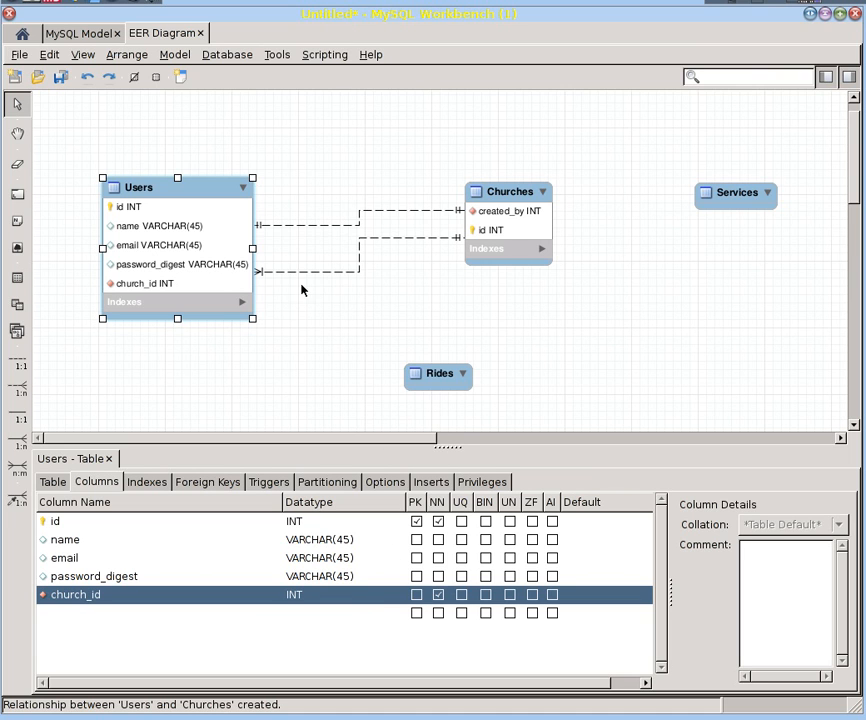
mouse_move(178, 292)
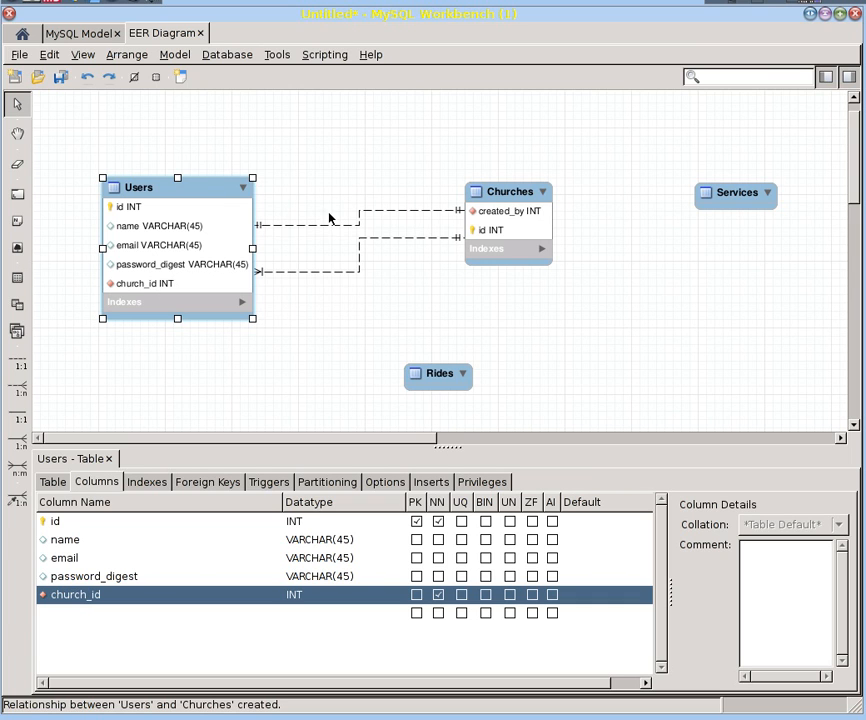
mouse_move(360, 215)
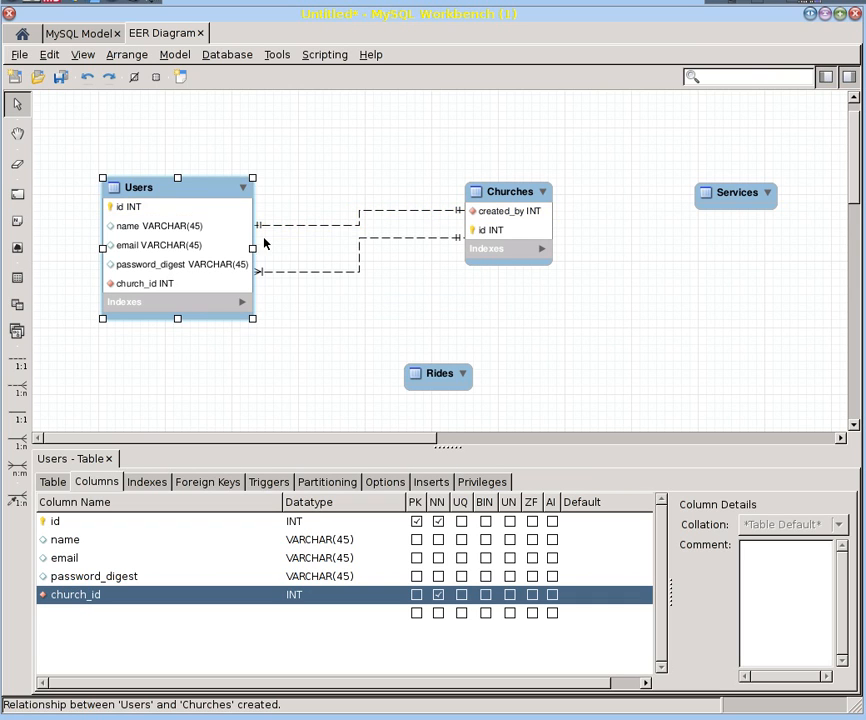
mouse_move(17, 443)
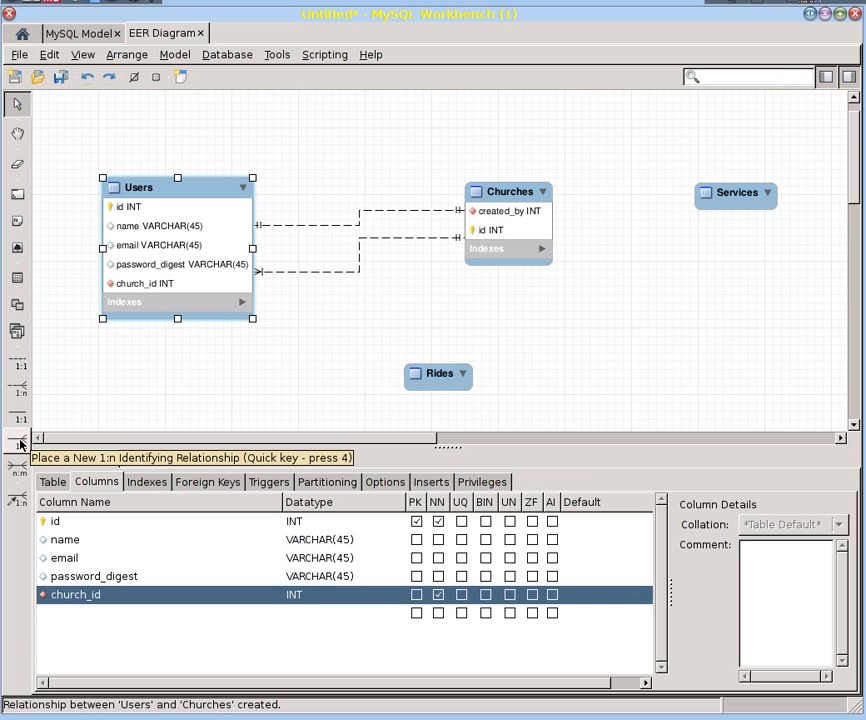
Link Services to Churches via Church_id and make id the Services primary key
left_click(735, 193)
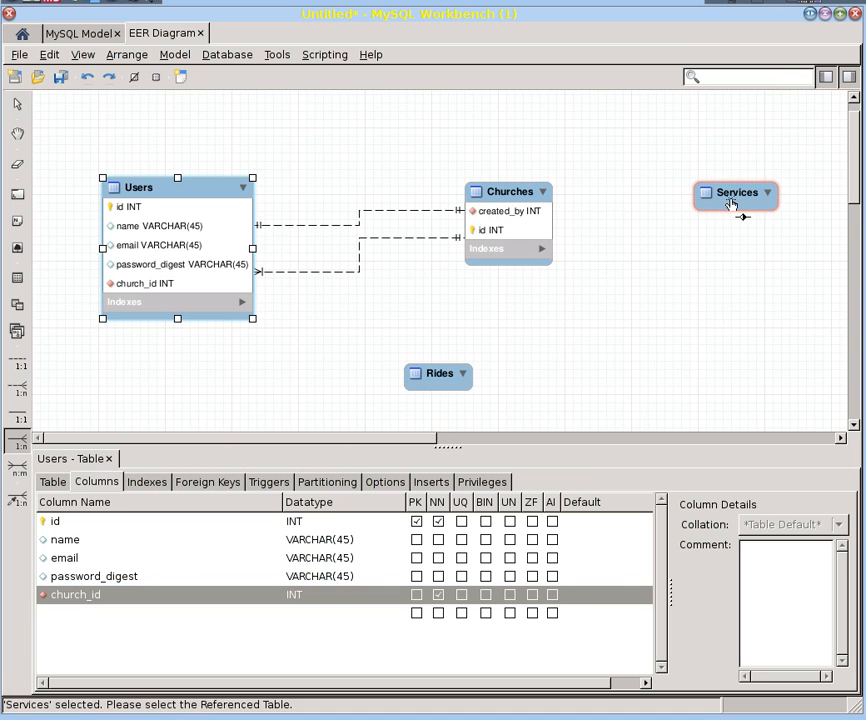
left_click(508, 210)
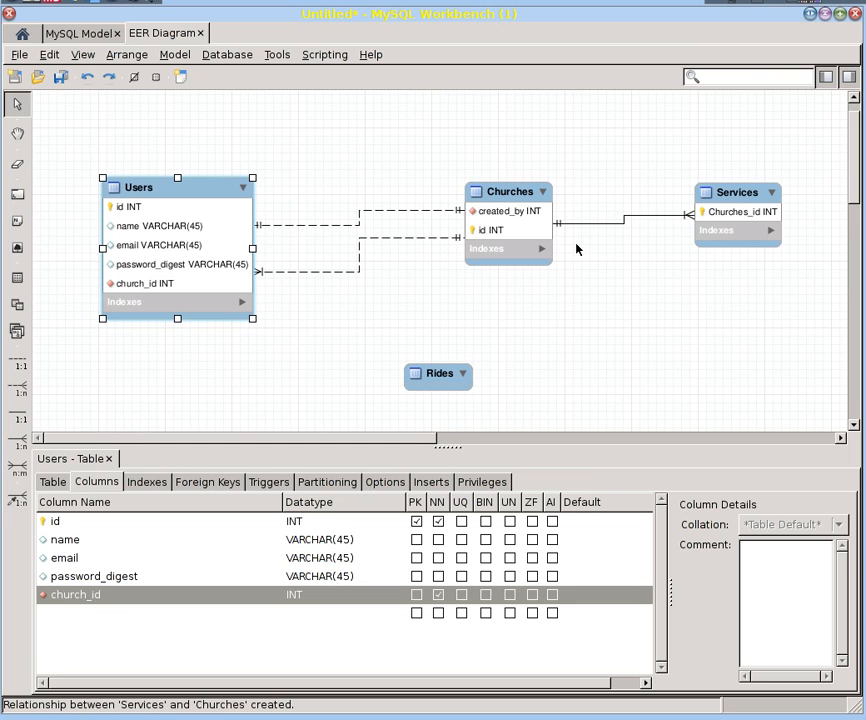
mouse_move(724, 218)
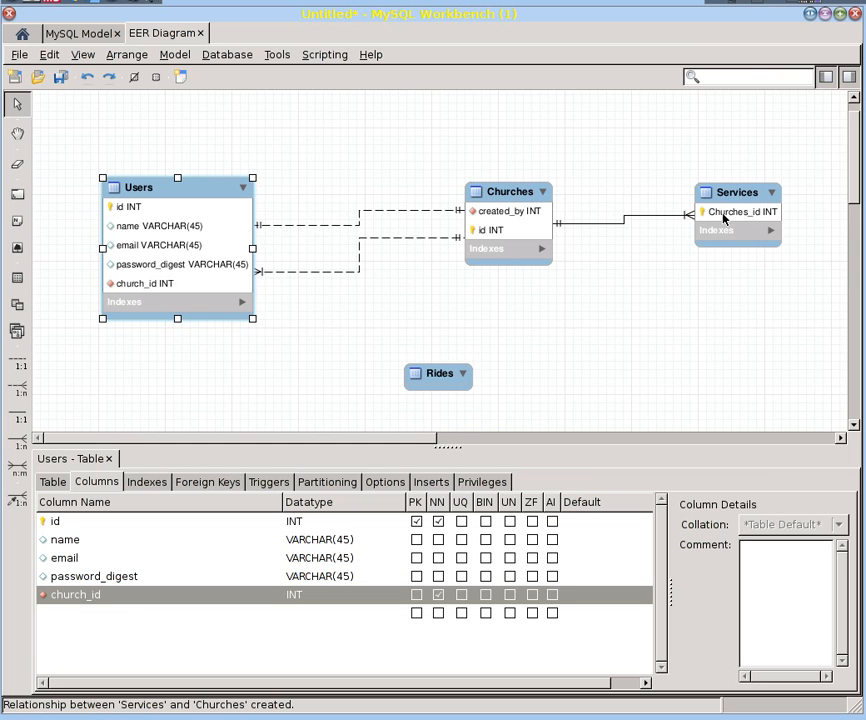
left_click(737, 192)
type("int")
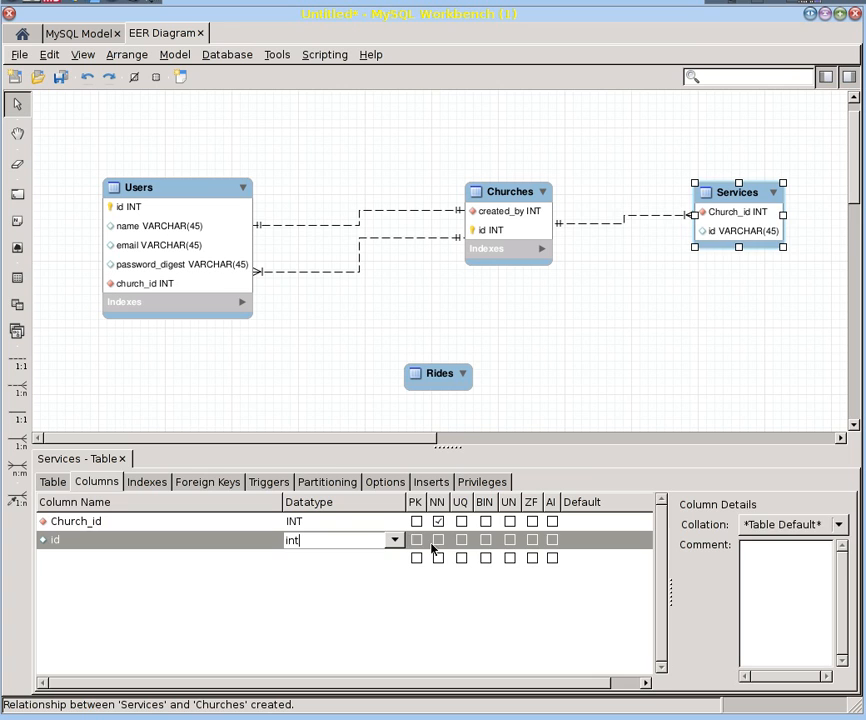
left_click(416, 539)
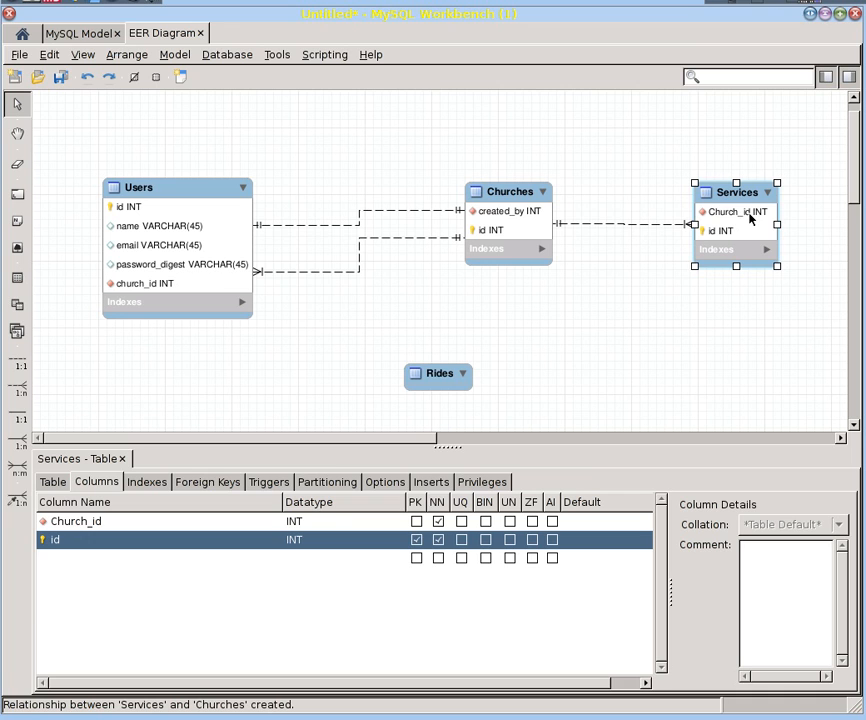
mouse_move(491, 230)
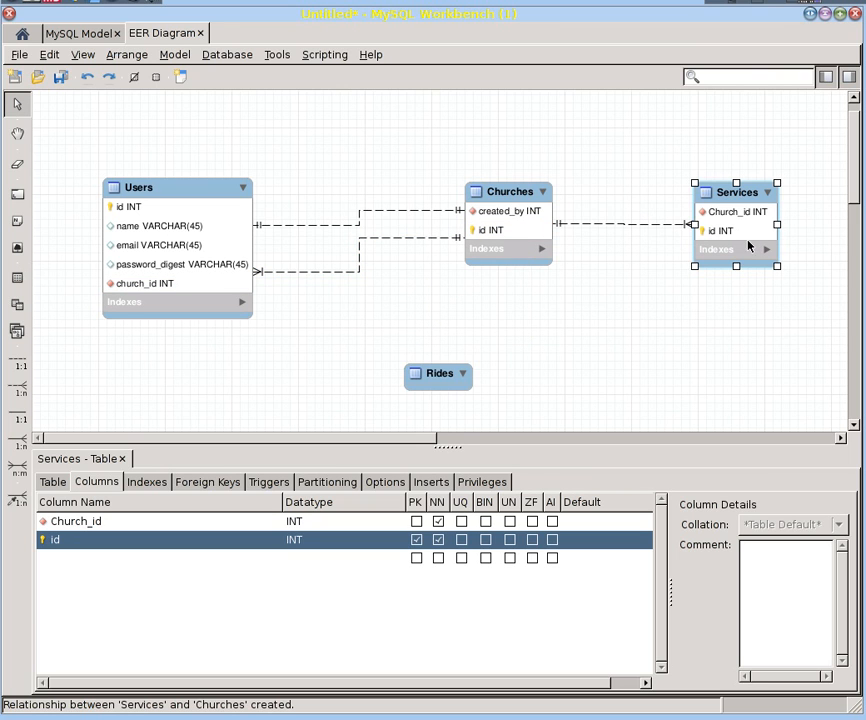
mouse_move(489, 240)
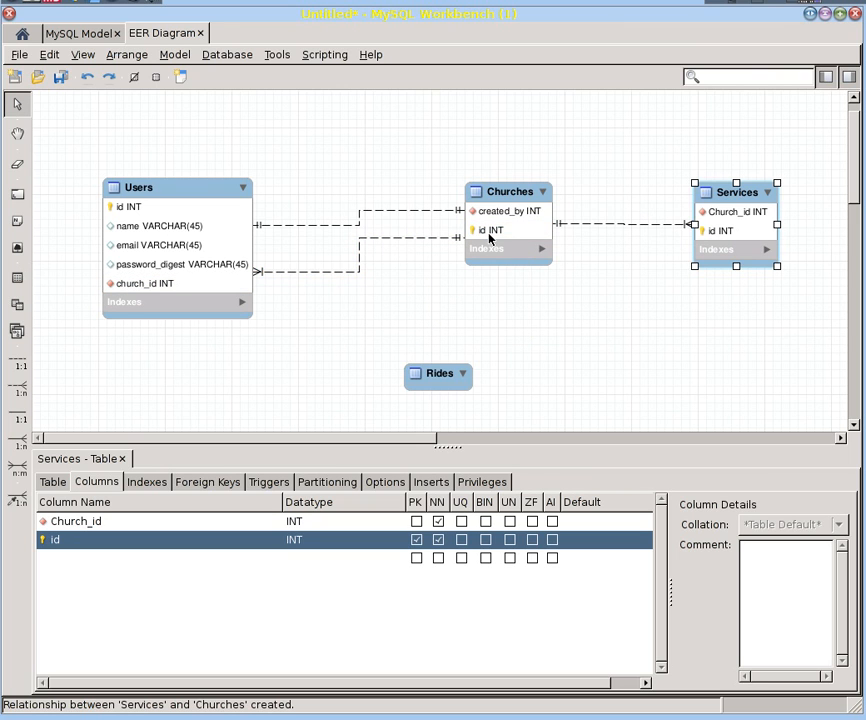
mouse_move(490, 230)
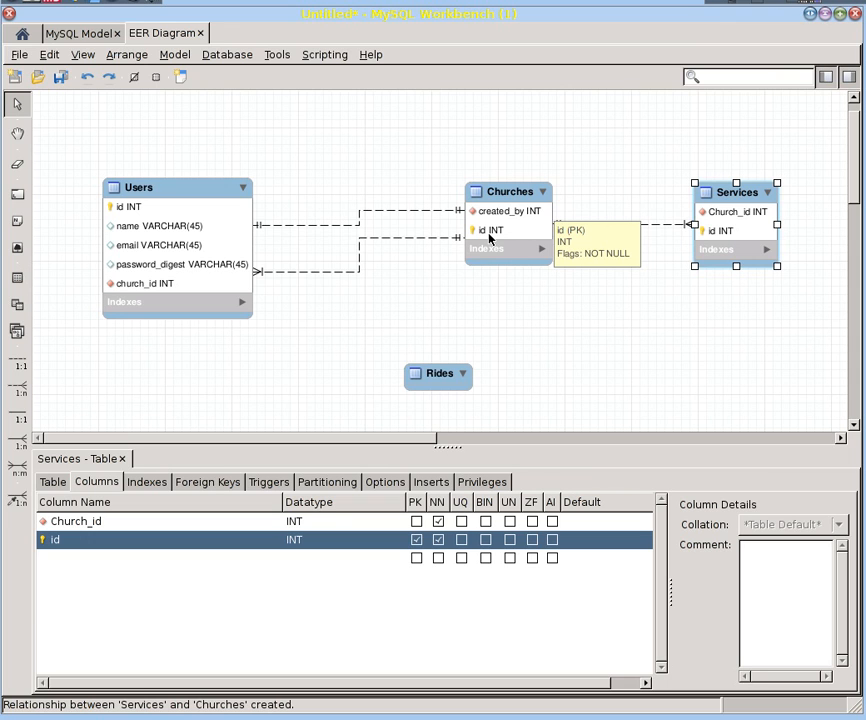
mouse_move(384, 330)
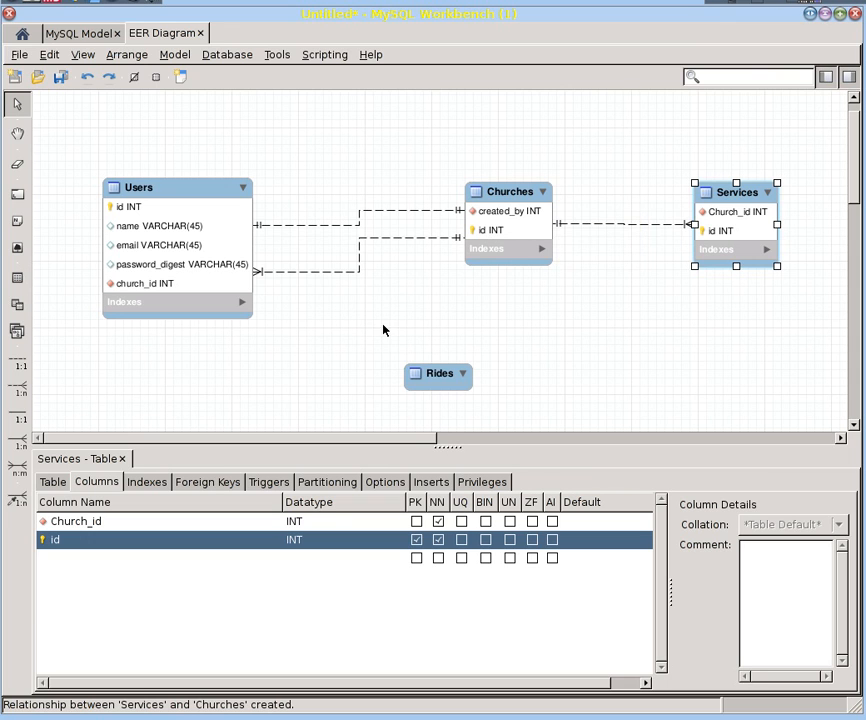
mouse_move(733, 247)
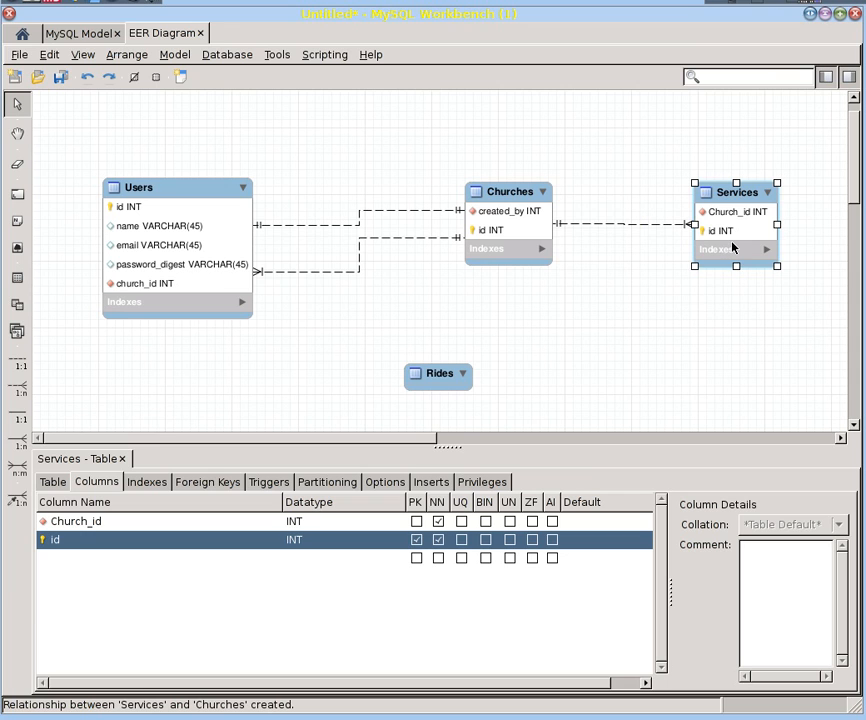
mouse_move(622, 306)
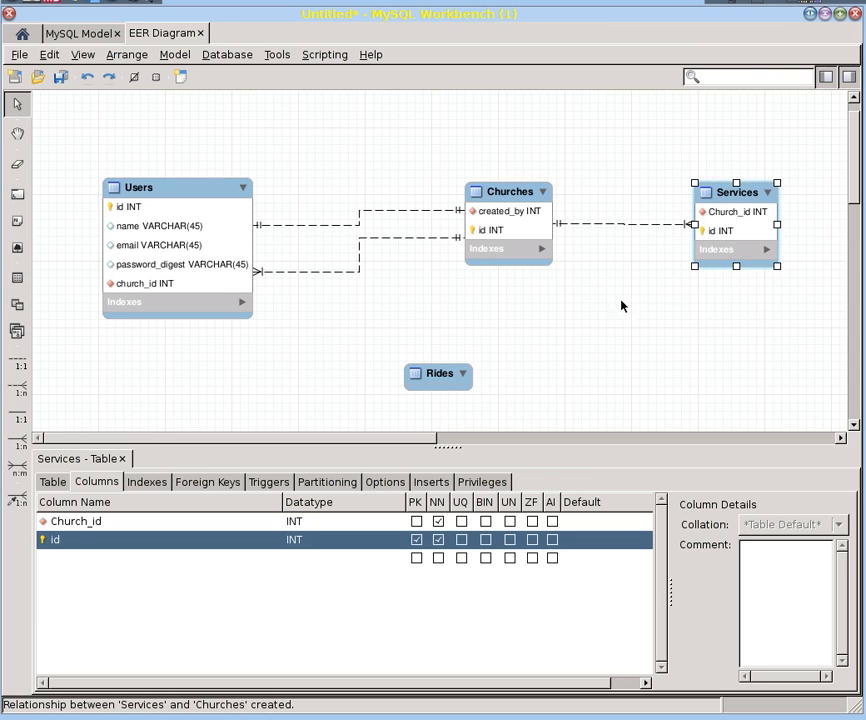
mouse_move(577, 322)
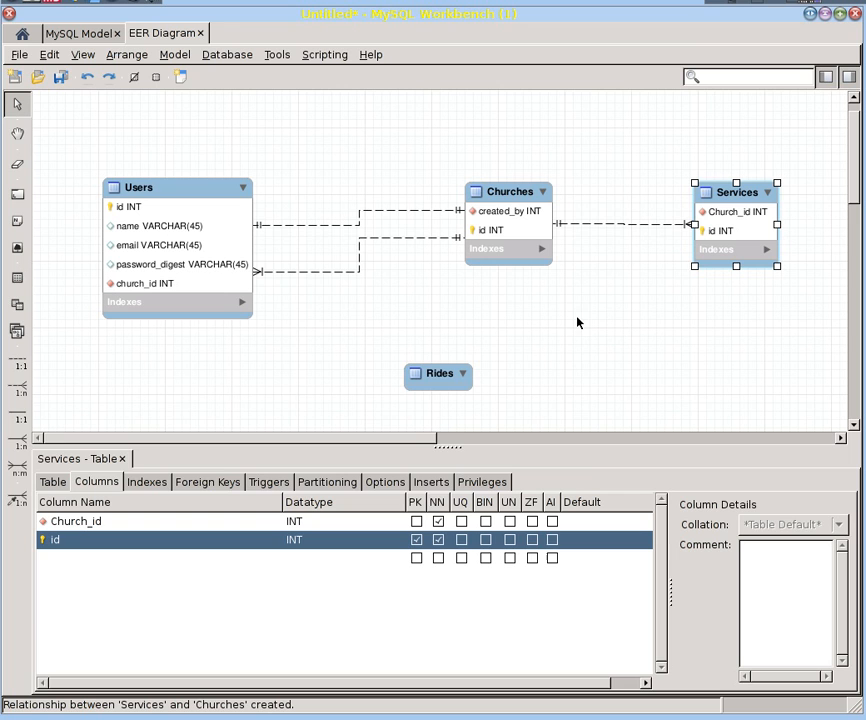
mouse_move(18, 386)
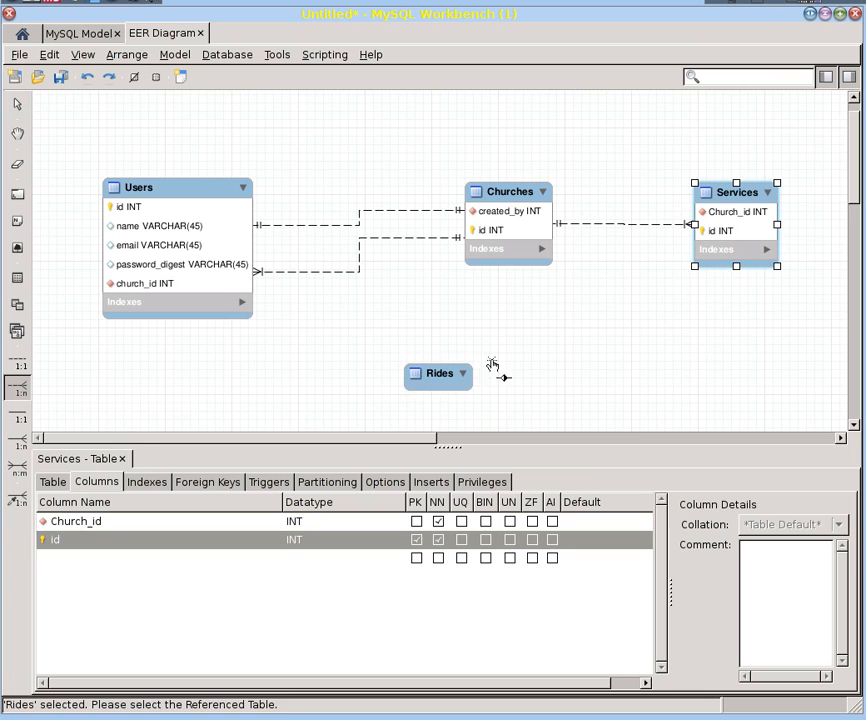
Link Rides to Services via service_id and make id the Rides primary key
left_click(735, 210)
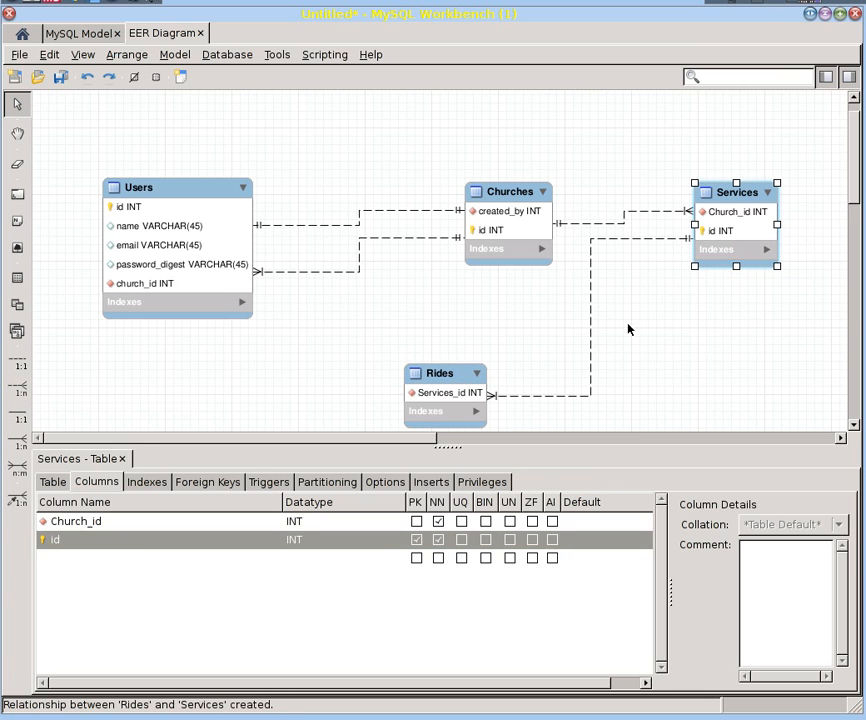
mouse_move(281, 514)
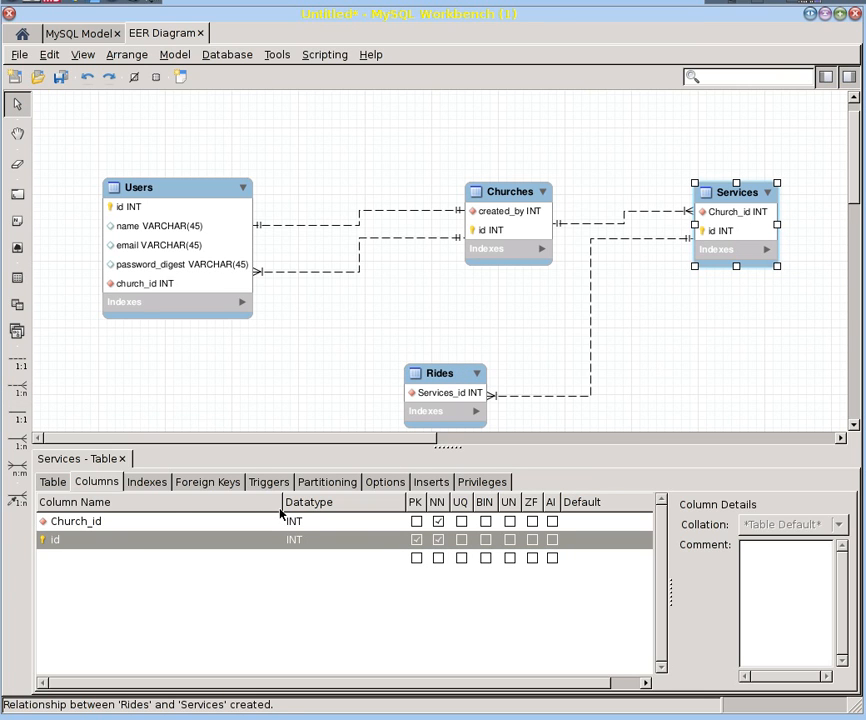
left_click(444, 373)
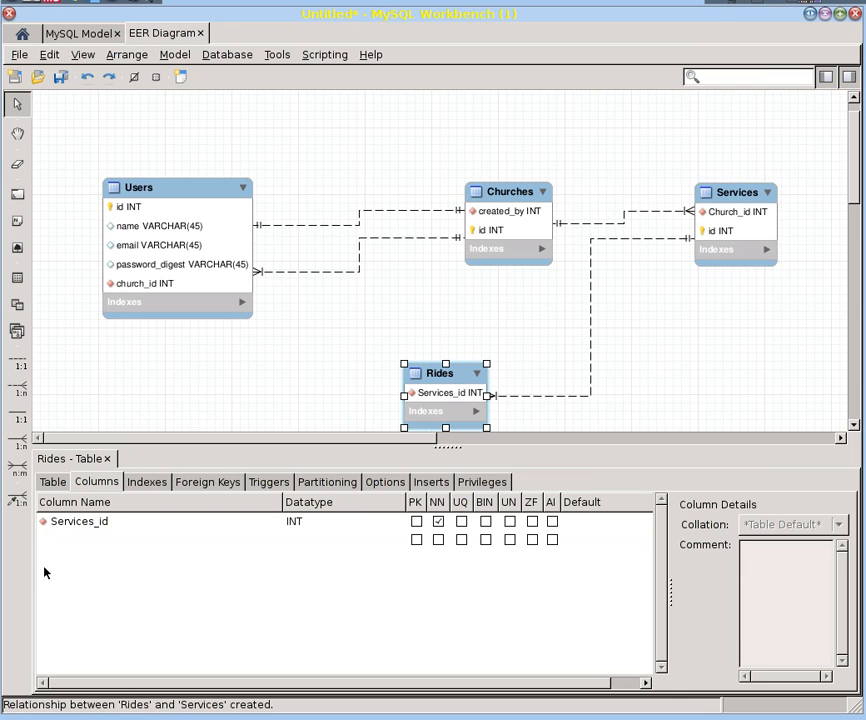
double_click(79, 520)
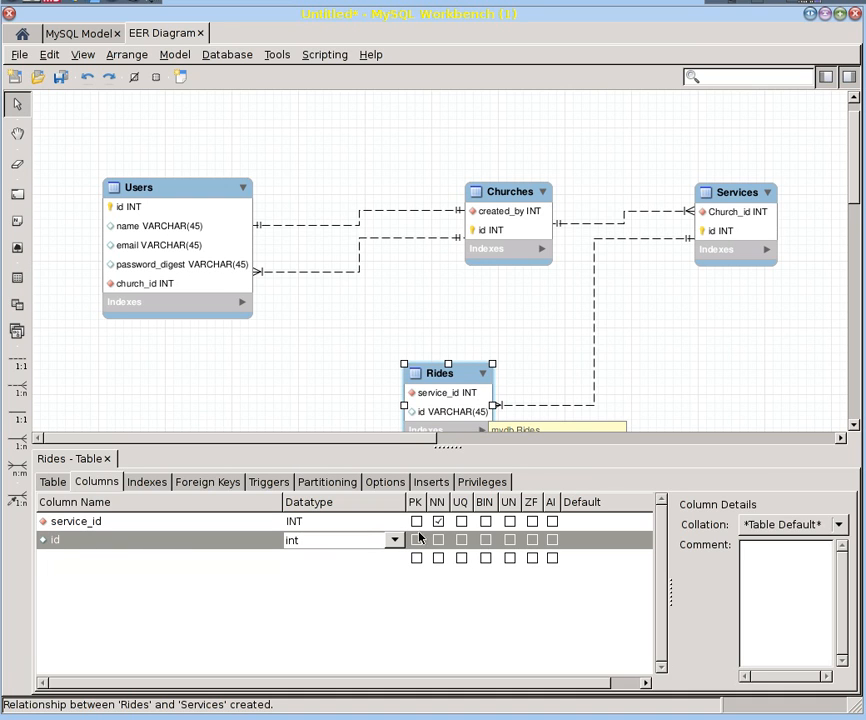
left_click(416, 539)
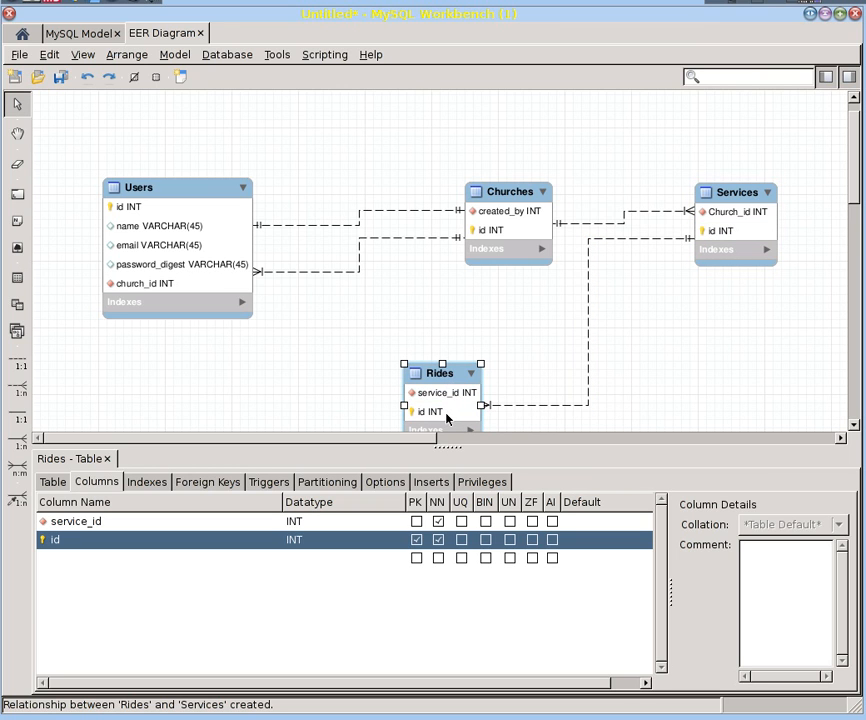
mouse_move(722, 266)
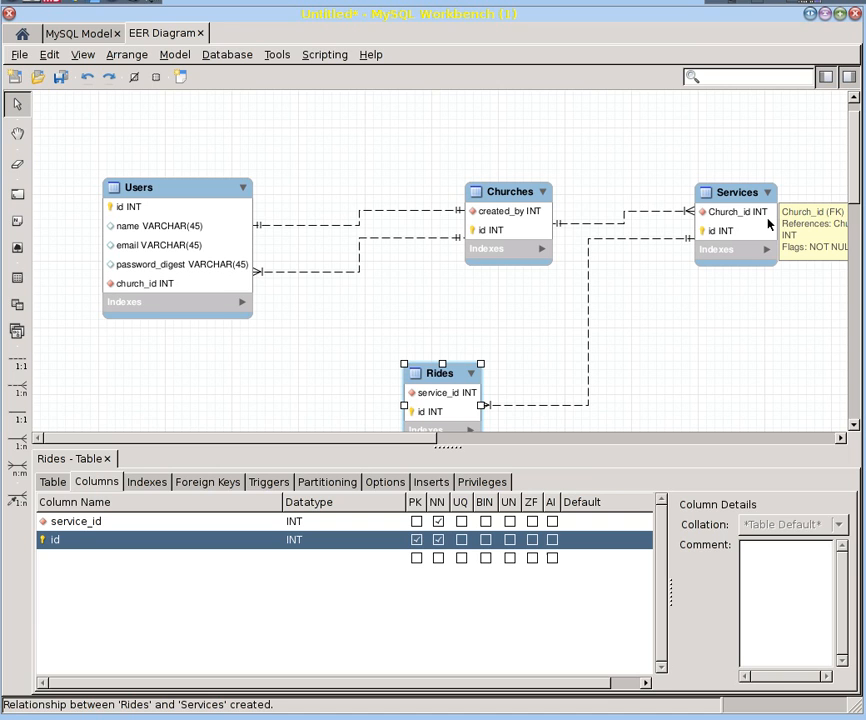
mouse_move(524, 369)
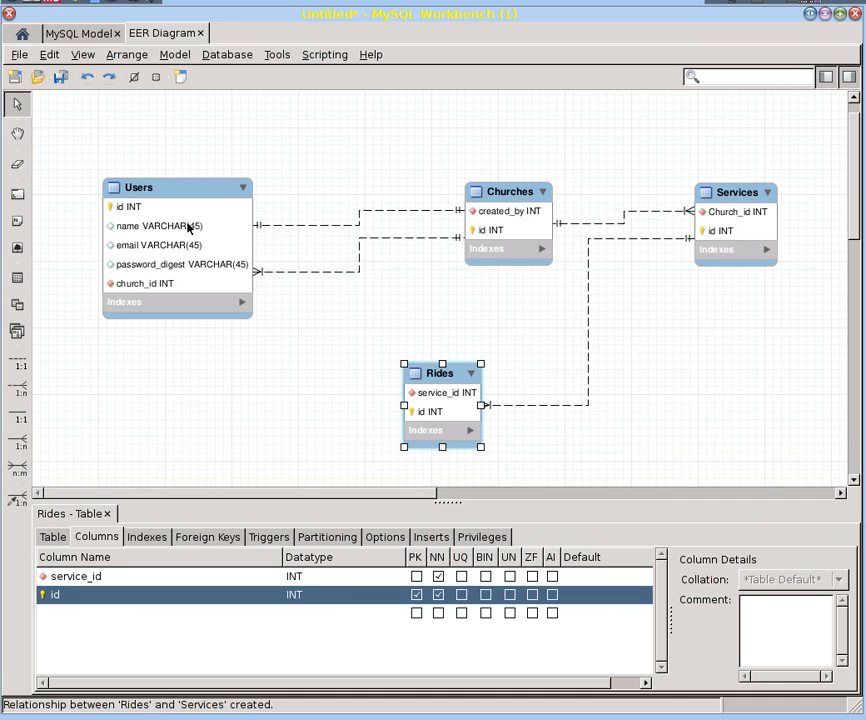
mouse_move(376, 397)
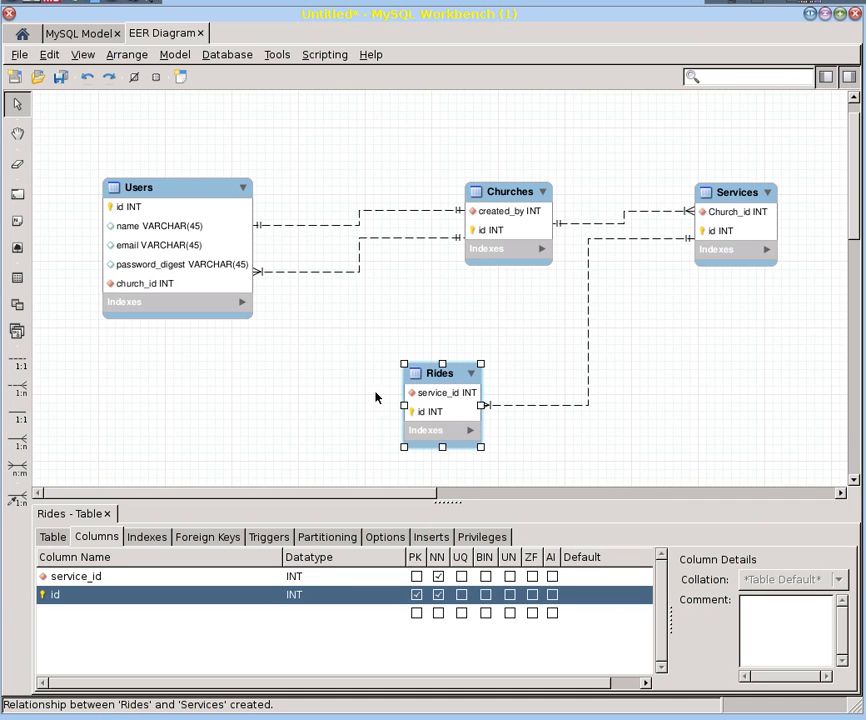
mouse_move(435, 392)
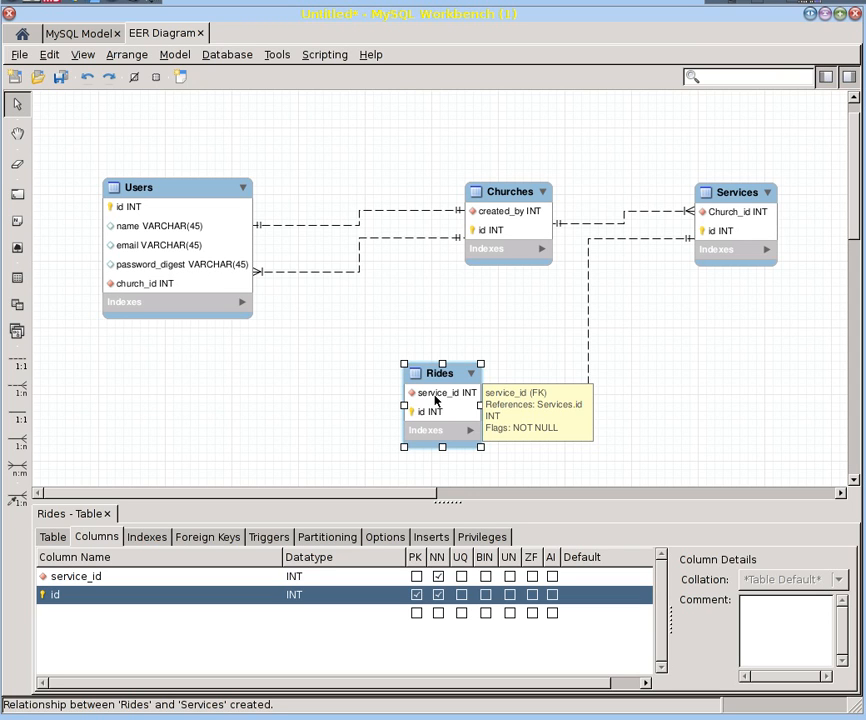
mouse_move(102, 453)
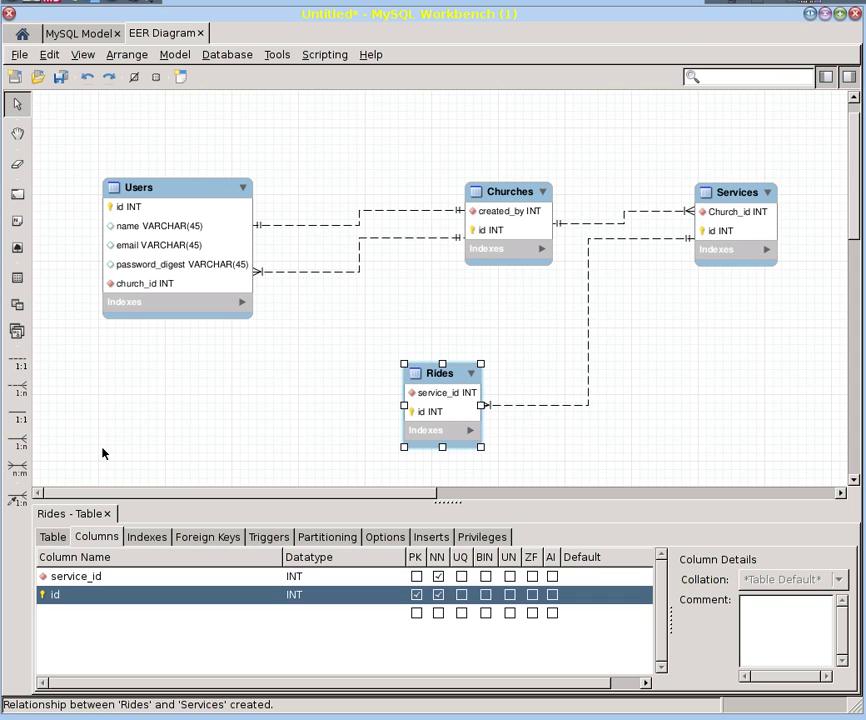
mouse_move(17, 470)
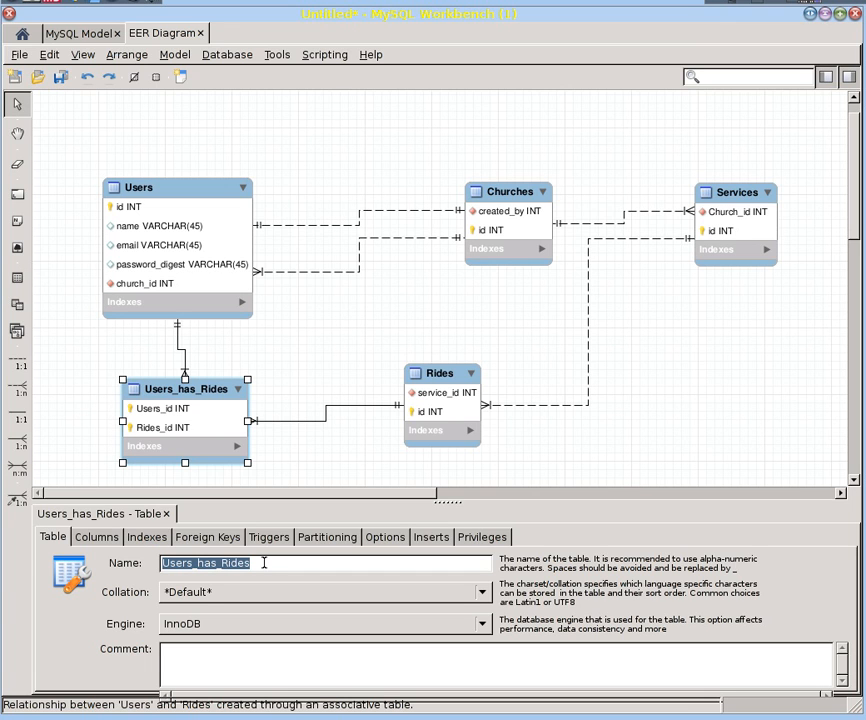
Name the associative table UserRides and rename its key columns to user_id and ride_id
type("UserRi")
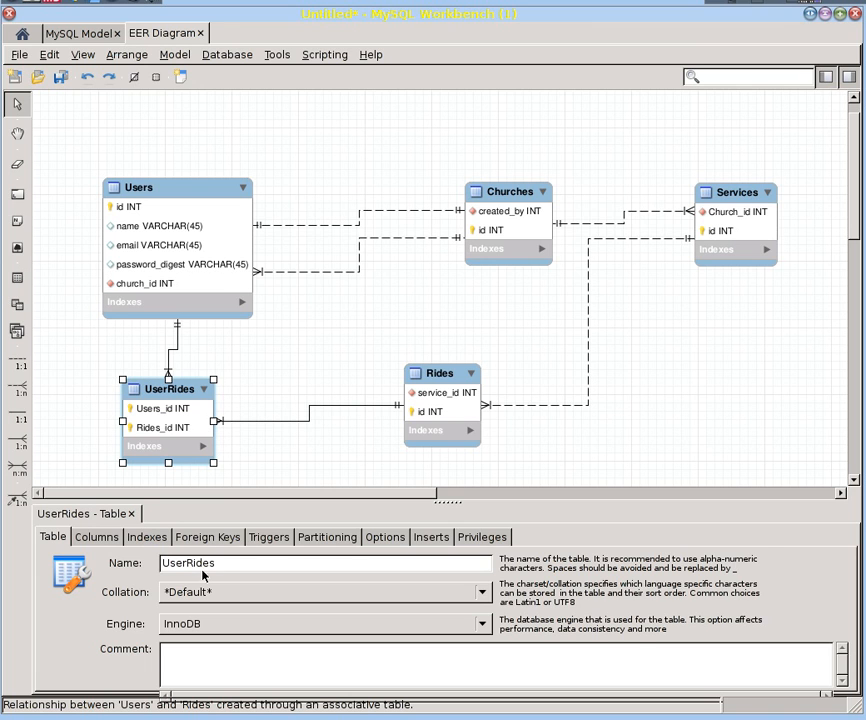
left_click(96, 537)
type("user_id")
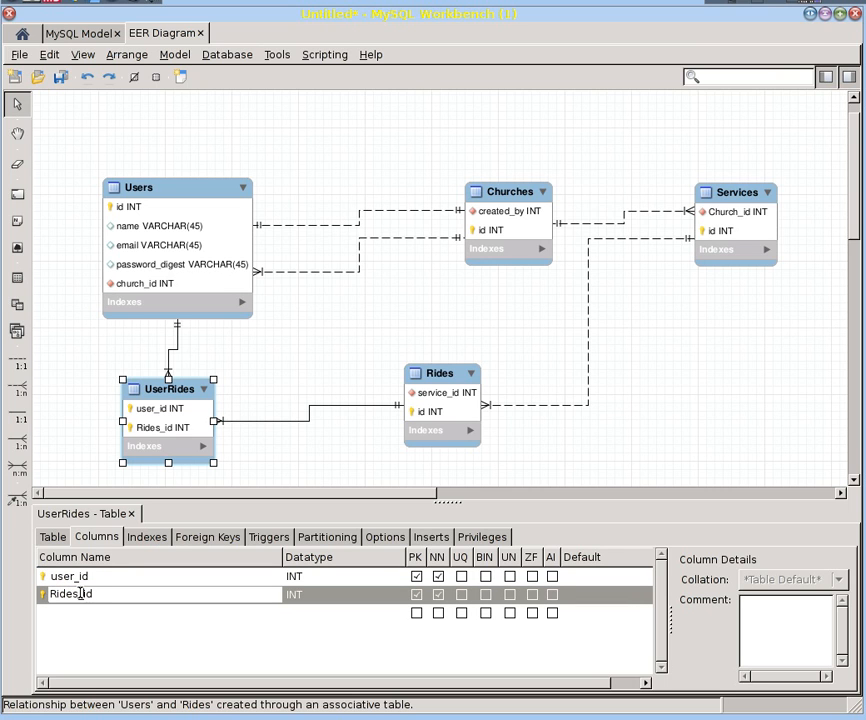
type("Rides_id")
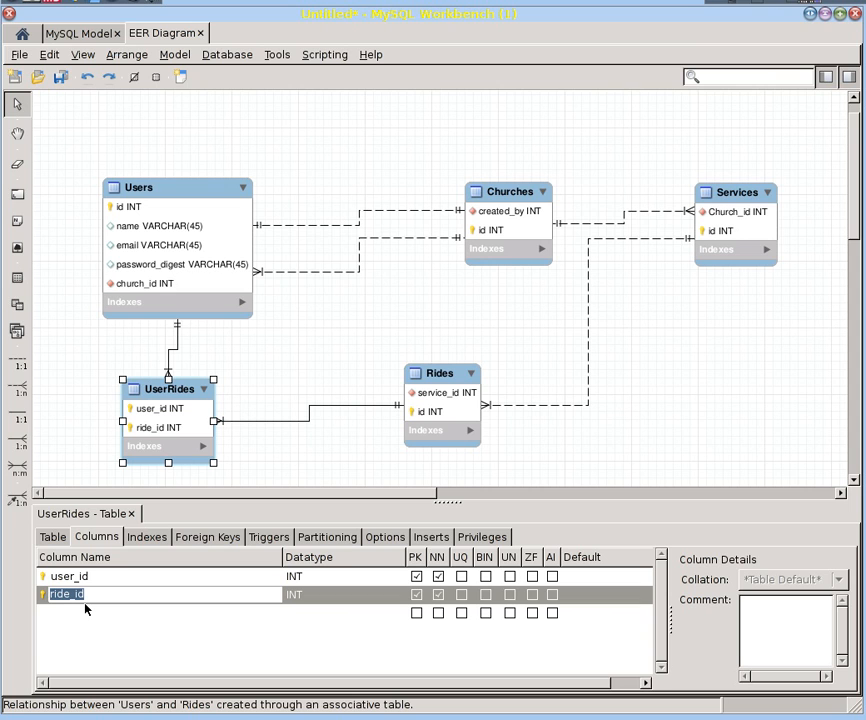
mouse_move(133, 581)
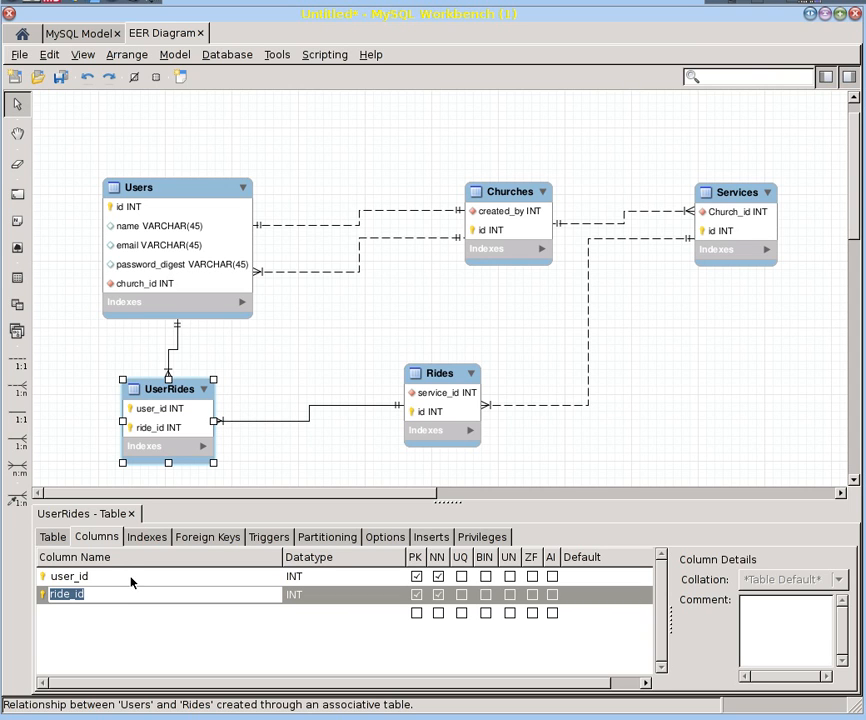
mouse_move(183, 405)
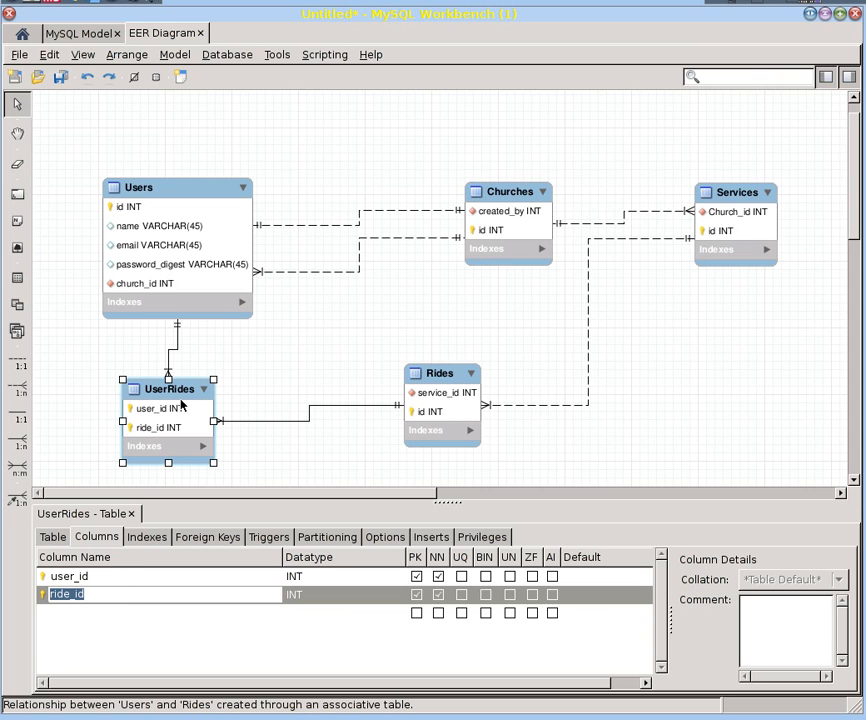
mouse_move(225, 222)
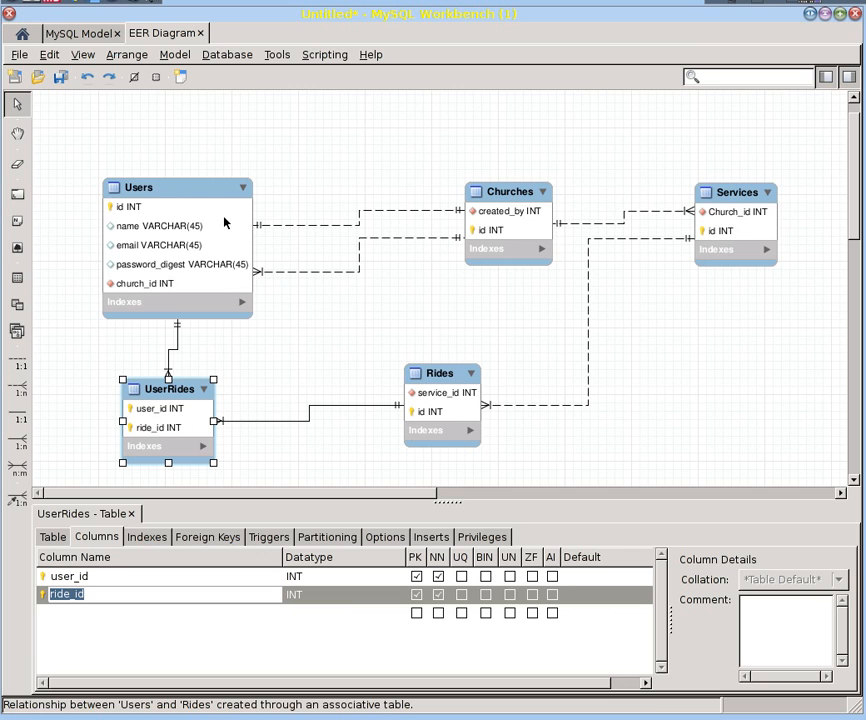
mouse_move(193, 410)
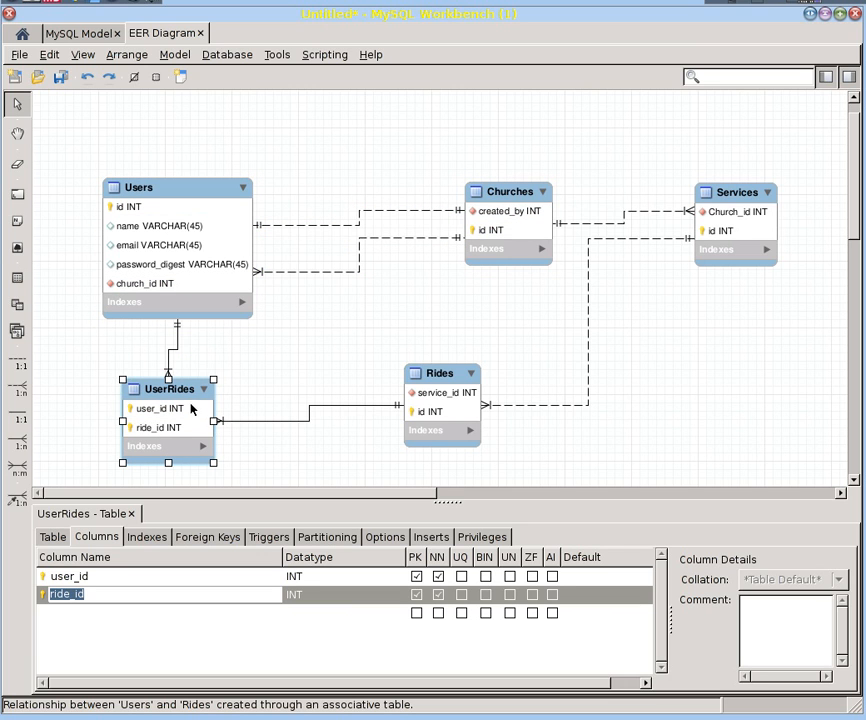
mouse_move(307, 393)
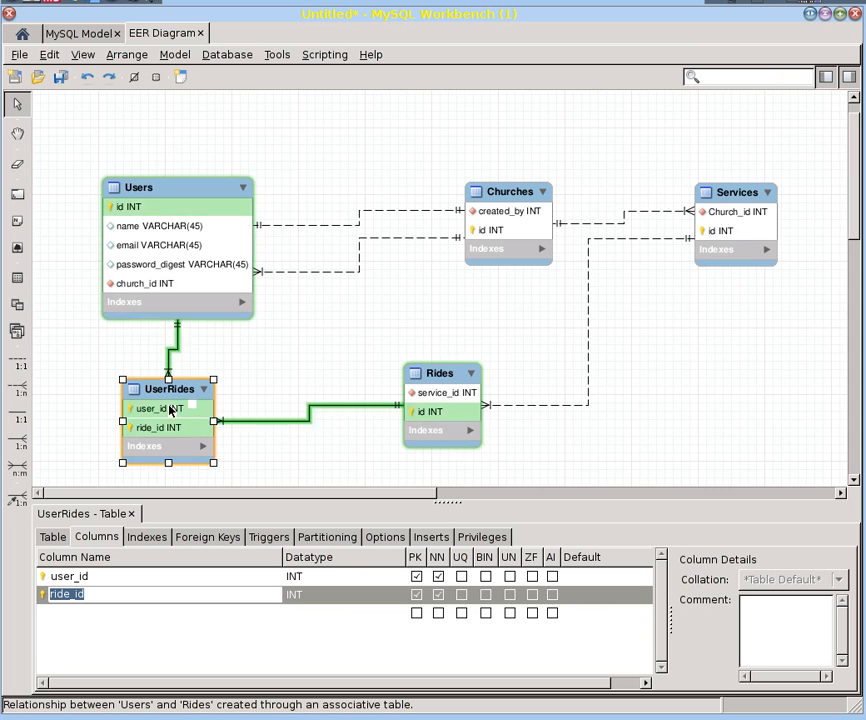
mouse_move(160, 427)
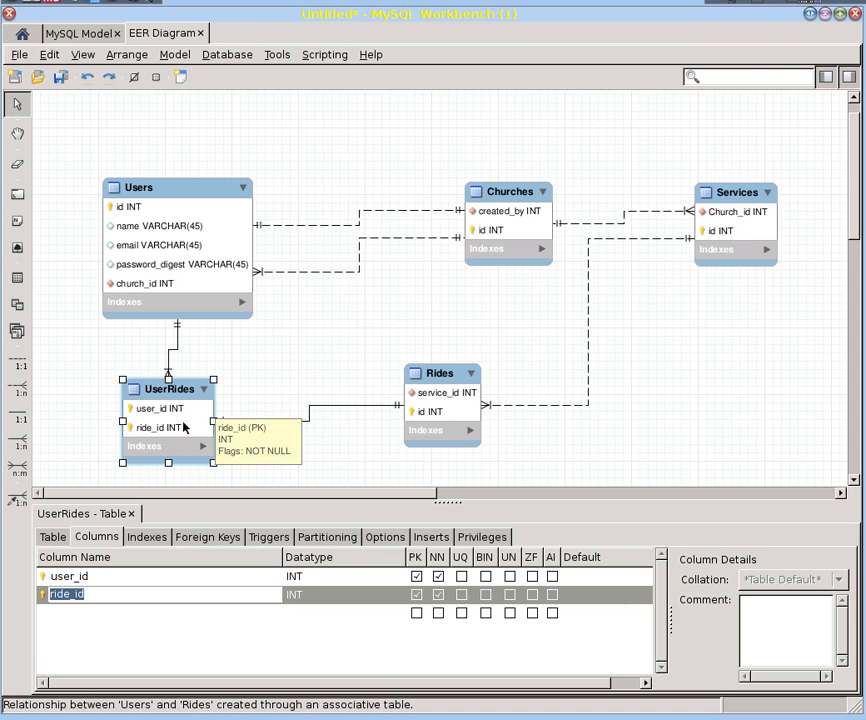
mouse_move(50, 392)
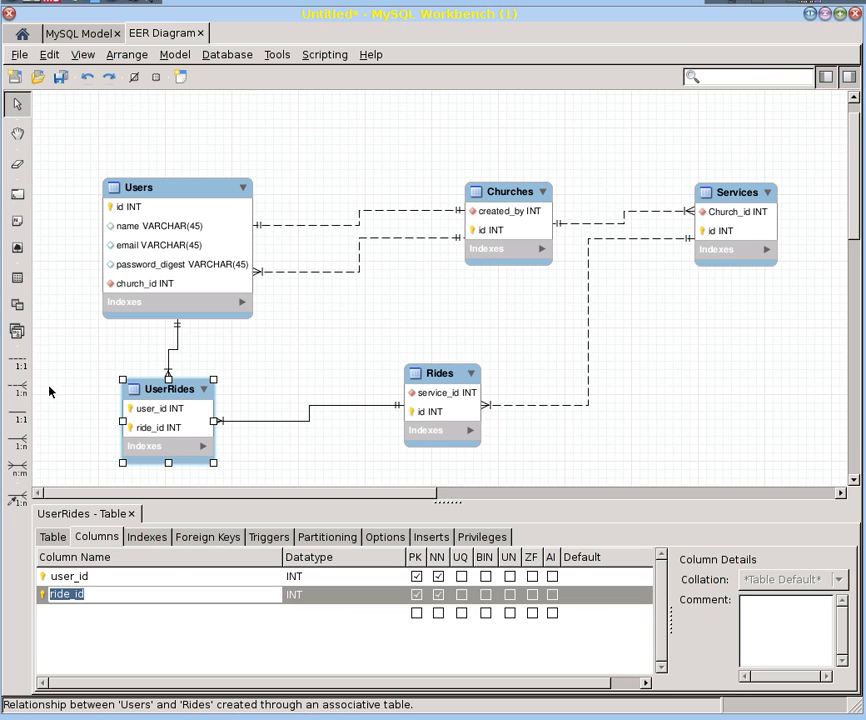
mouse_move(16, 390)
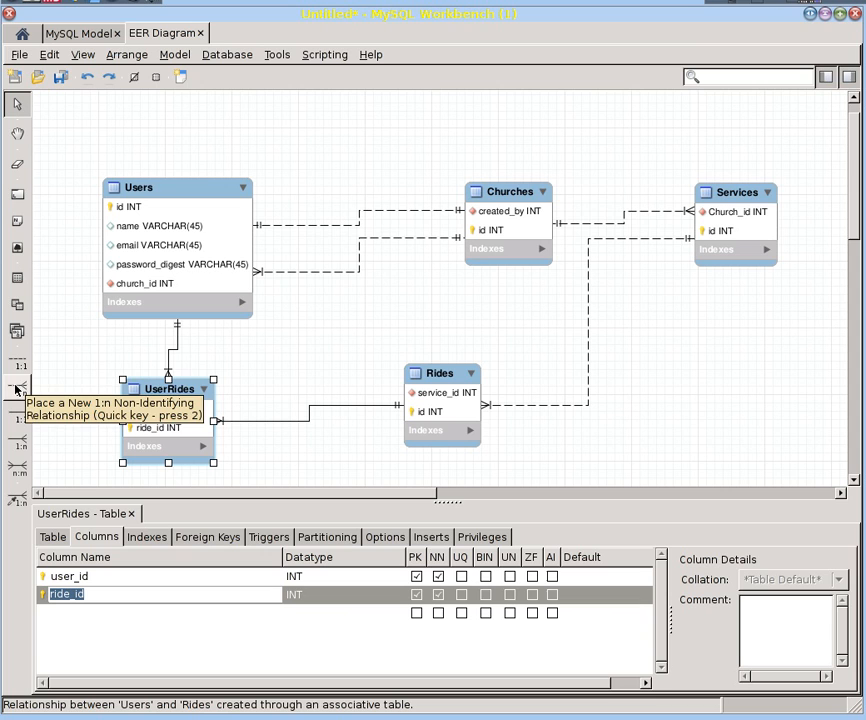
mouse_move(490, 398)
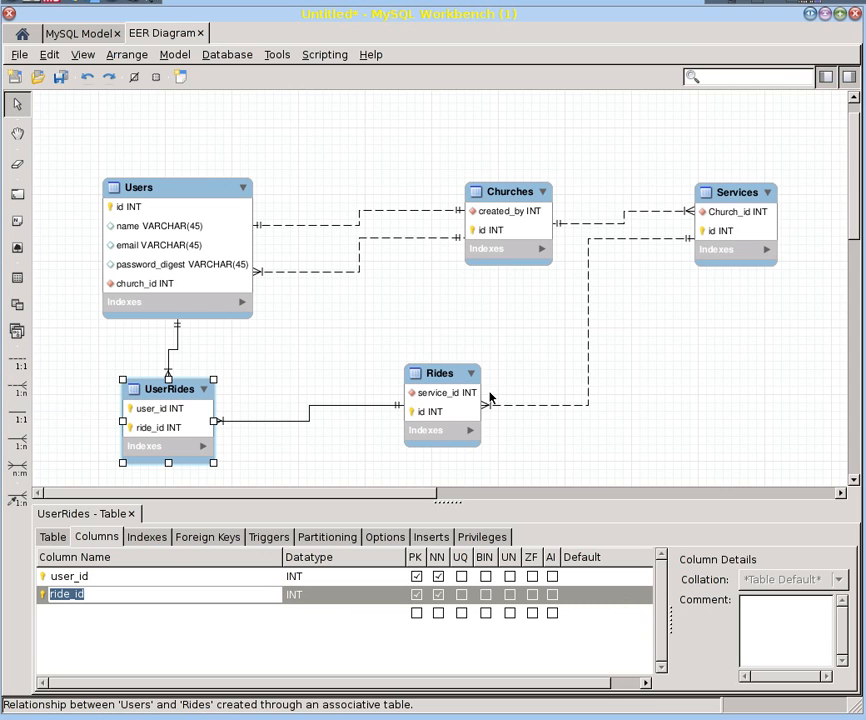
mouse_move(475, 392)
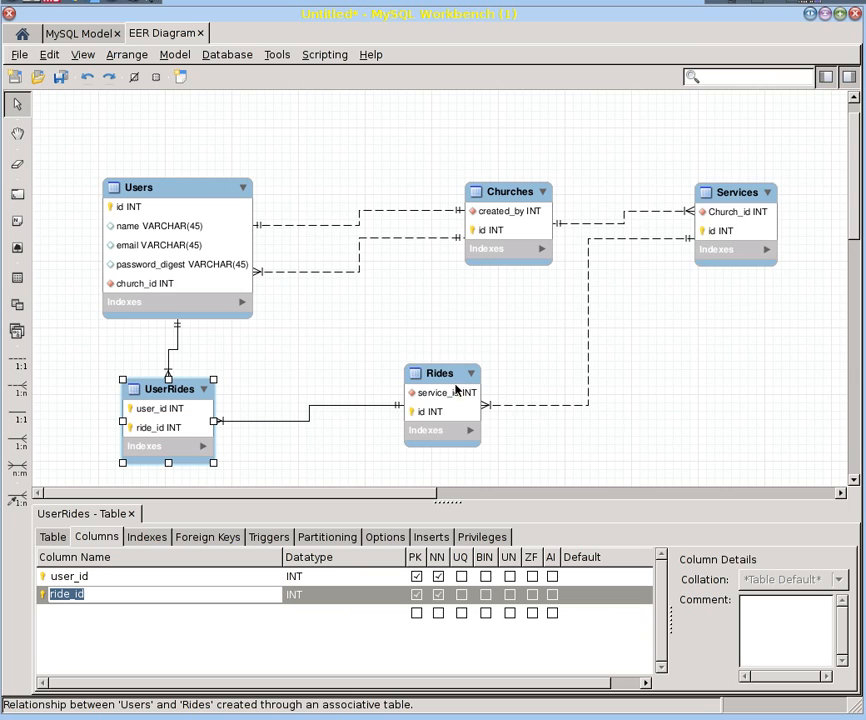
mouse_move(440, 392)
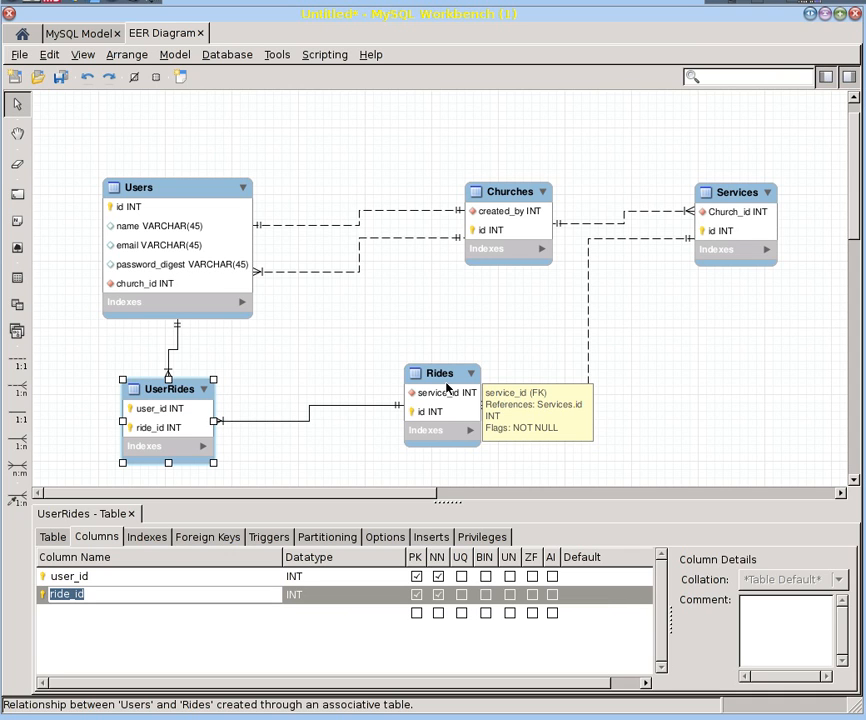
mouse_move(448, 388)
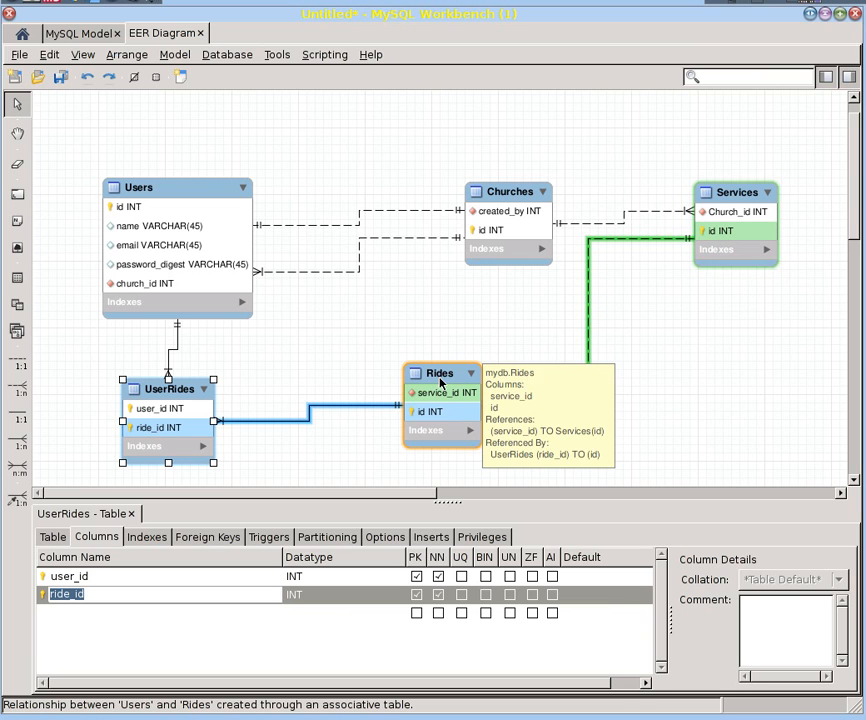
mouse_move(420, 378)
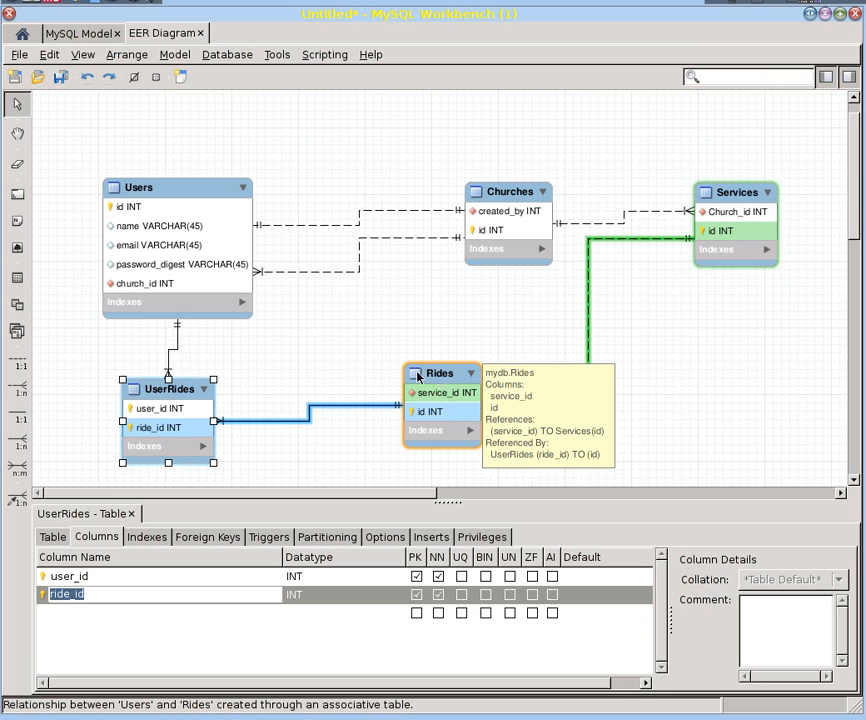
mouse_move(217, 287)
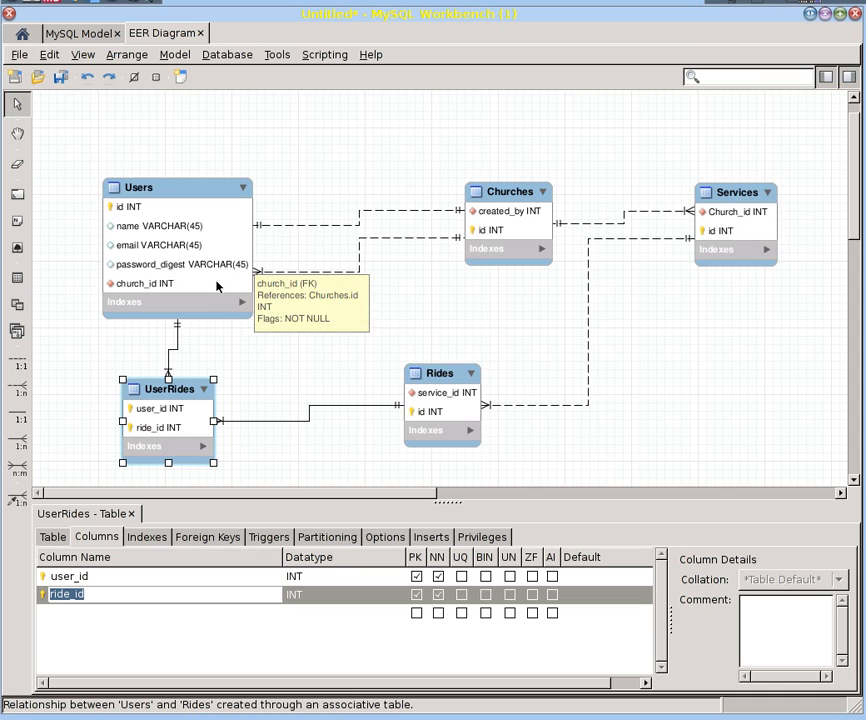
mouse_move(425, 392)
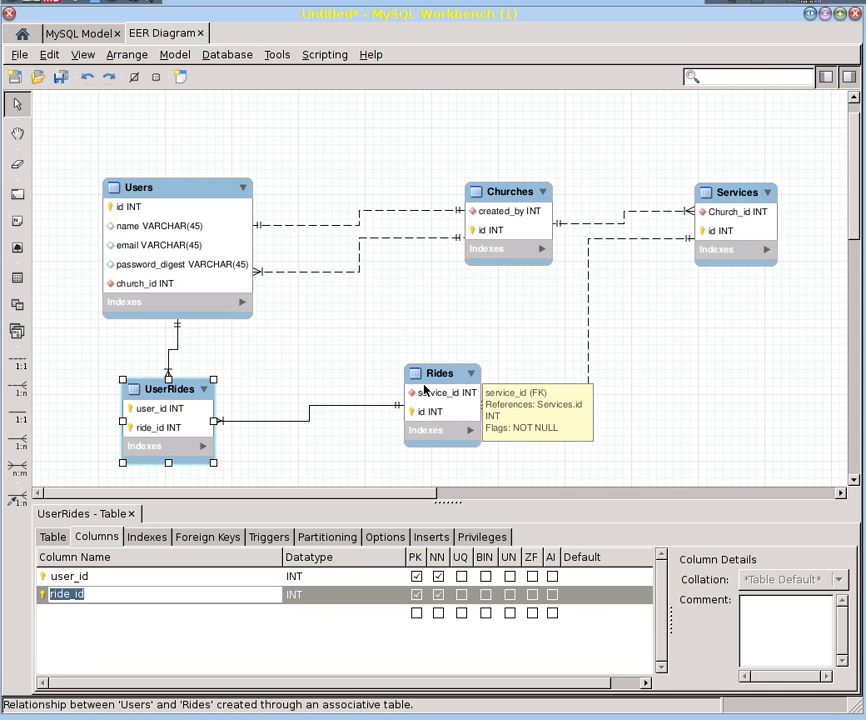
mouse_move(320, 387)
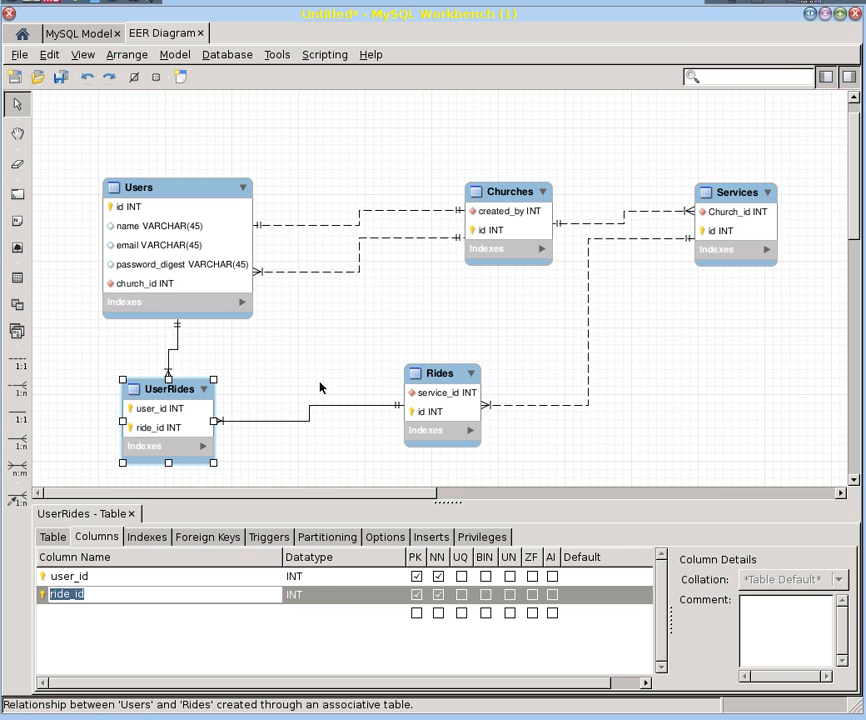
mouse_move(17, 390)
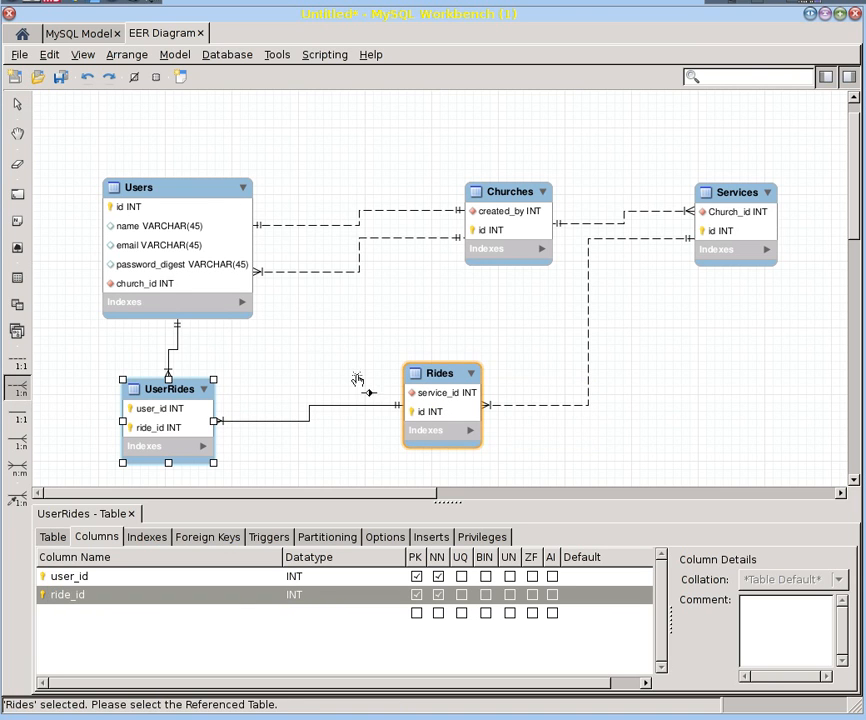
Connect Rides to Users and rename the new Users_id column in Rides to user_id
left_click(175, 283)
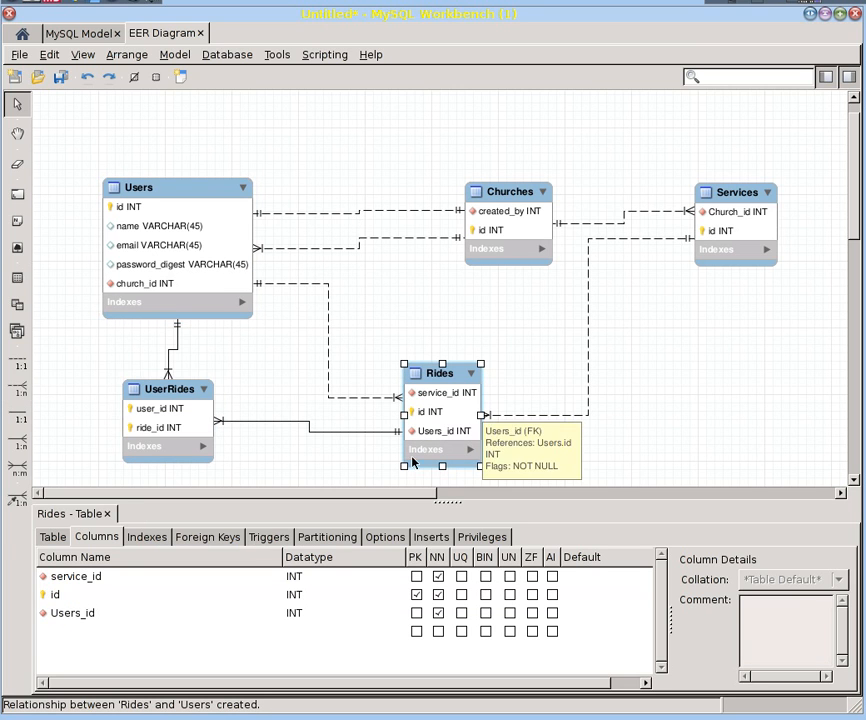
left_click(73, 613)
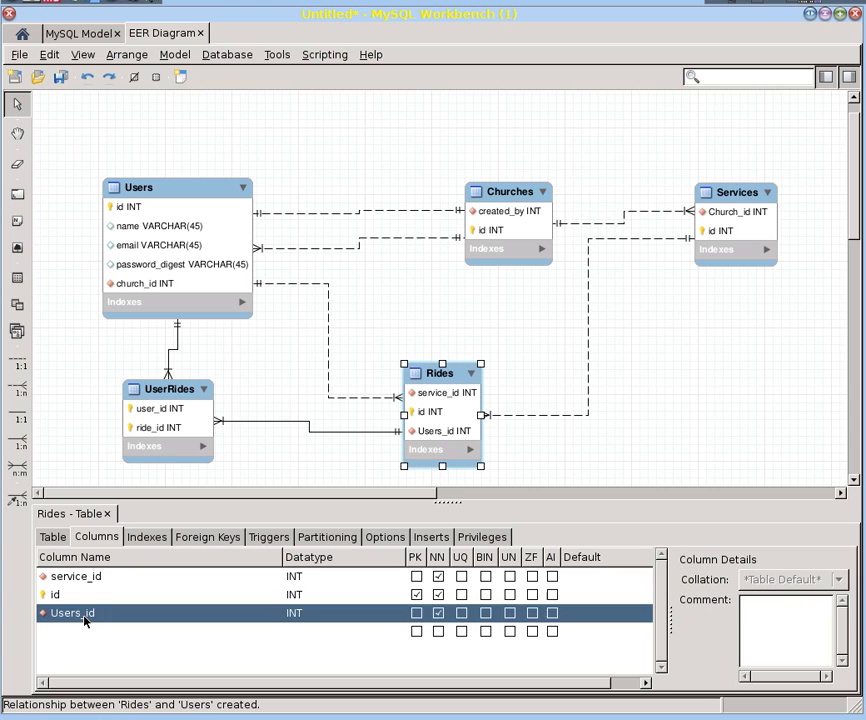
double_click(72, 613)
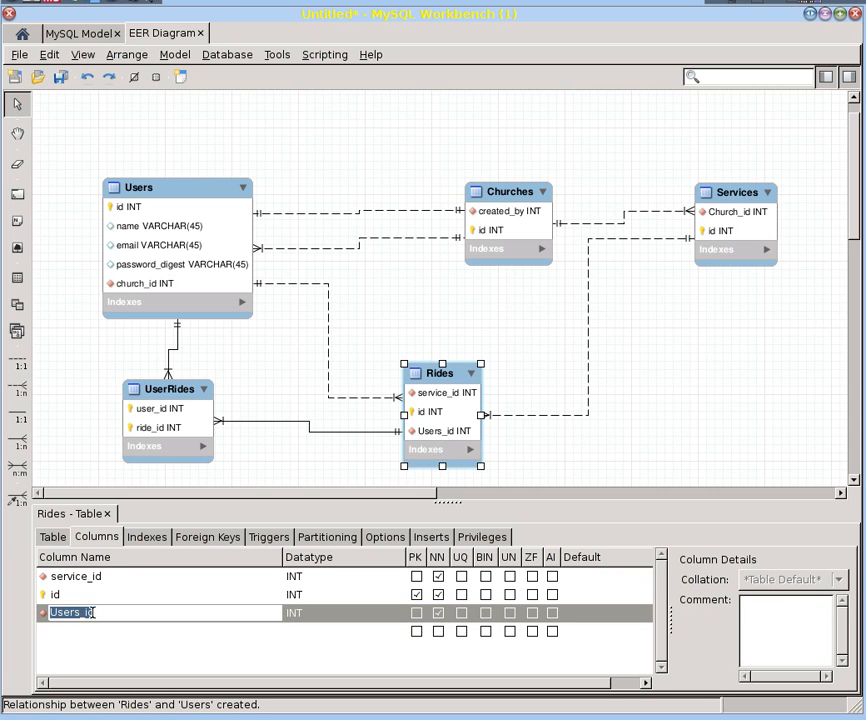
type("driver_")
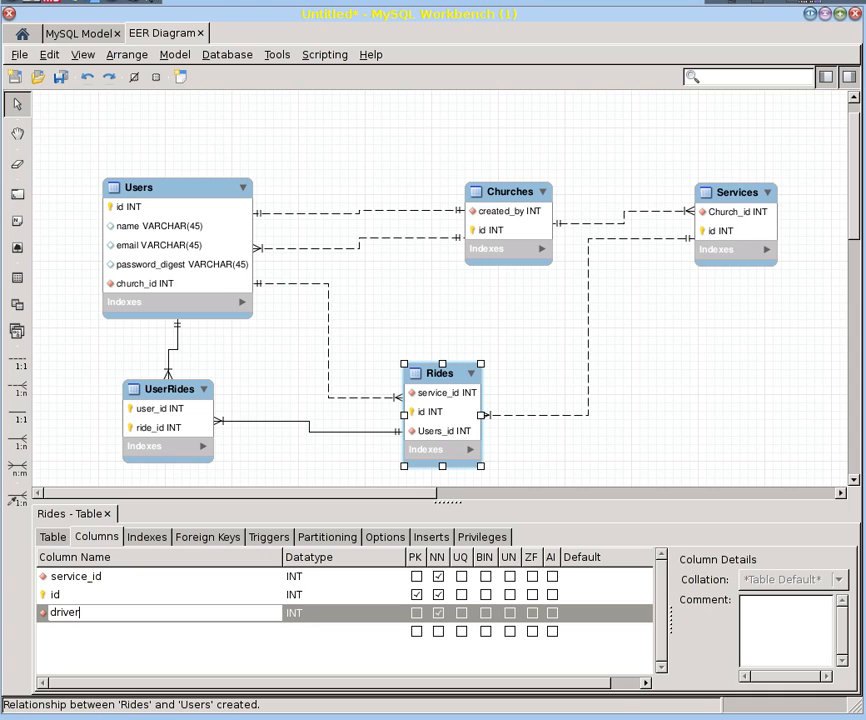
key("Return")
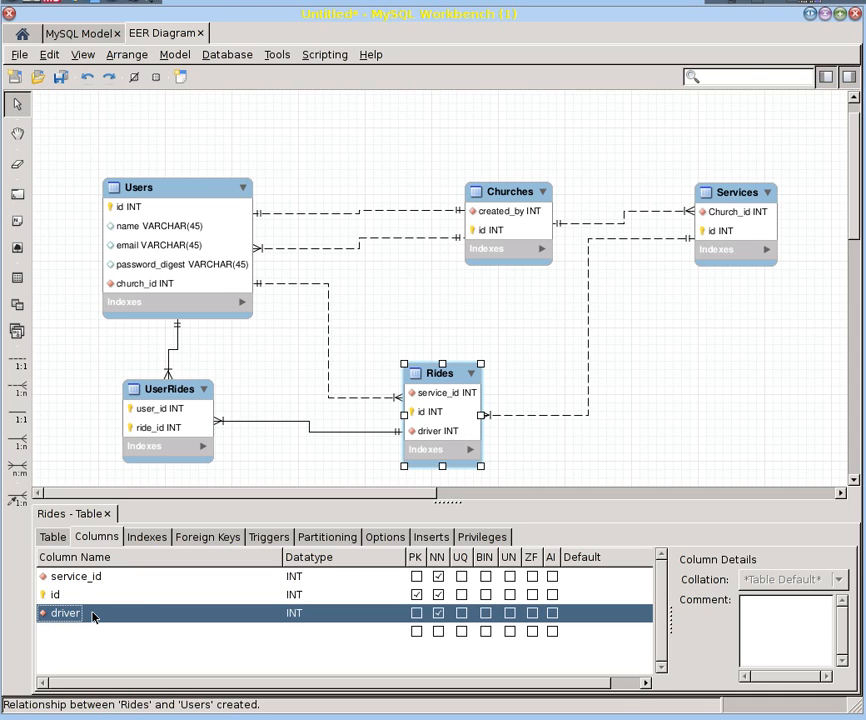
mouse_move(271, 288)
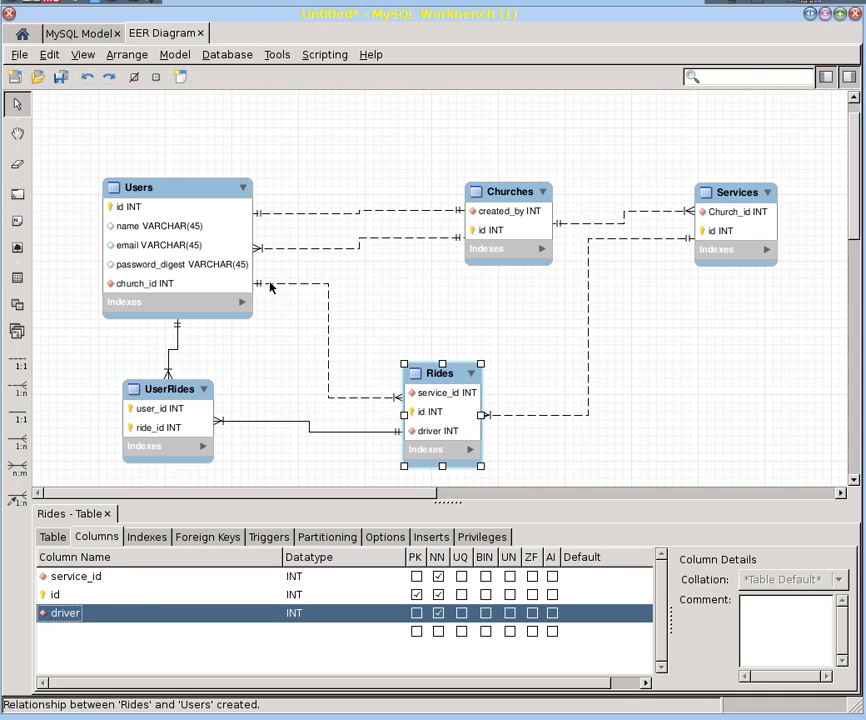
mouse_move(285, 287)
type("user_id")
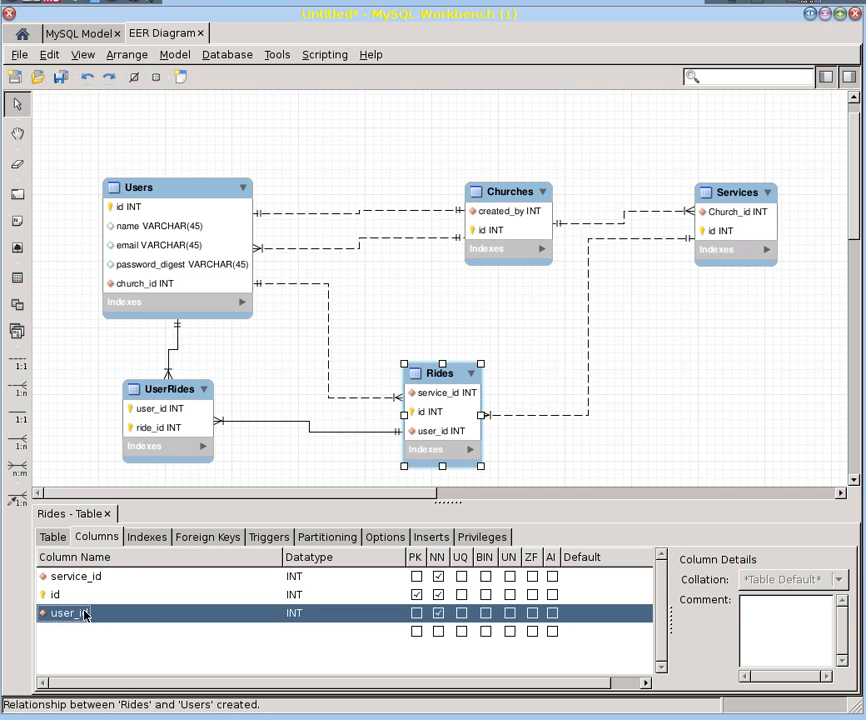
mouse_move(279, 318)
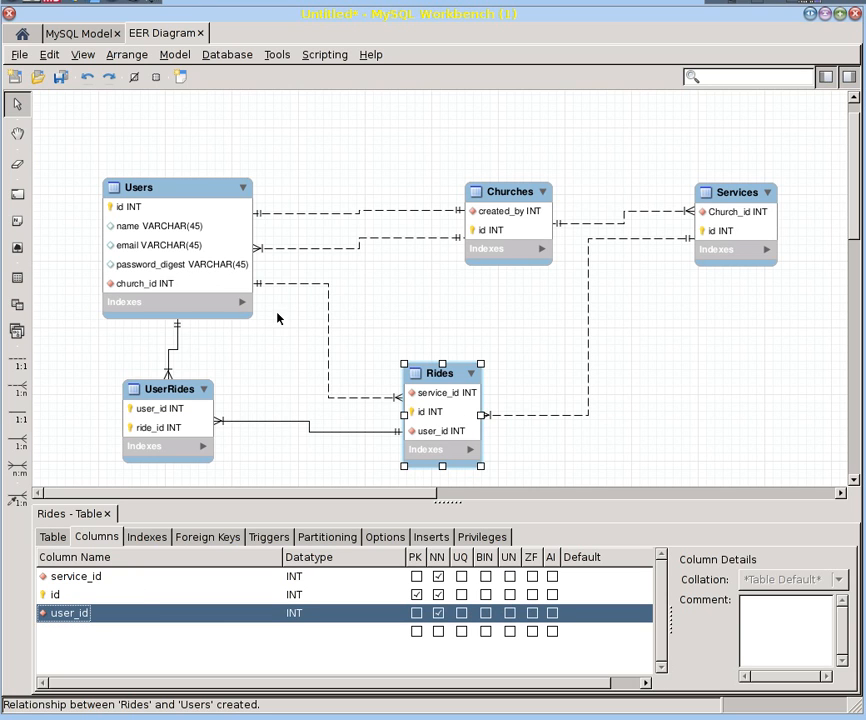
left_click(323, 345)
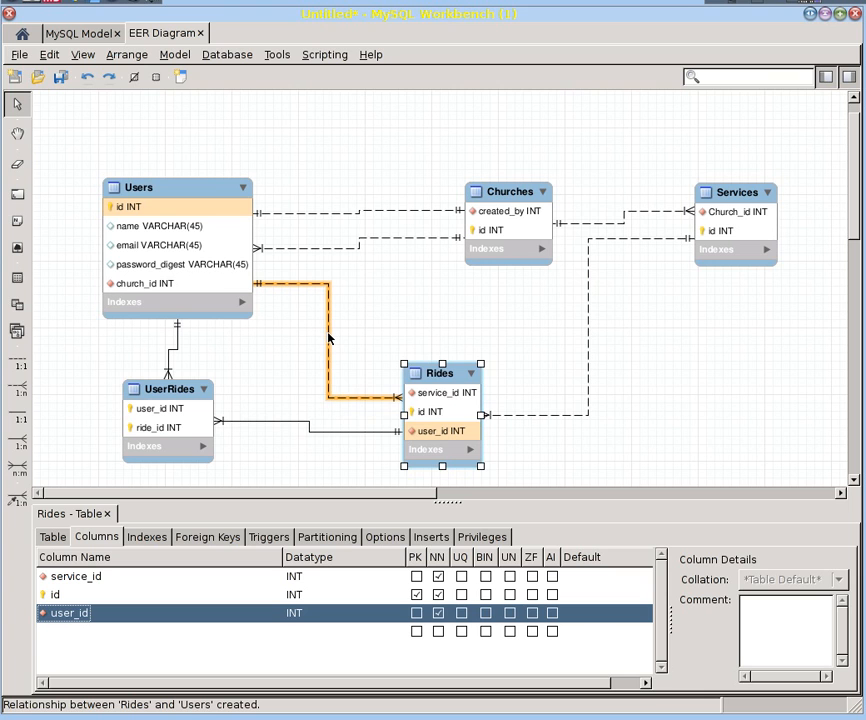
mouse_move(330, 345)
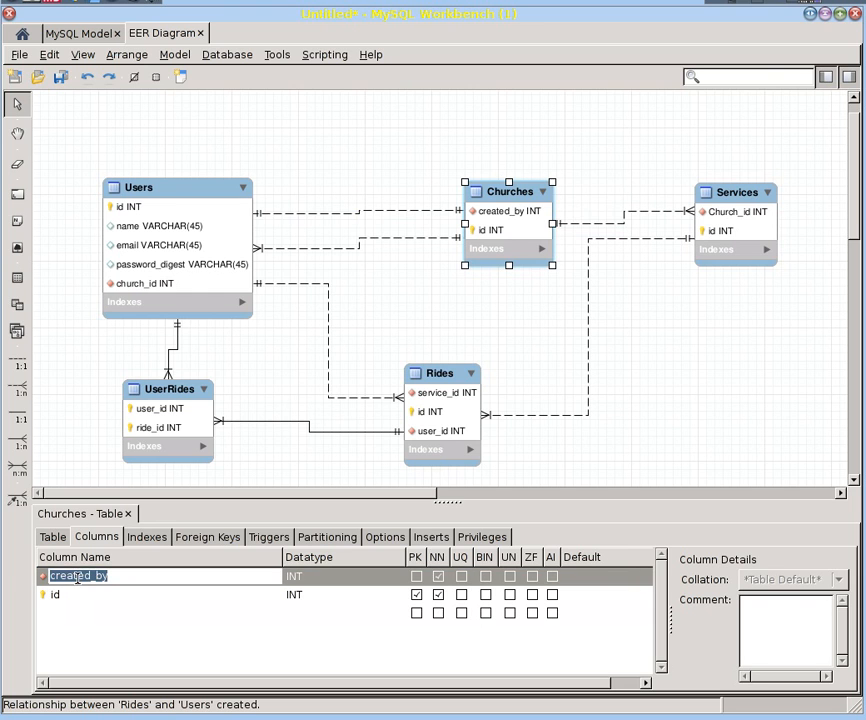
Enter user_id as the new name for Churches' created_by foreign key column
type("user_id")
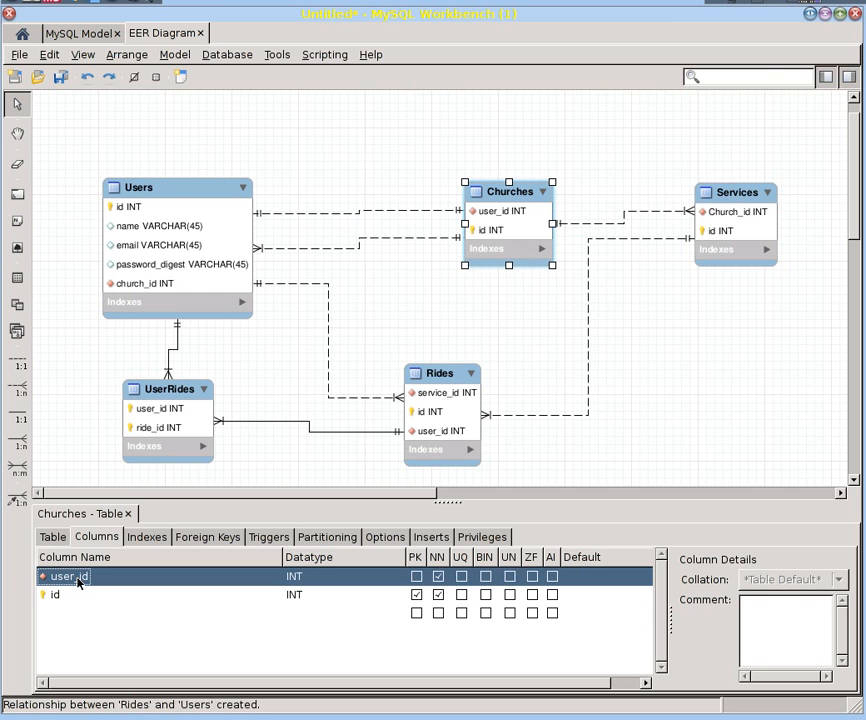
mouse_move(286, 234)
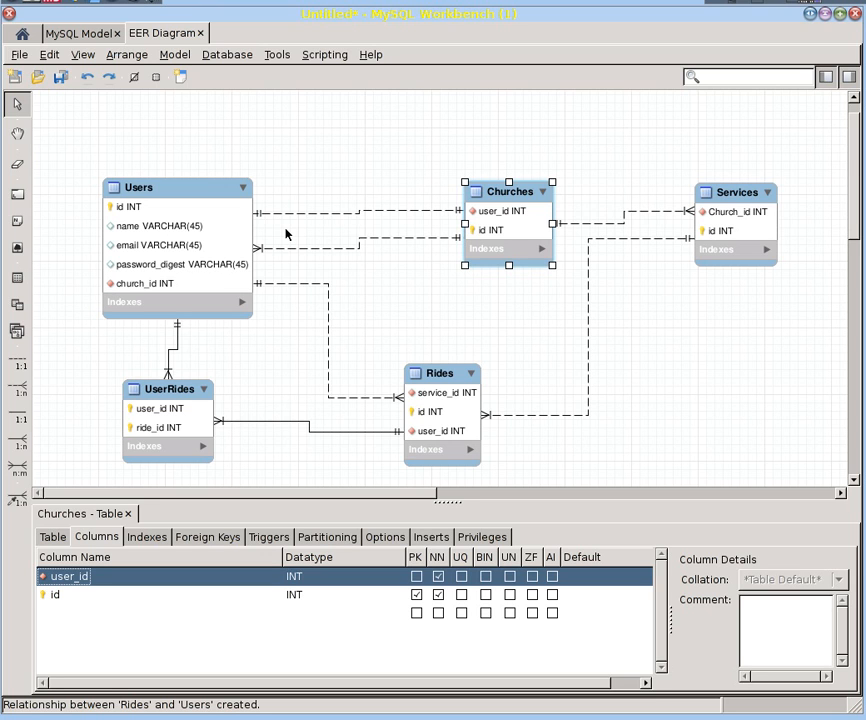
mouse_move(266, 188)
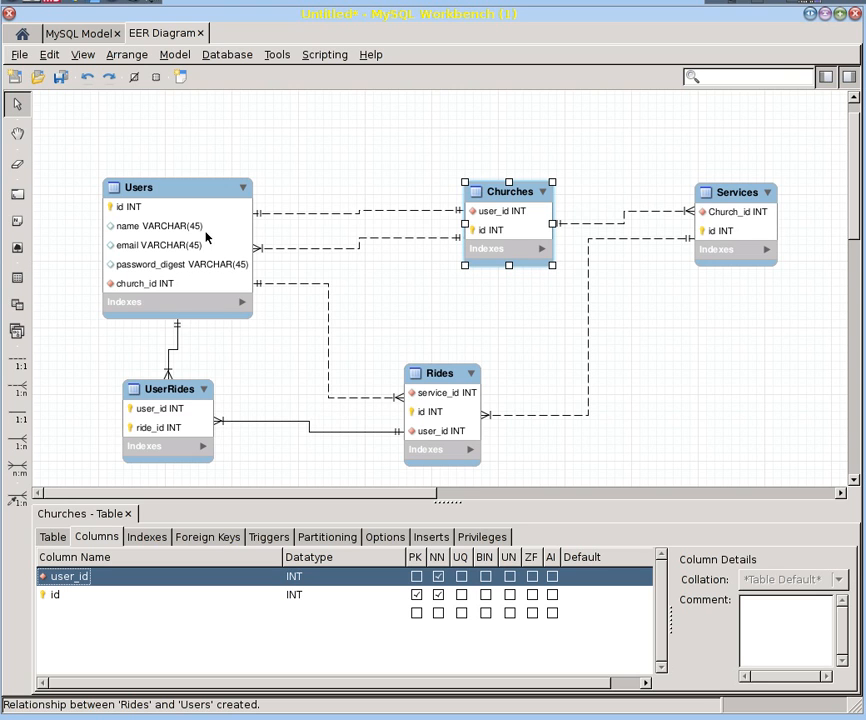
mouse_move(354, 355)
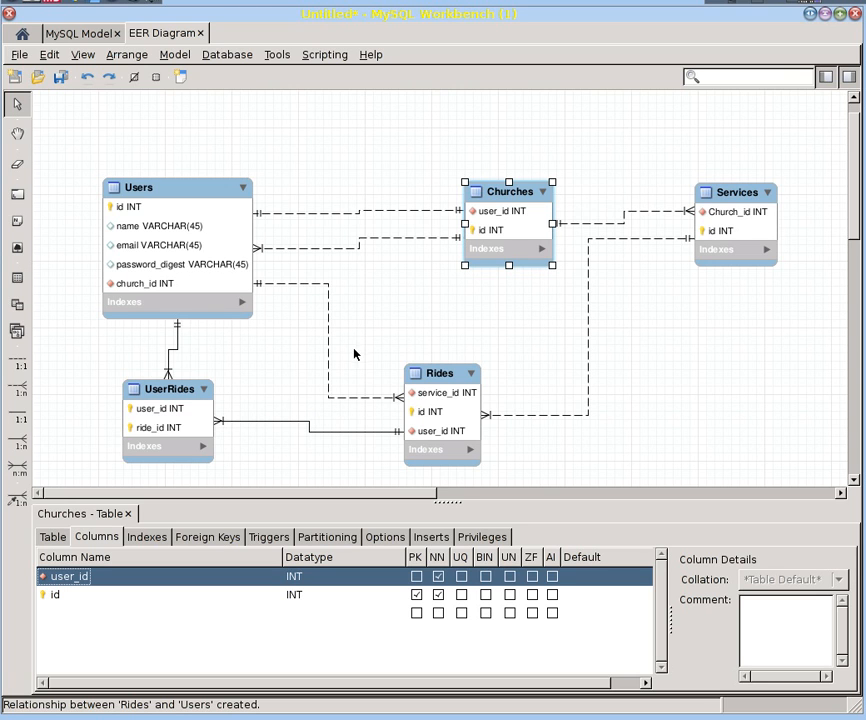
mouse_move(350, 388)
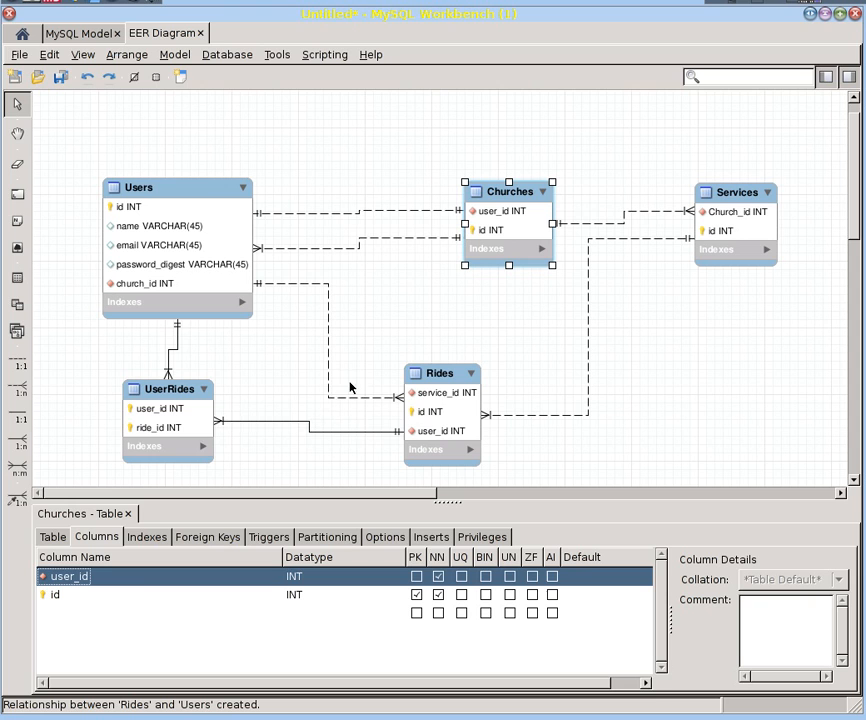
mouse_move(343, 392)
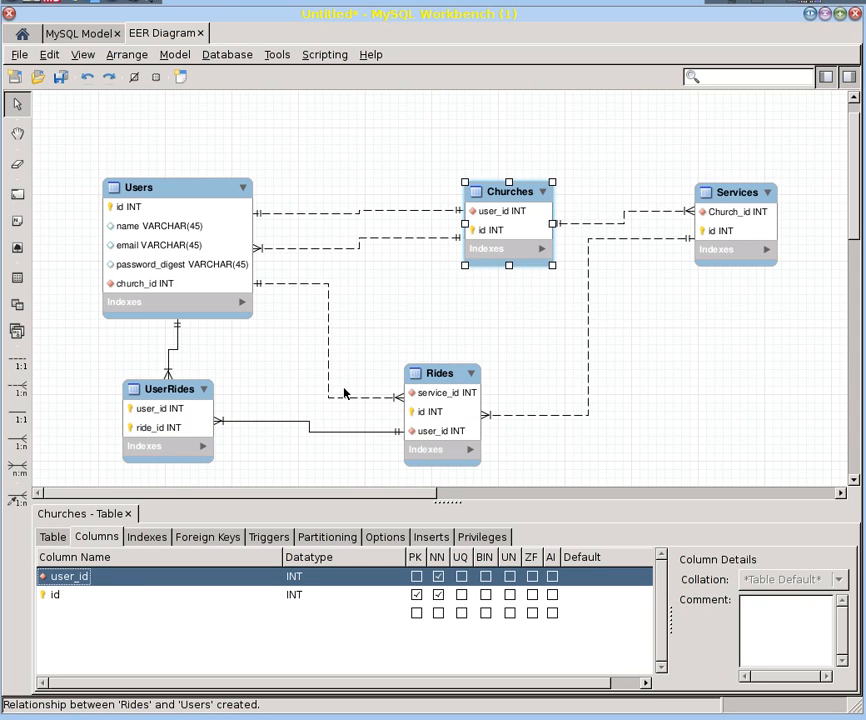
mouse_move(400, 262)
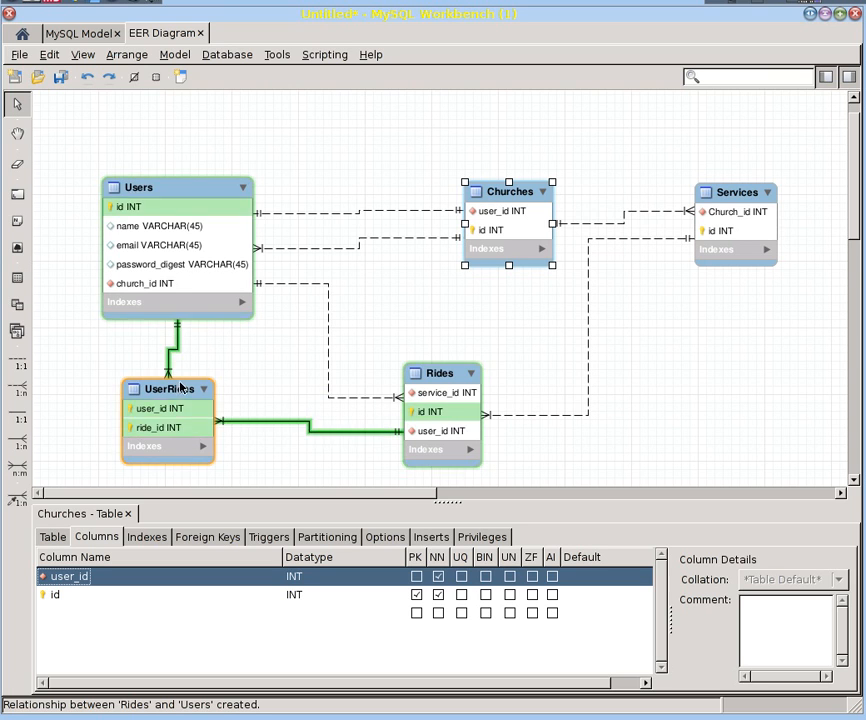
mouse_move(160, 408)
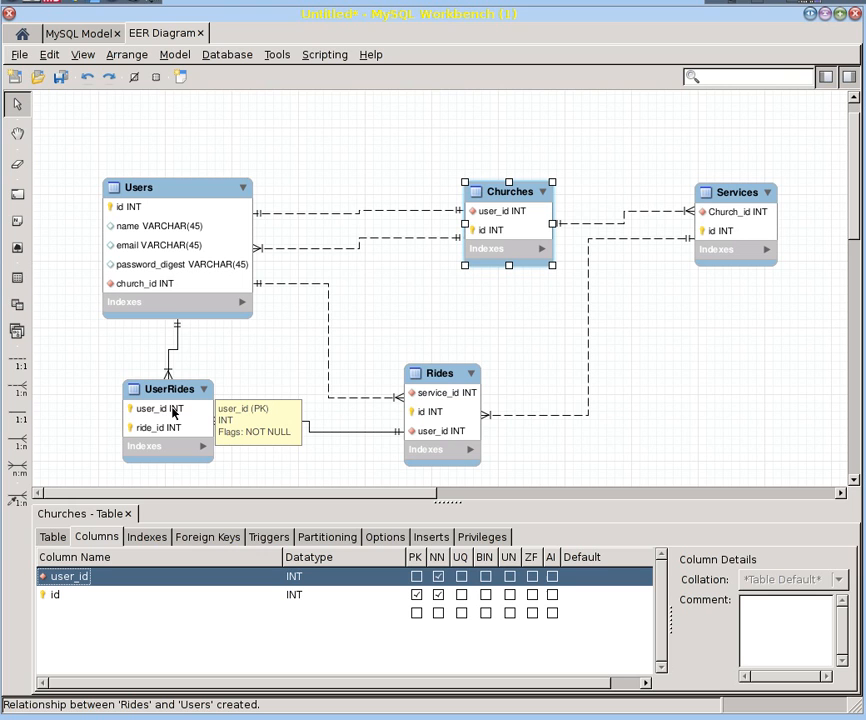
mouse_move(300, 363)
type("phone_number")
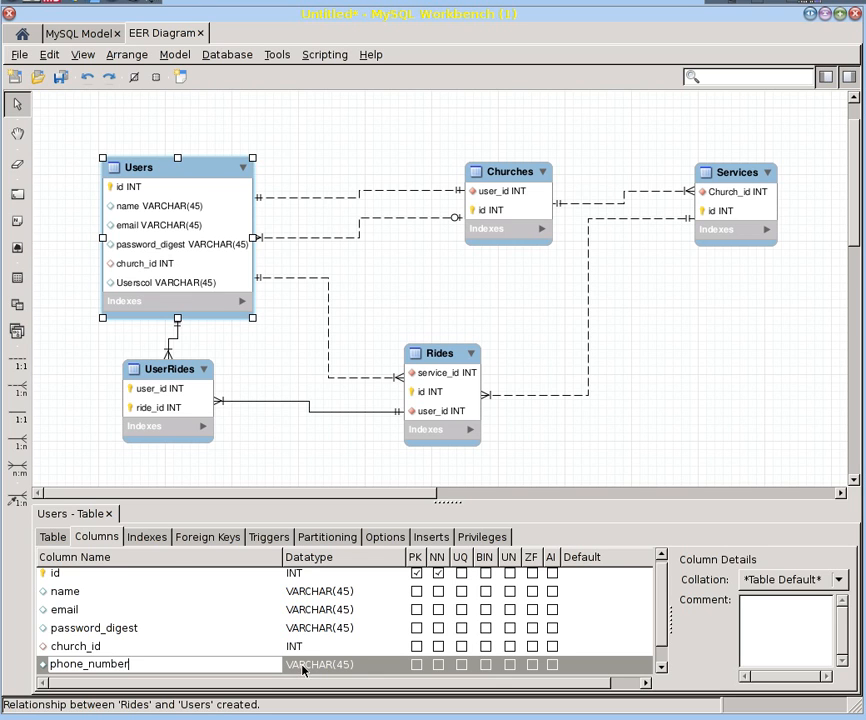
mouse_move(265, 651)
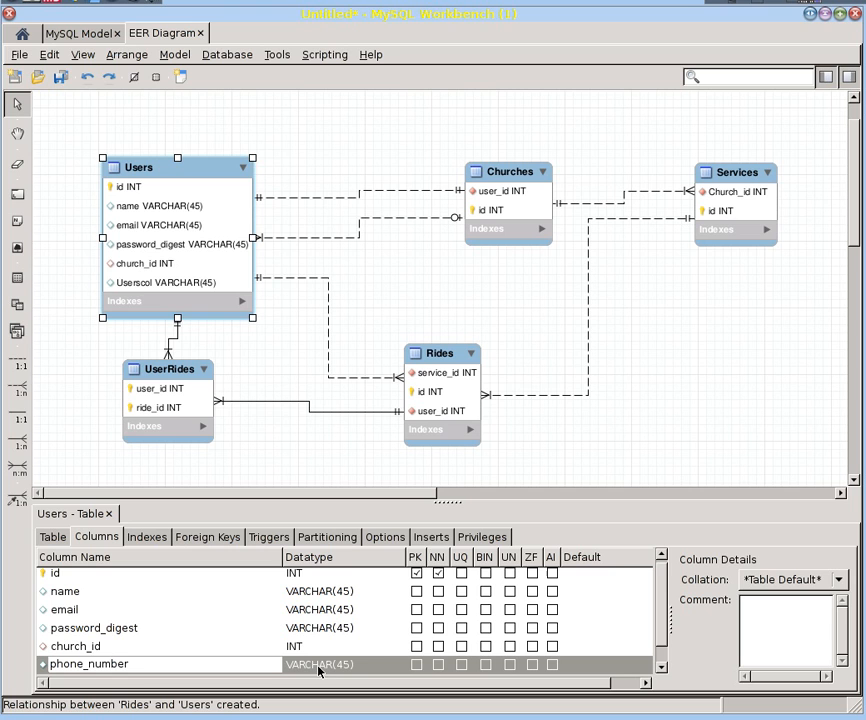
mouse_move(224, 613)
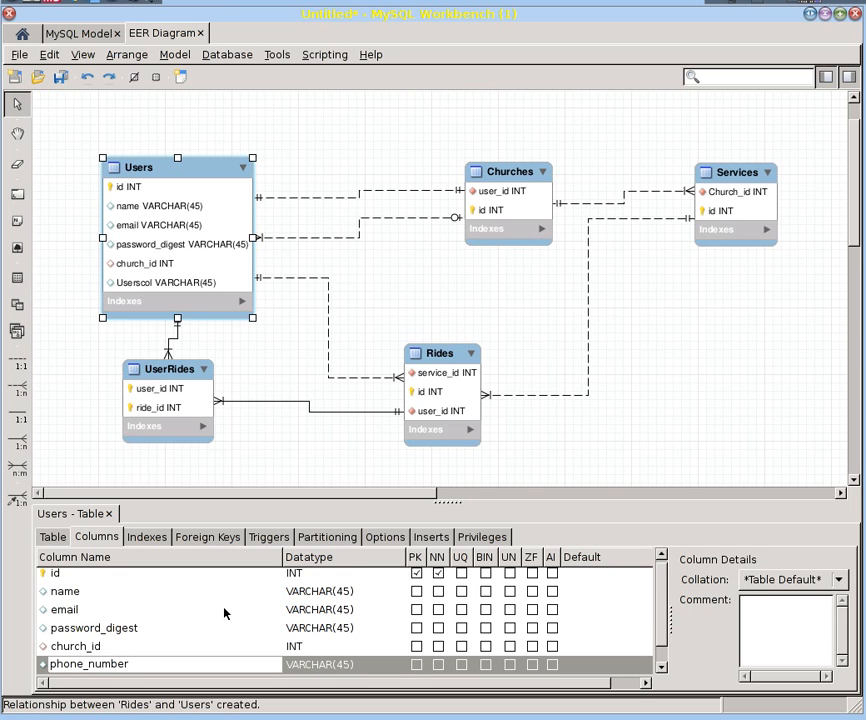
Scroll down the Users column list
scroll("down", 3)
type("pict")
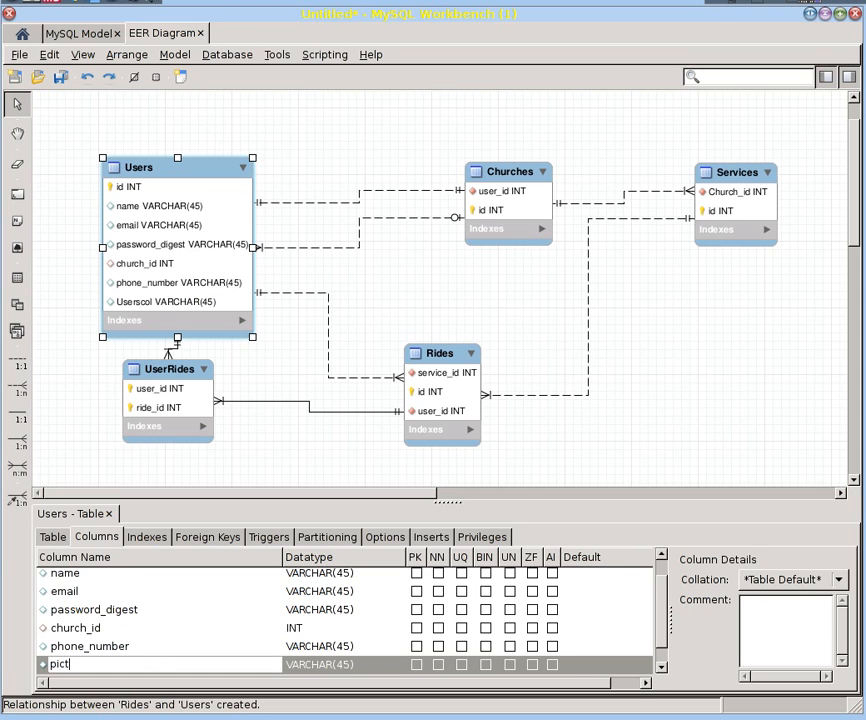
Name the new Users column picture and give it the BLOB datatype
type("ure")
left_click(344, 664)
type("b")
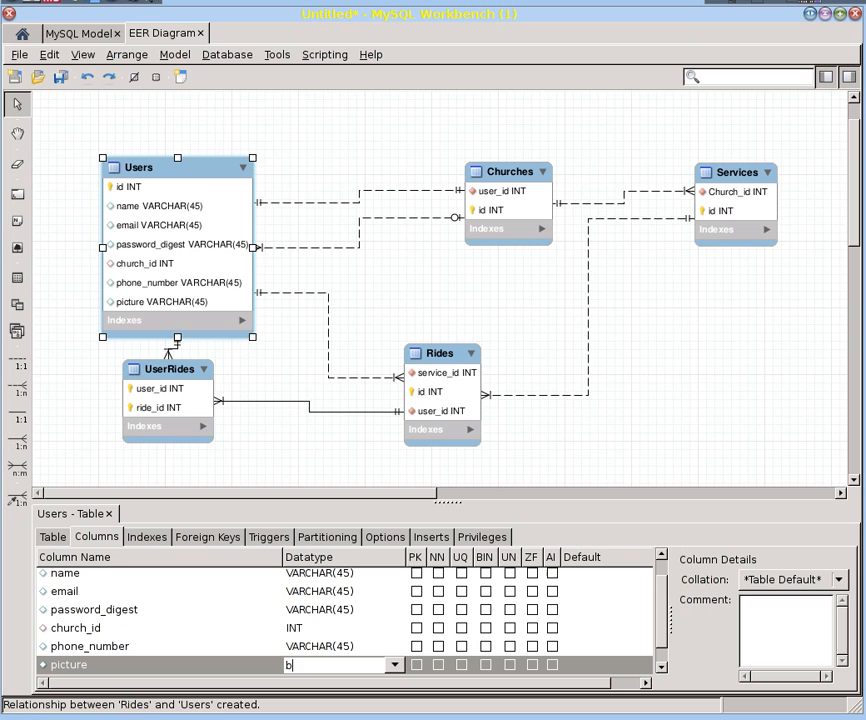
type("lob")
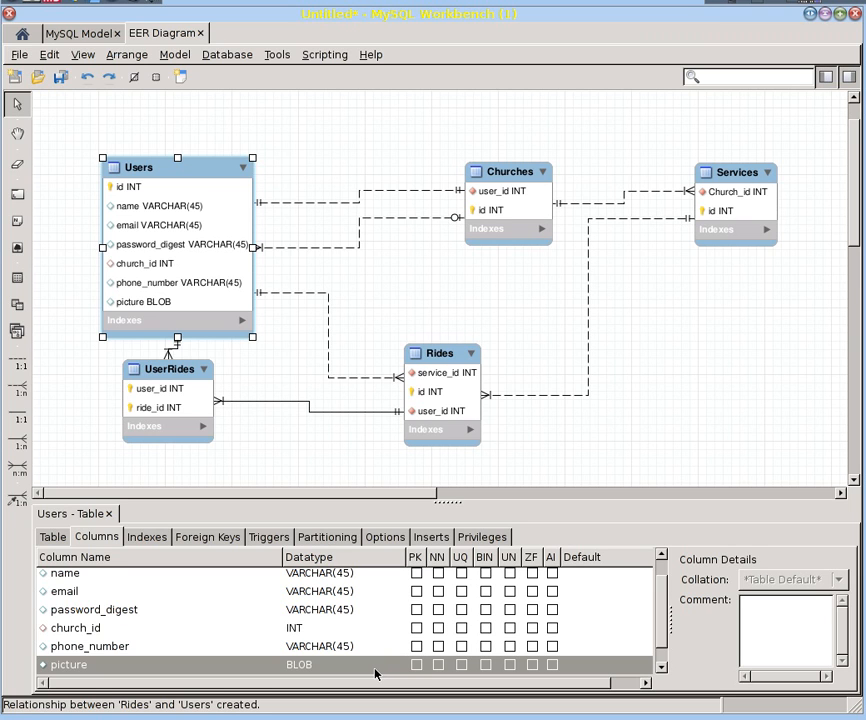
mouse_move(386, 651)
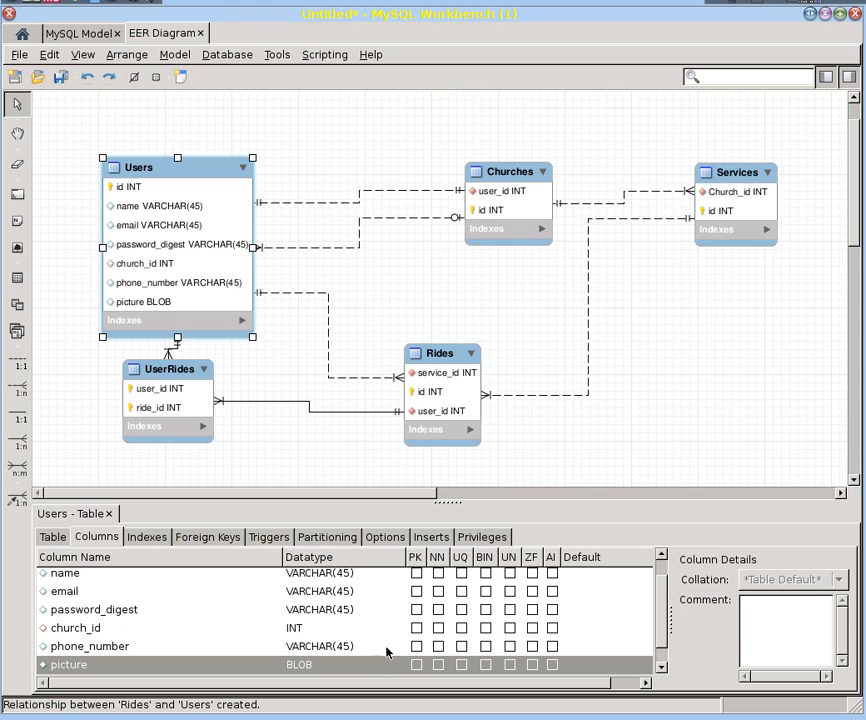
mouse_move(371, 621)
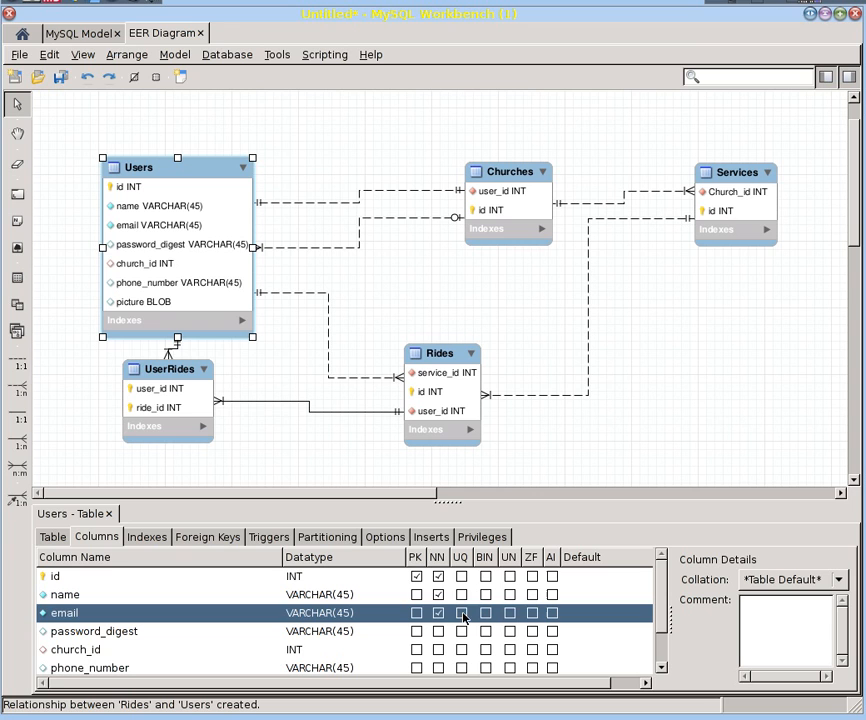
Flag email, name and phone_number as unique, then drag Users up and left
left_click(65, 594)
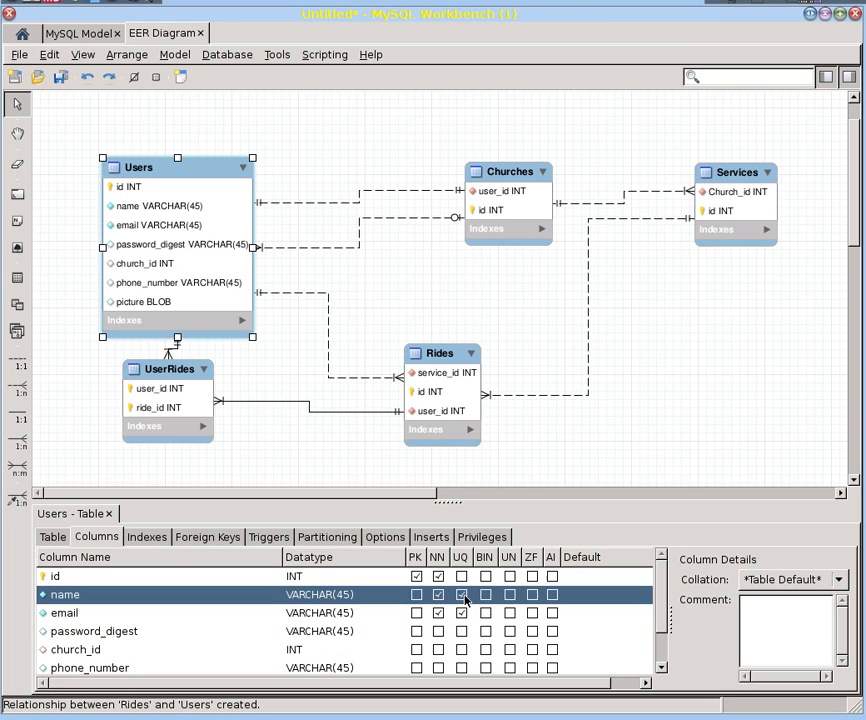
left_click(55, 576)
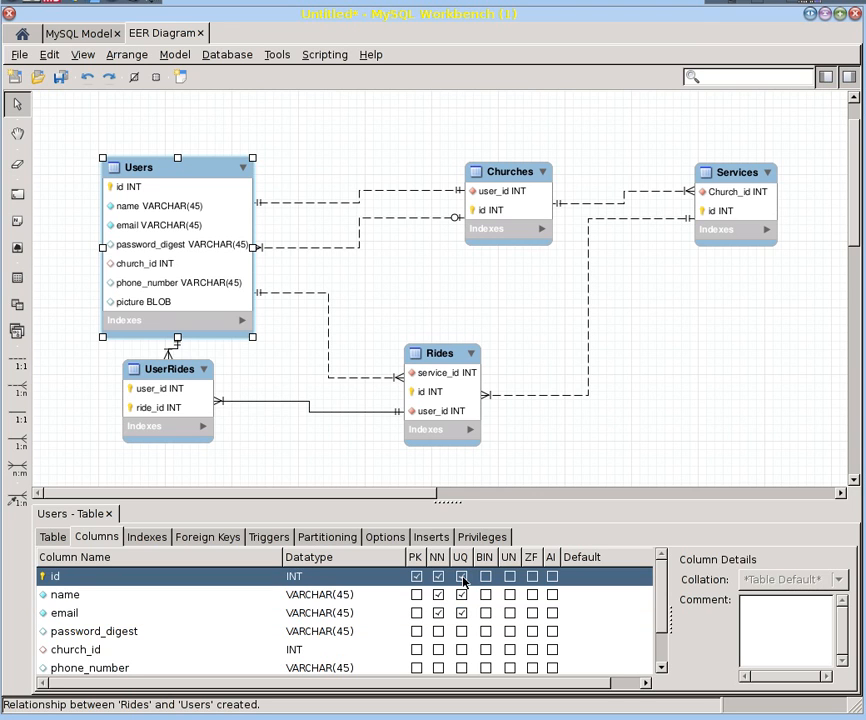
scroll("down", 3)
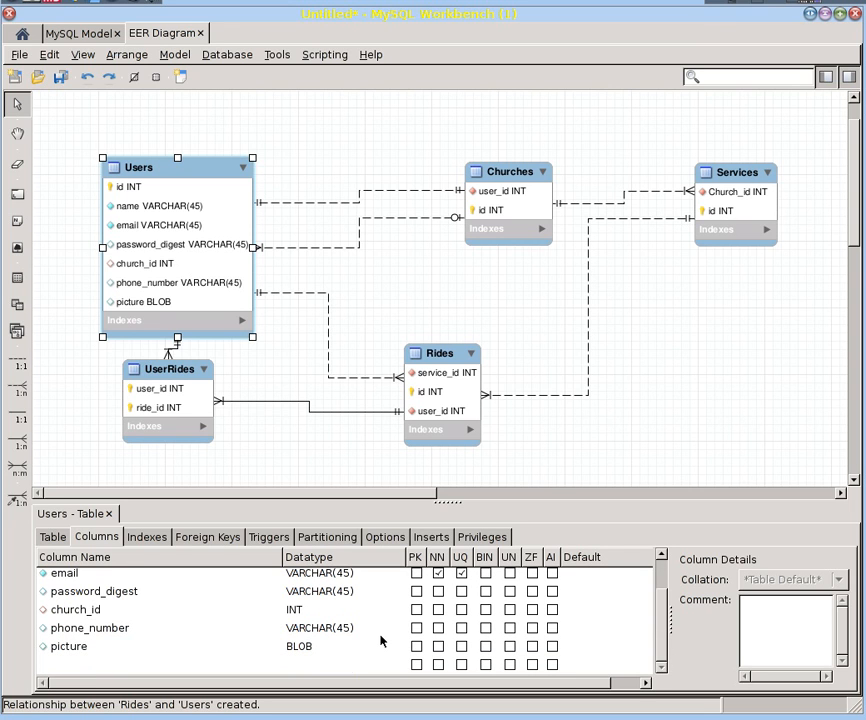
mouse_move(416, 628)
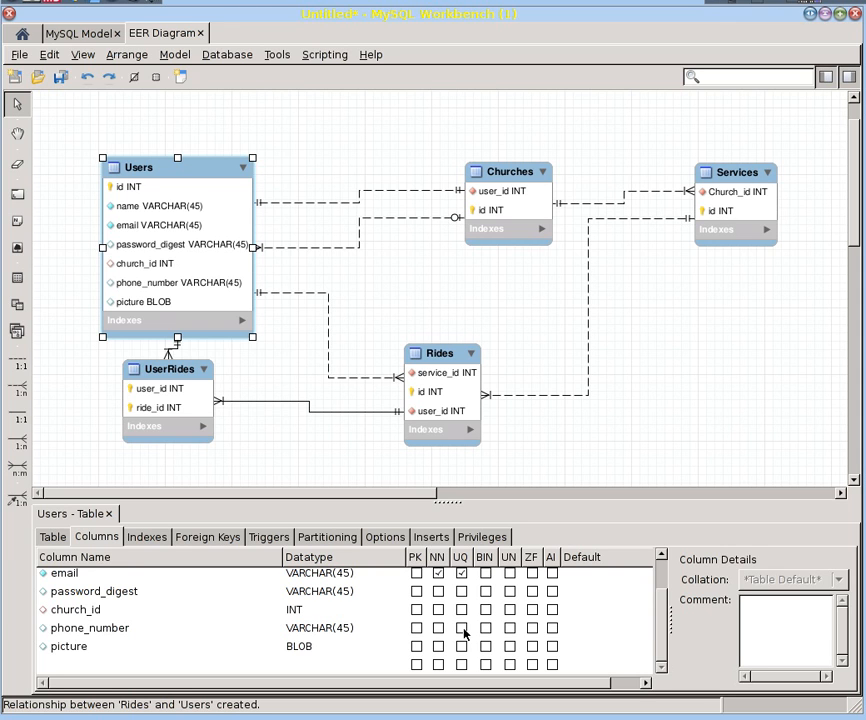
left_click(90, 627)
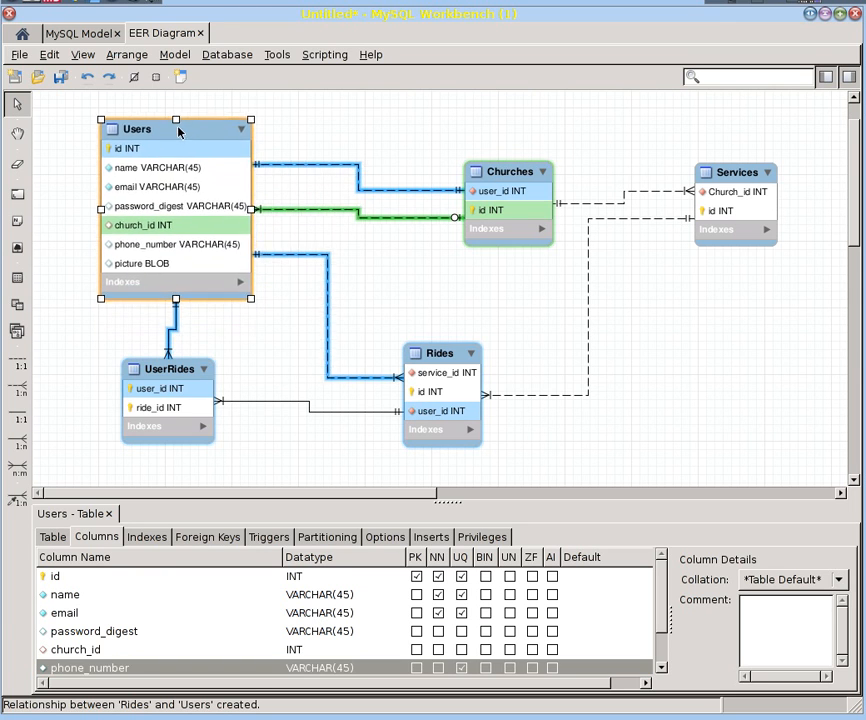
left_click_drag(175, 129, 167, 120)
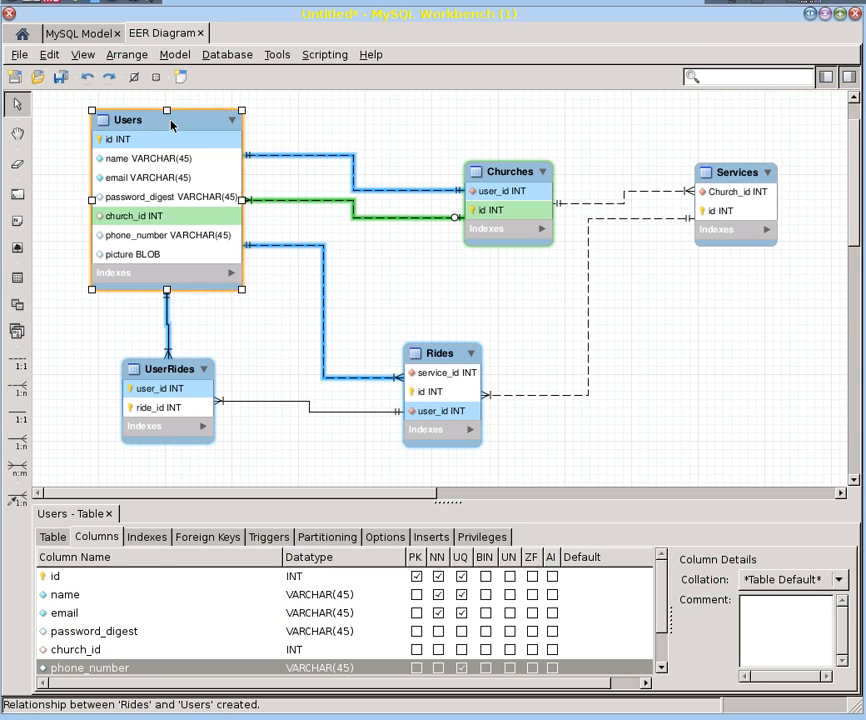
Open Churches and add the name, picture and web site columns
left_click(508, 171)
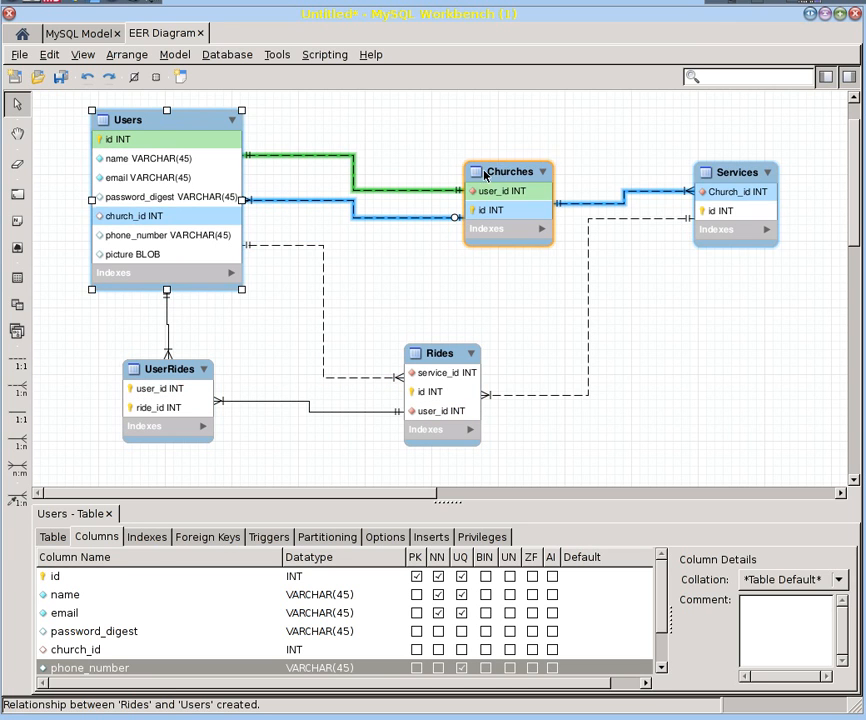
left_click(509, 171)
type("name")
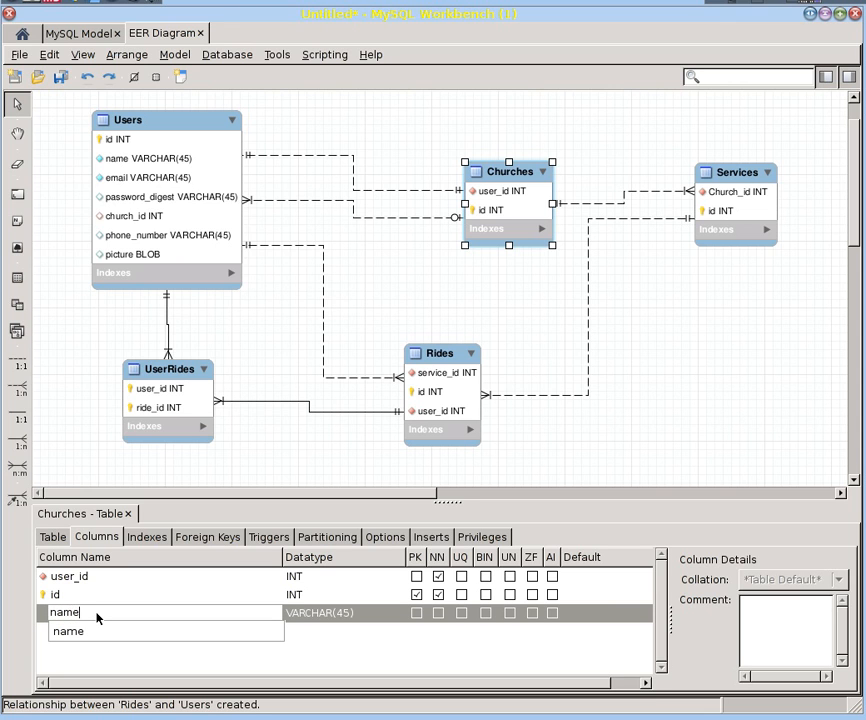
left_click(438, 613)
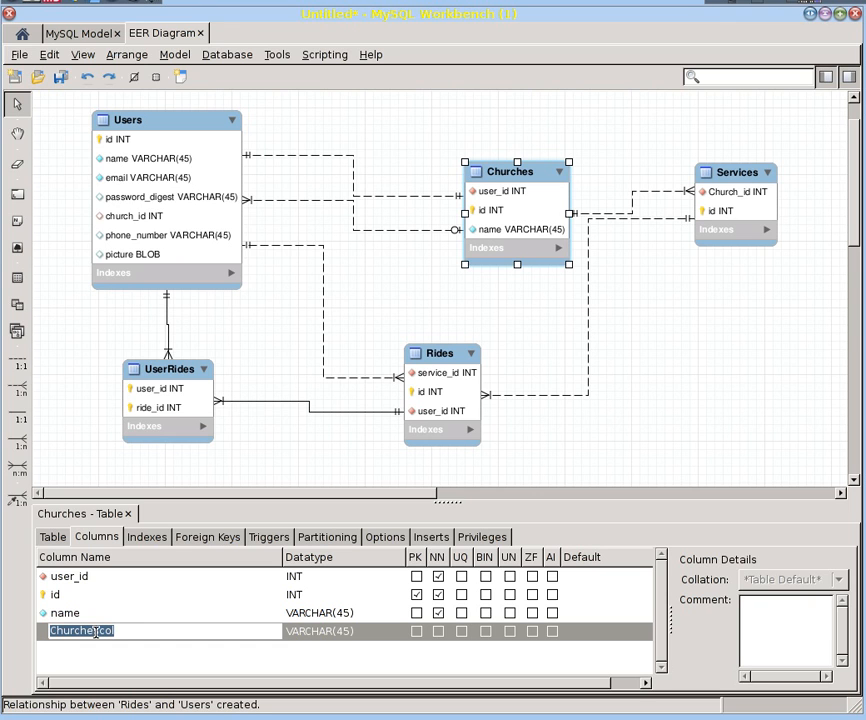
type("picture")
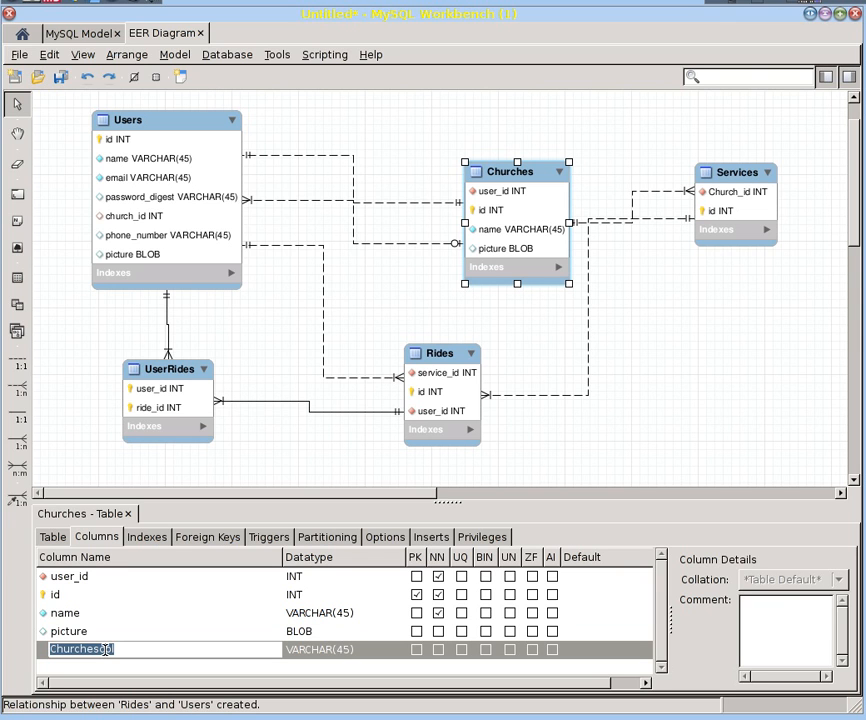
type("web site")
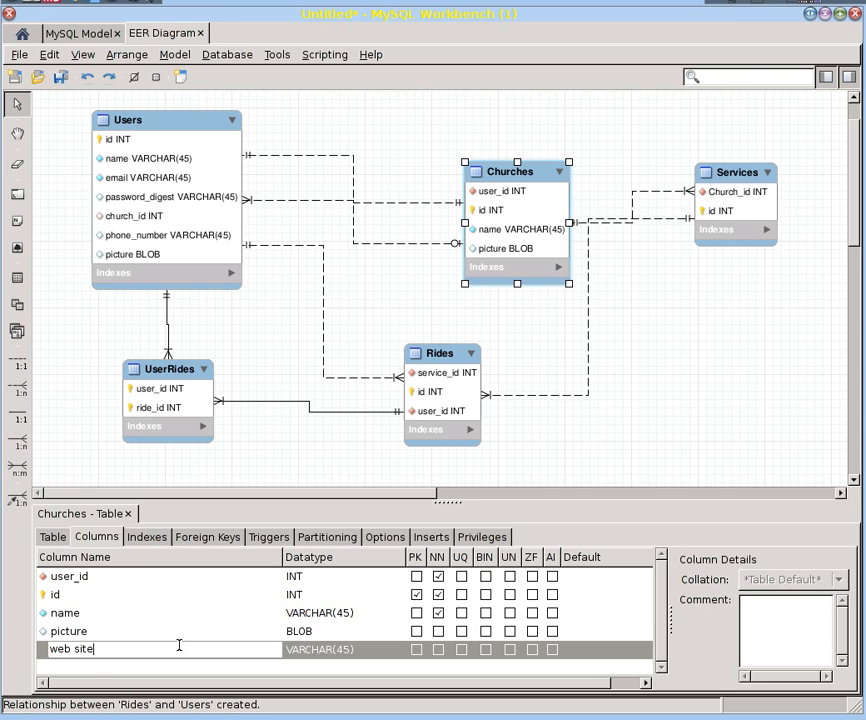
key("Return")
type("description")
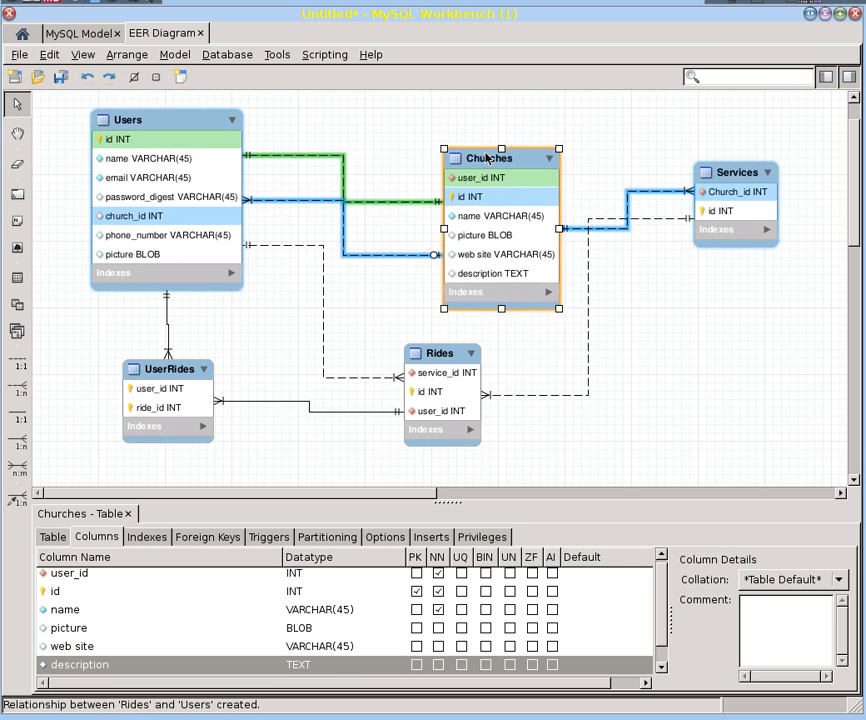
Nudge Churches left and load the Services table into the editor
left_click_drag(490, 157, 470, 110)
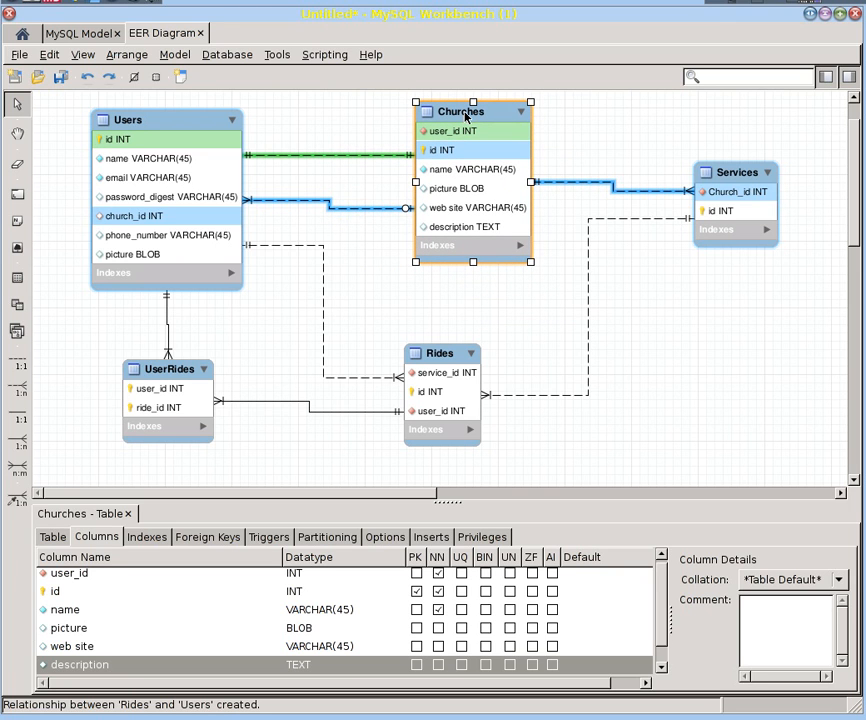
mouse_move(450, 207)
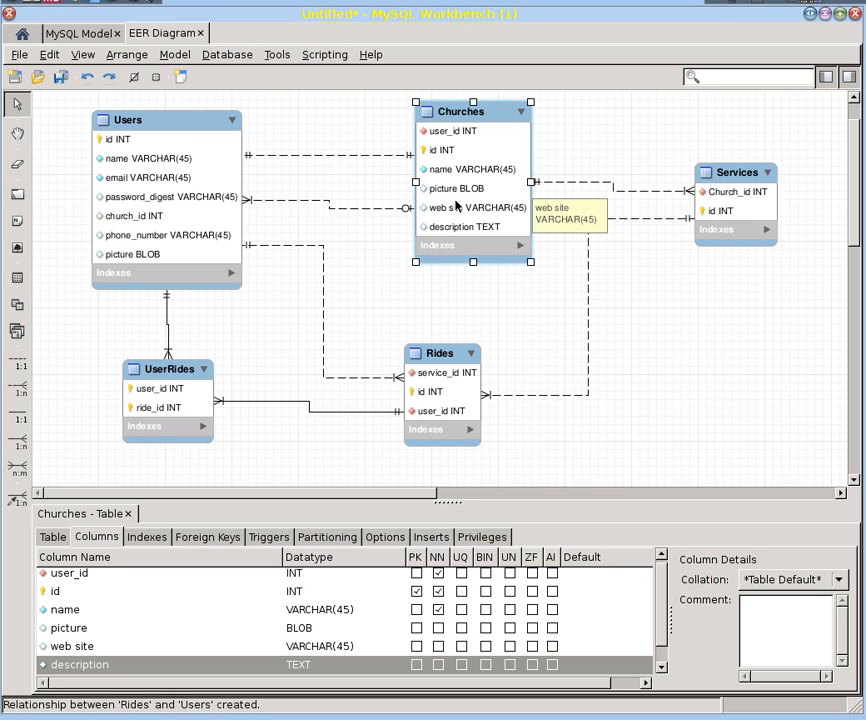
mouse_move(457, 221)
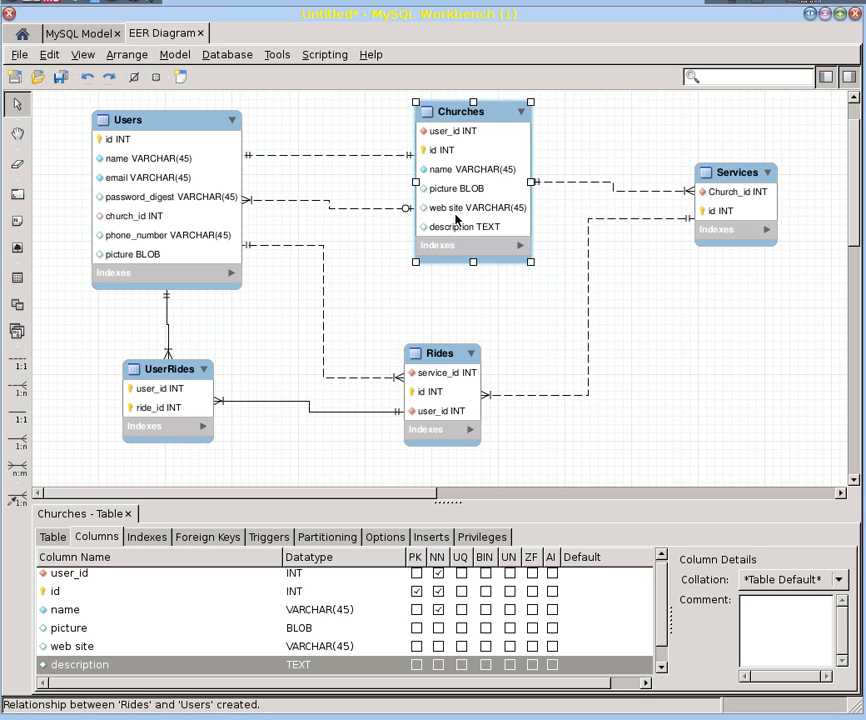
mouse_move(459, 208)
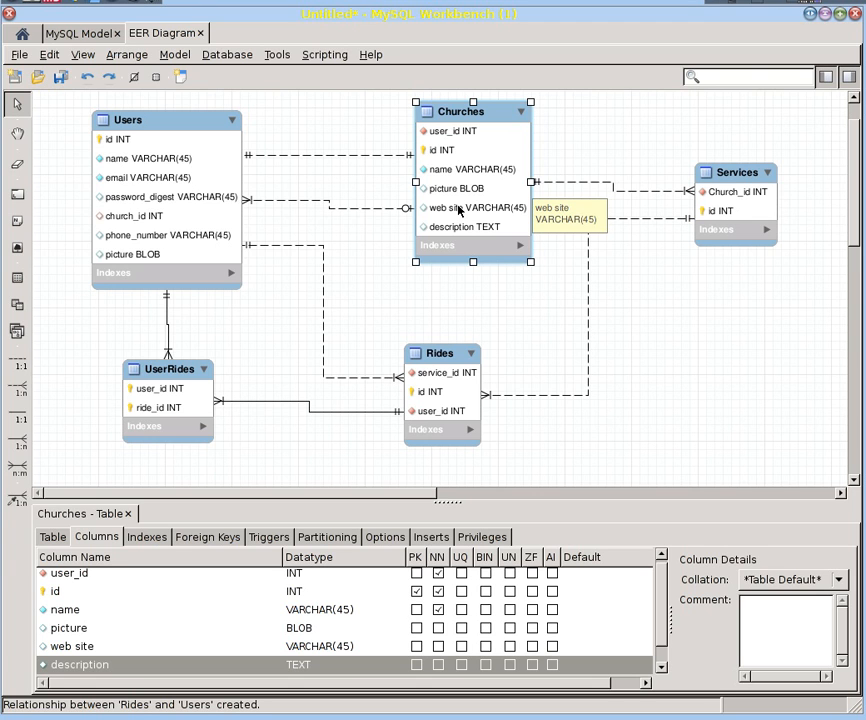
mouse_move(340, 182)
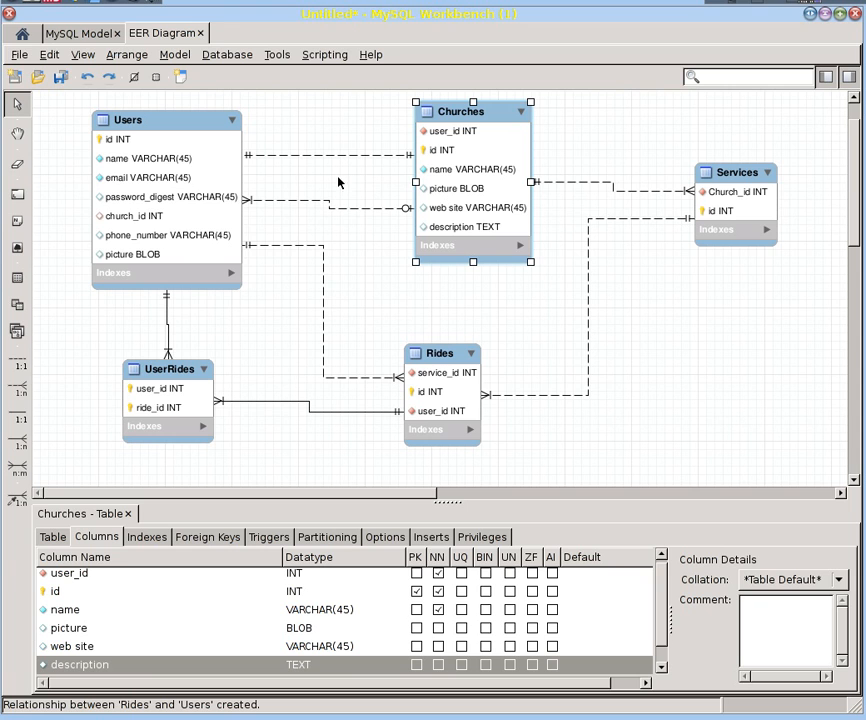
mouse_move(199, 158)
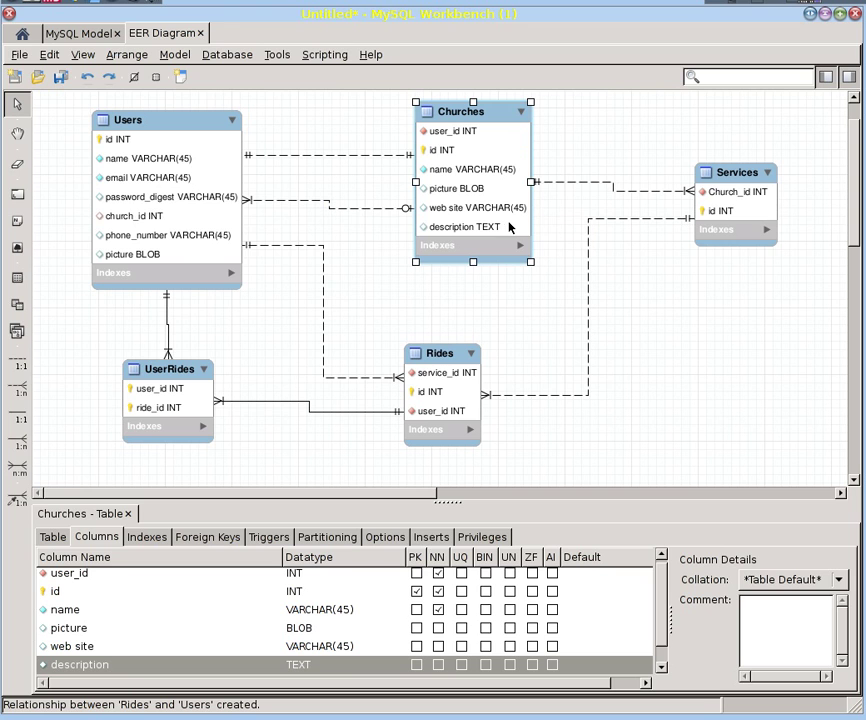
left_click(580, 188)
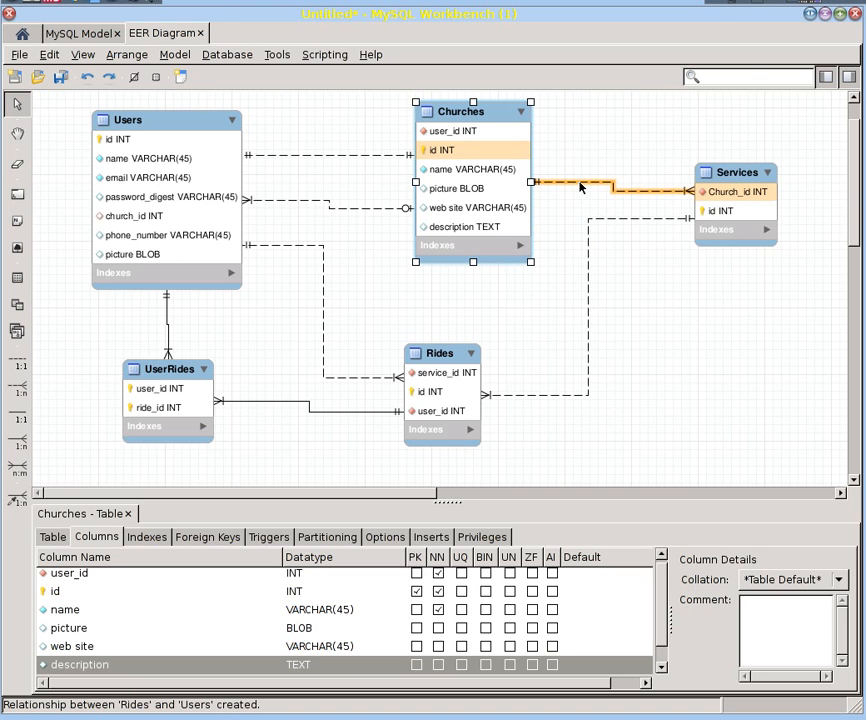
mouse_move(580, 187)
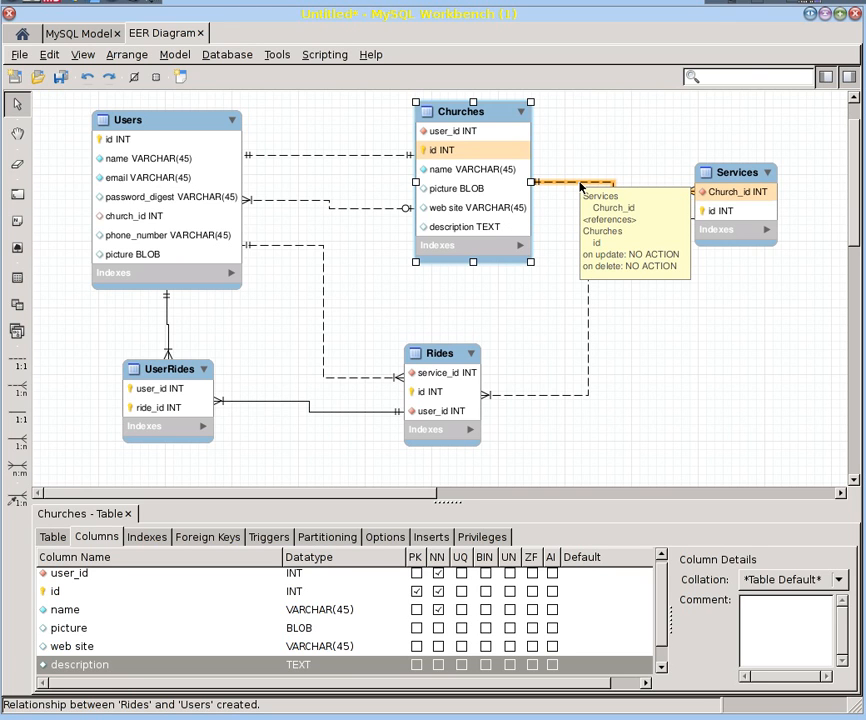
left_click(735, 191)
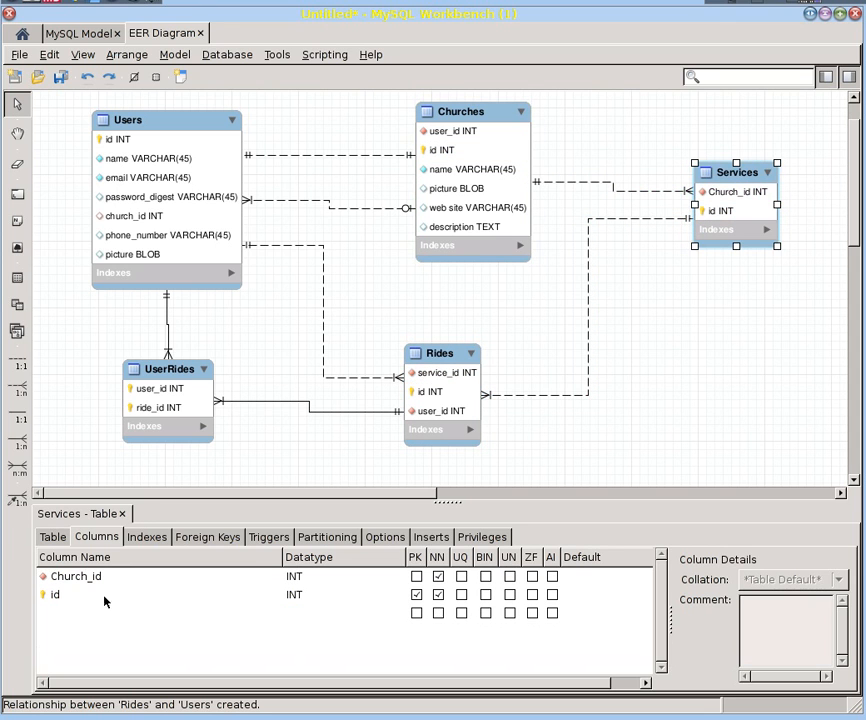
Add a day_of_week column to Services
double_click(75, 576)
type("c")
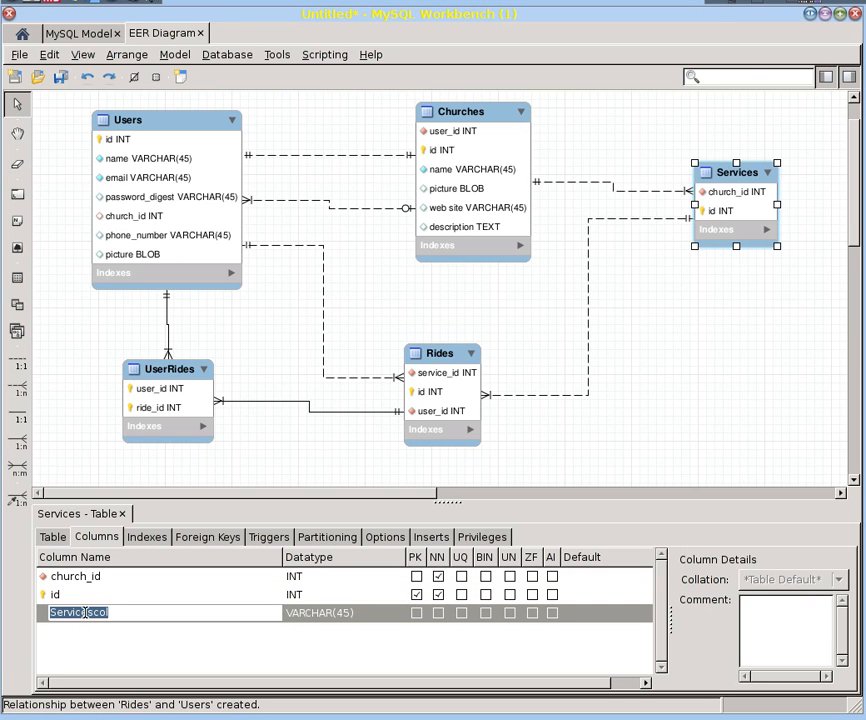
type("day of")
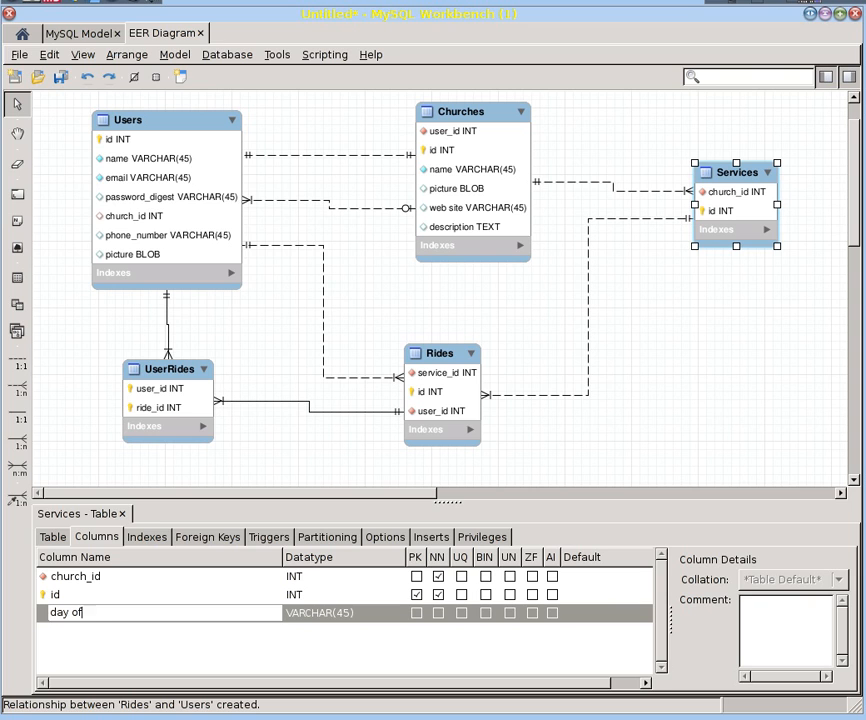
type("_")
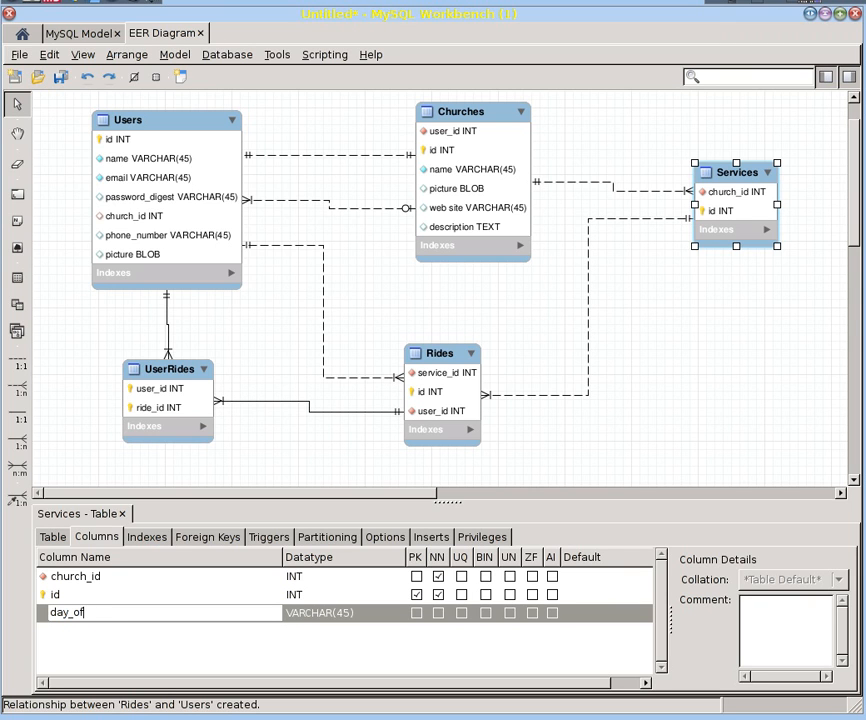
type("week")
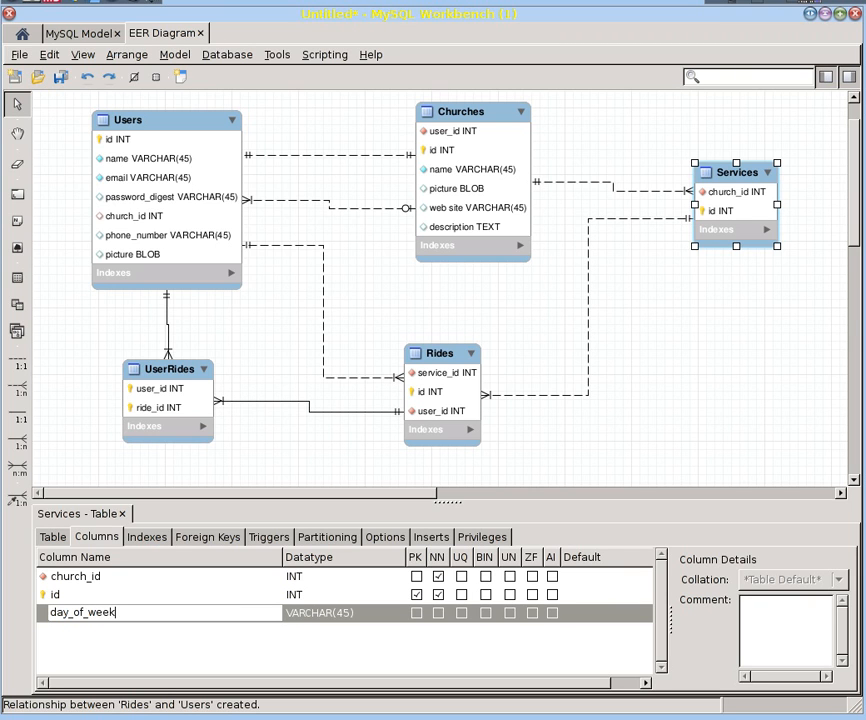
key("Return")
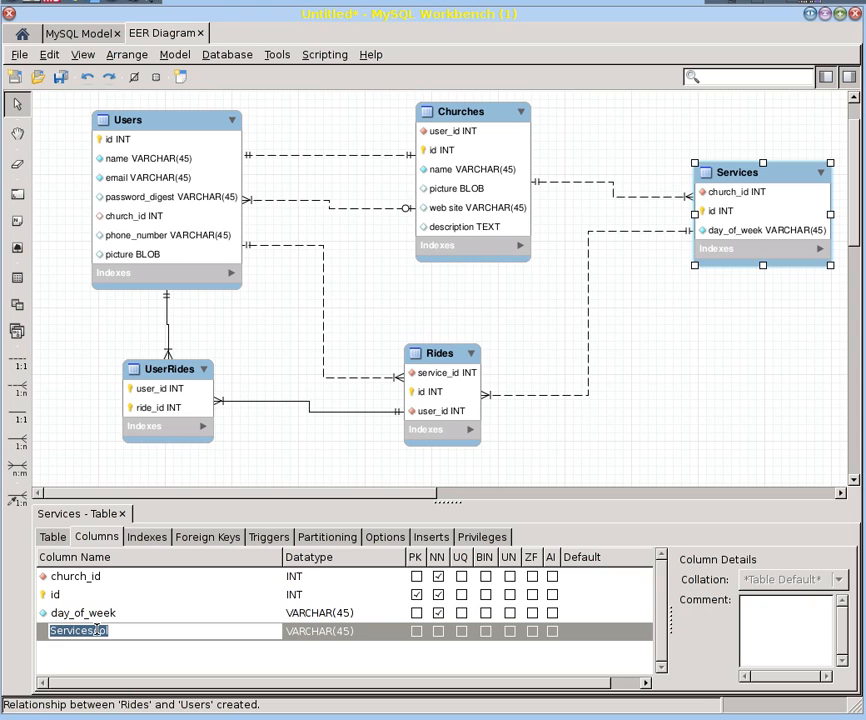
Add start_time and finish_time columns and mark start_time required
type("start_time")
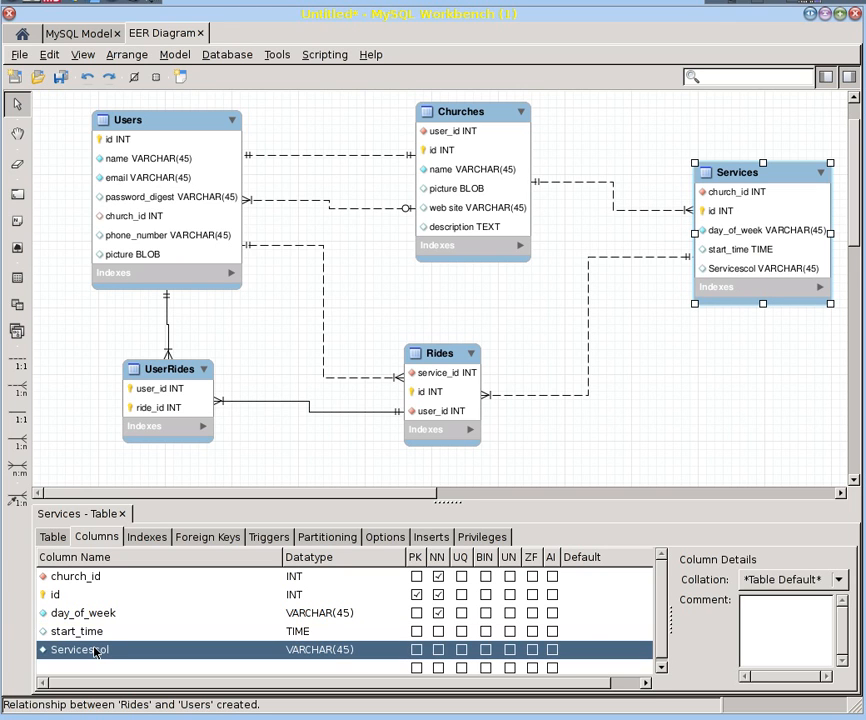
double_click(78, 649)
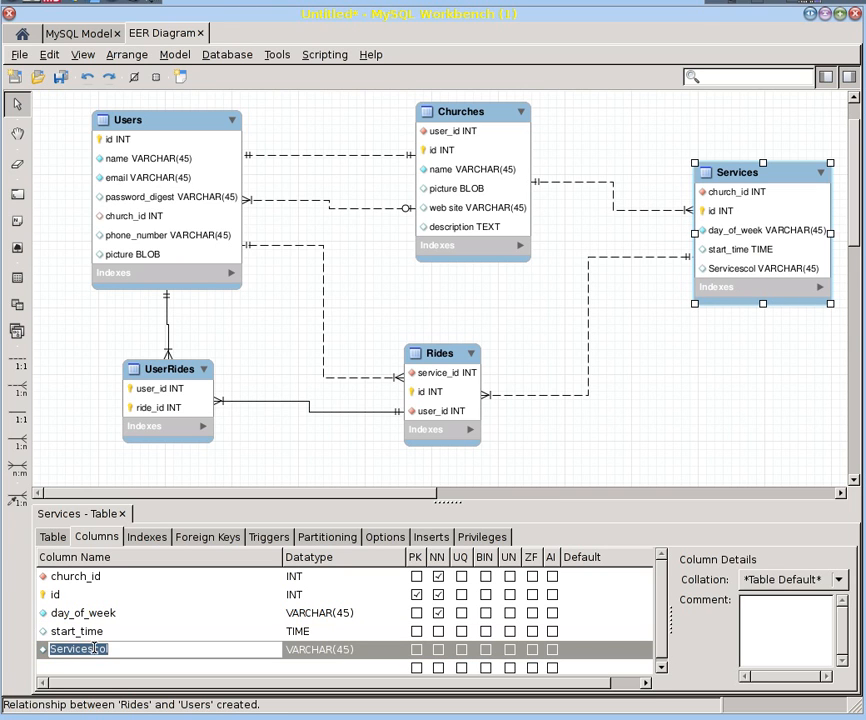
type("finish_time")
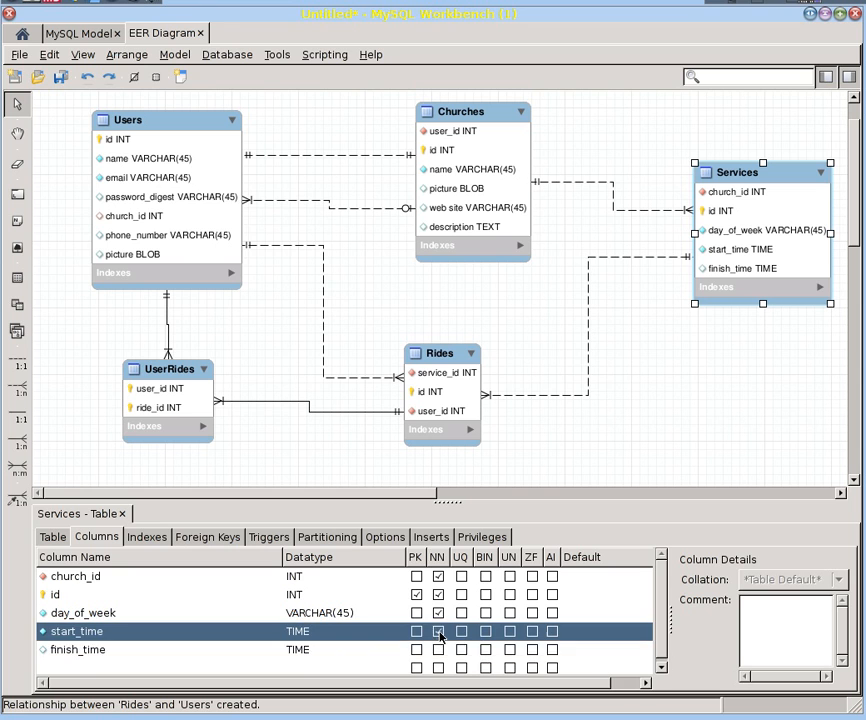
left_click(77, 646)
type("location")
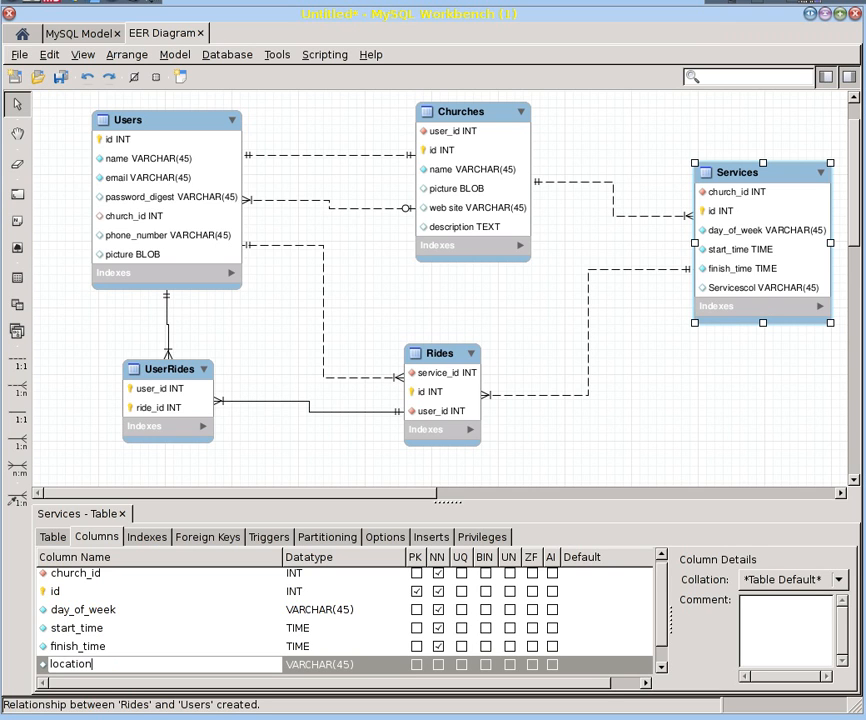
mouse_move(641, 264)
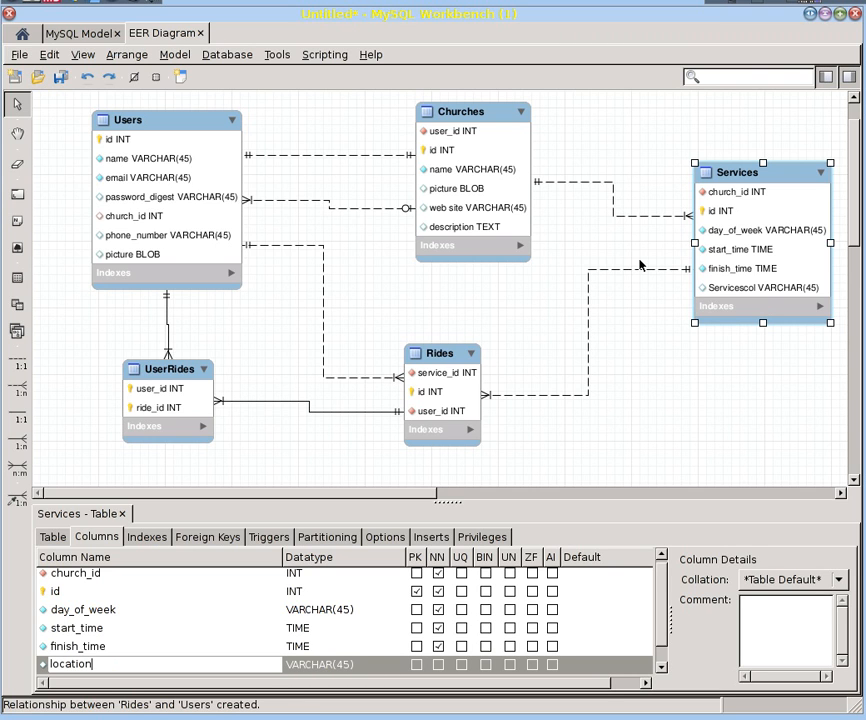
mouse_move(452, 168)
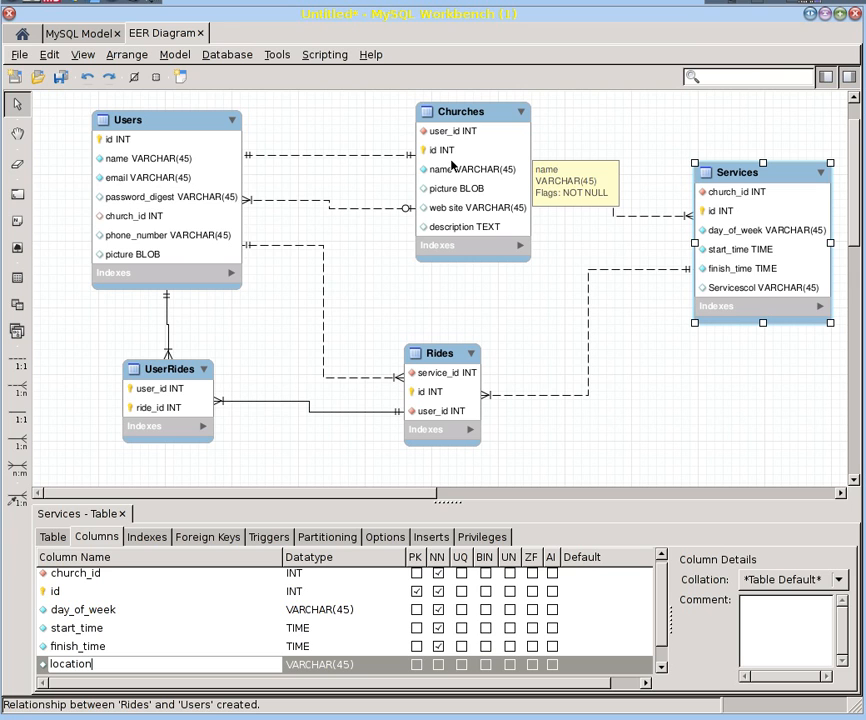
mouse_move(569, 342)
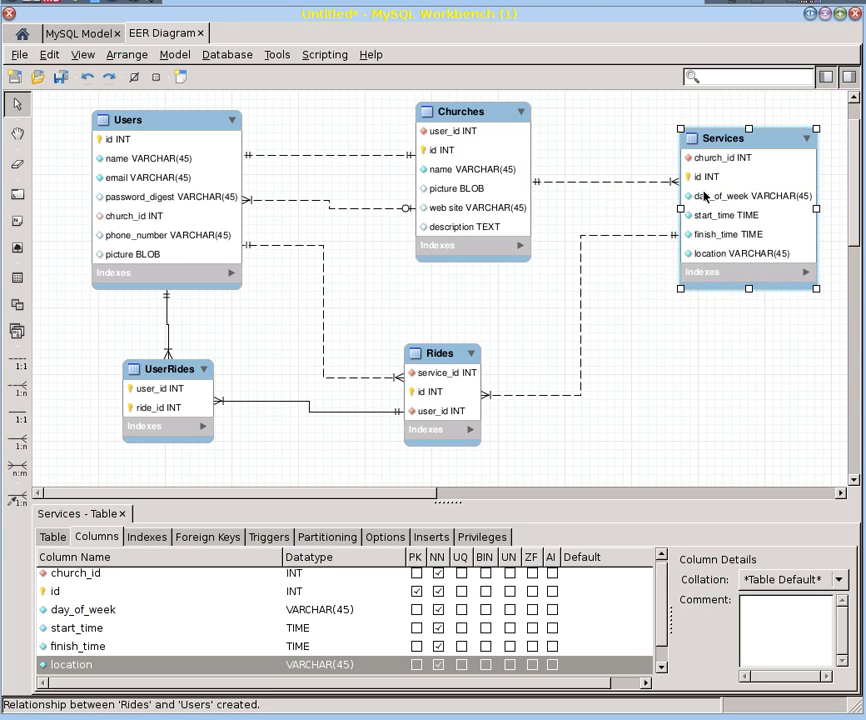
mouse_move(705, 175)
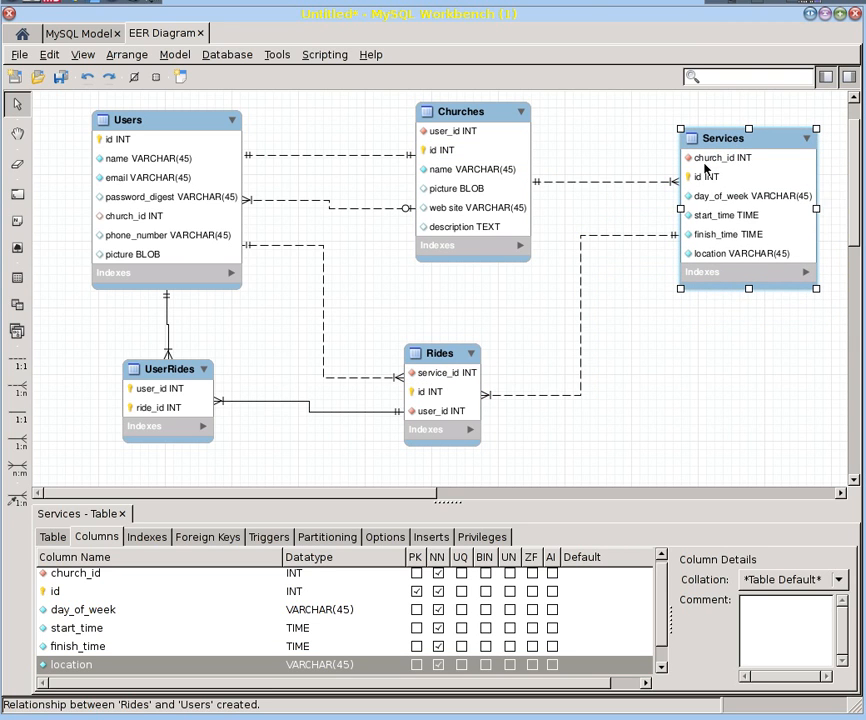
mouse_move(716, 168)
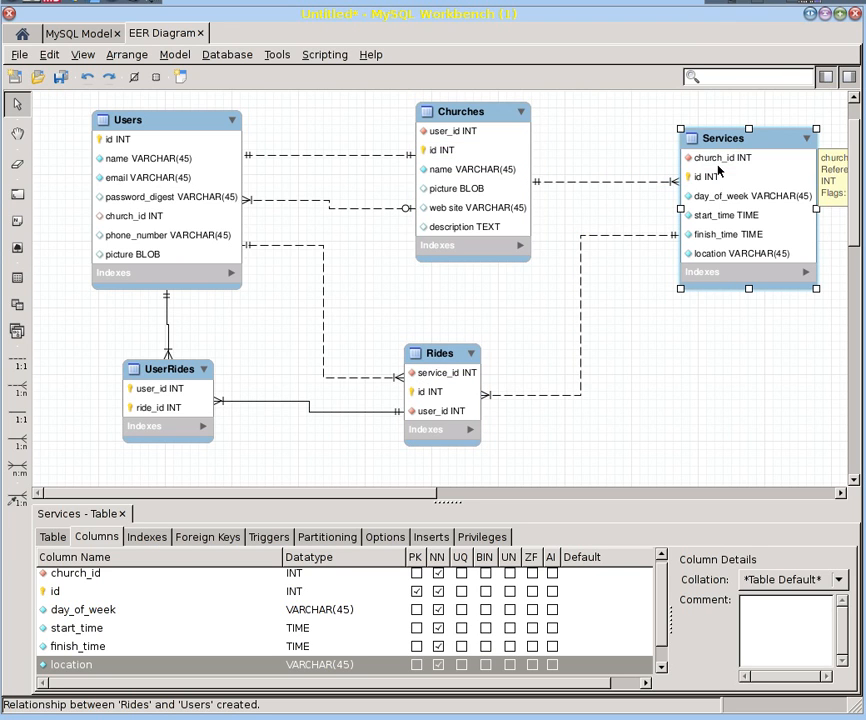
left_click(720, 138)
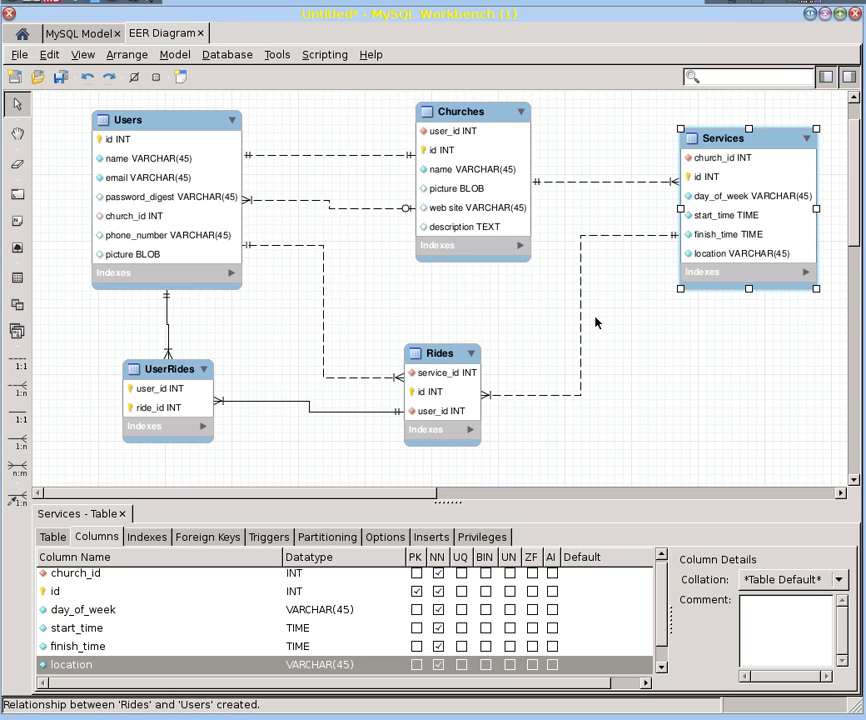
In Rides, set date and TIME datatypes and adjust seats_available's required flag
left_click(437, 353)
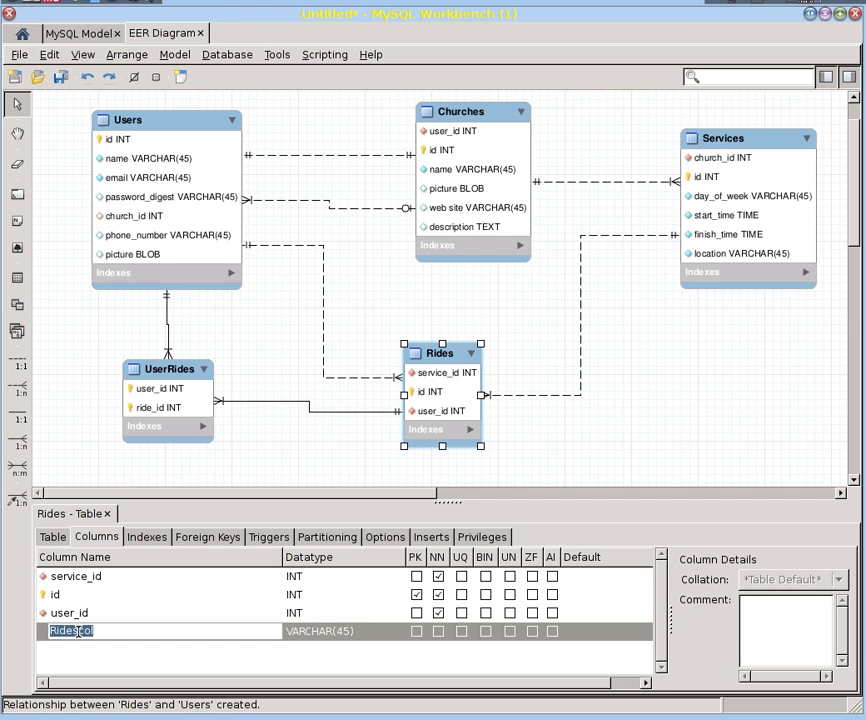
type("date")
type("tmie")
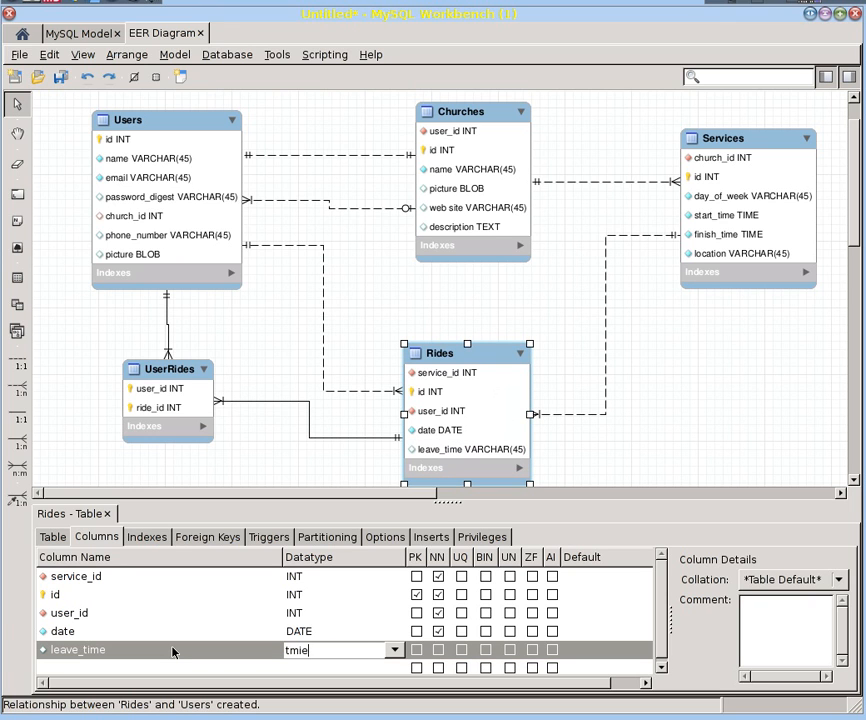
type("time")
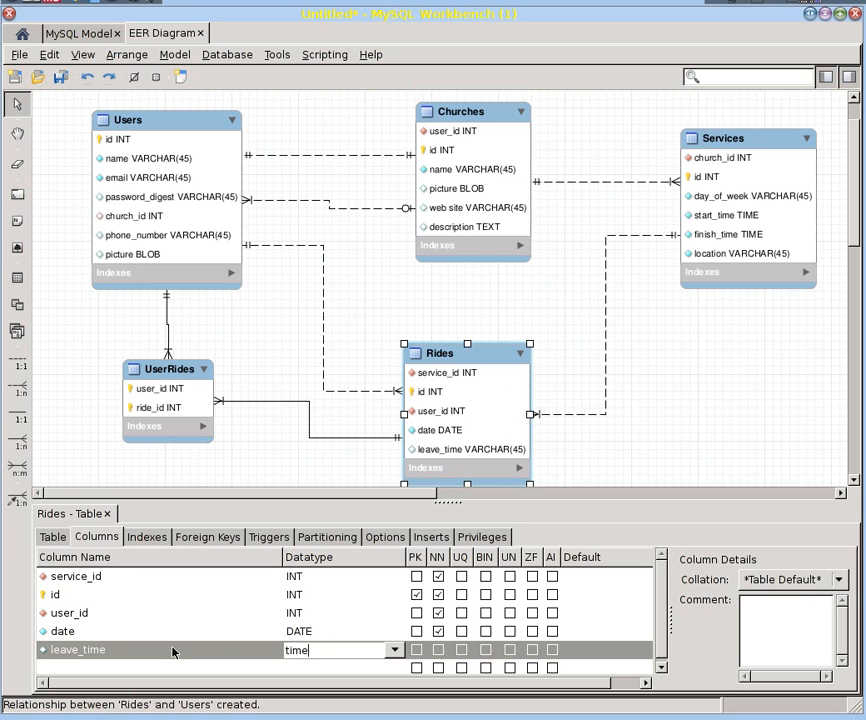
key("Return")
type("int")
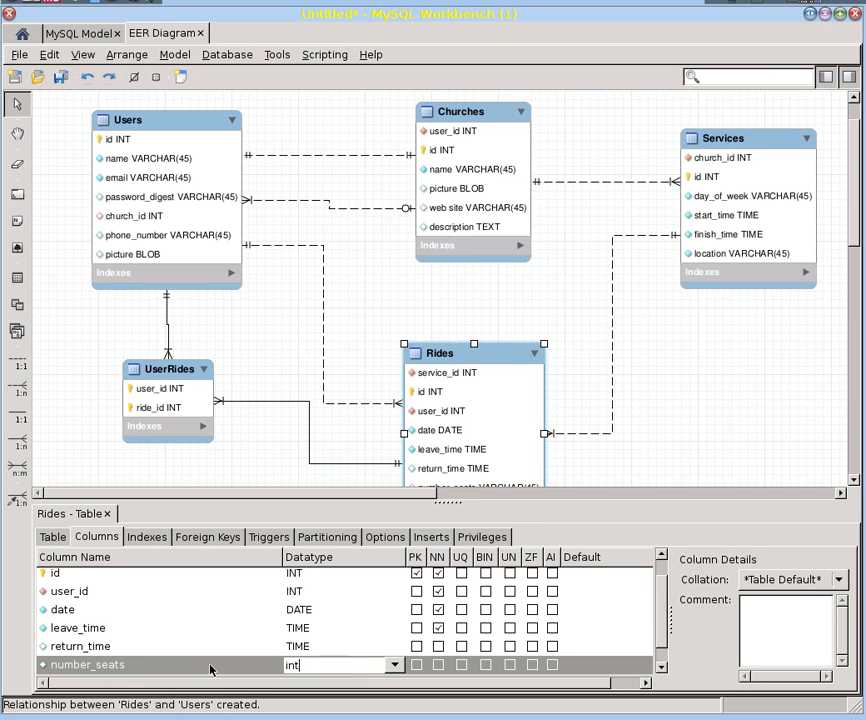
scroll("down", 3)
type("seats_available")
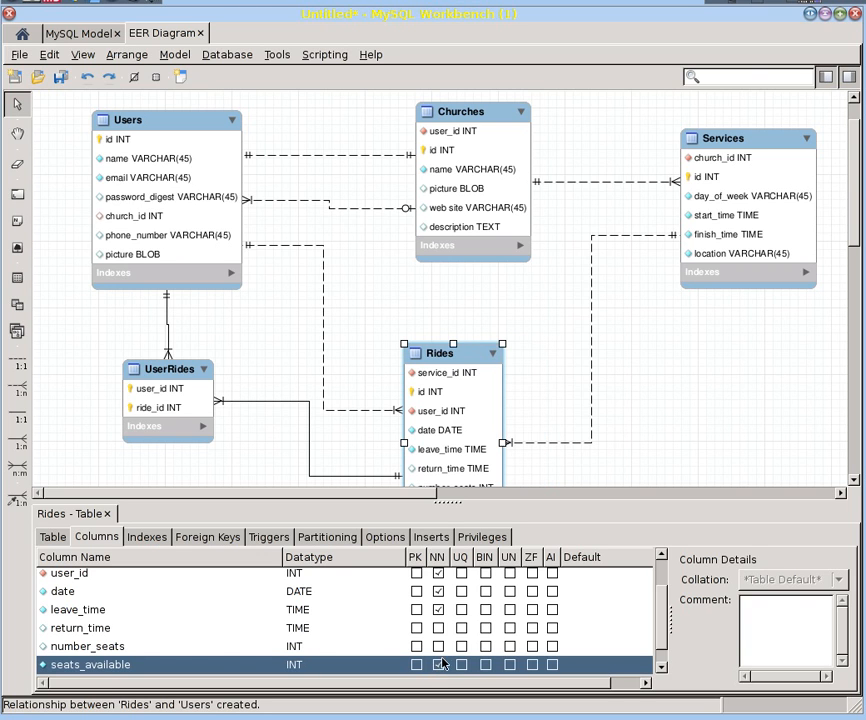
left_click(80, 627)
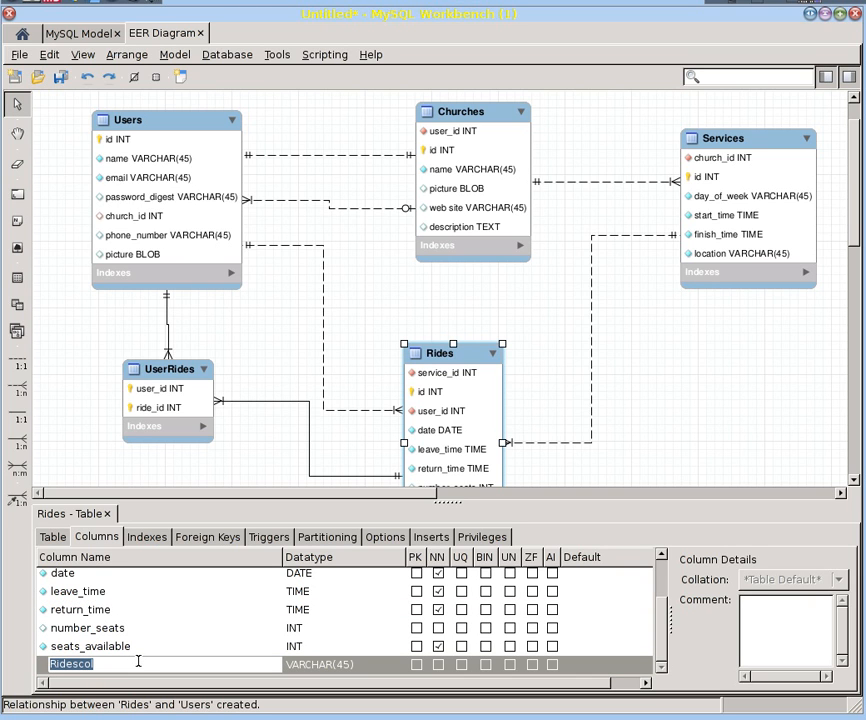
Name the new Rides column meeting_location
type("location")
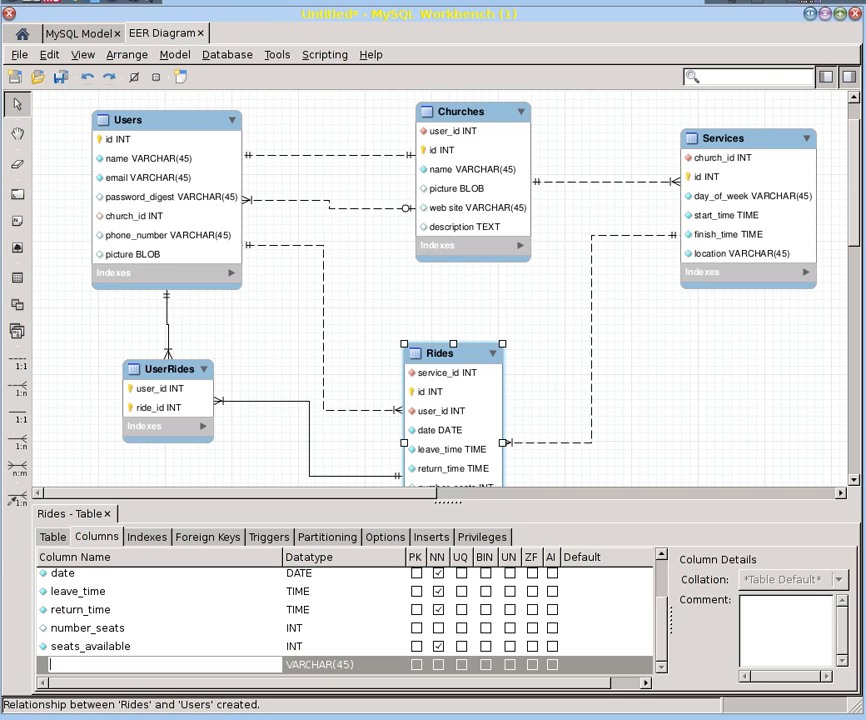
type("meeting_location")
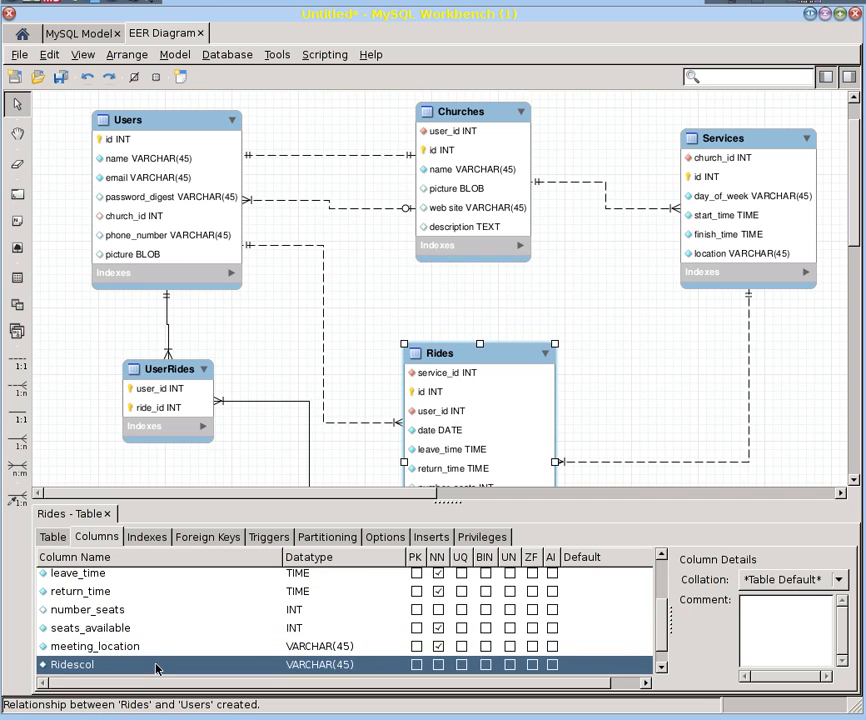
double_click(70, 664)
type("vehicle")
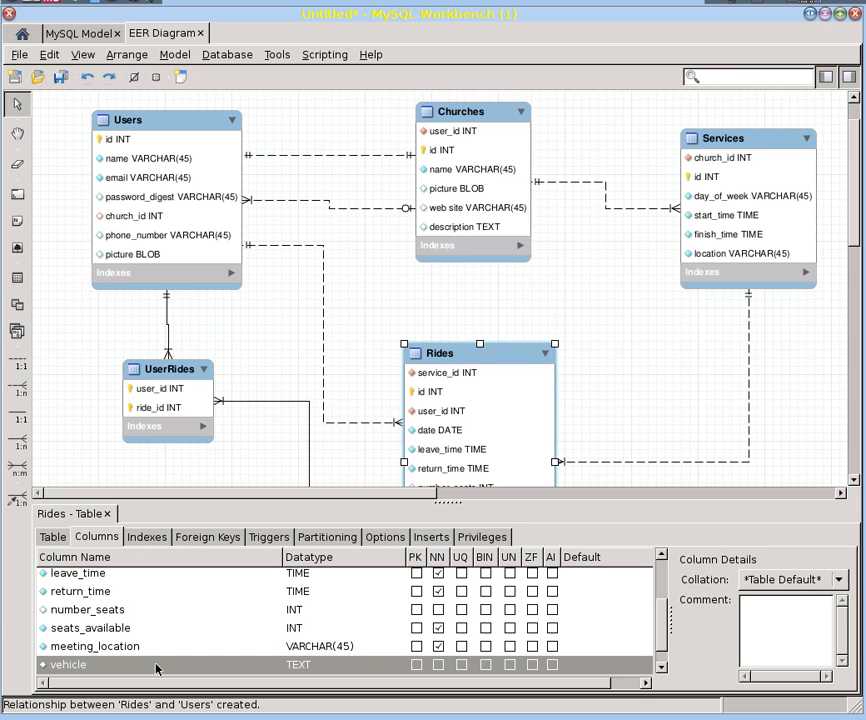
scroll("down", 3)
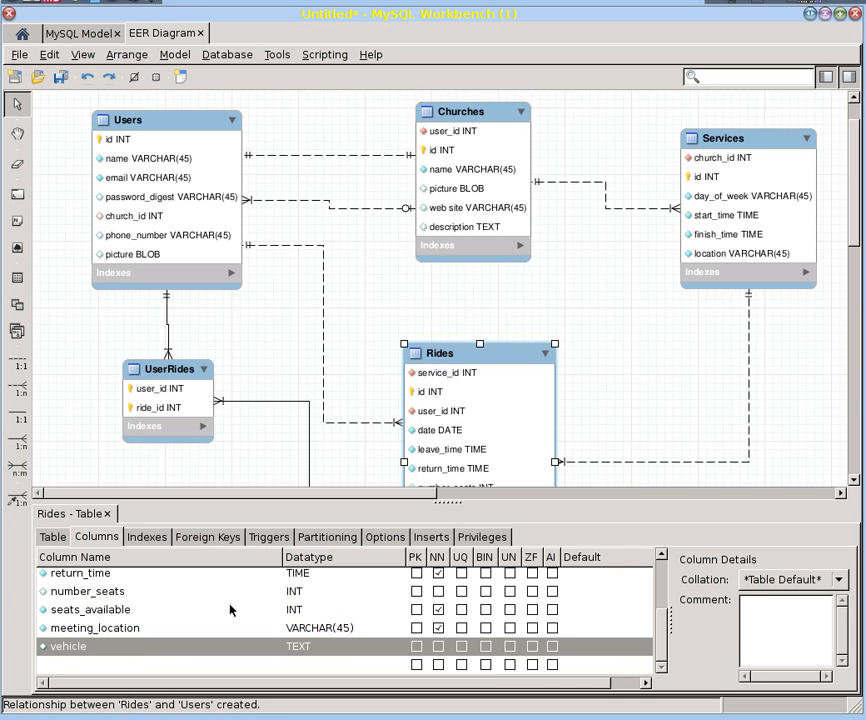
mouse_move(444, 519)
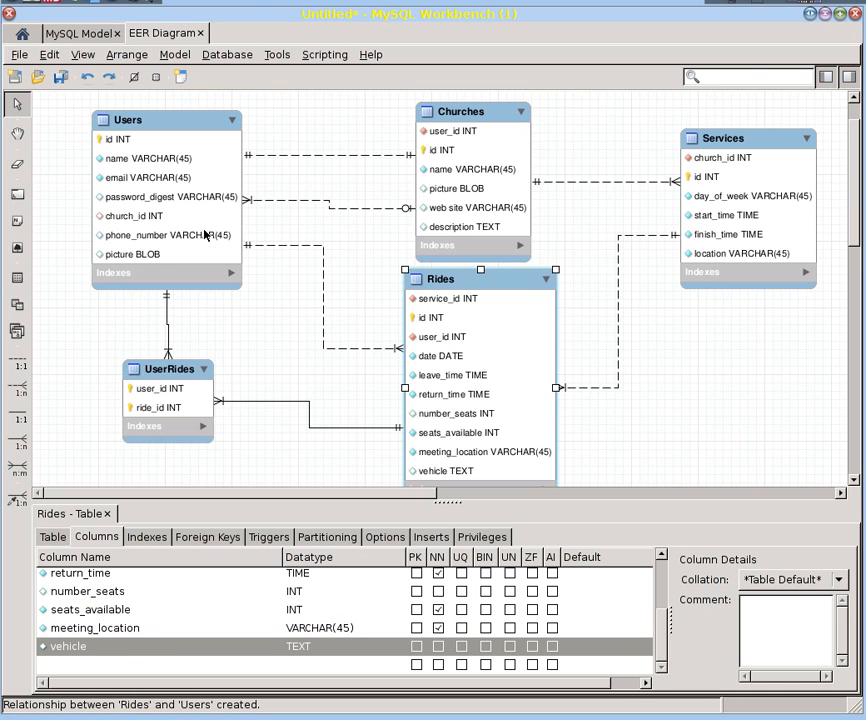
mouse_move(190, 423)
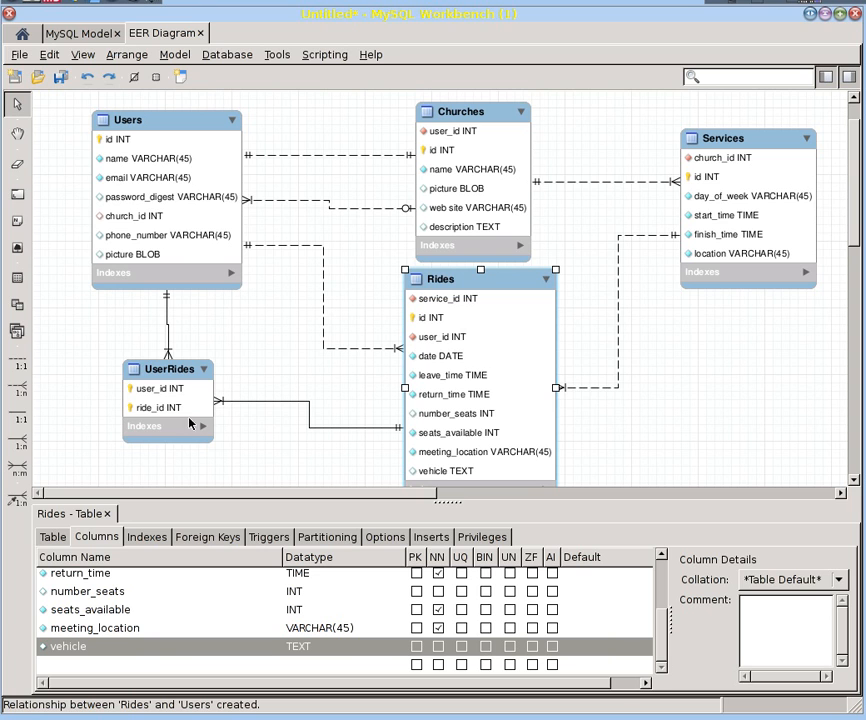
mouse_move(475, 334)
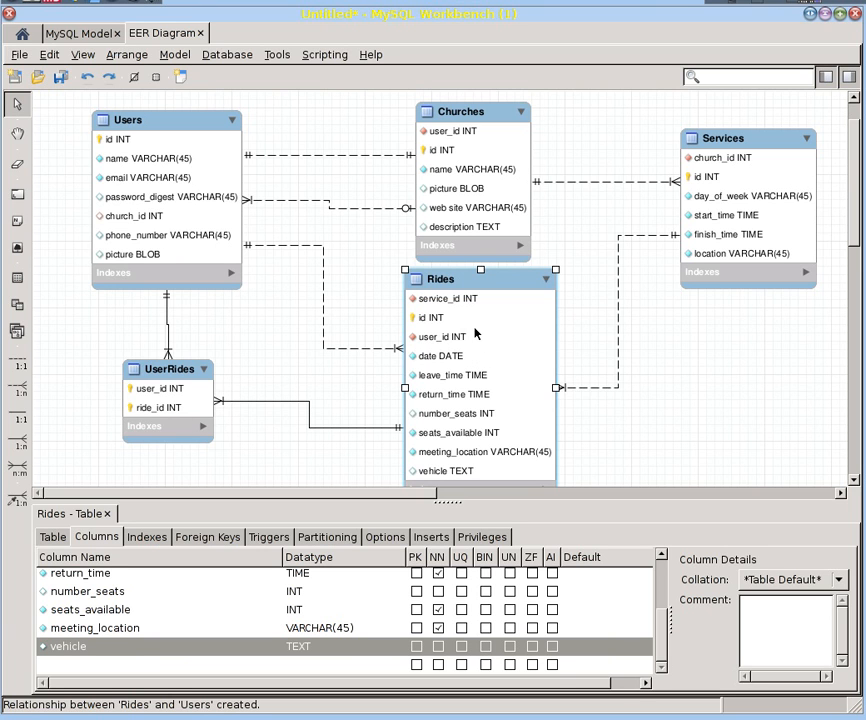
mouse_move(483, 308)
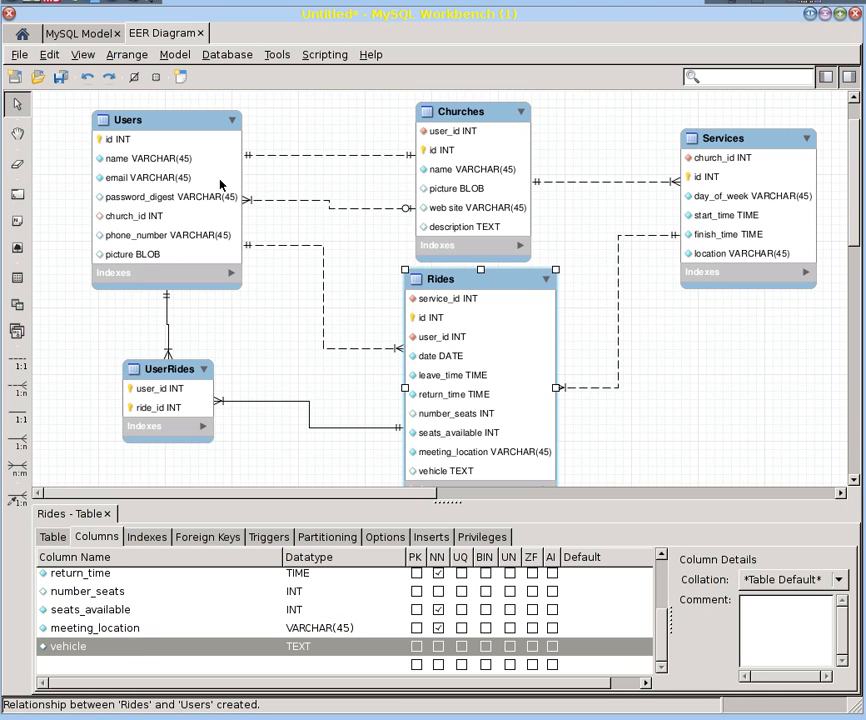
mouse_move(240, 334)
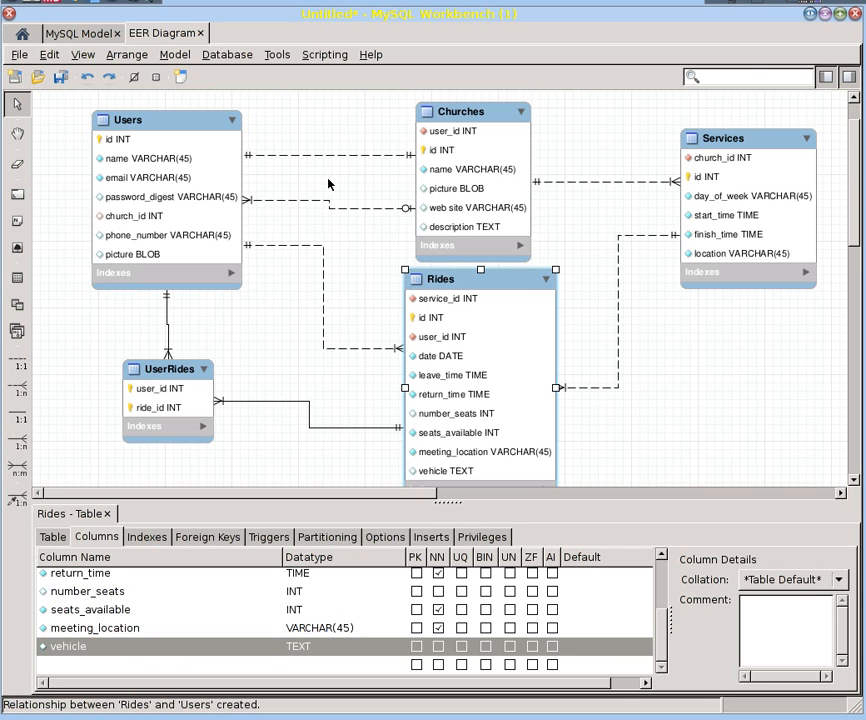
Reposition Rides just below Churches so its columns down to vehicle show
left_click(330, 155)
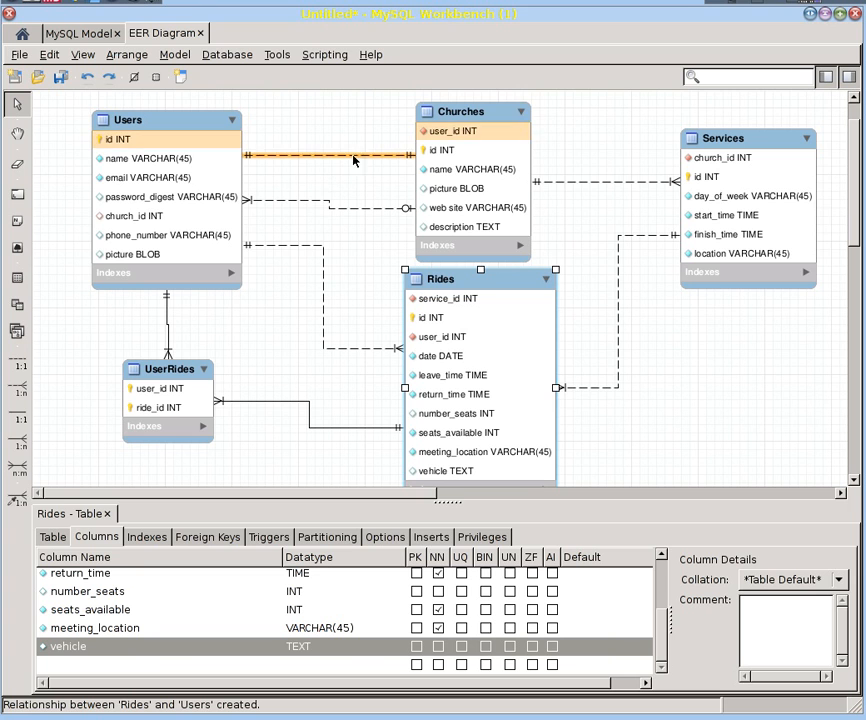
mouse_move(447, 131)
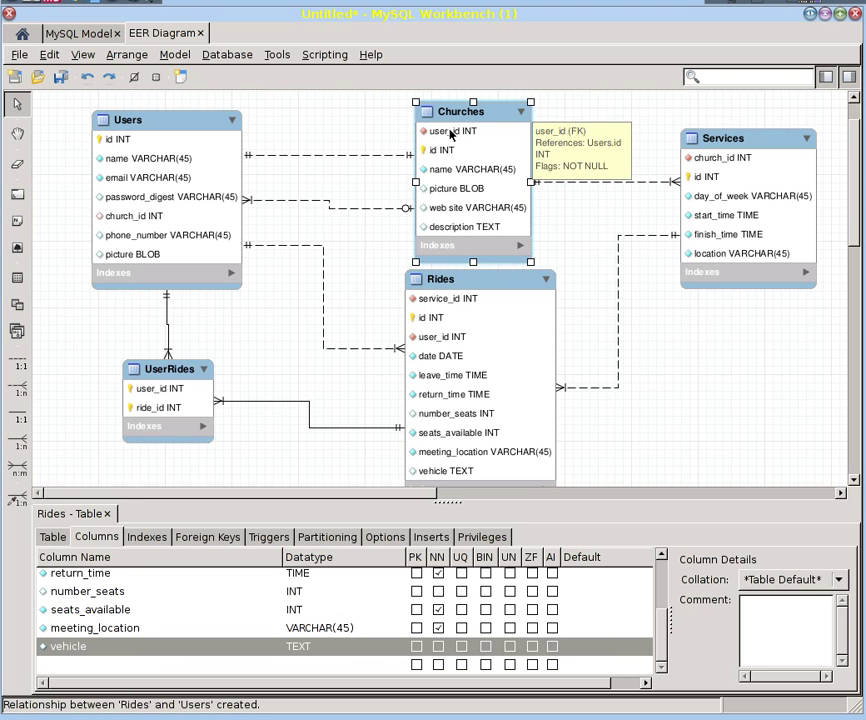
Load Churches (id, name, picture, web site, description) into the table editor
left_click(460, 111)
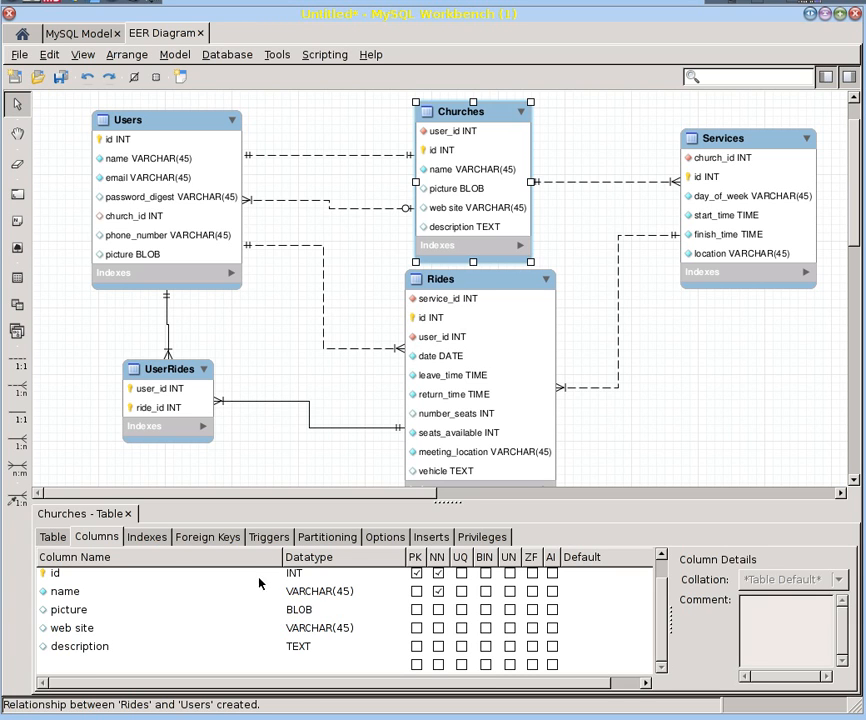
mouse_move(240, 624)
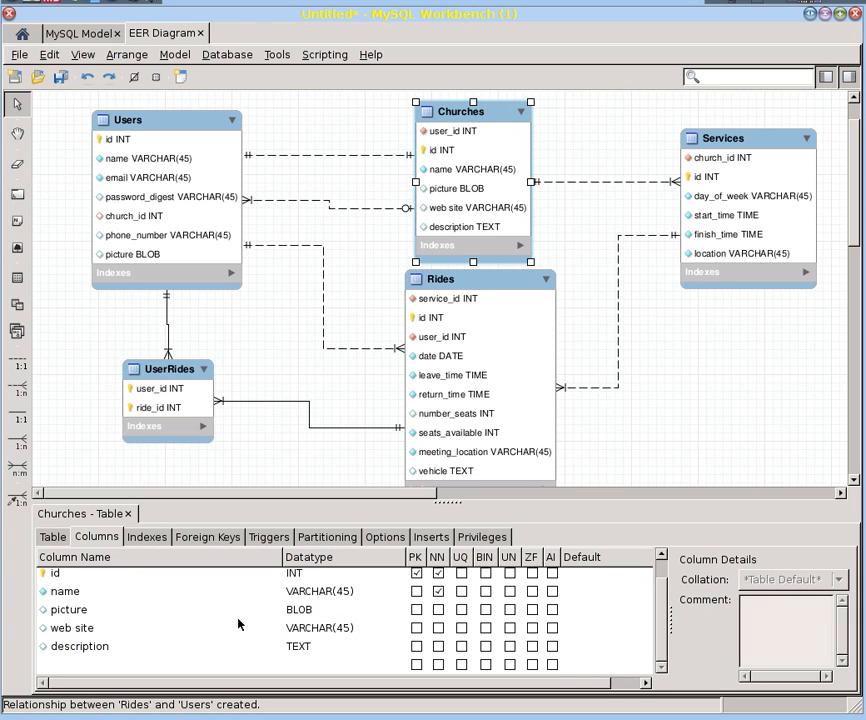
mouse_move(370, 149)
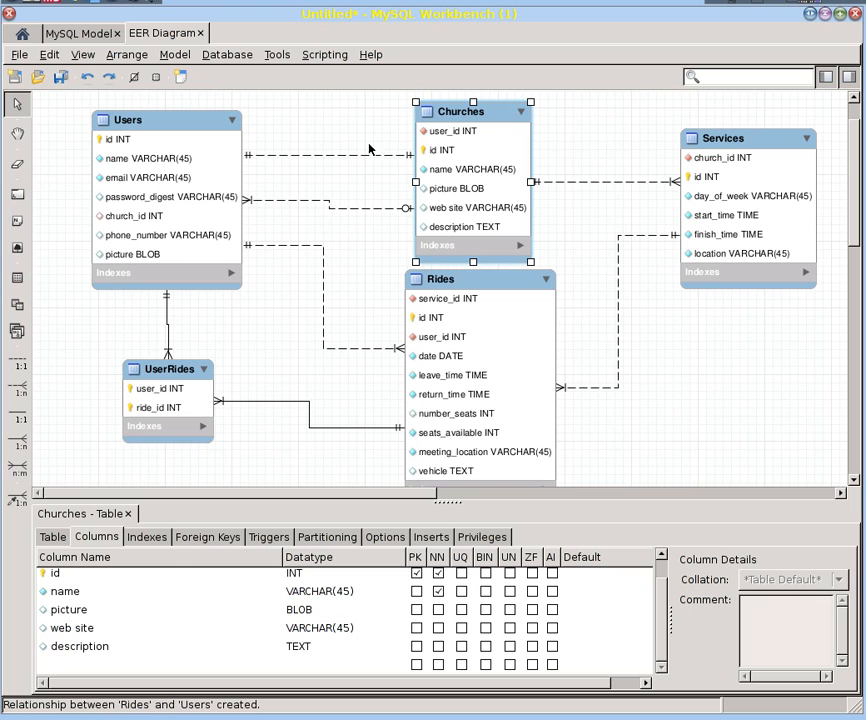
Review the Churches Foreign Keys tab, where fk_Churches_Users links user_id to Users id
left_click(207, 537)
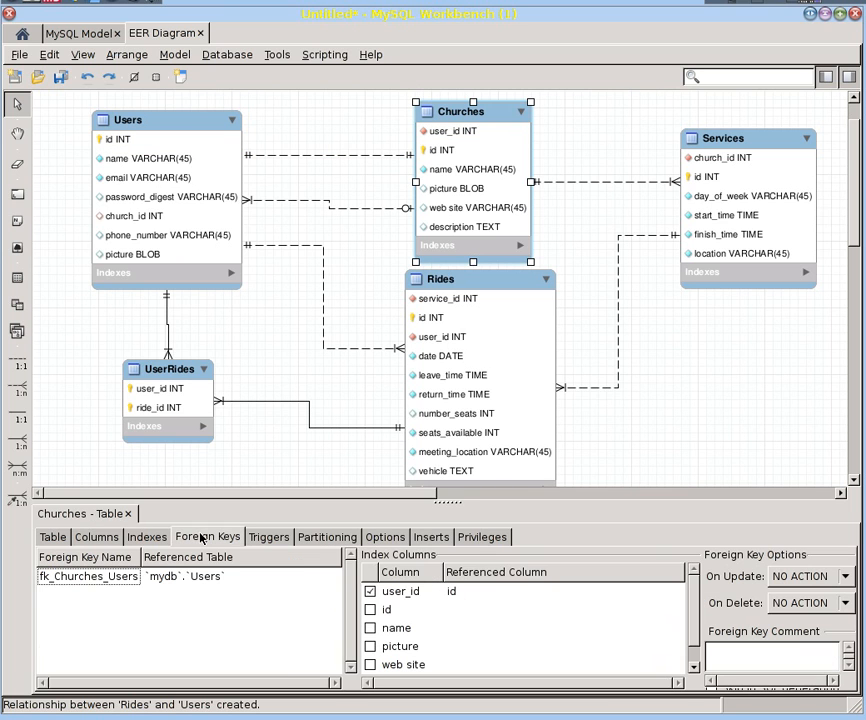
mouse_move(454, 618)
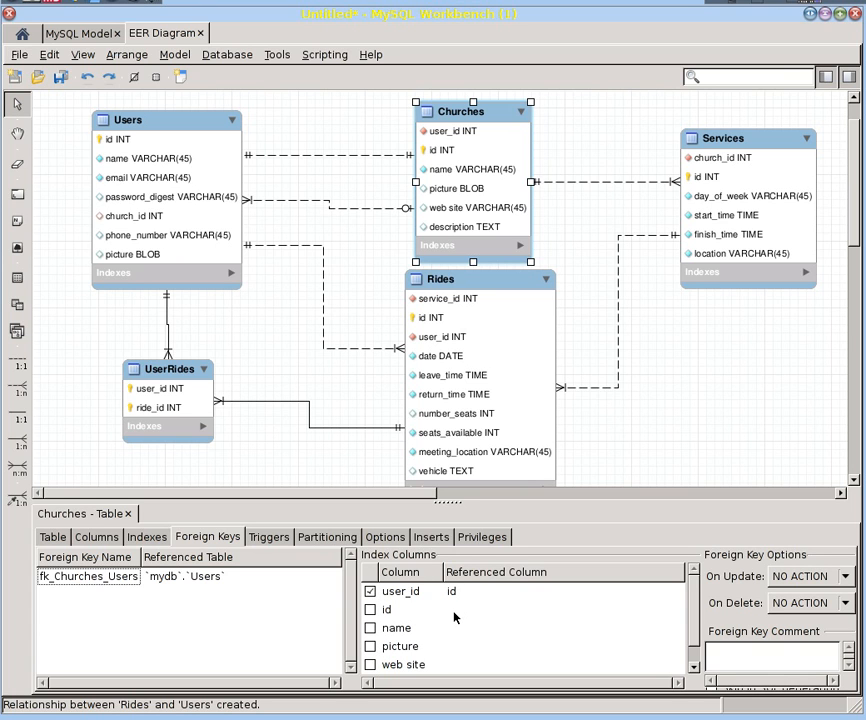
mouse_move(238, 171)
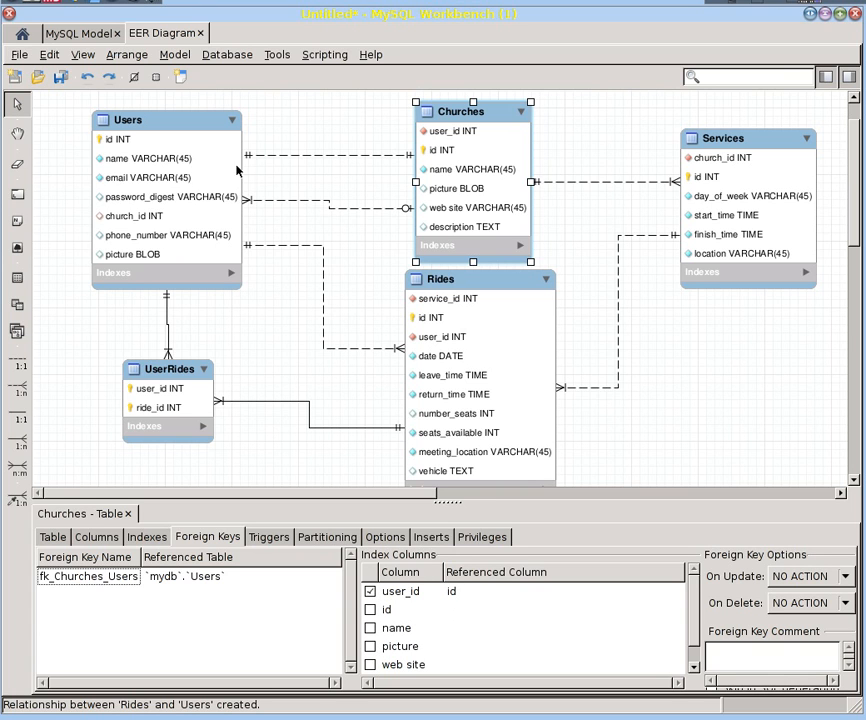
mouse_move(413, 148)
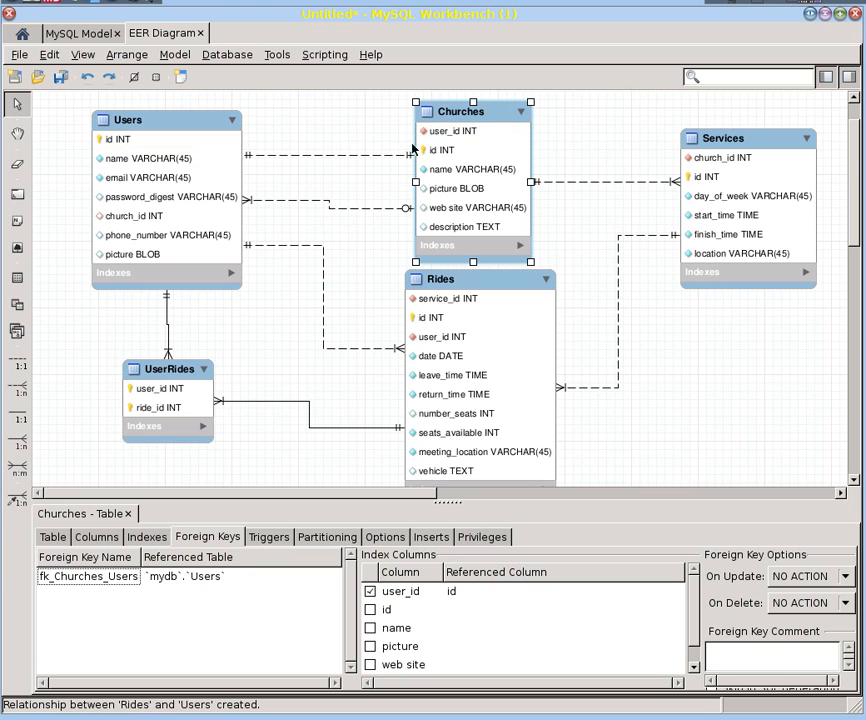
mouse_move(299, 166)
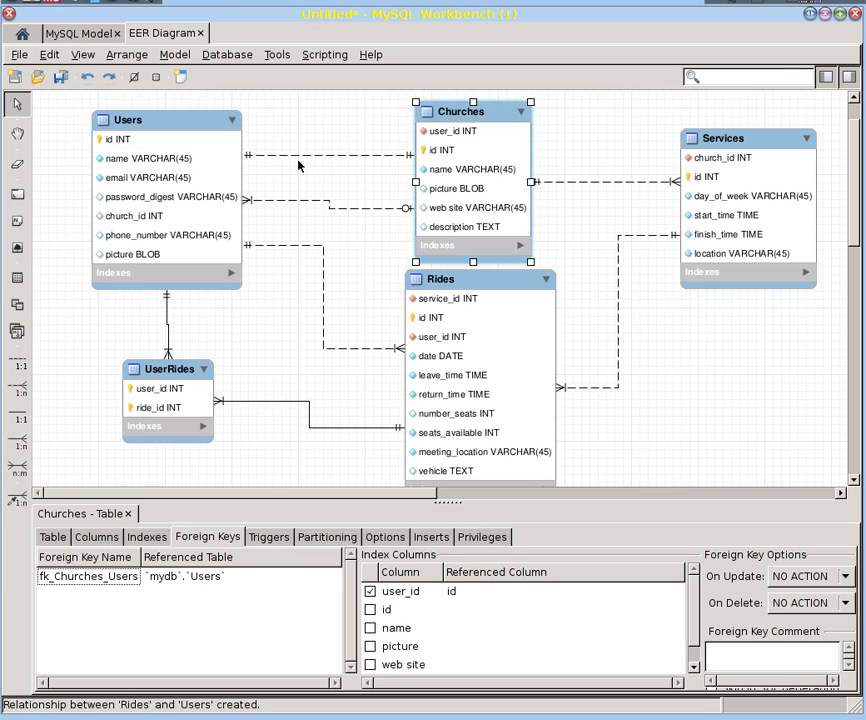
mouse_move(433, 150)
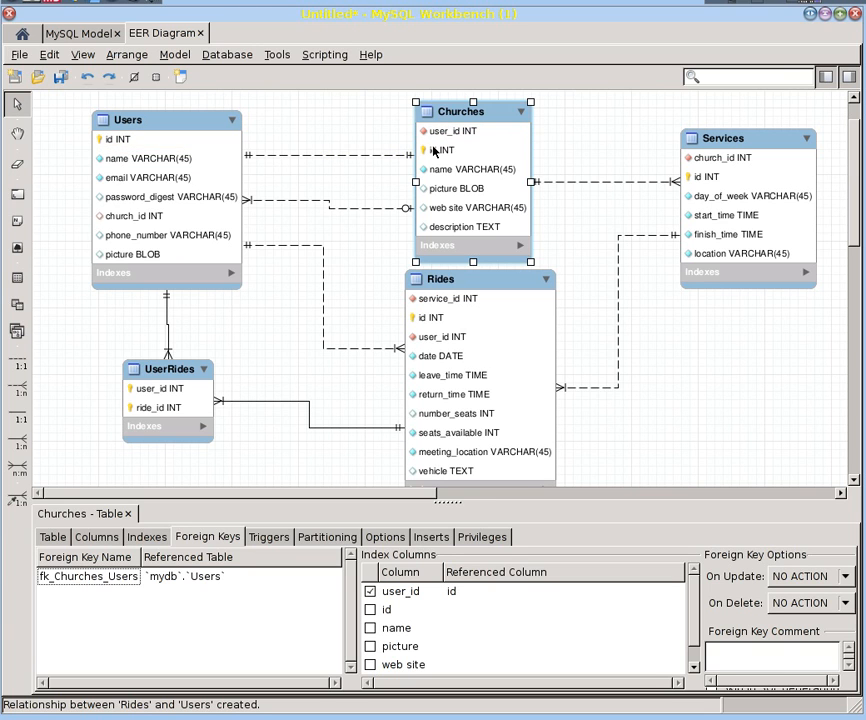
mouse_move(381, 156)
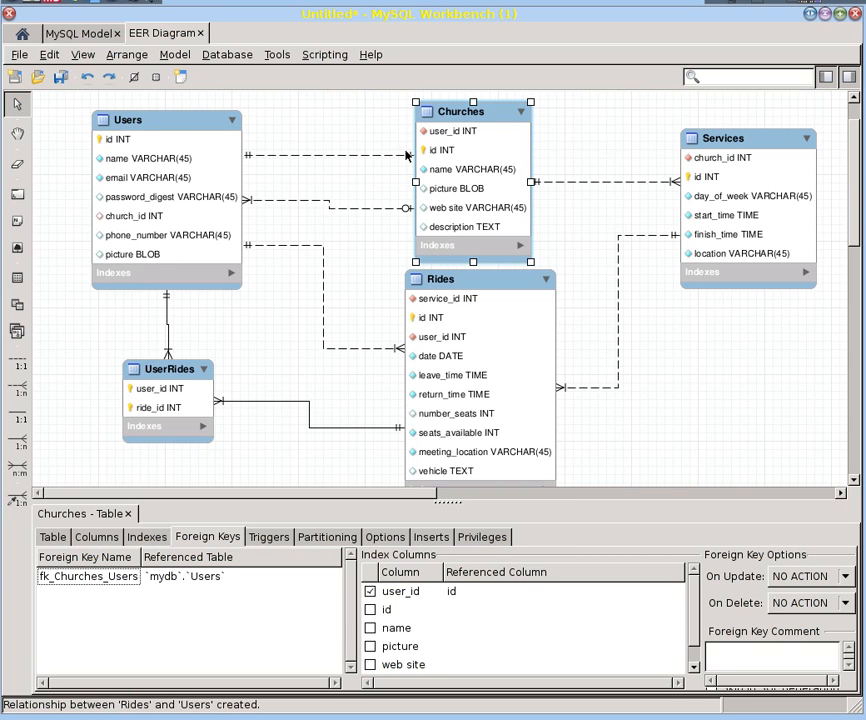
mouse_move(353, 197)
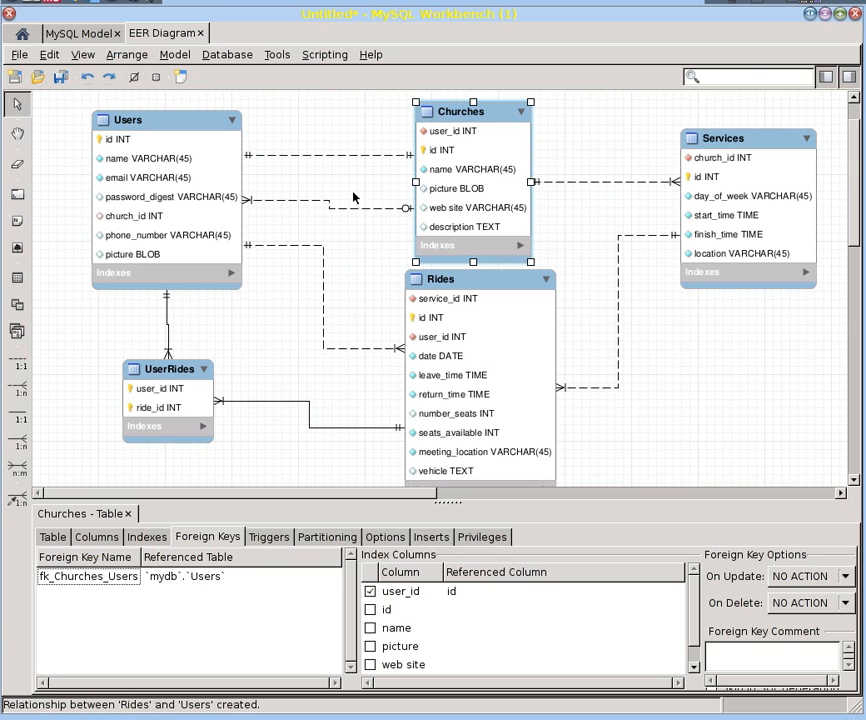
mouse_move(156, 322)
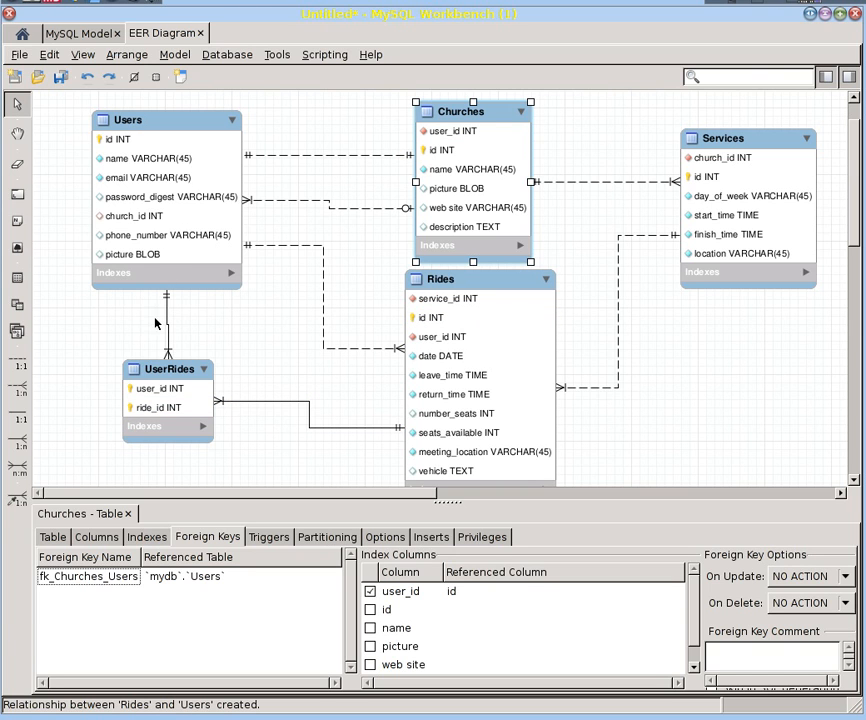
left_click(250, 248)
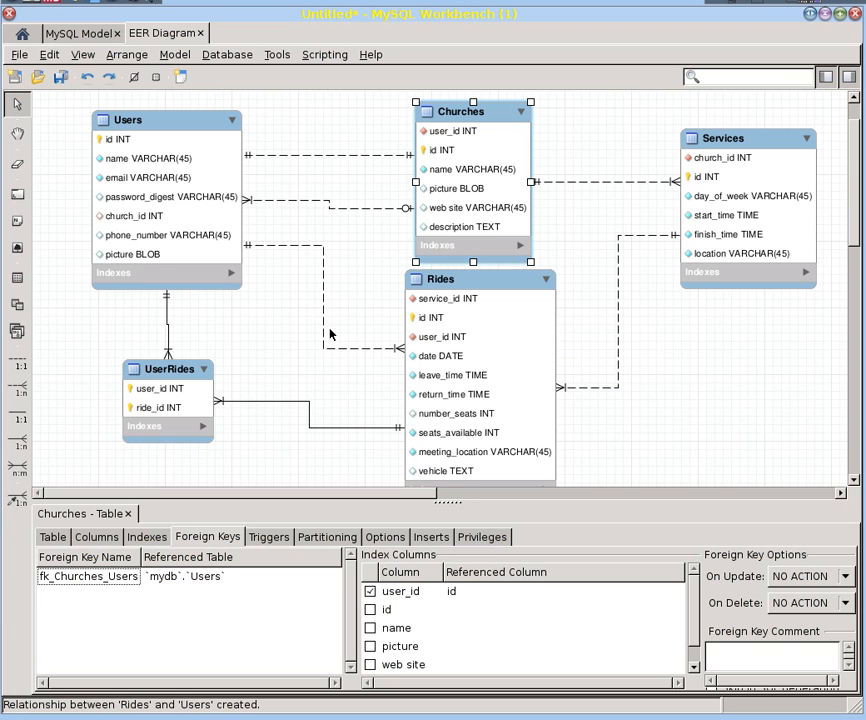
mouse_move(222, 365)
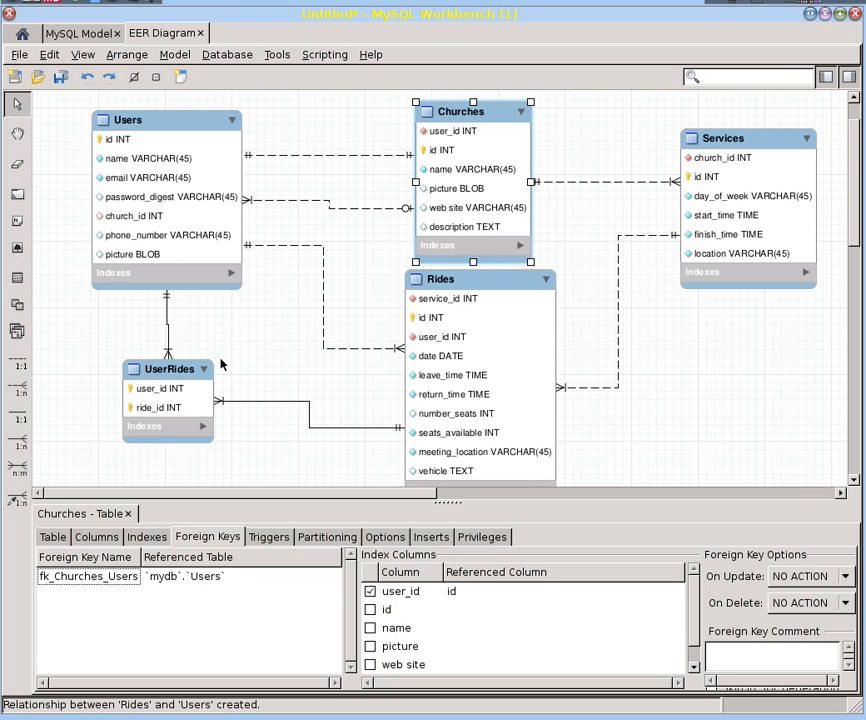
mouse_move(165, 328)
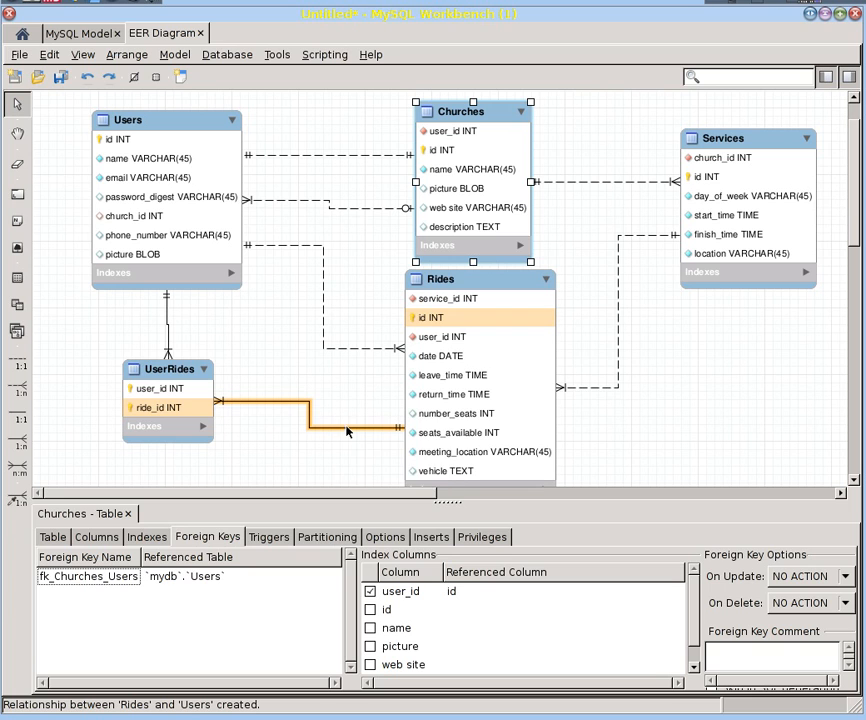
mouse_move(348, 431)
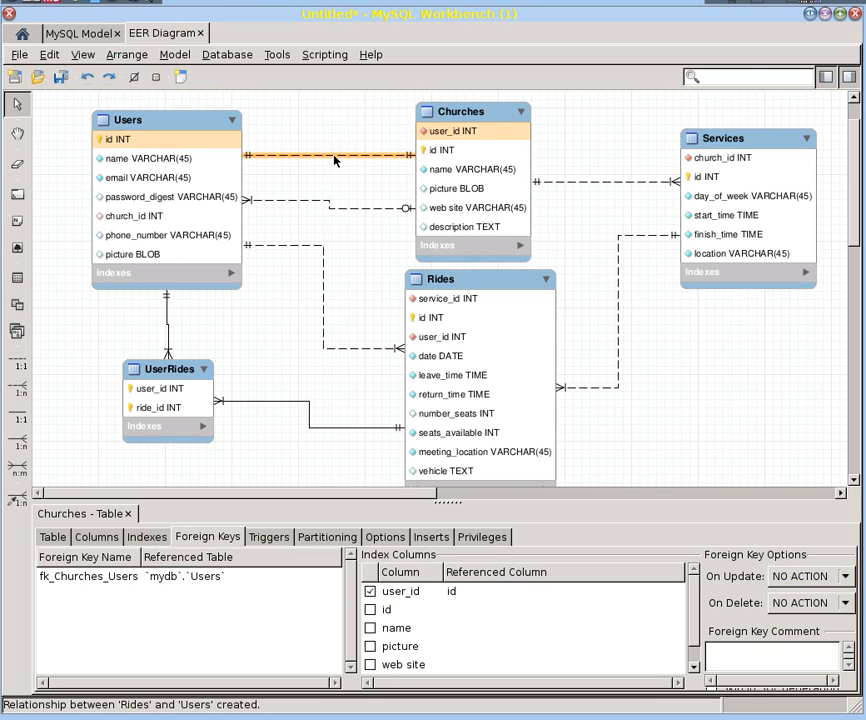
Open the Users–Churches relationship's Foreign Key settings, optional on the Churches side
left_click(328, 156)
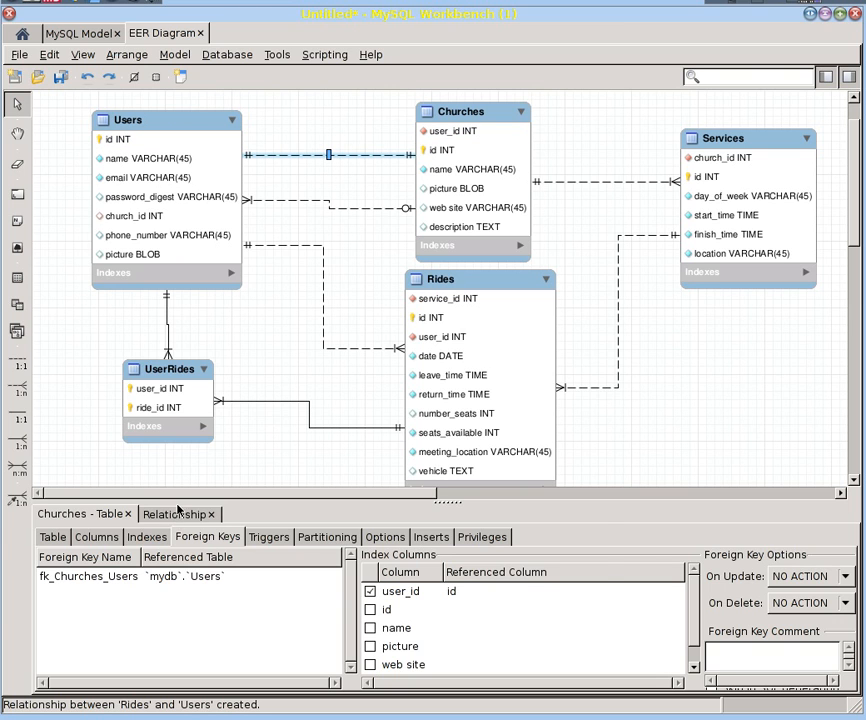
left_click(178, 513)
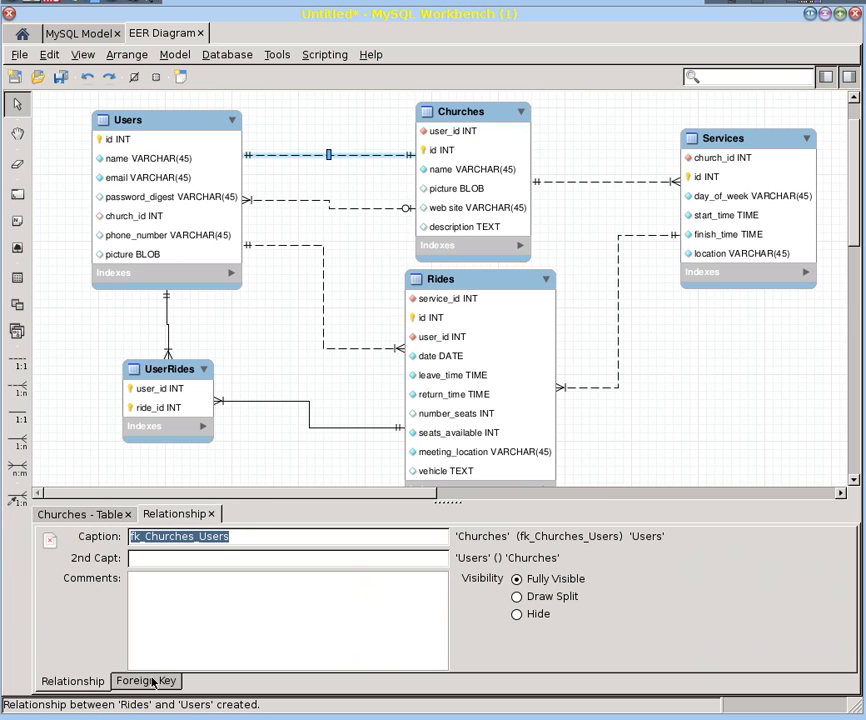
left_click(145, 680)
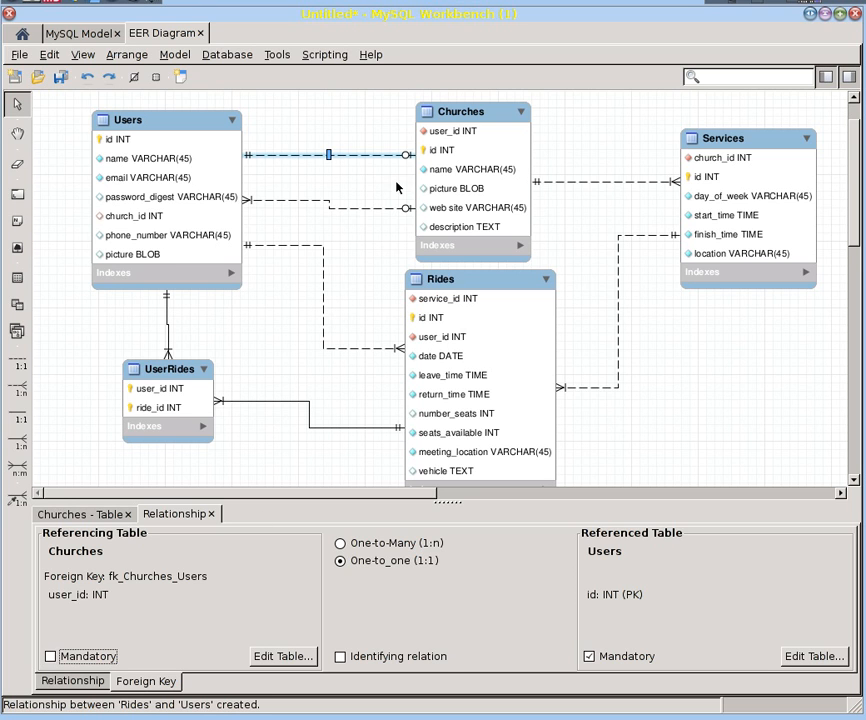
mouse_move(405, 162)
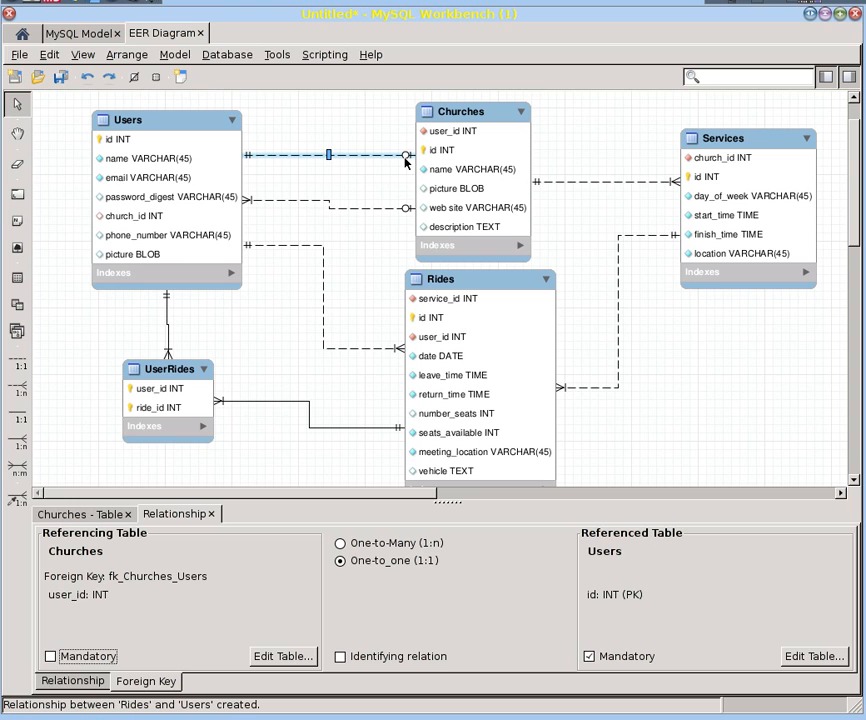
mouse_move(294, 268)
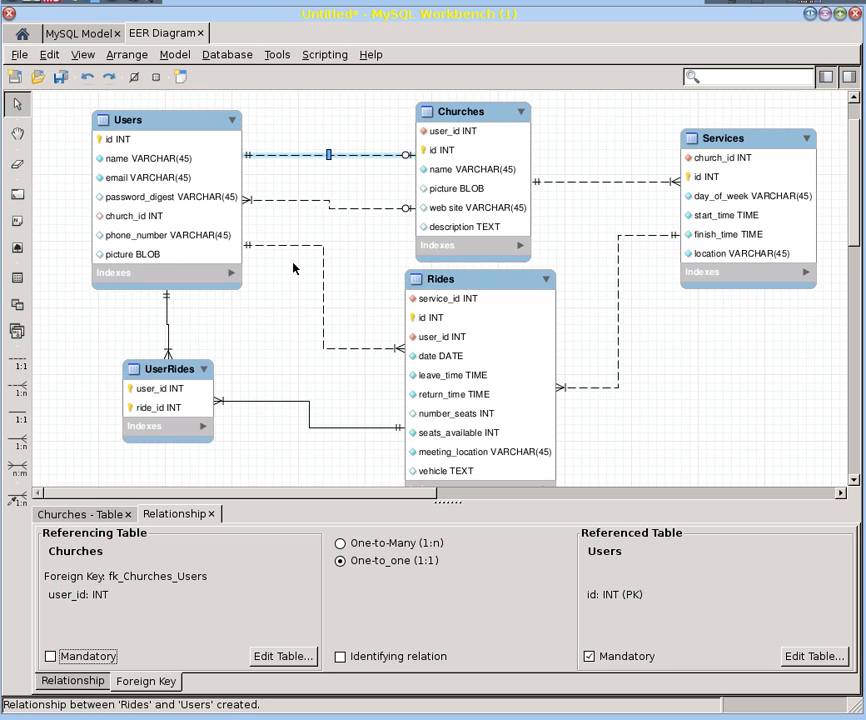
mouse_move(181, 278)
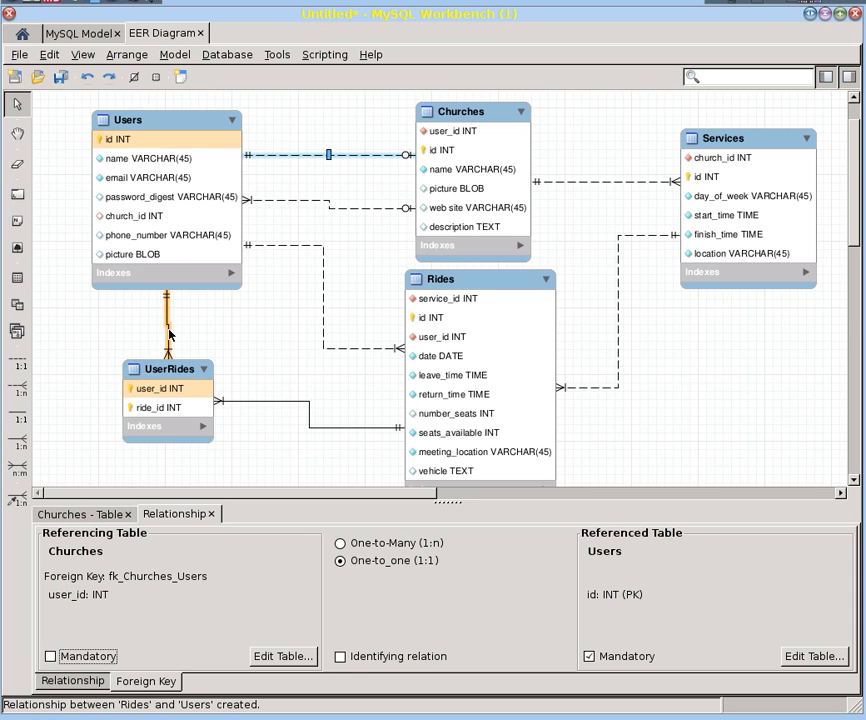
Uncheck Mandatory for the UserRides–Users, UserRides–Rides and Rides–Services relationships
left_click(166, 330)
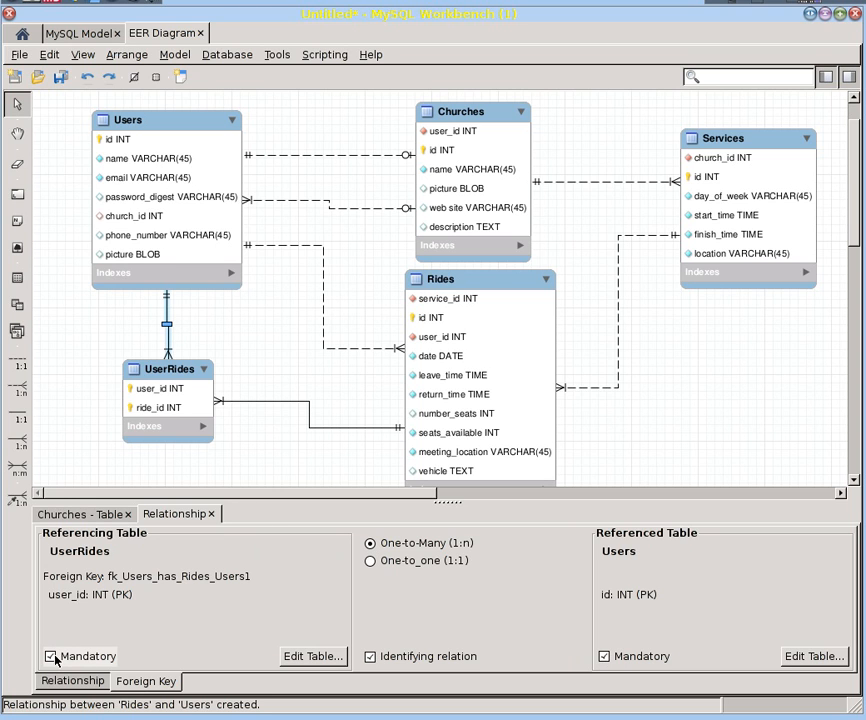
left_click(50, 656)
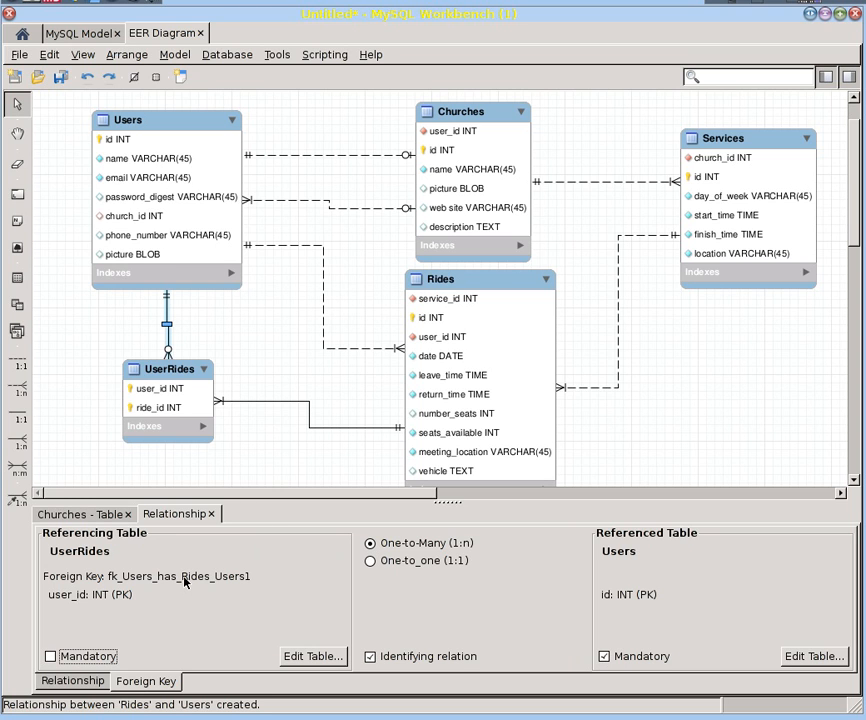
mouse_move(391, 401)
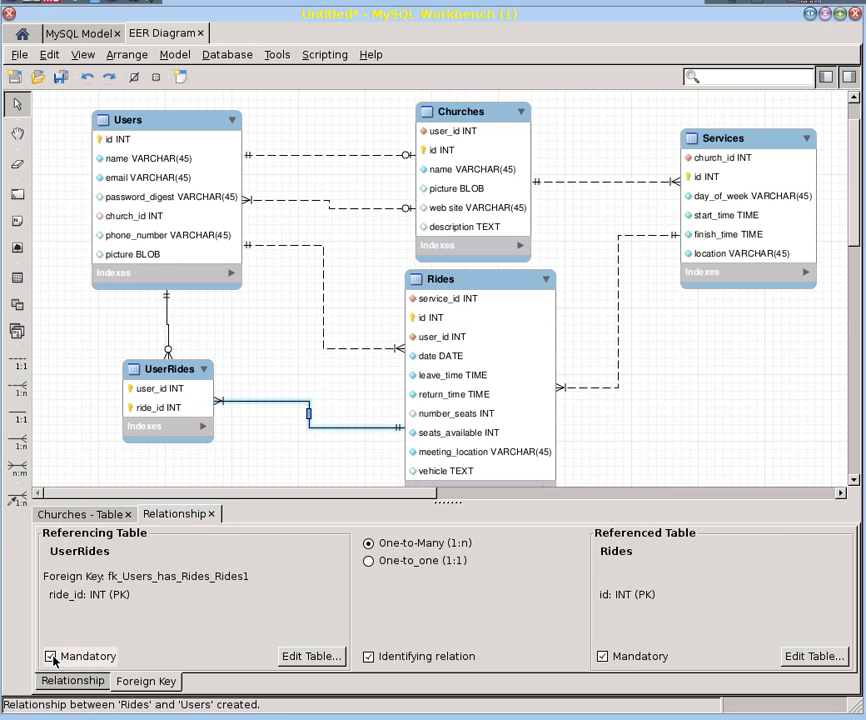
left_click(50, 656)
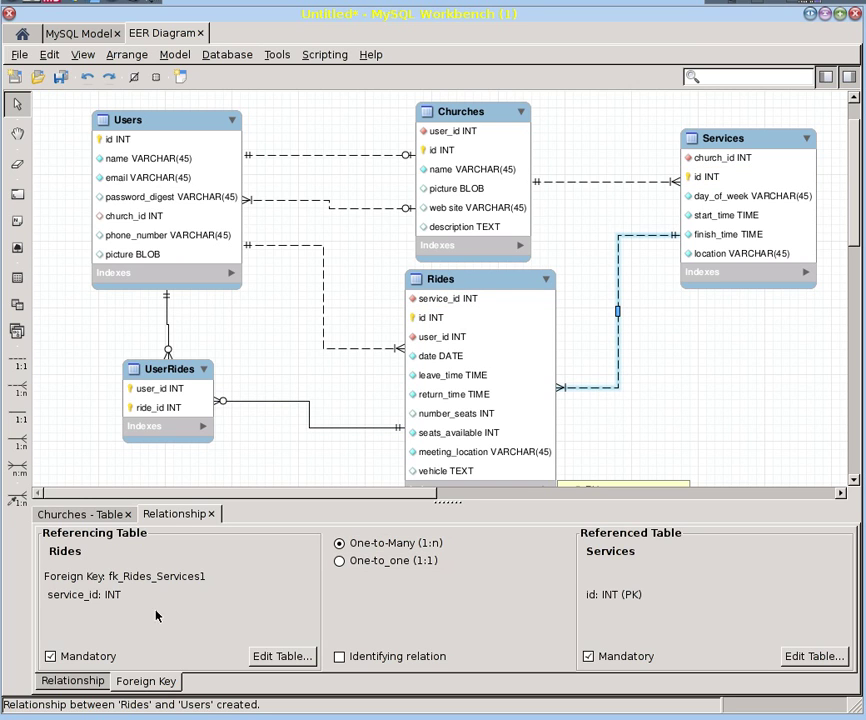
left_click(49, 656)
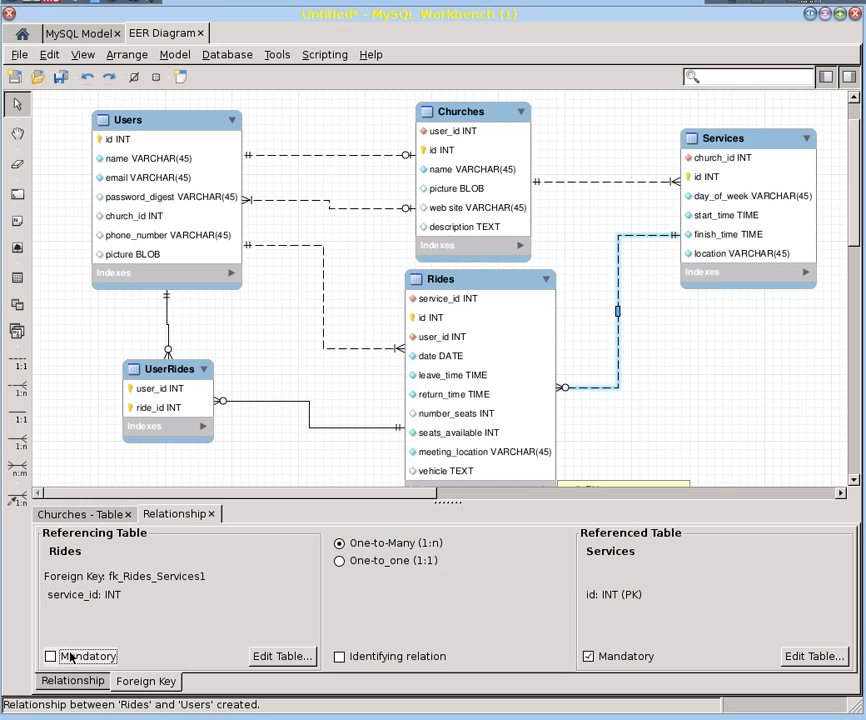
mouse_move(380, 330)
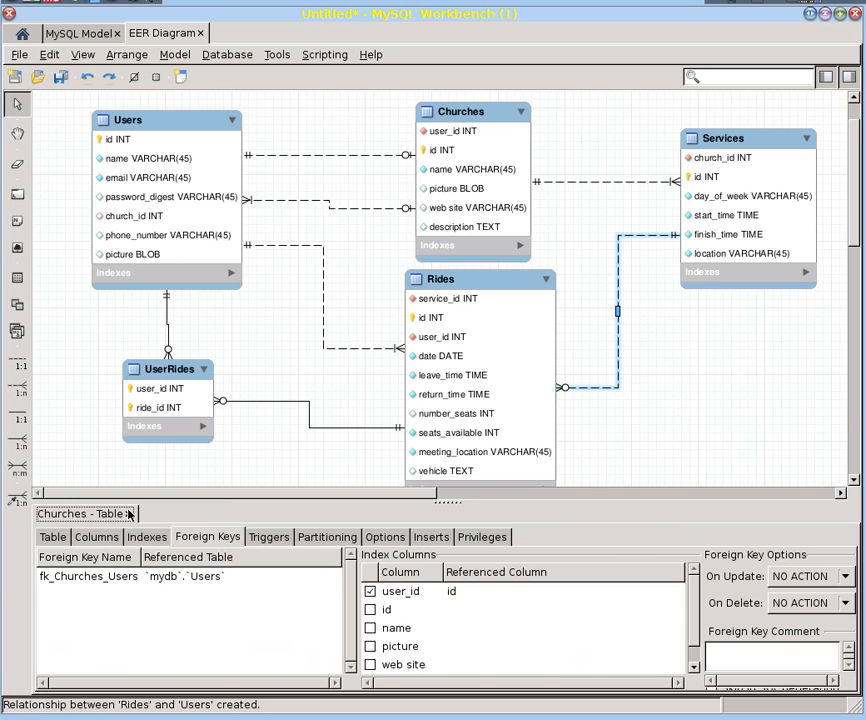
Close the Churches table editor, leaving the full five-table diagram in view
left_click(128, 513)
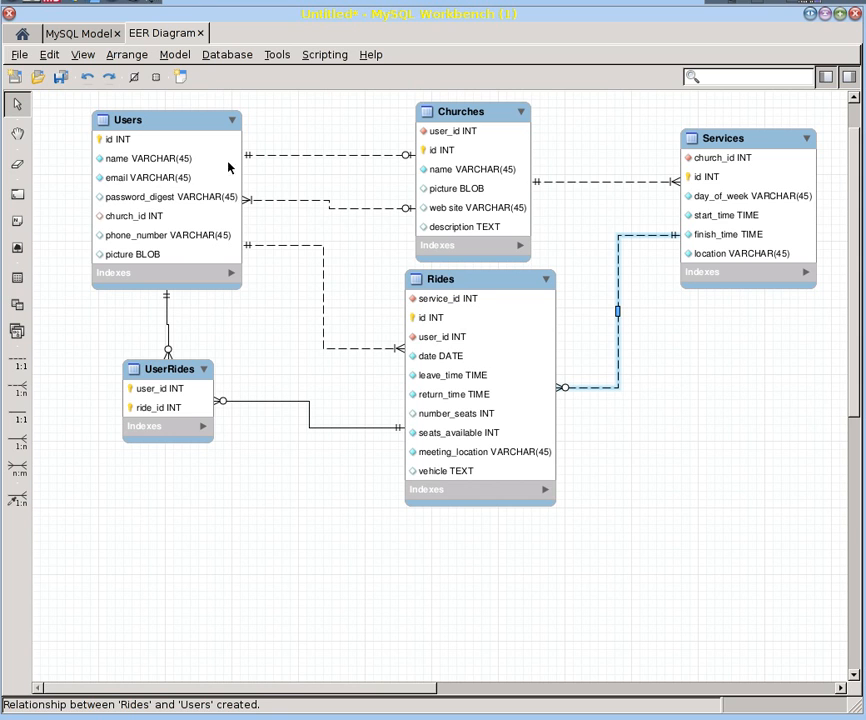
mouse_move(170, 197)
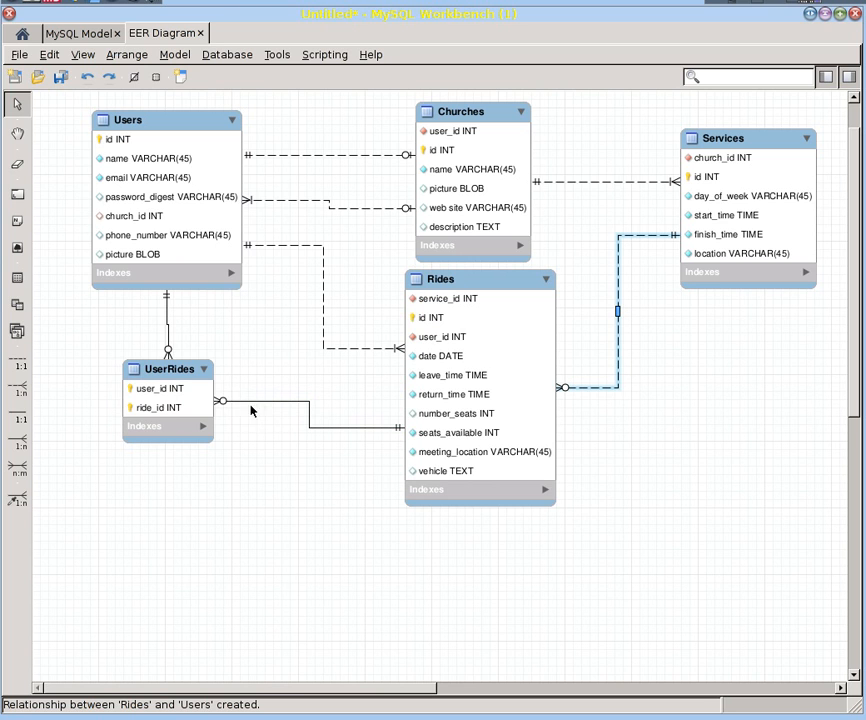
mouse_move(271, 400)
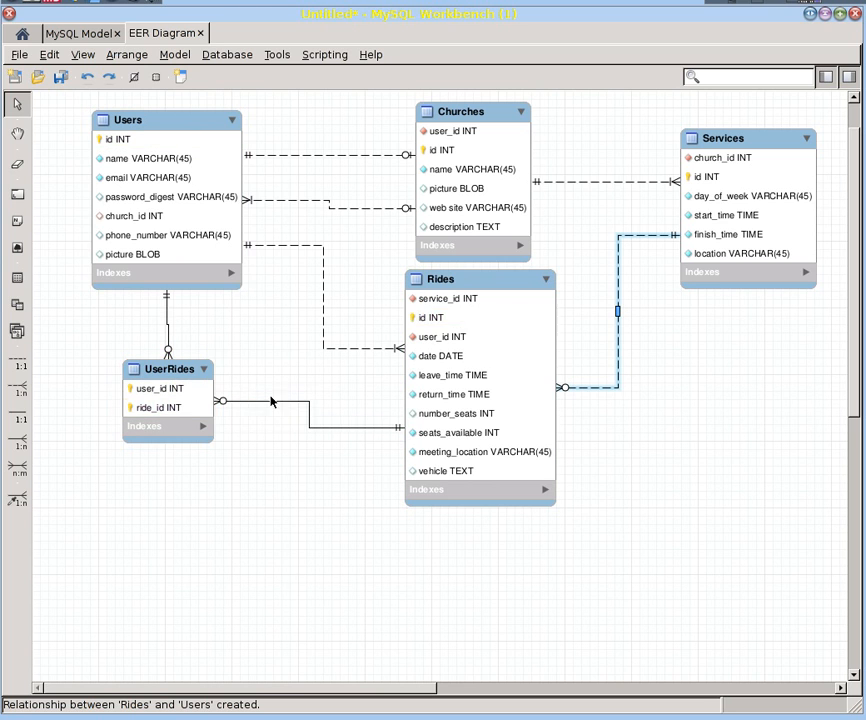
mouse_move(332, 378)
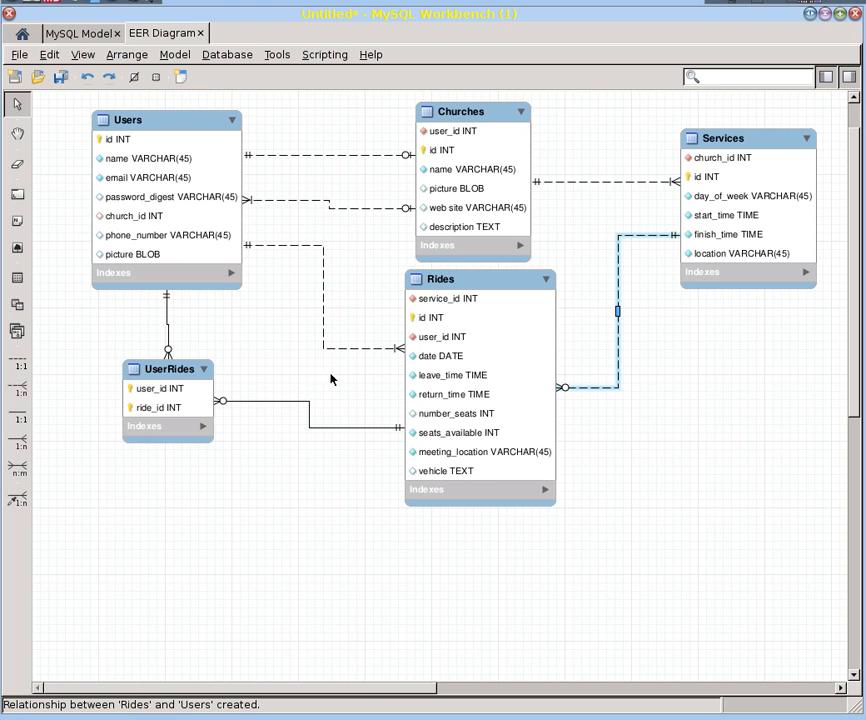
mouse_move(192, 151)
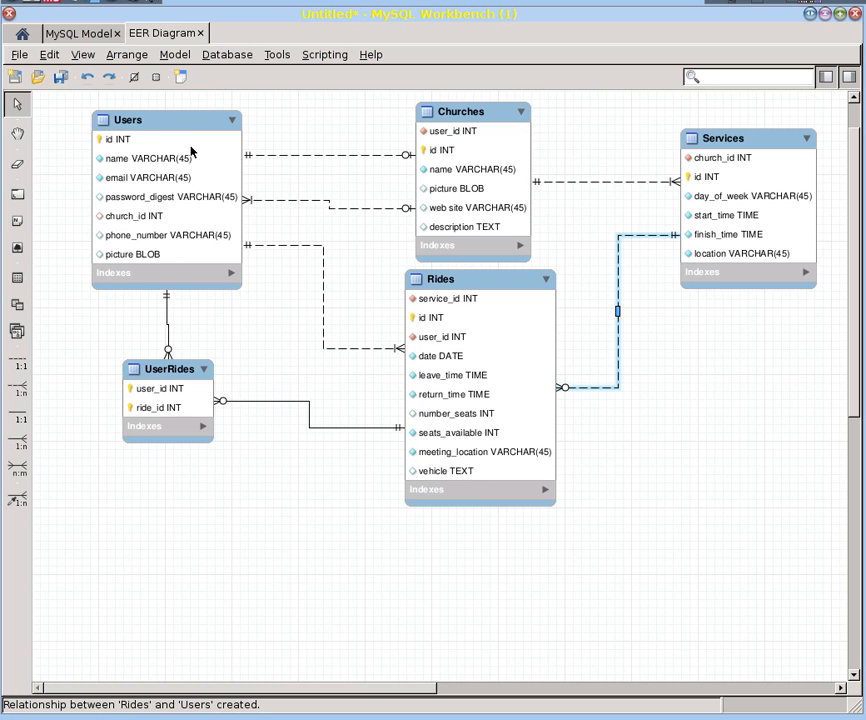
mouse_move(478, 154)
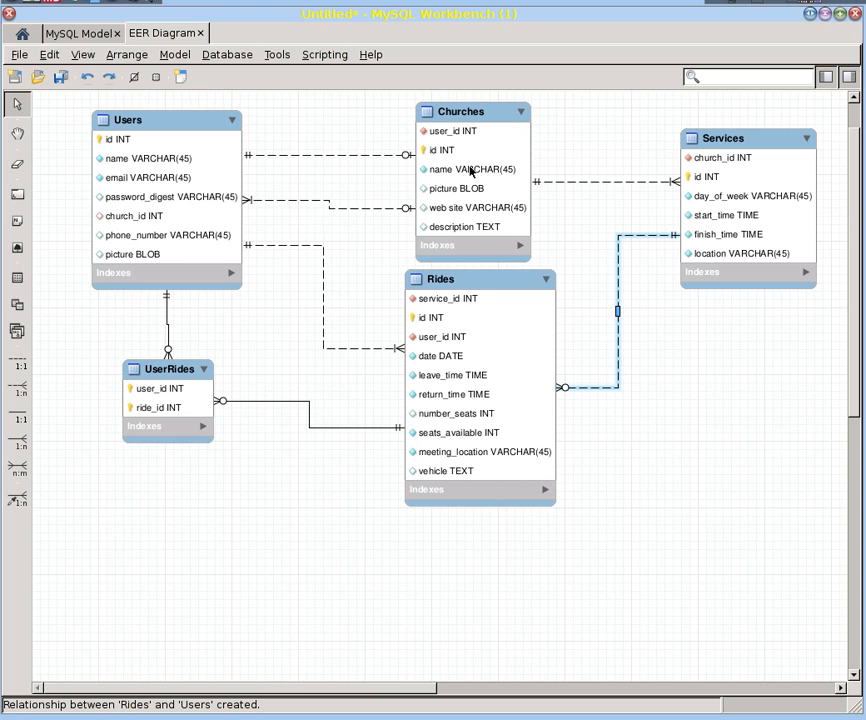
mouse_move(447, 207)
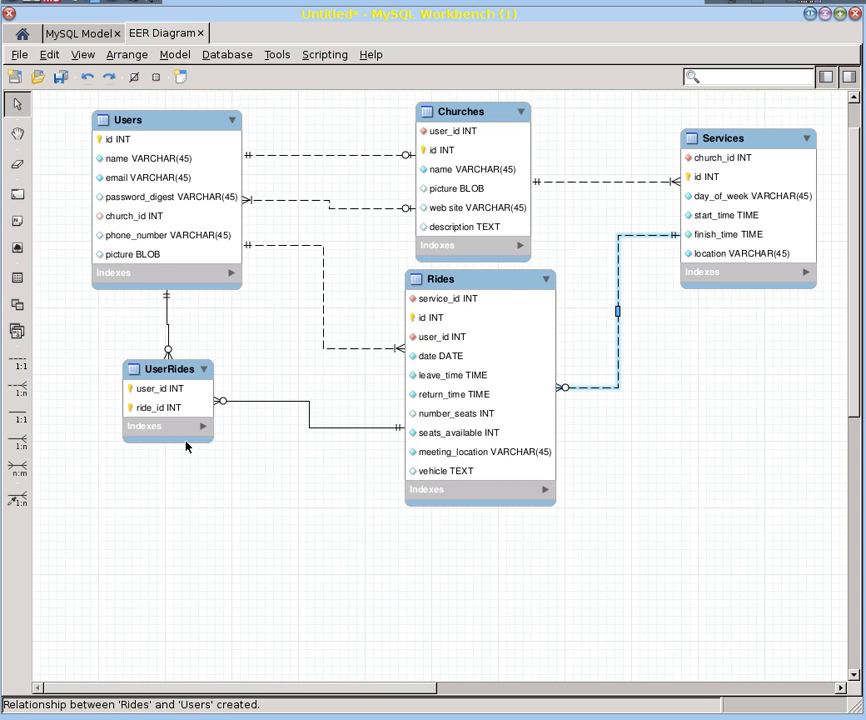
mouse_move(752, 172)
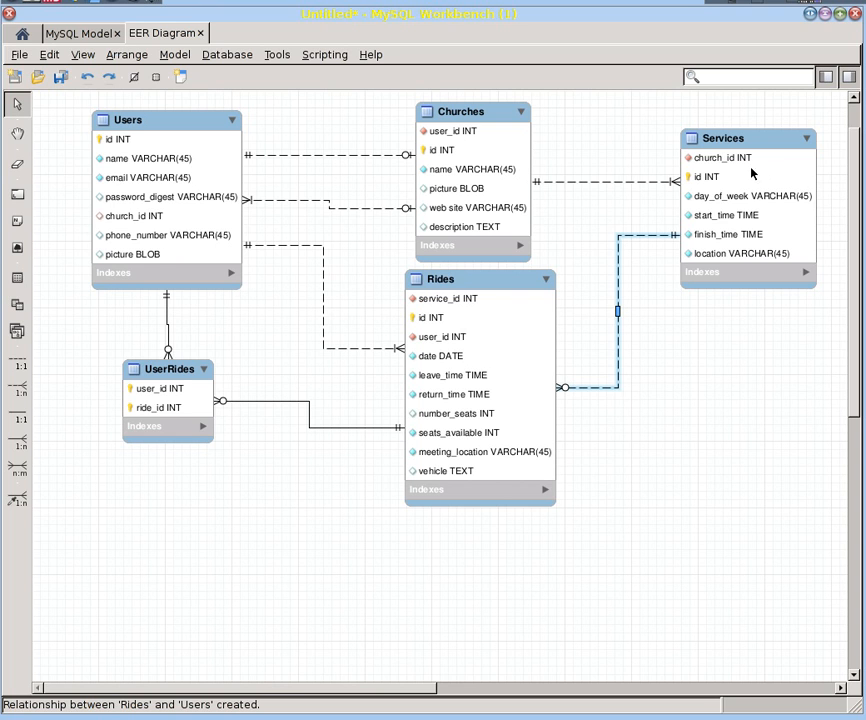
mouse_move(649, 259)
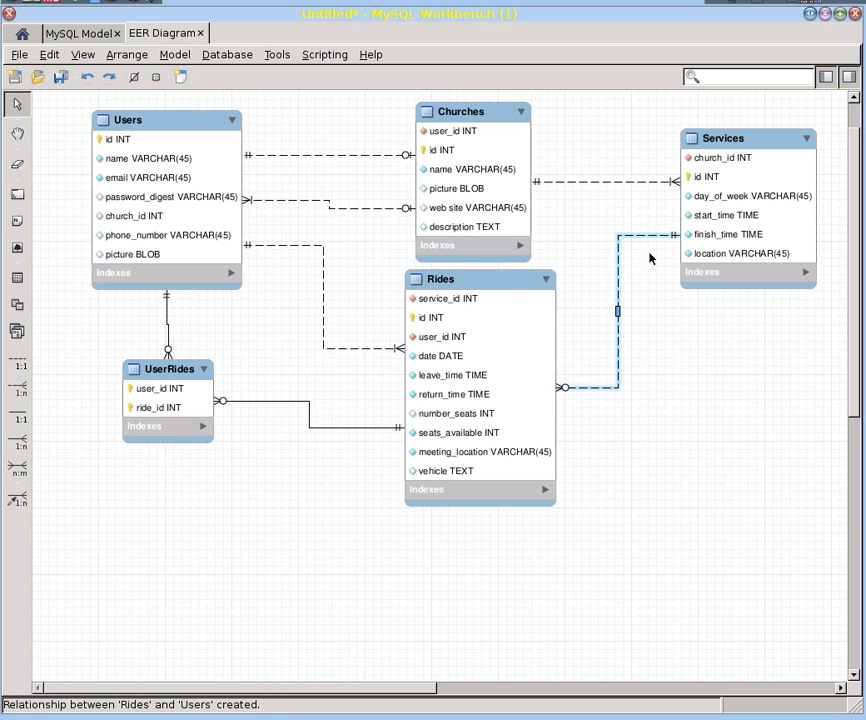
mouse_move(677, 356)
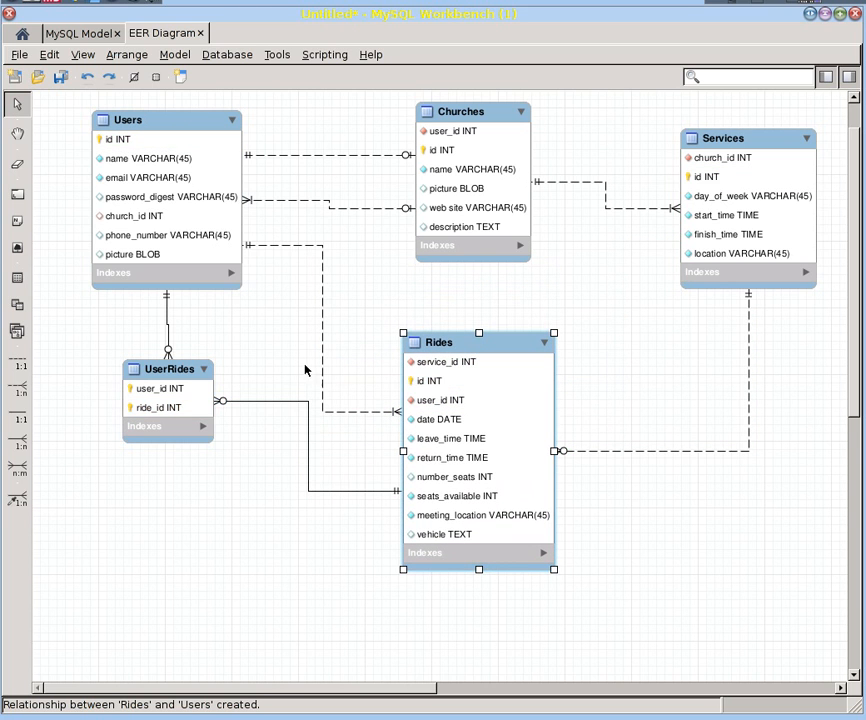
mouse_move(170, 369)
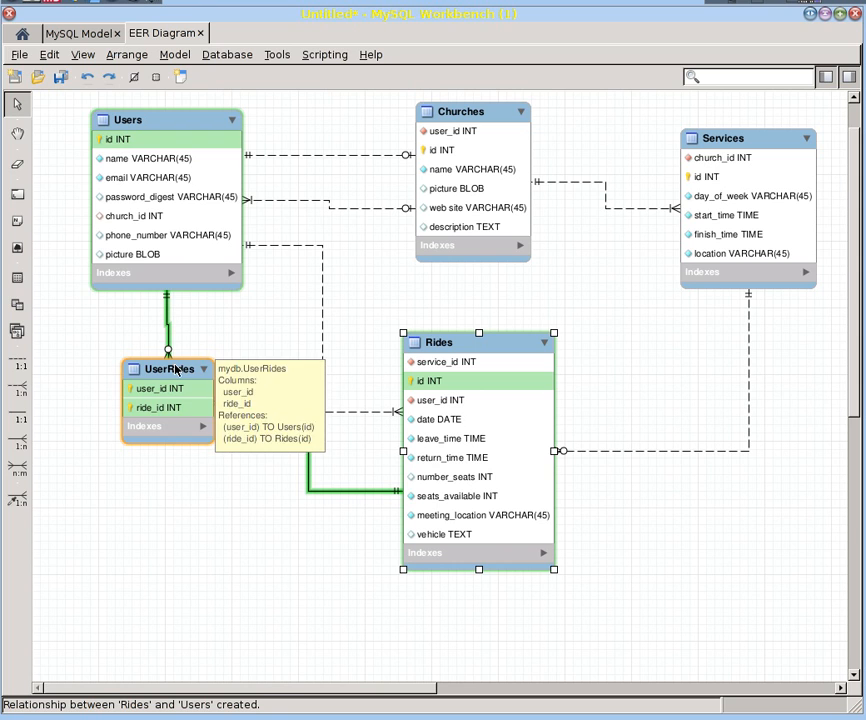
mouse_move(312, 190)
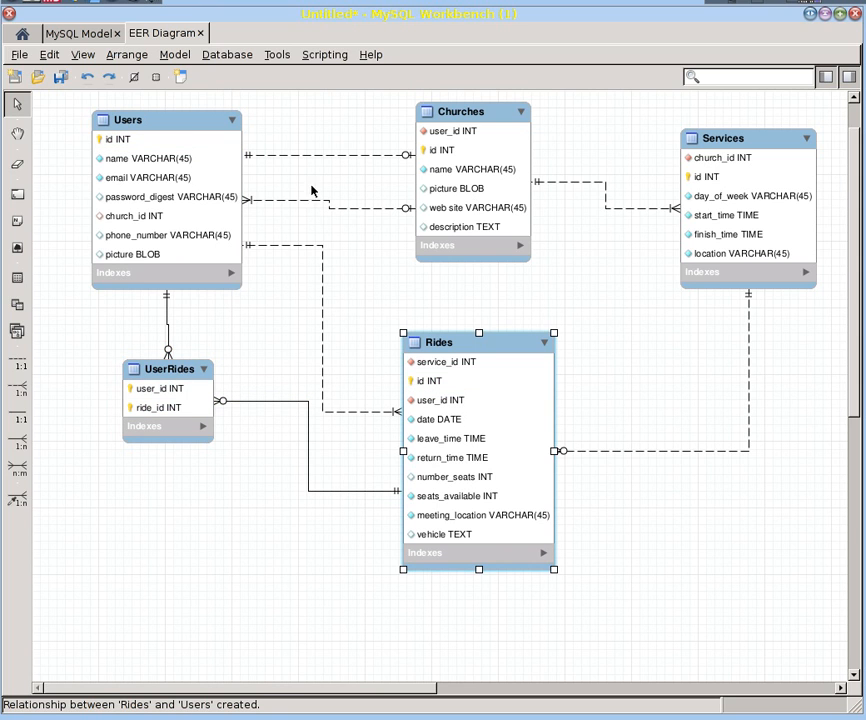
mouse_move(507, 255)
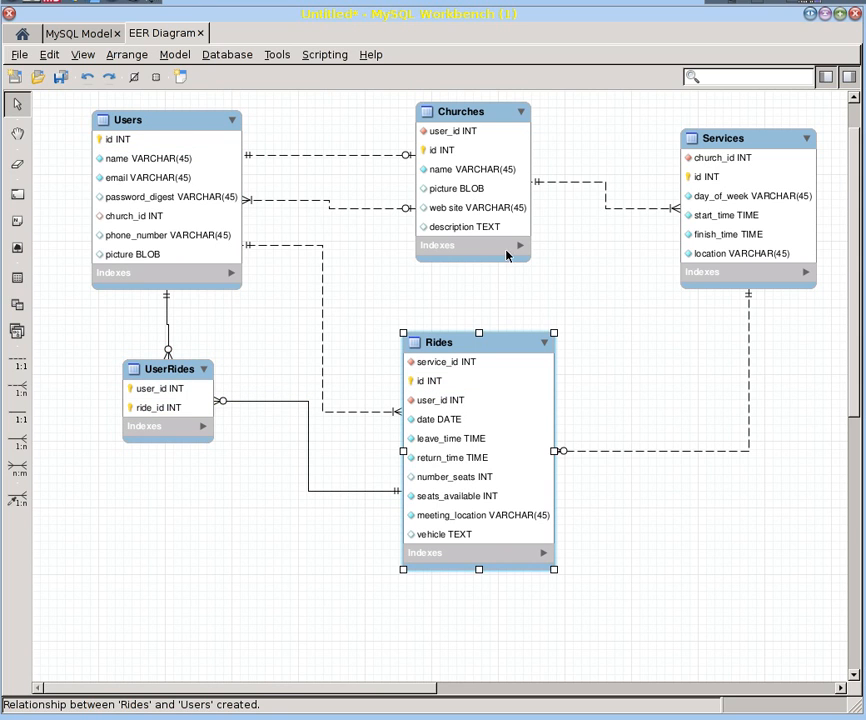
mouse_move(490, 250)
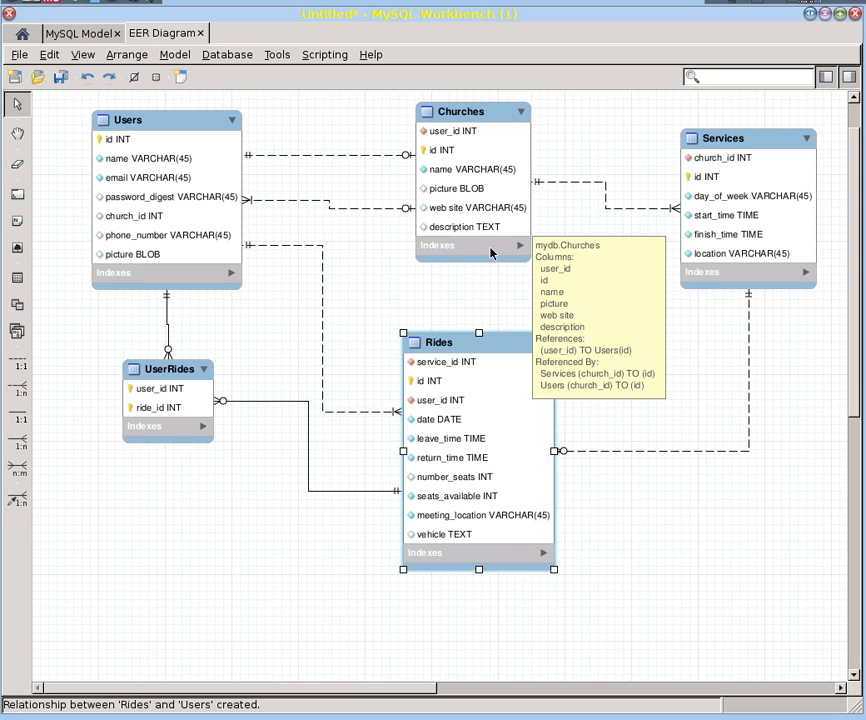